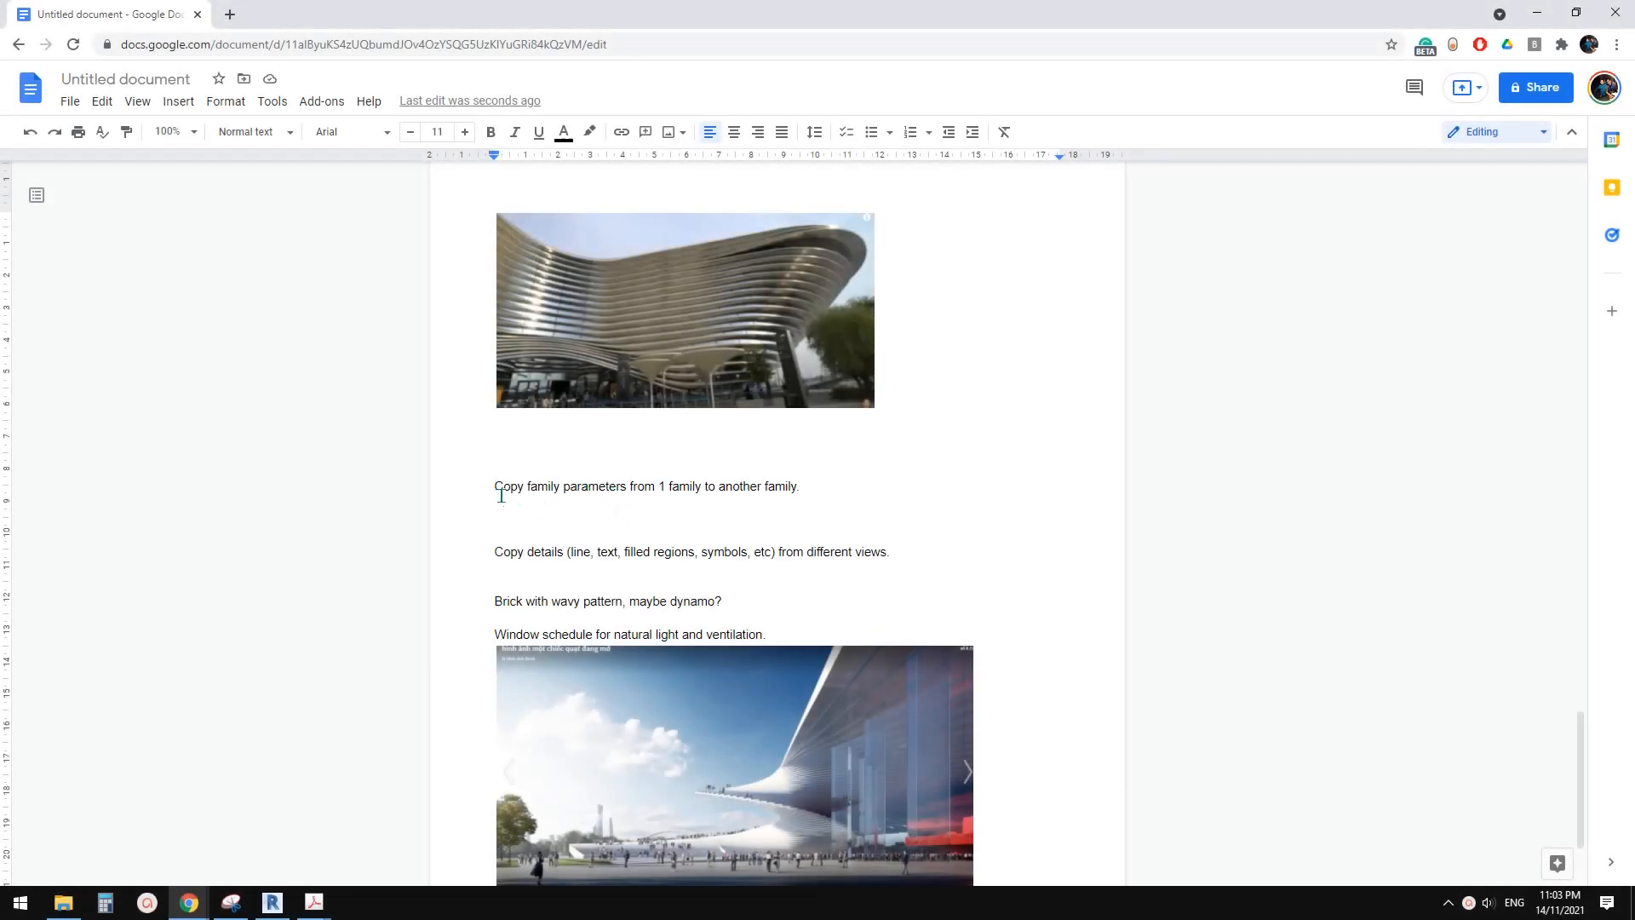
# Start a new family from the Metric Generic Model.rft template via Revit's home screen.
pyautogui.moveTo(494, 486); pyautogui.dragTo(799, 486)
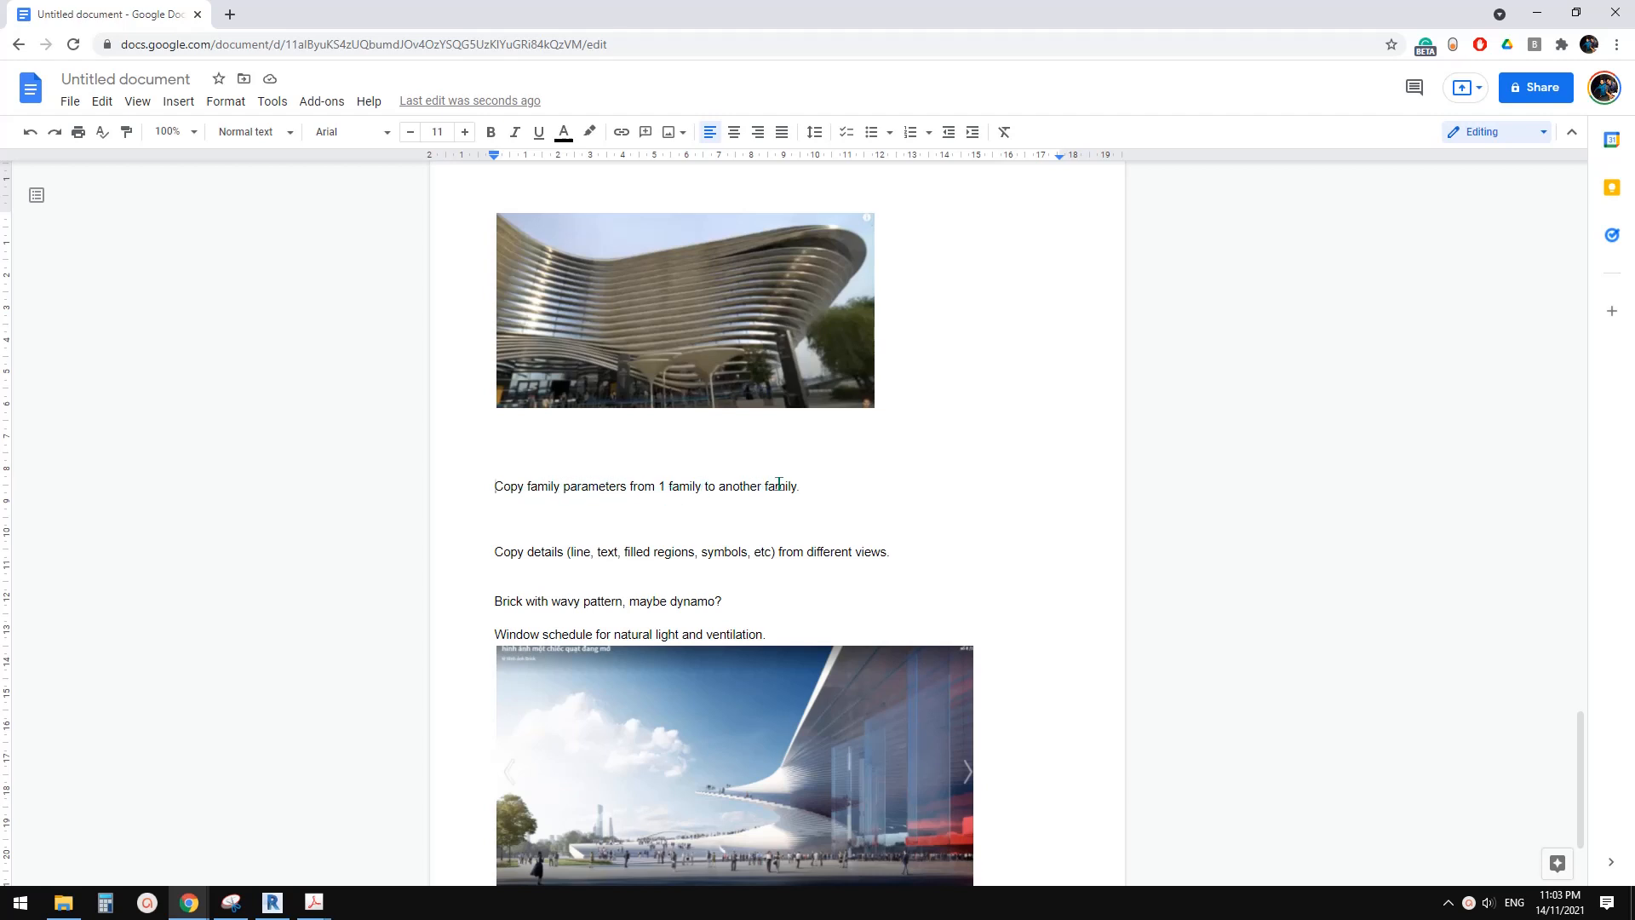
pyautogui.moveTo(330, 804)
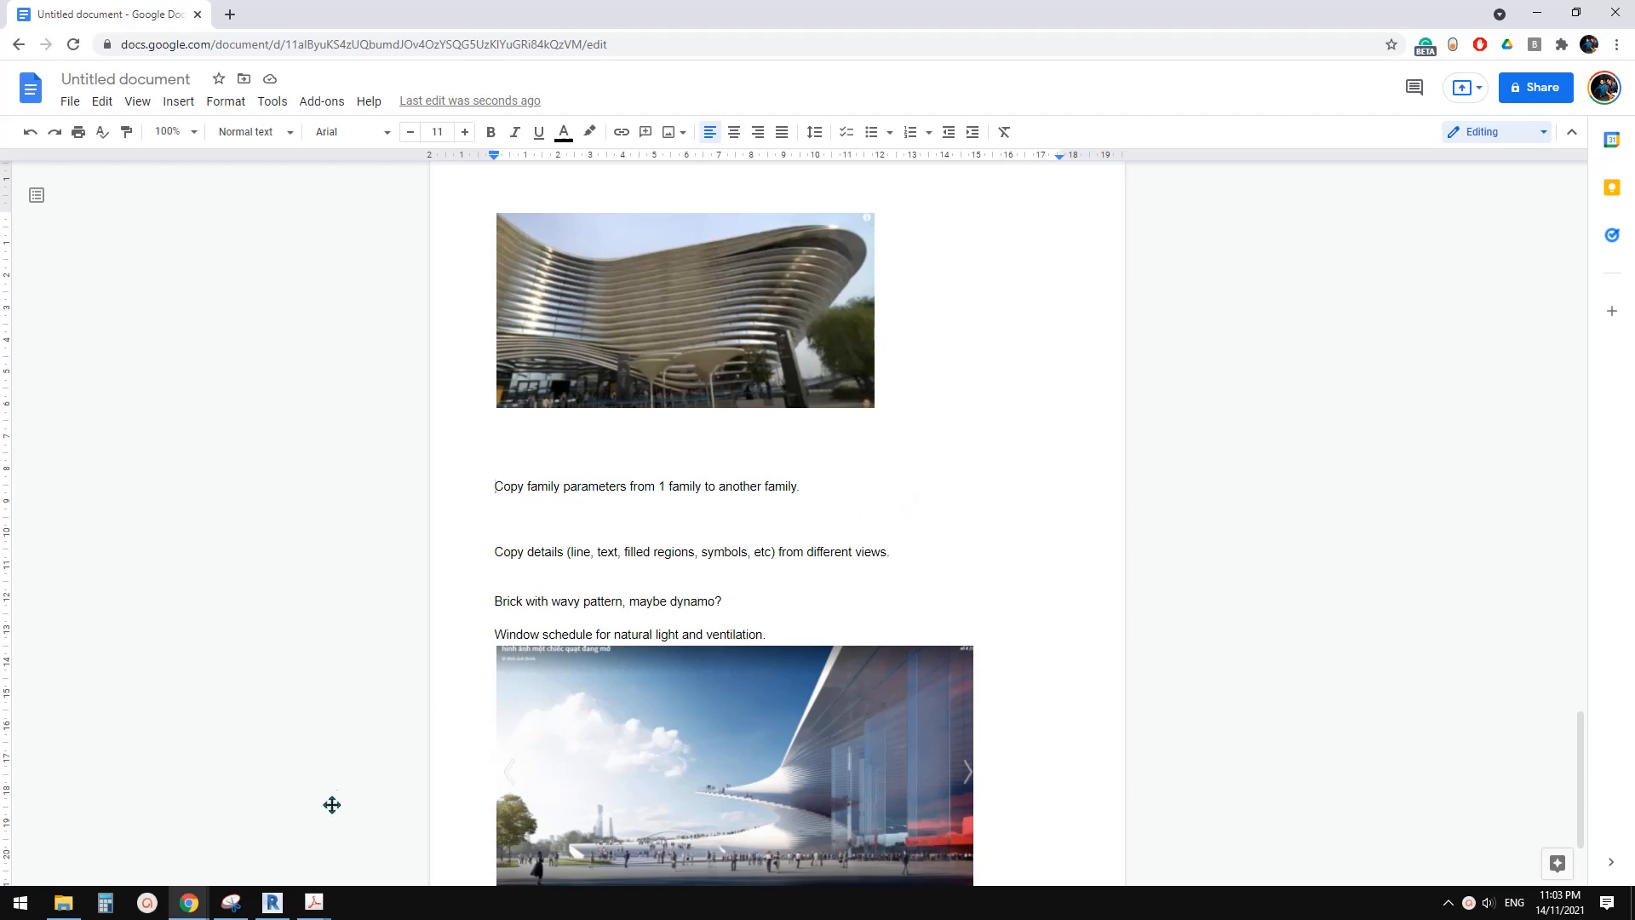
pyautogui.click(272, 902)
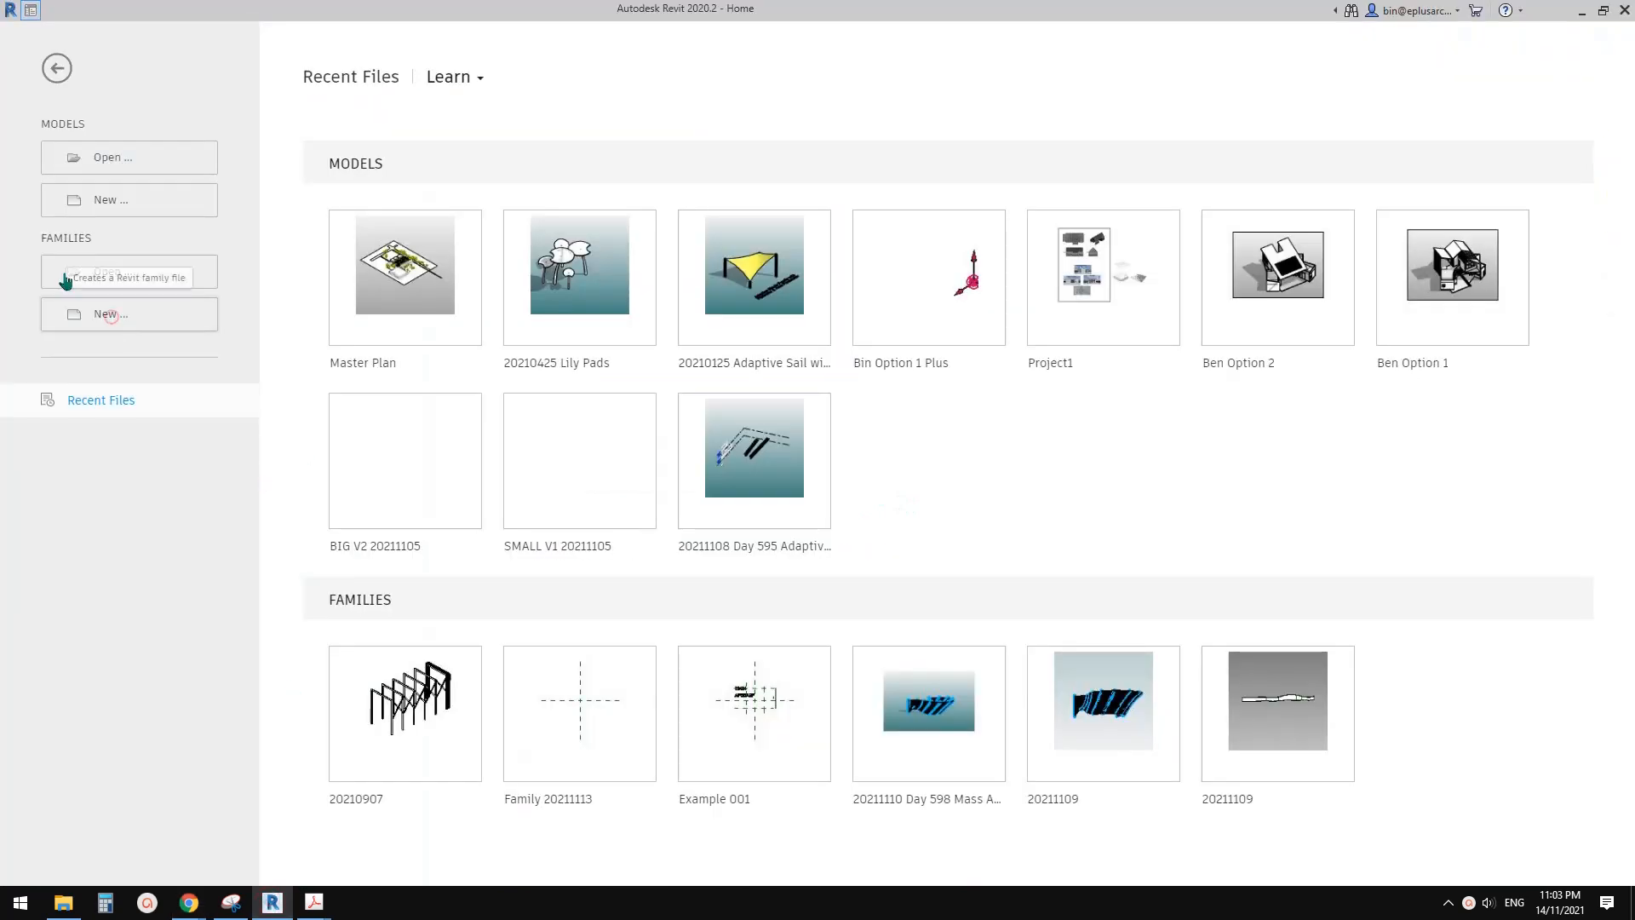
pyautogui.click(130, 313)
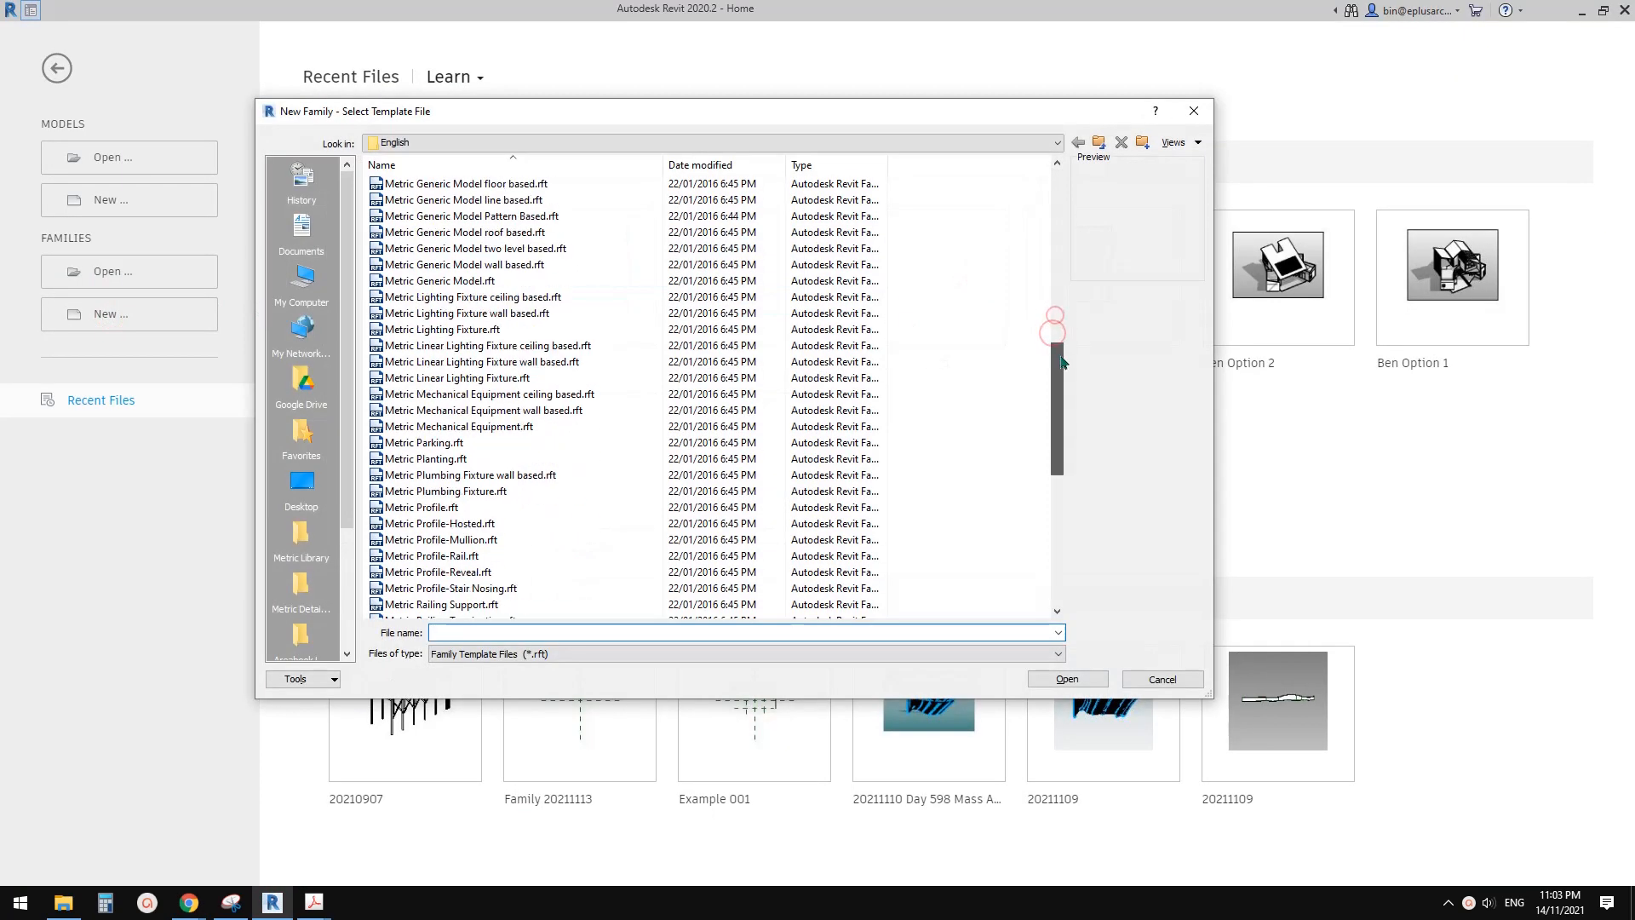
pyautogui.click(440, 458)
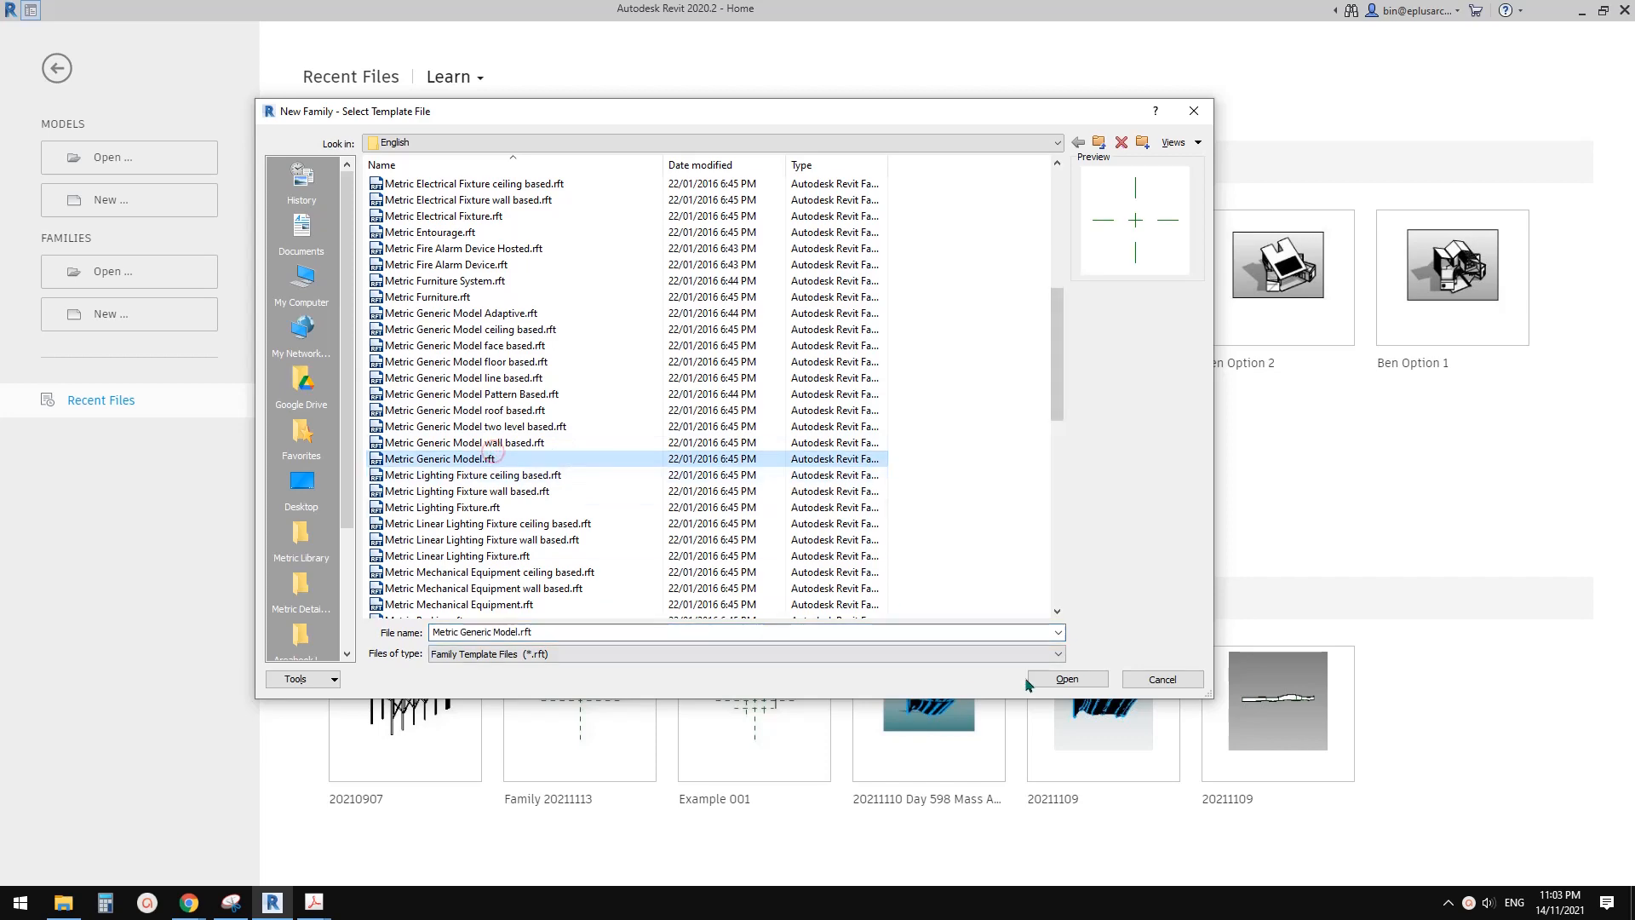
pyautogui.click(1068, 678)
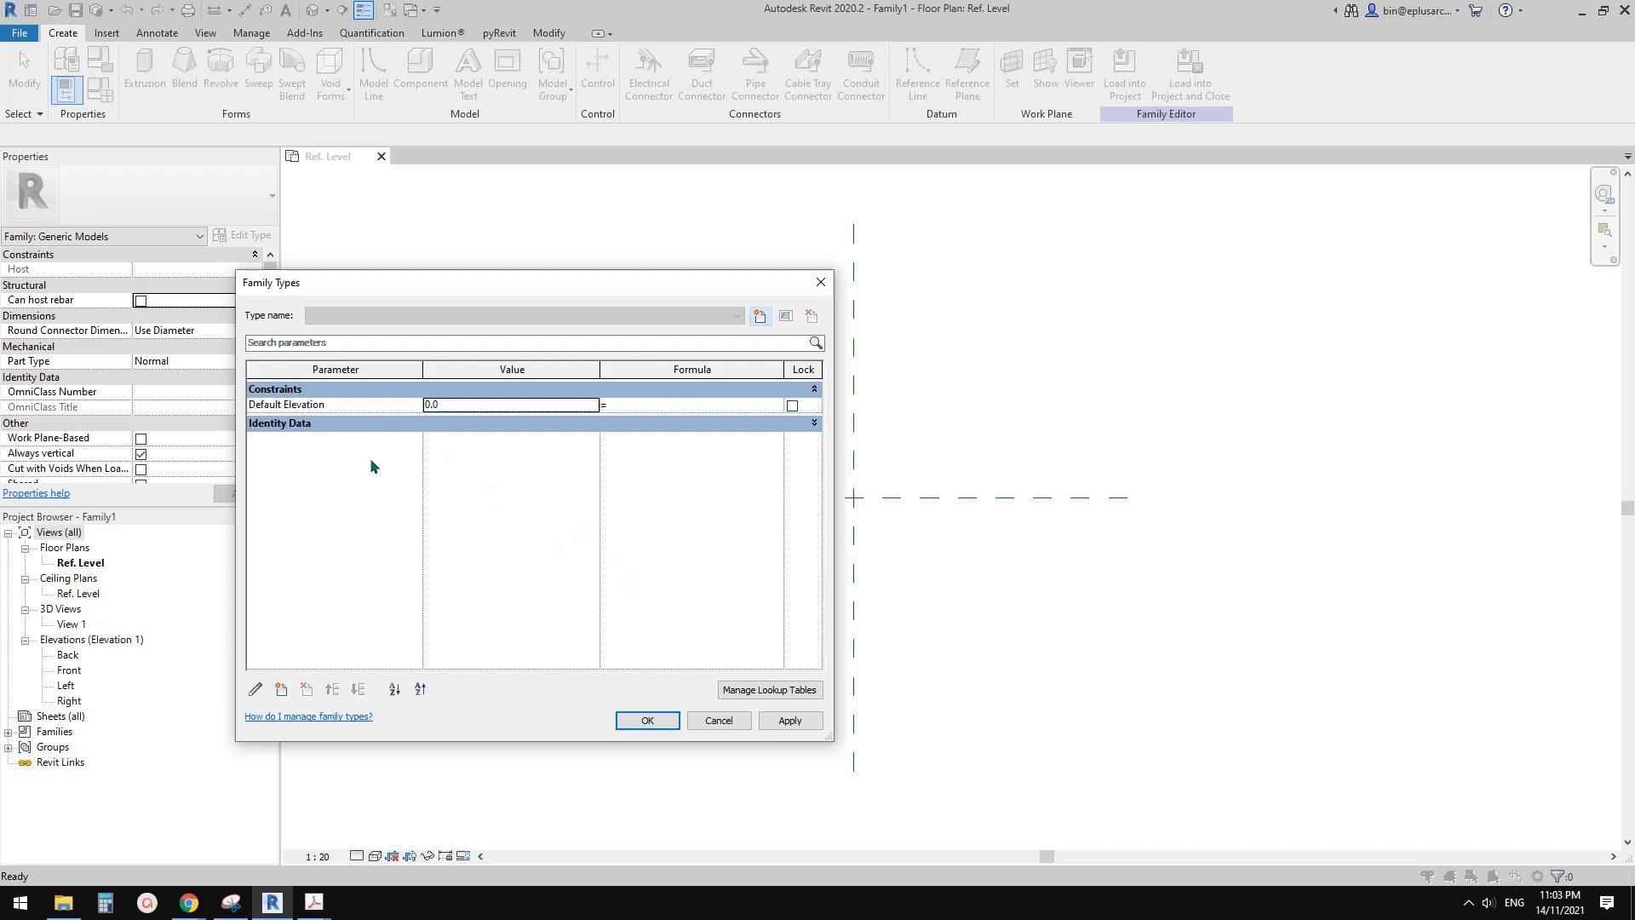
# Add length parameters L1 and L2 to the family in Family Types.
pyautogui.click(647, 720)
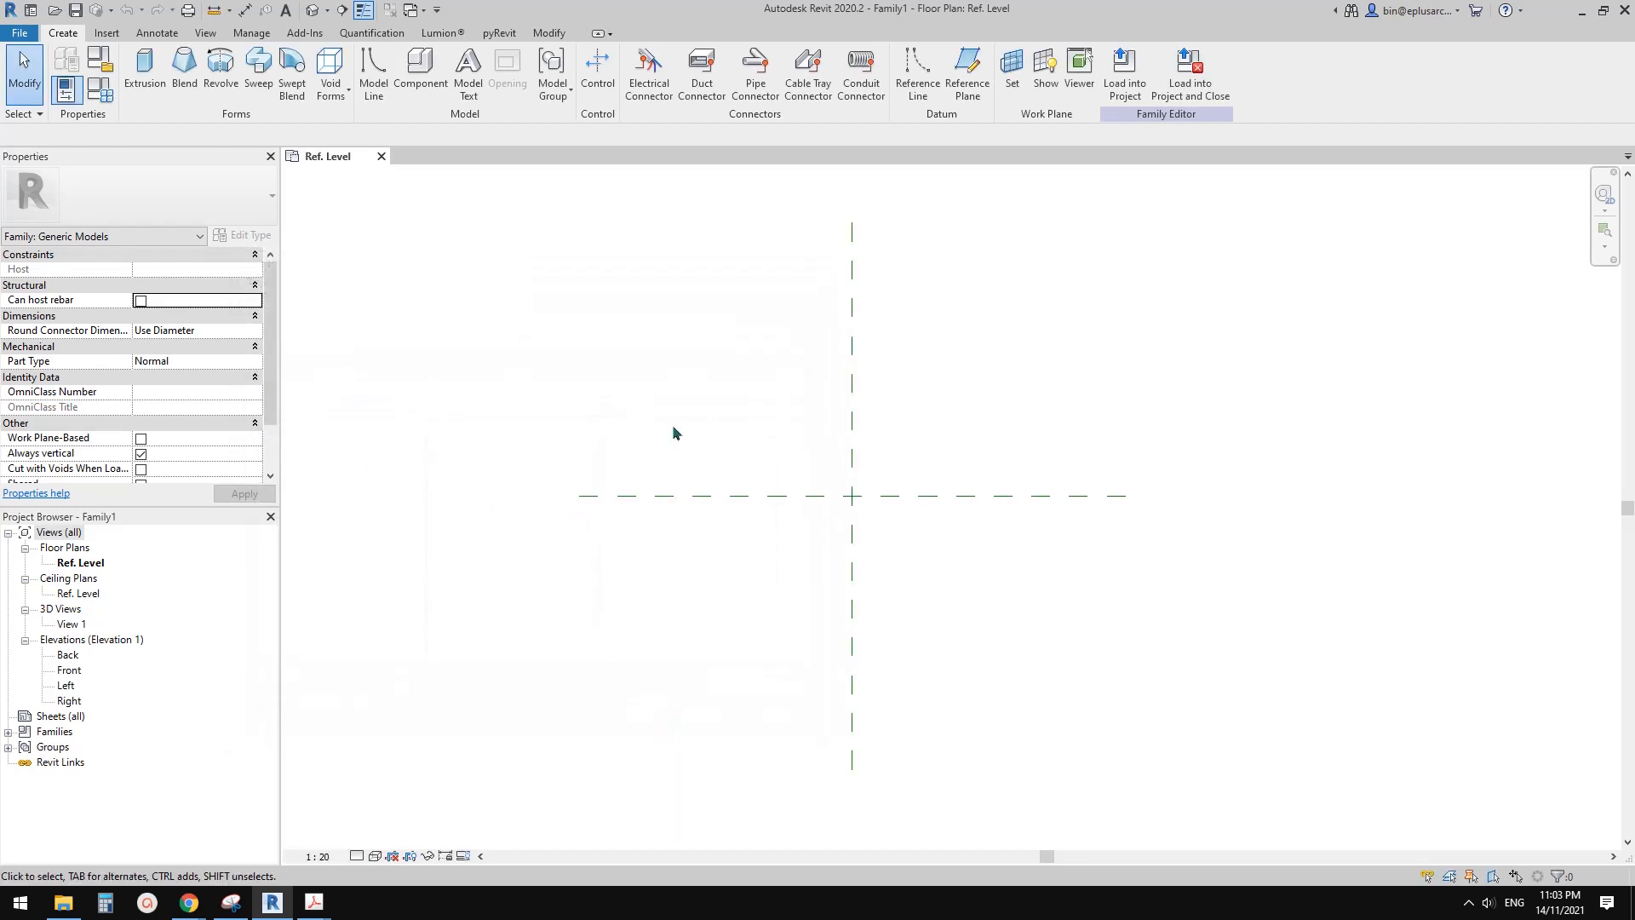
pyautogui.moveTo(811, 487)
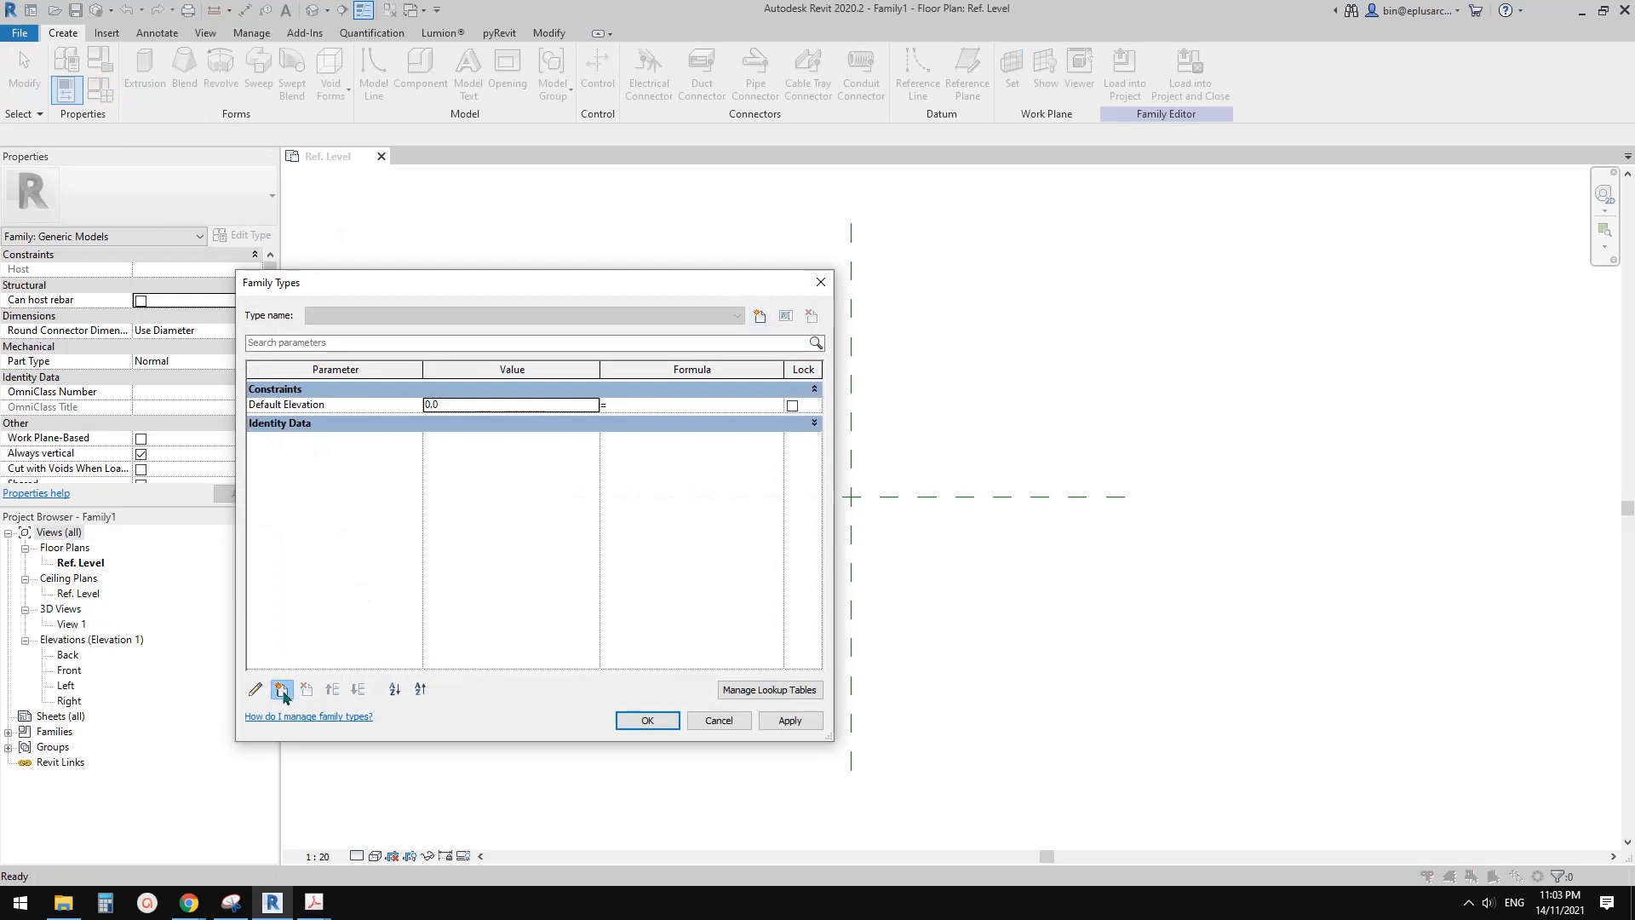
pyautogui.click(279, 688)
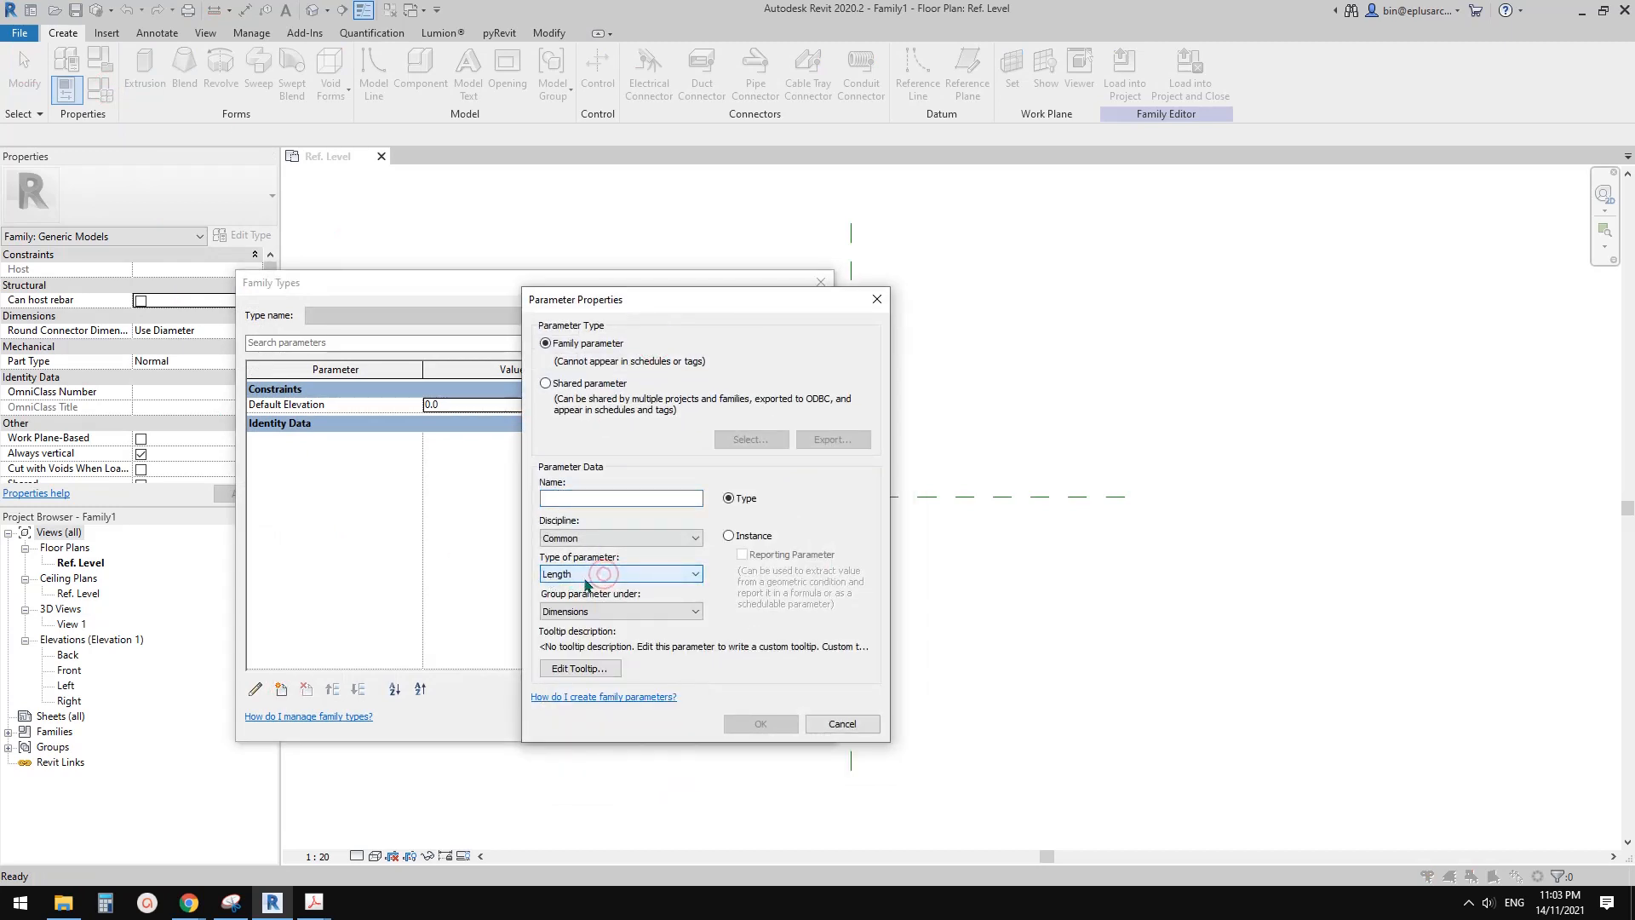
pyautogui.click(620, 498)
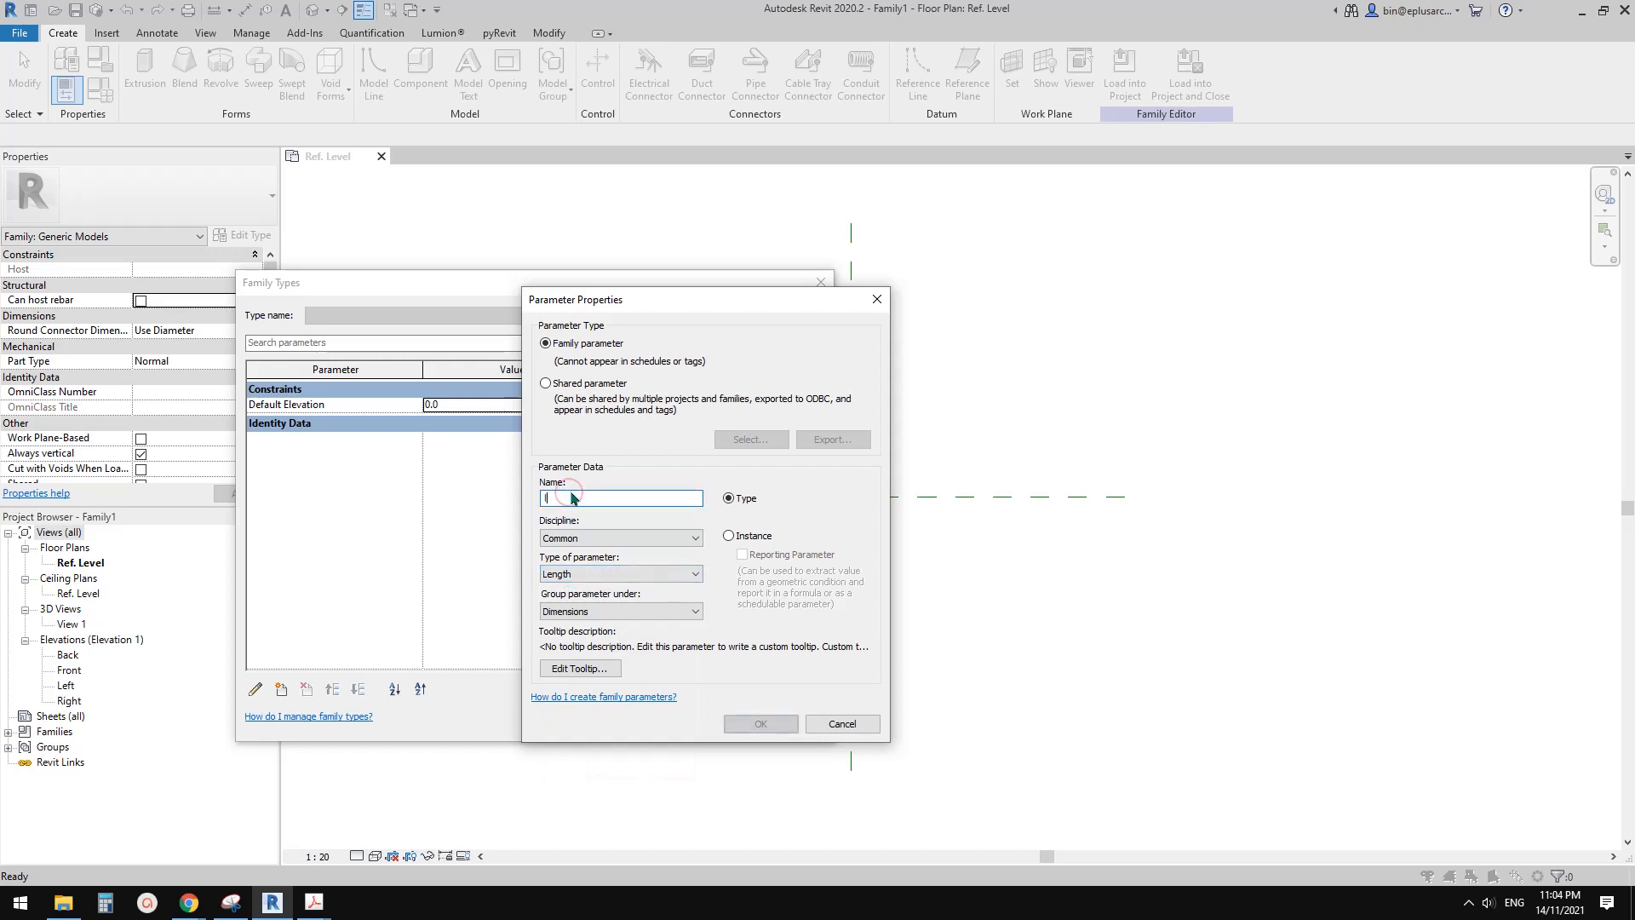
pyautogui.write('L1')
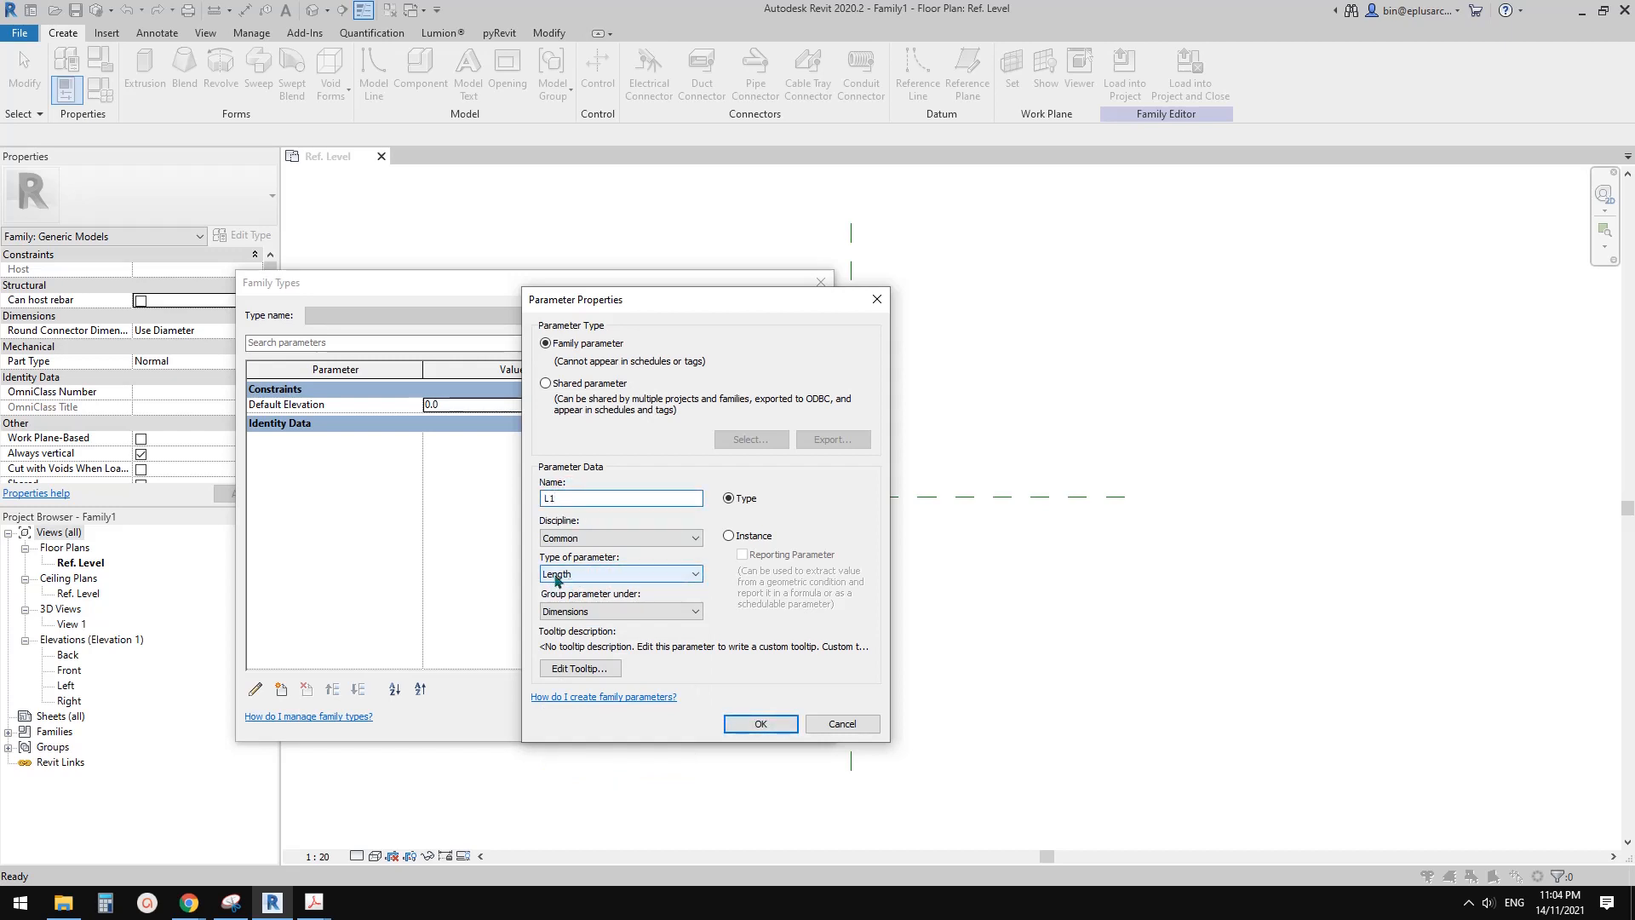
pyautogui.click(759, 722)
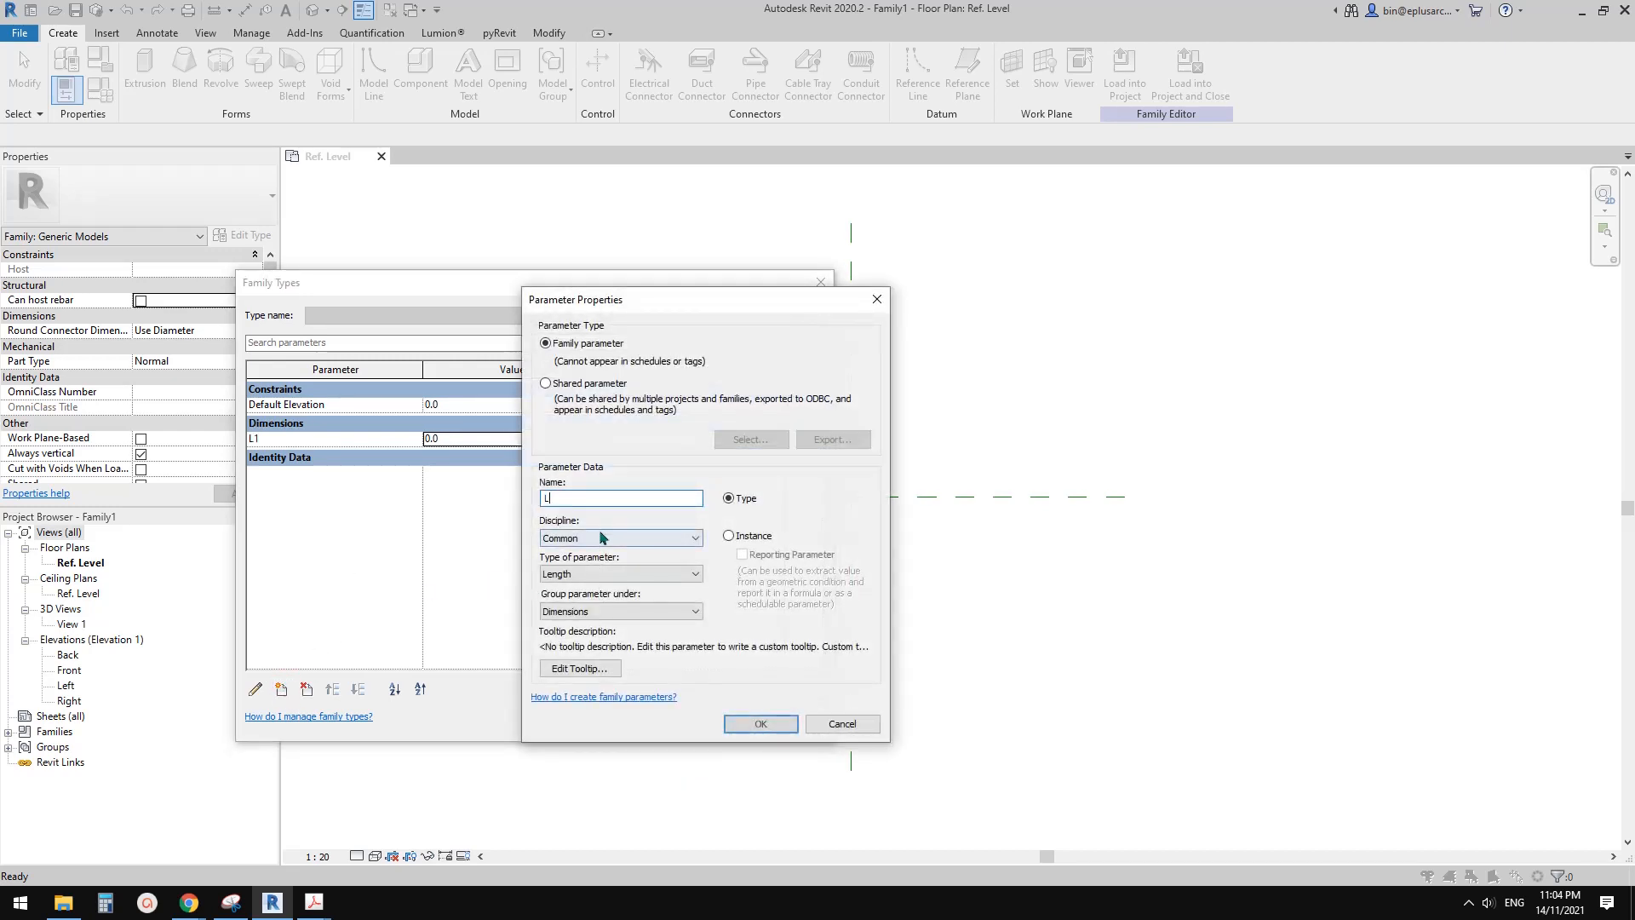
pyautogui.click(760, 723)
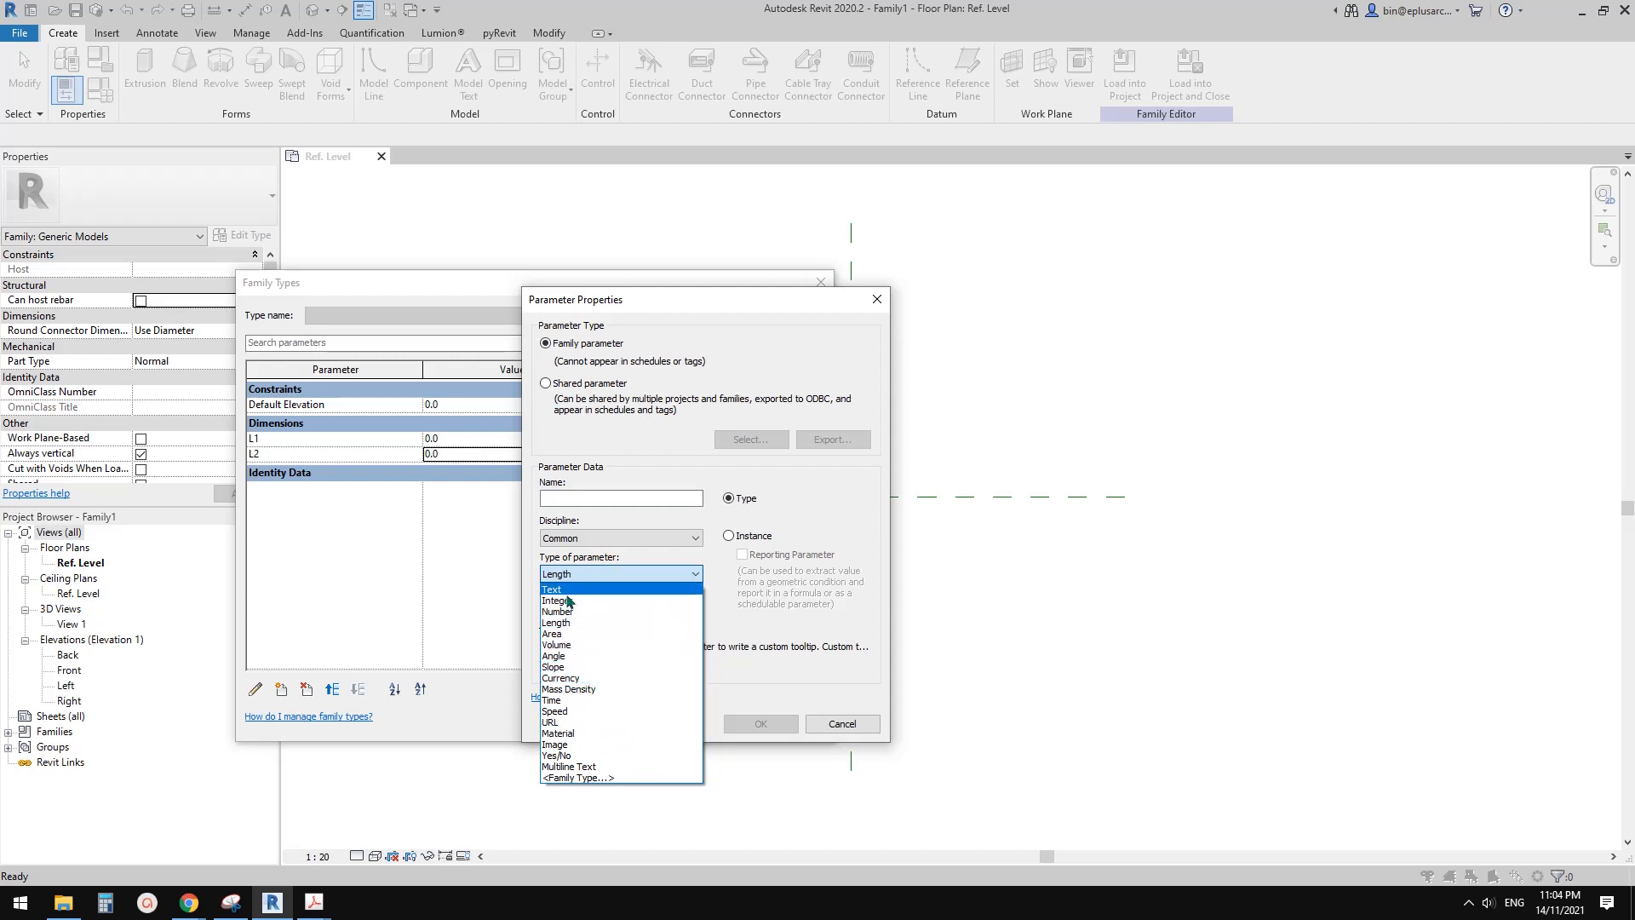
# Add a T1 text parameter and a T2 parameter to the family.
pyautogui.click(552, 588)
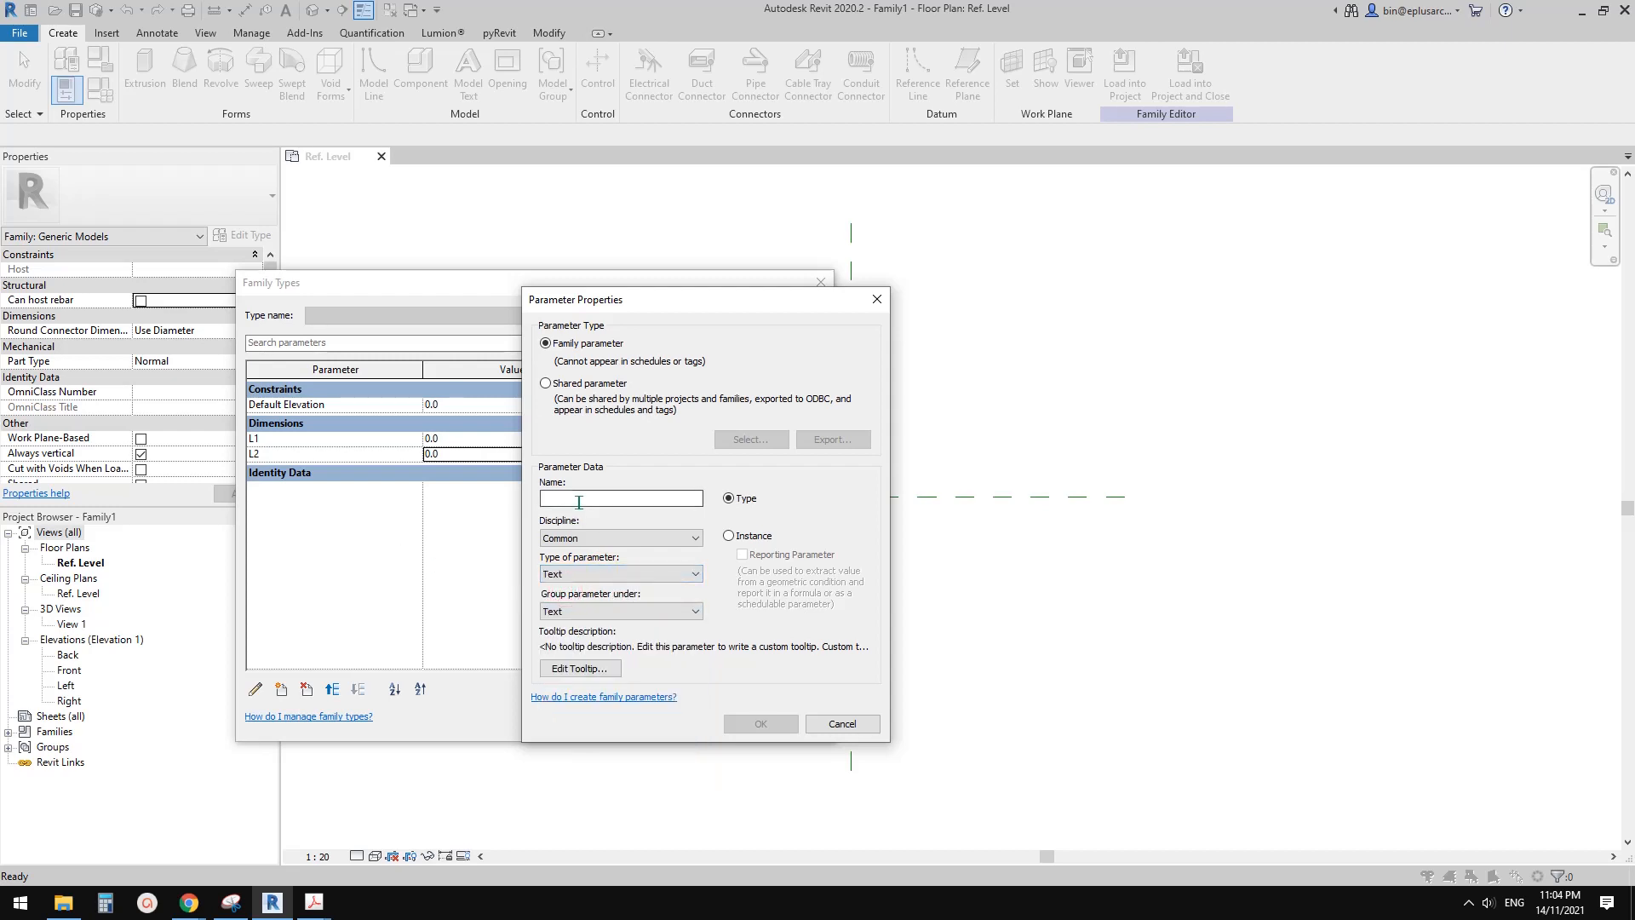
pyautogui.click(620, 497)
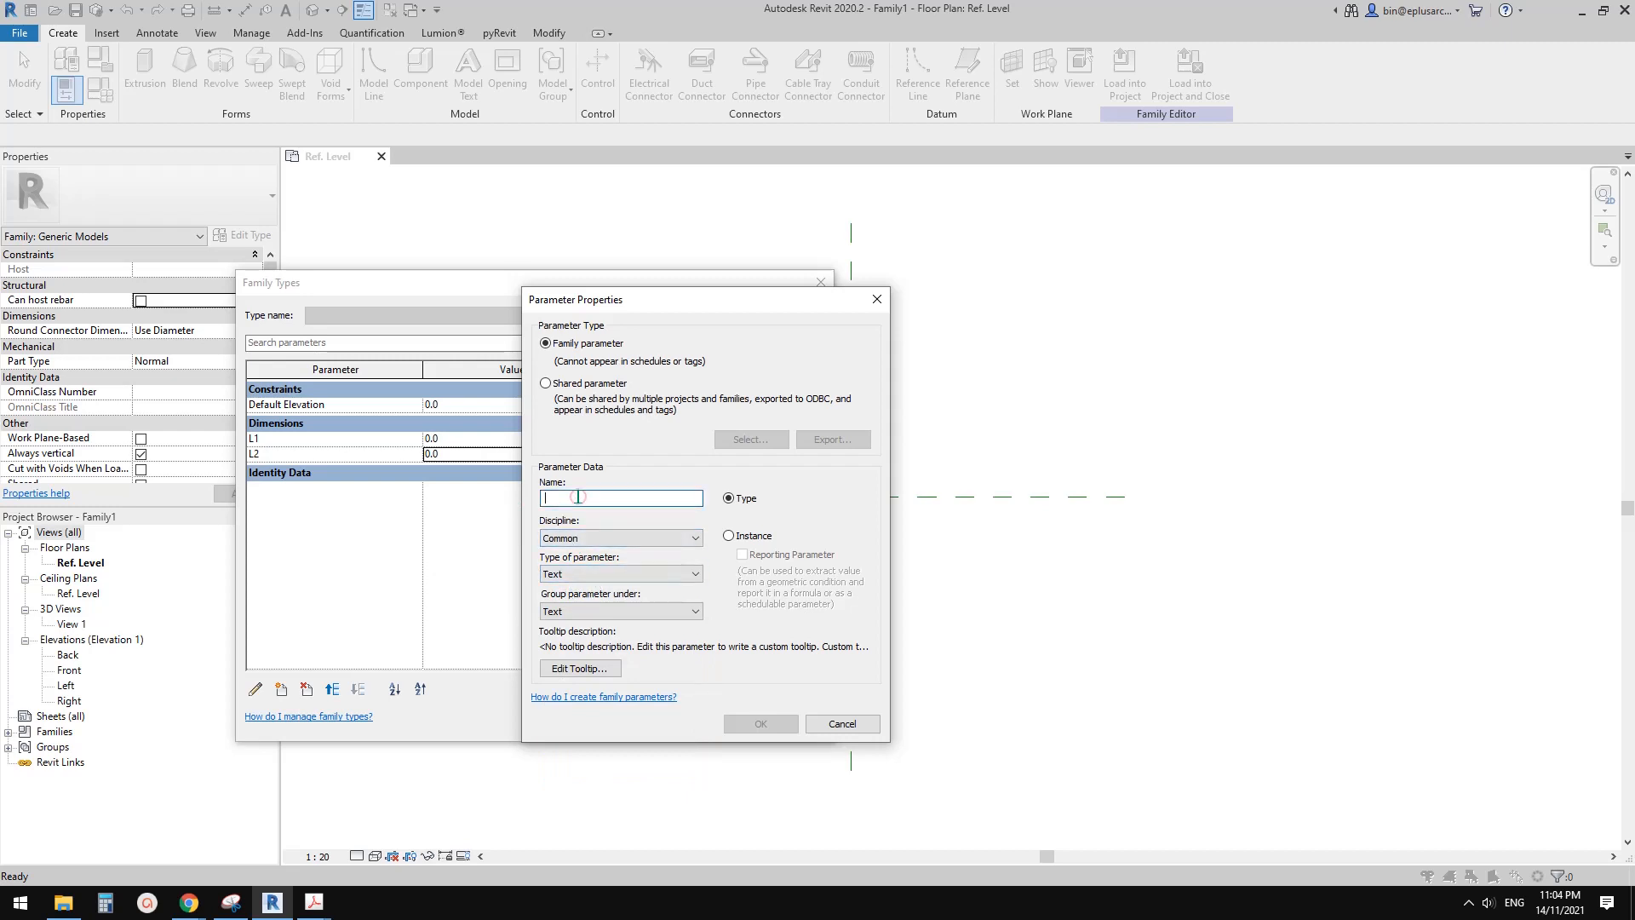
pyautogui.write('T1')
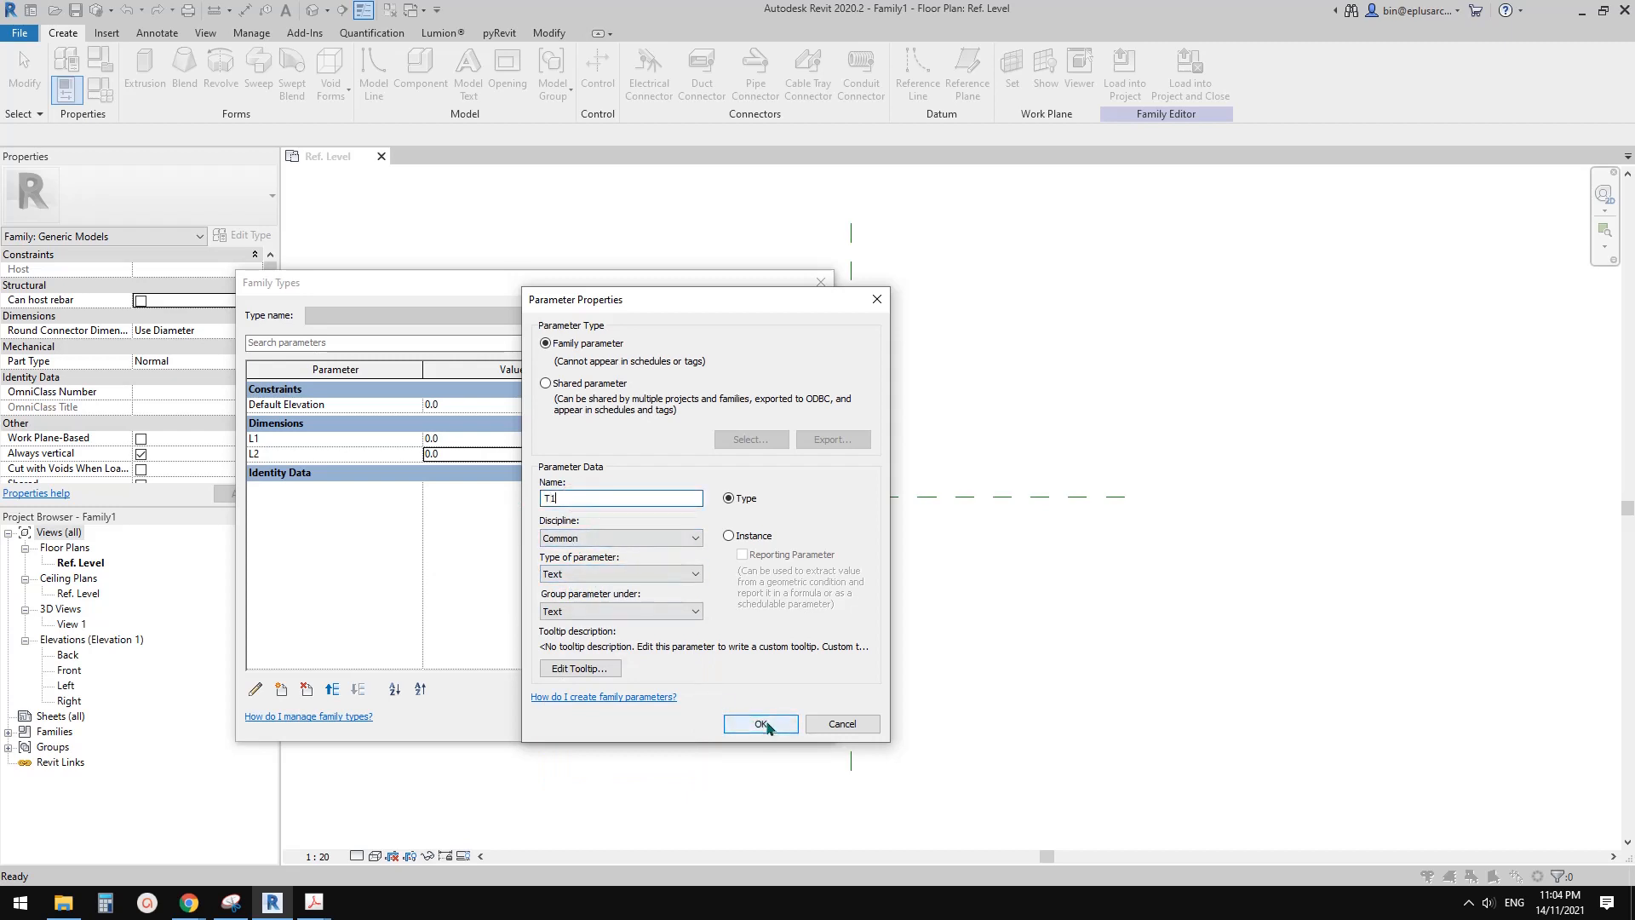
pyautogui.click(760, 724)
pyautogui.write('2')
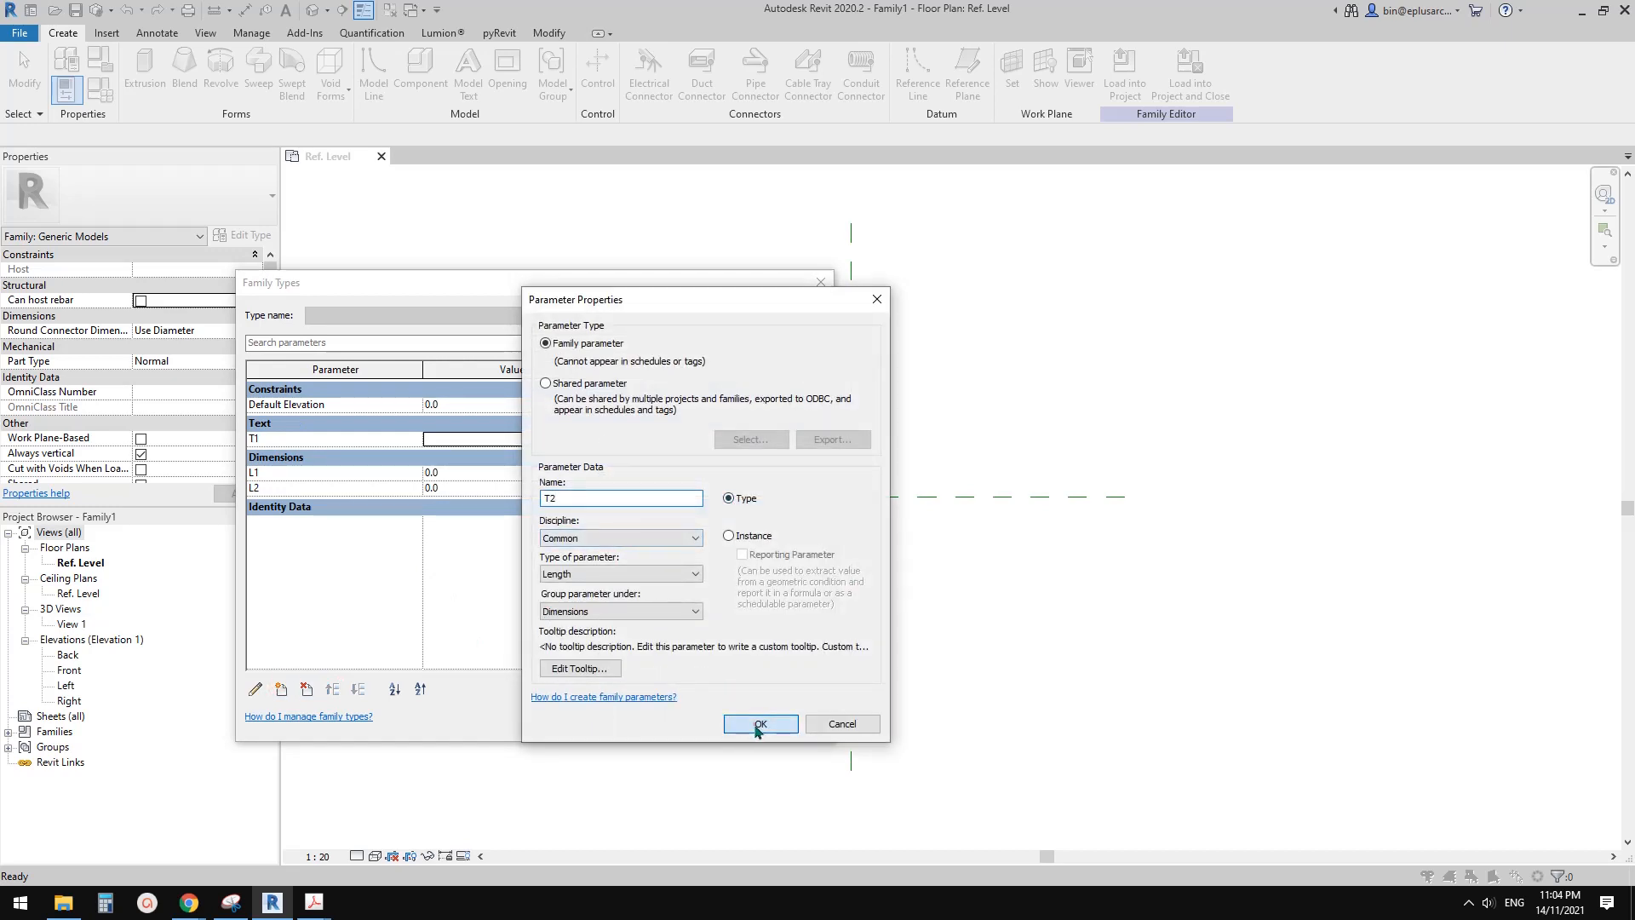
pyautogui.click(760, 724)
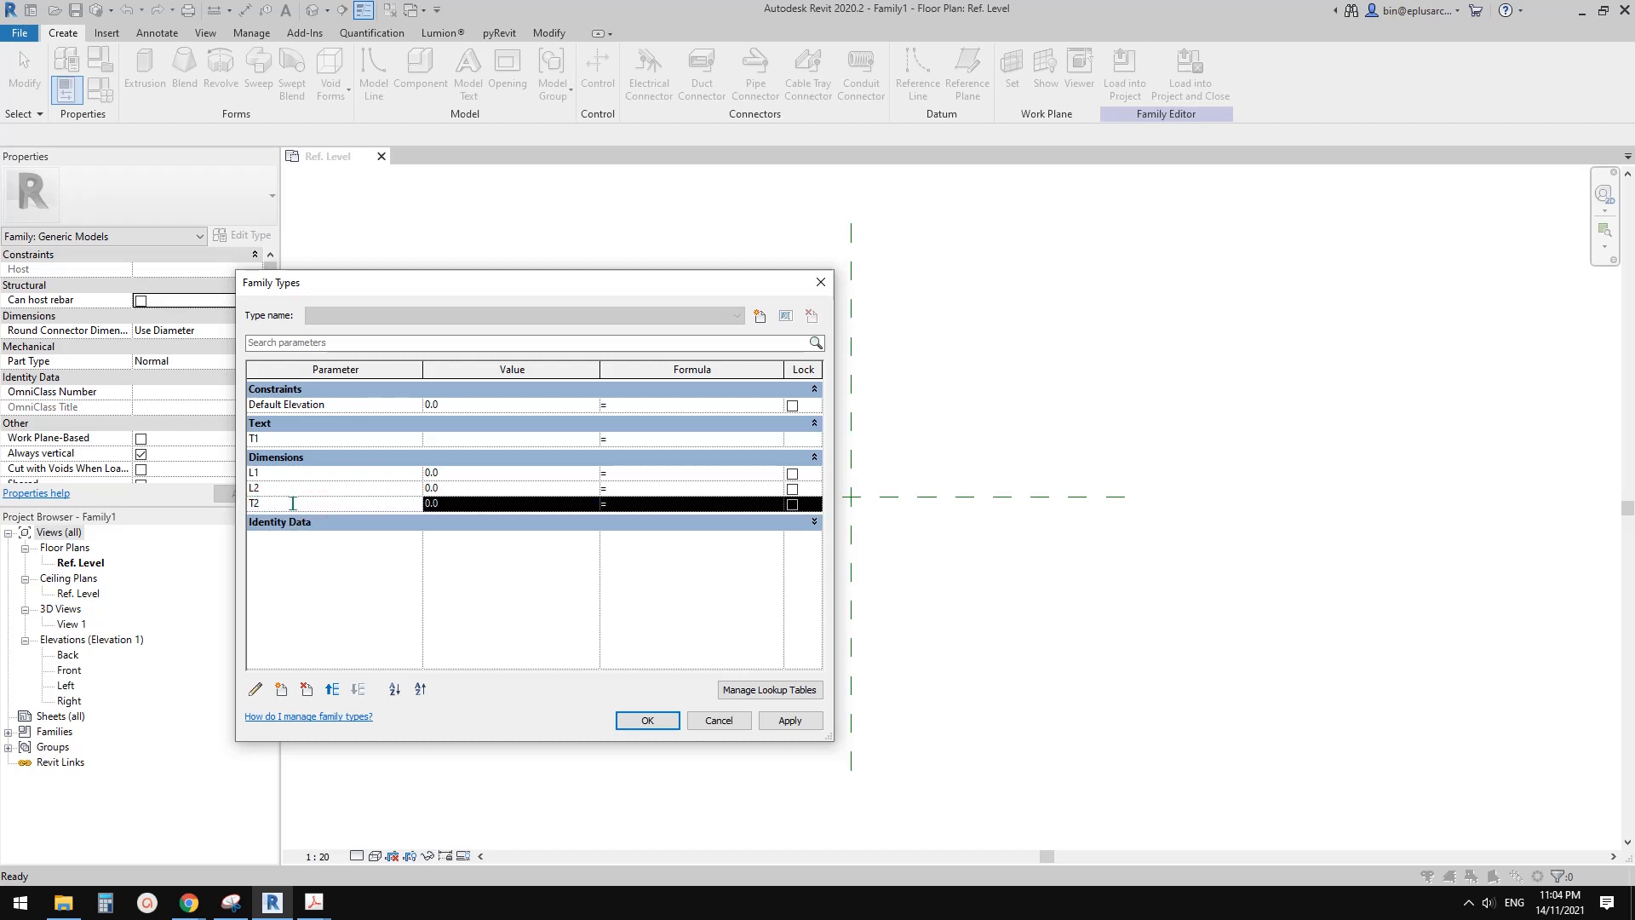
# Recreate T2 as a Text parameter and accept the Family Types list.
pyautogui.click(254, 688)
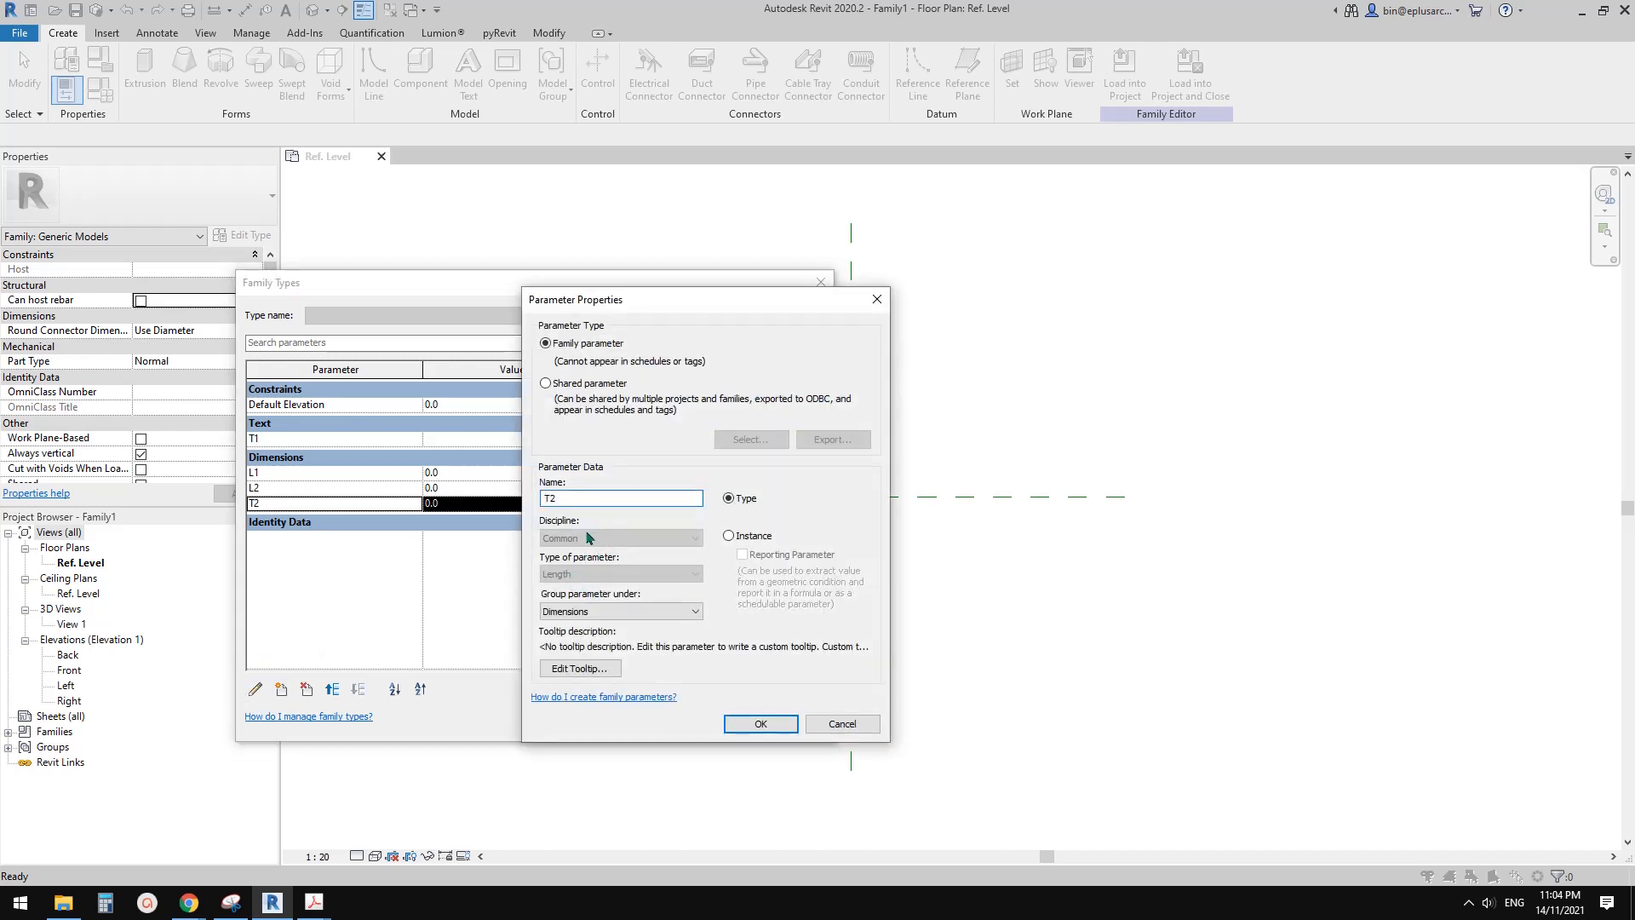
pyautogui.click(760, 724)
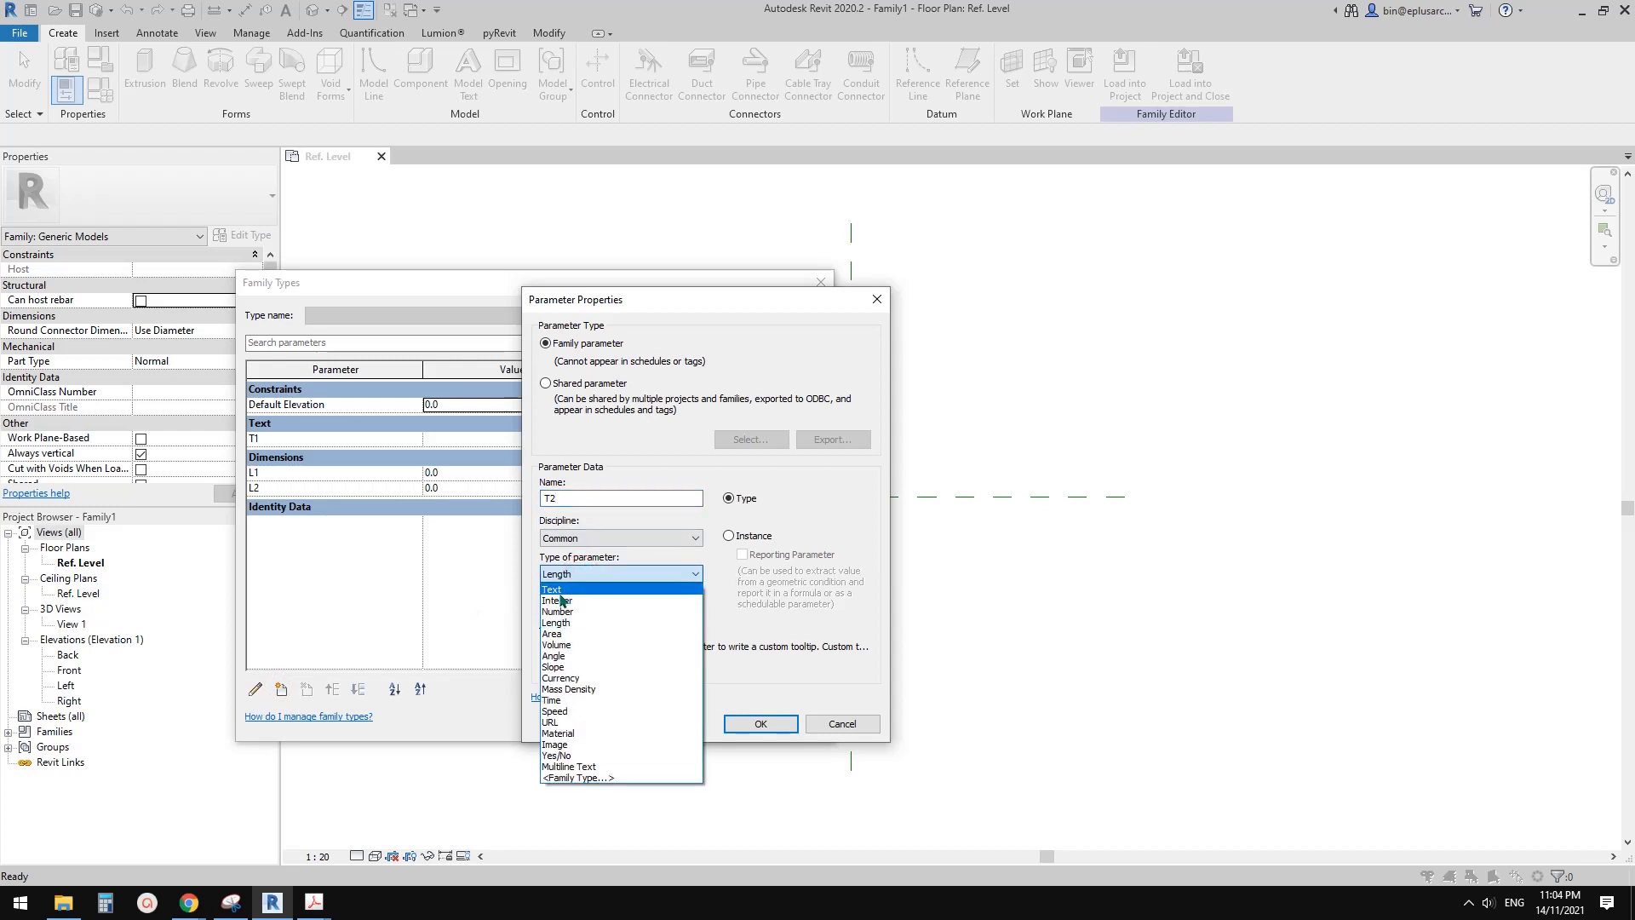
pyautogui.click(759, 724)
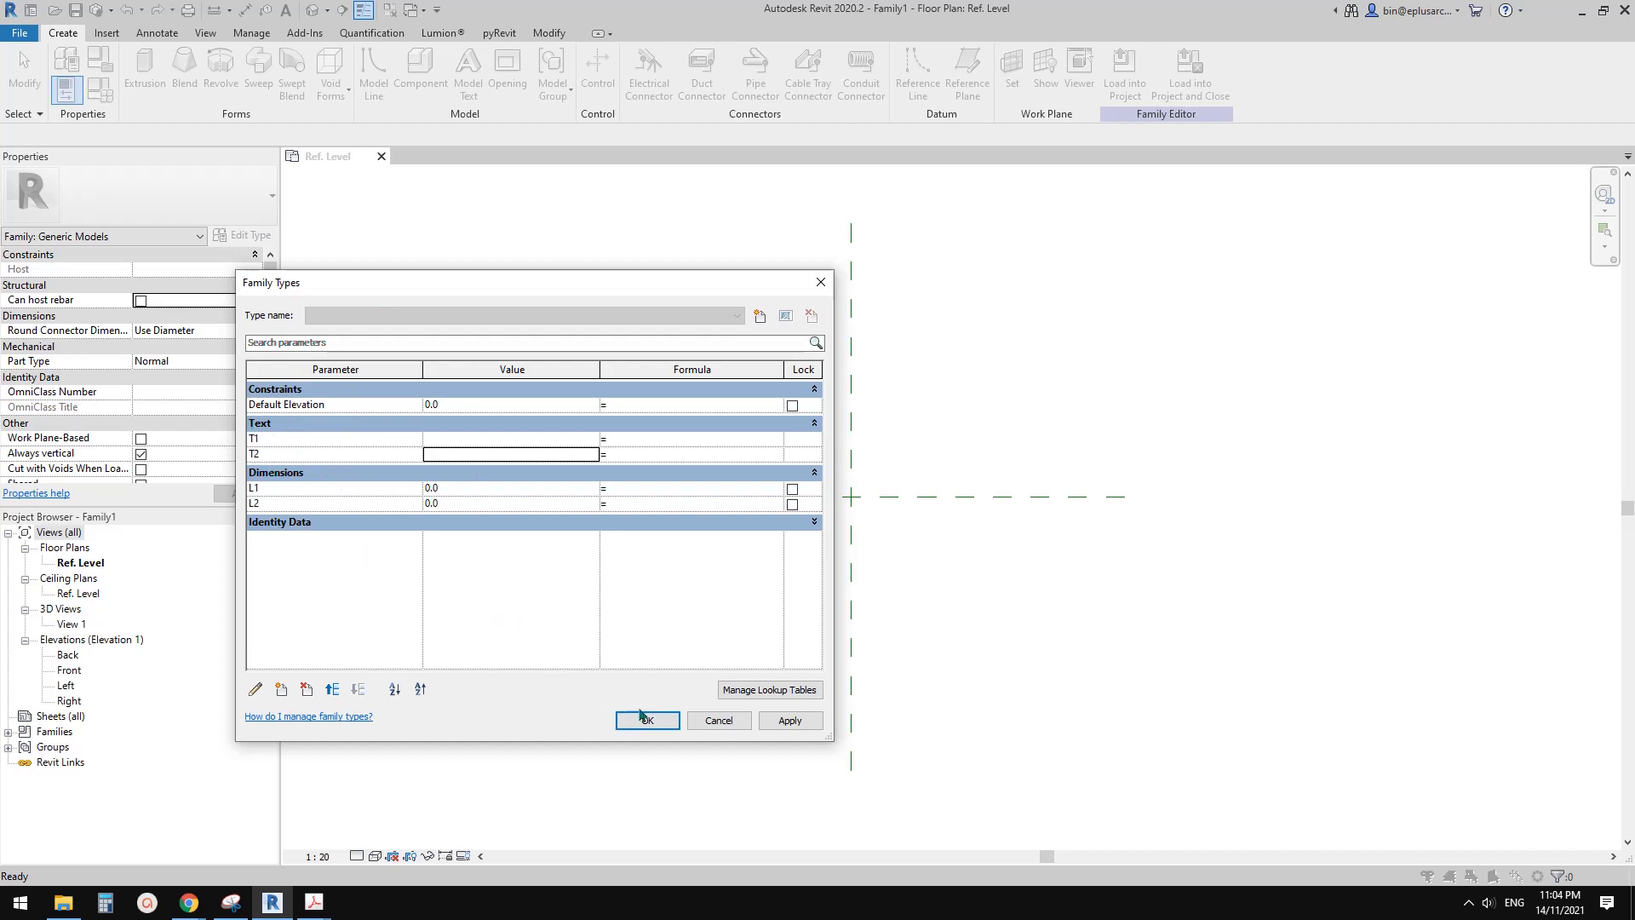
pyautogui.click(647, 721)
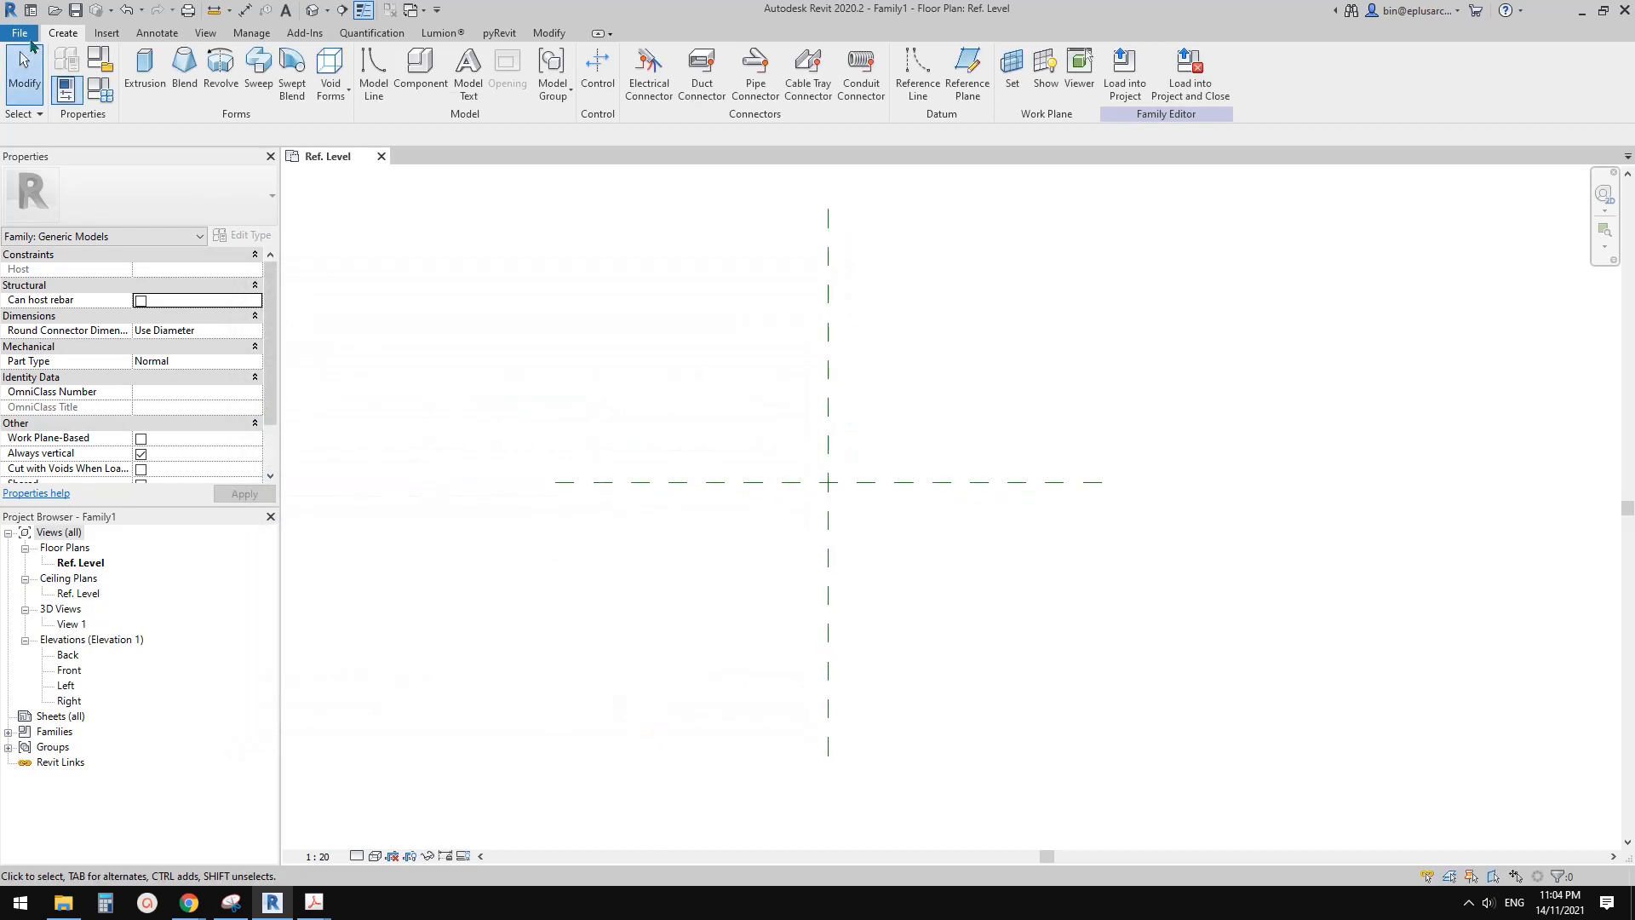
# Create a second family, Family2, from the Metric Generic Model template and close both parameter lists.
pyautogui.click(27, 31)
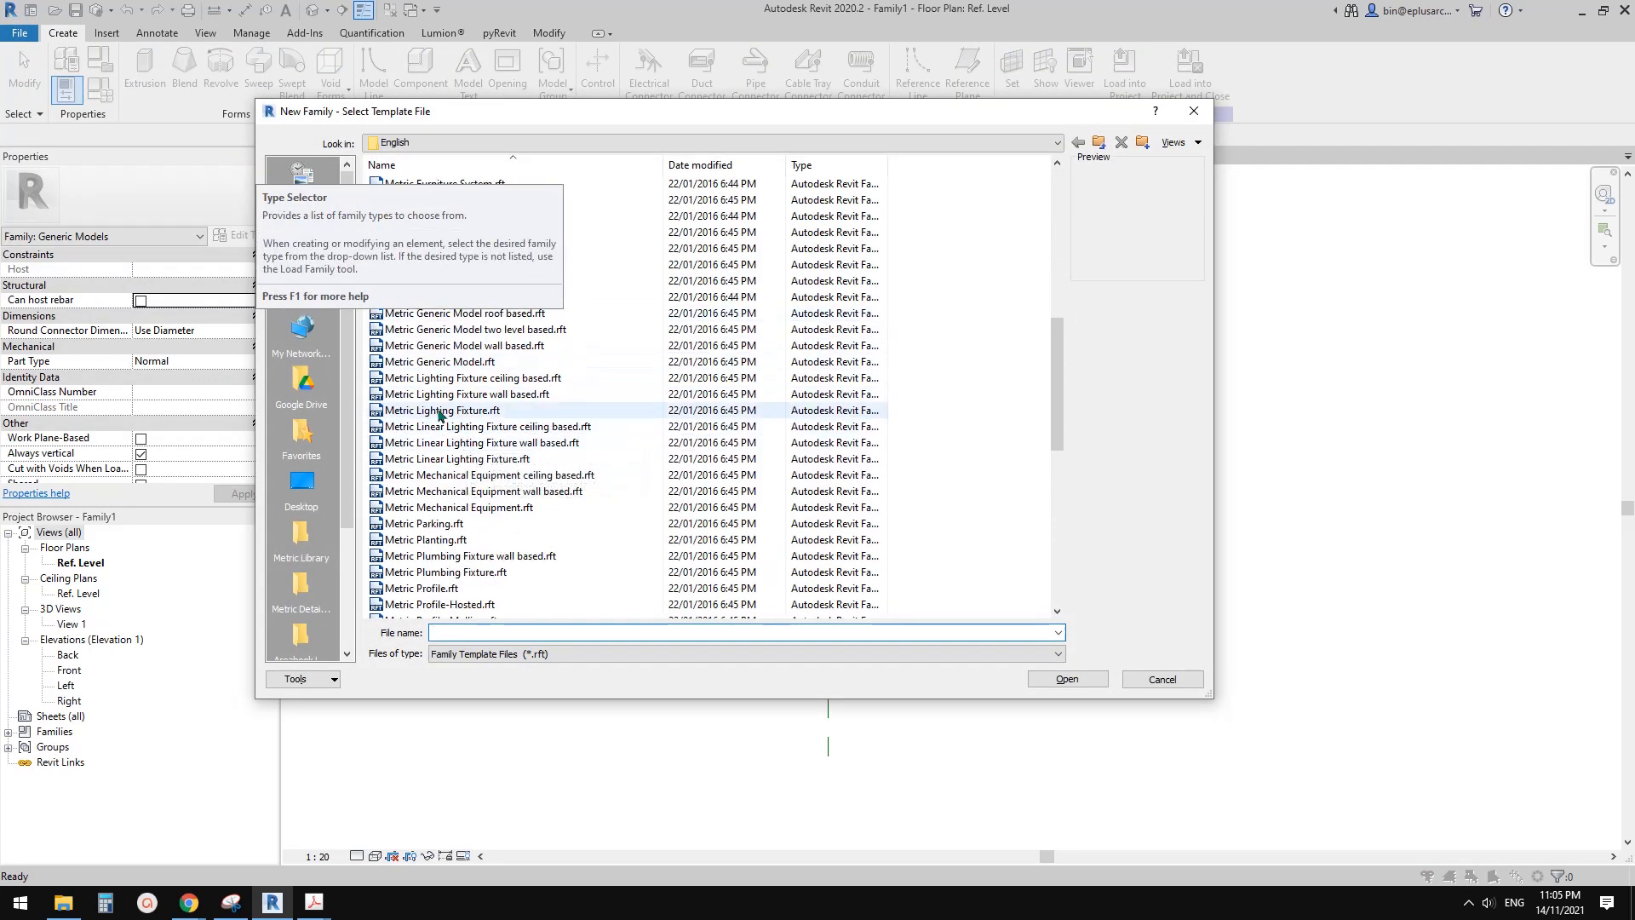
pyautogui.click(1066, 677)
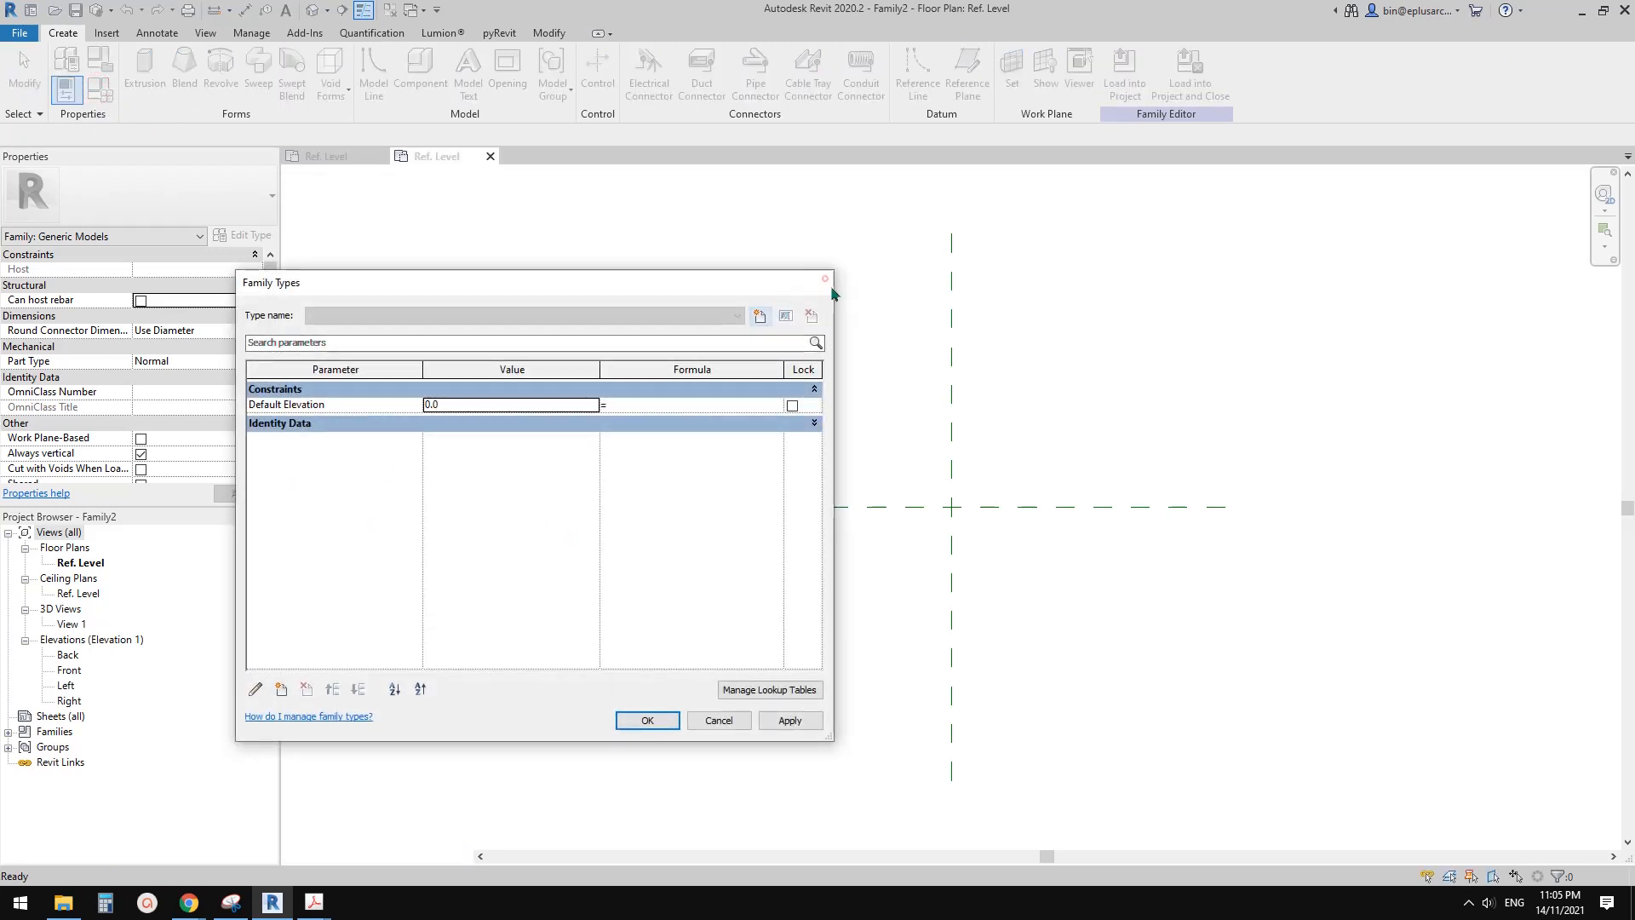
pyautogui.click(647, 719)
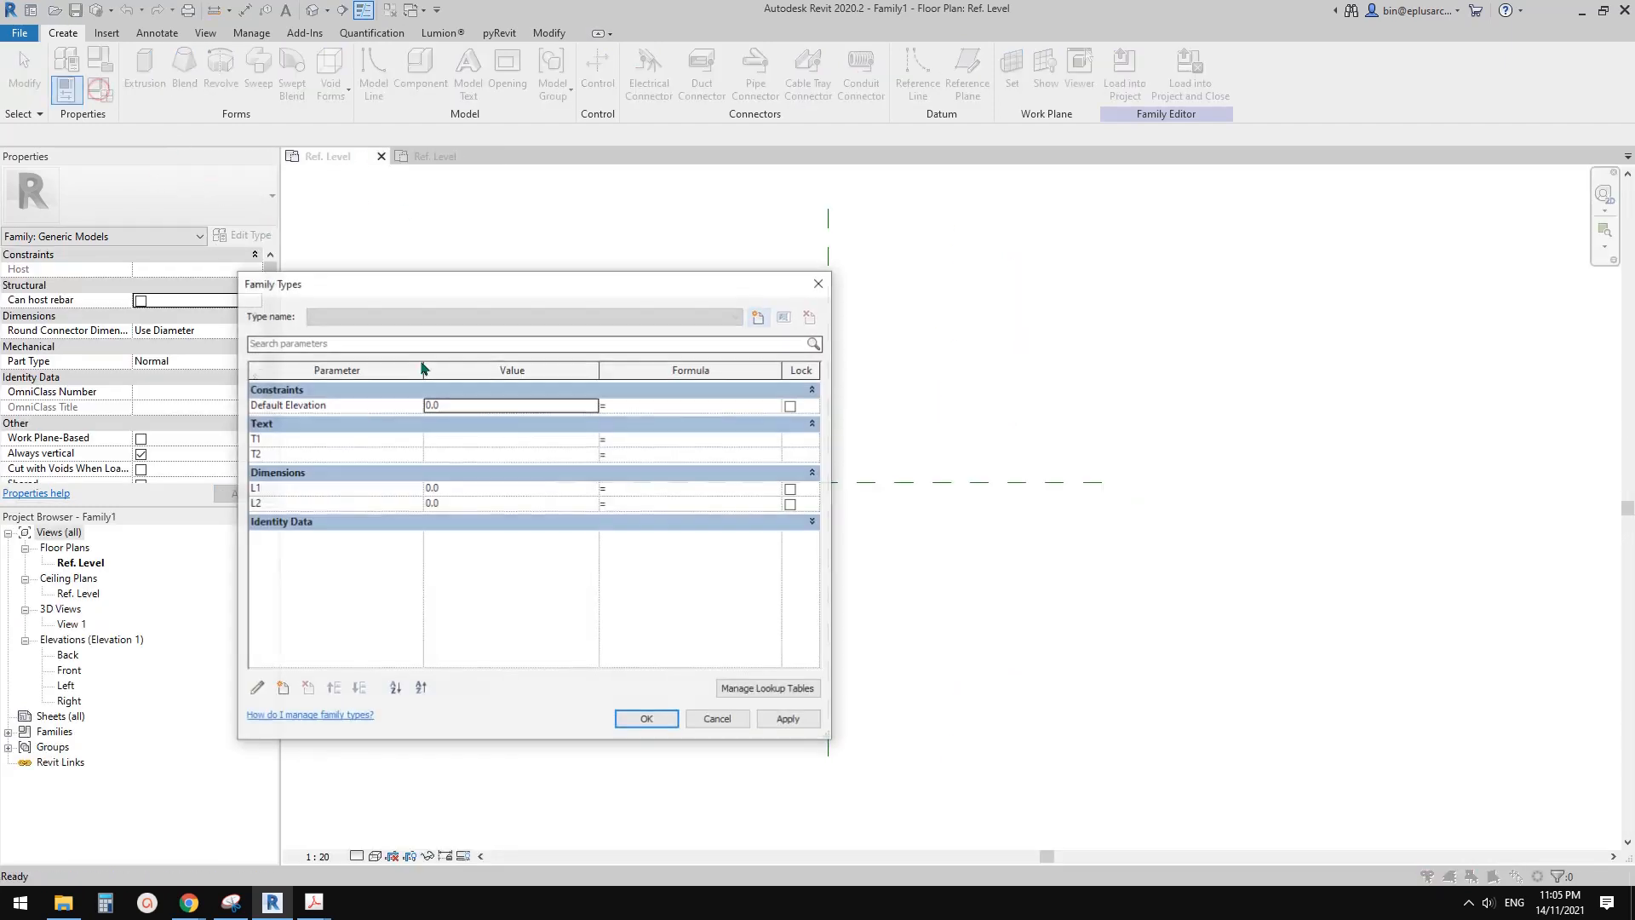
pyautogui.click(647, 717)
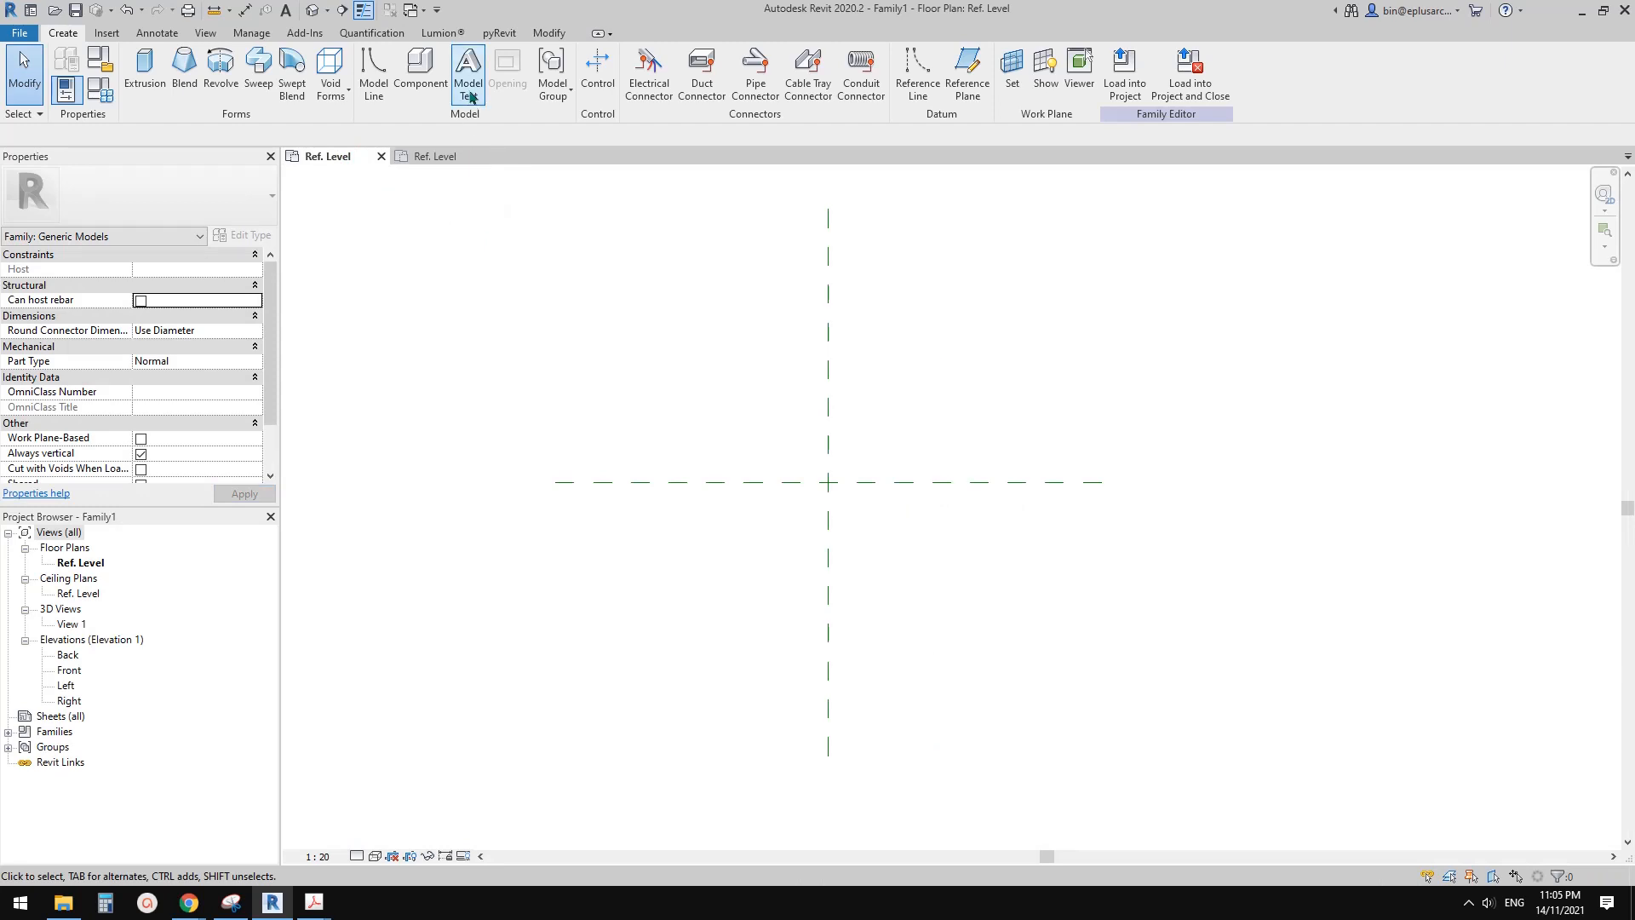
pyautogui.moveTo(212, 175)
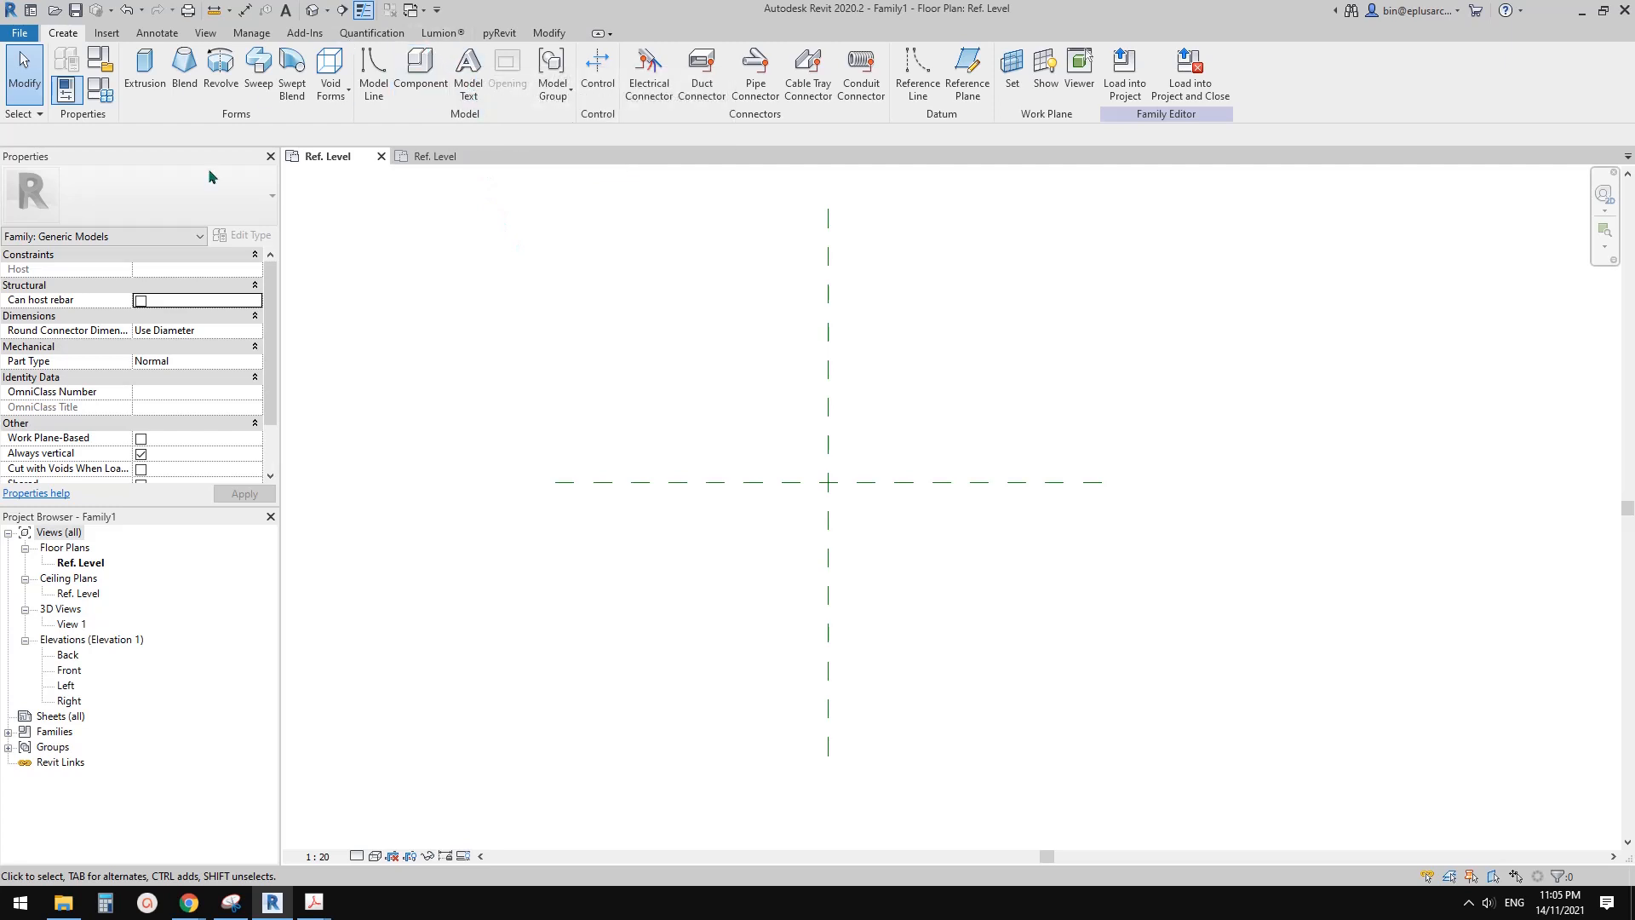
pyautogui.moveTo(519, 137)
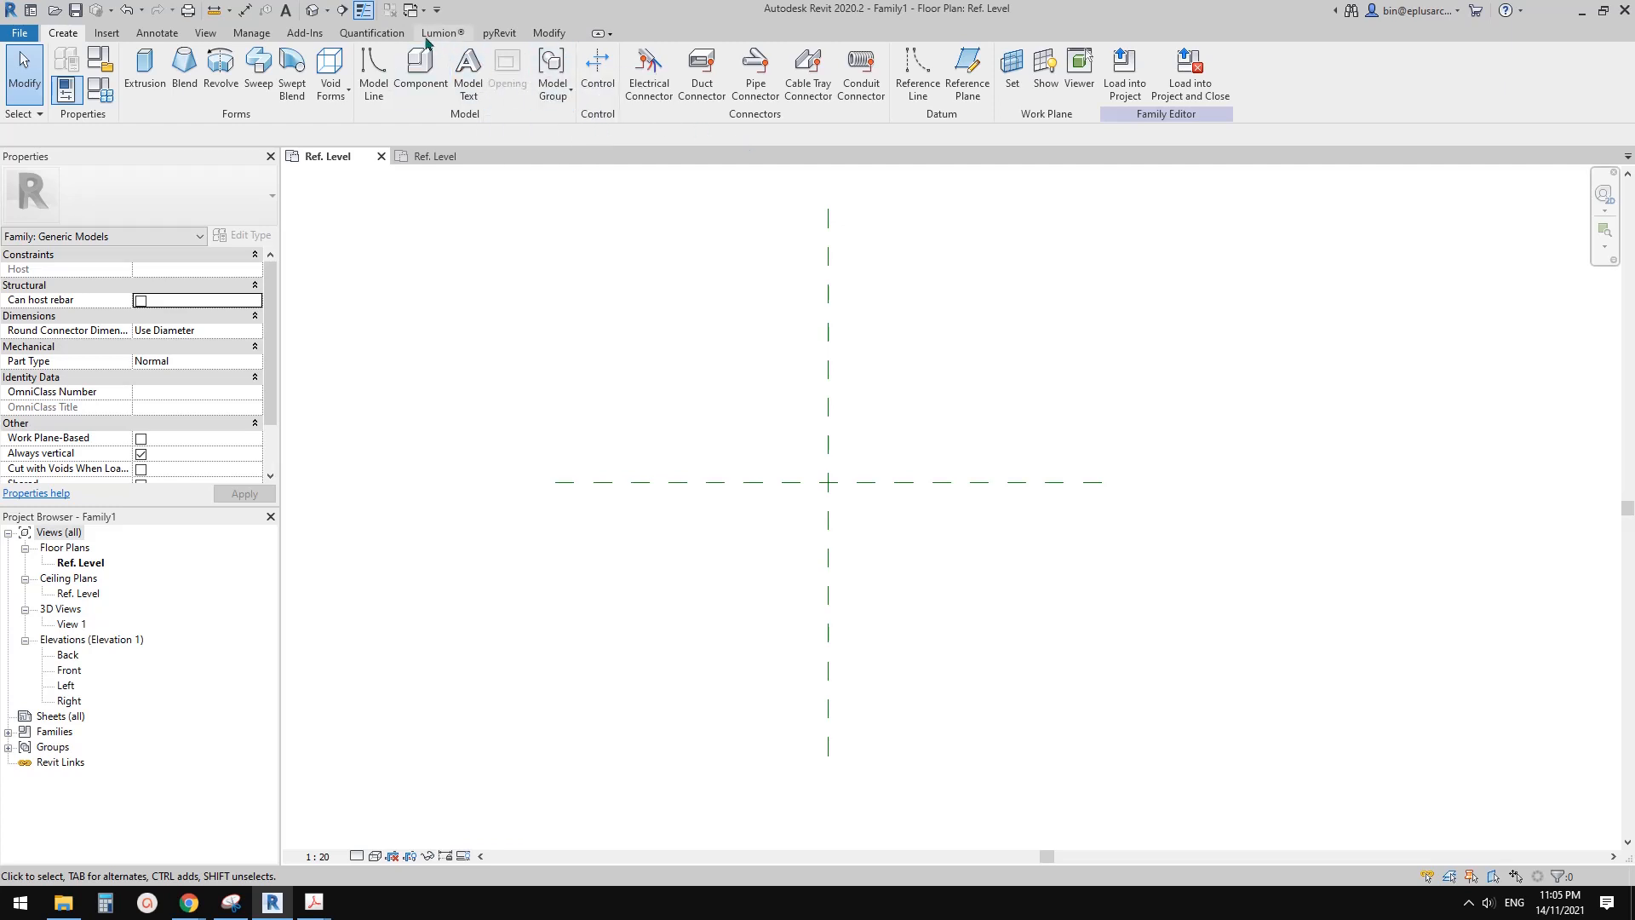
pyautogui.moveTo(504, 71)
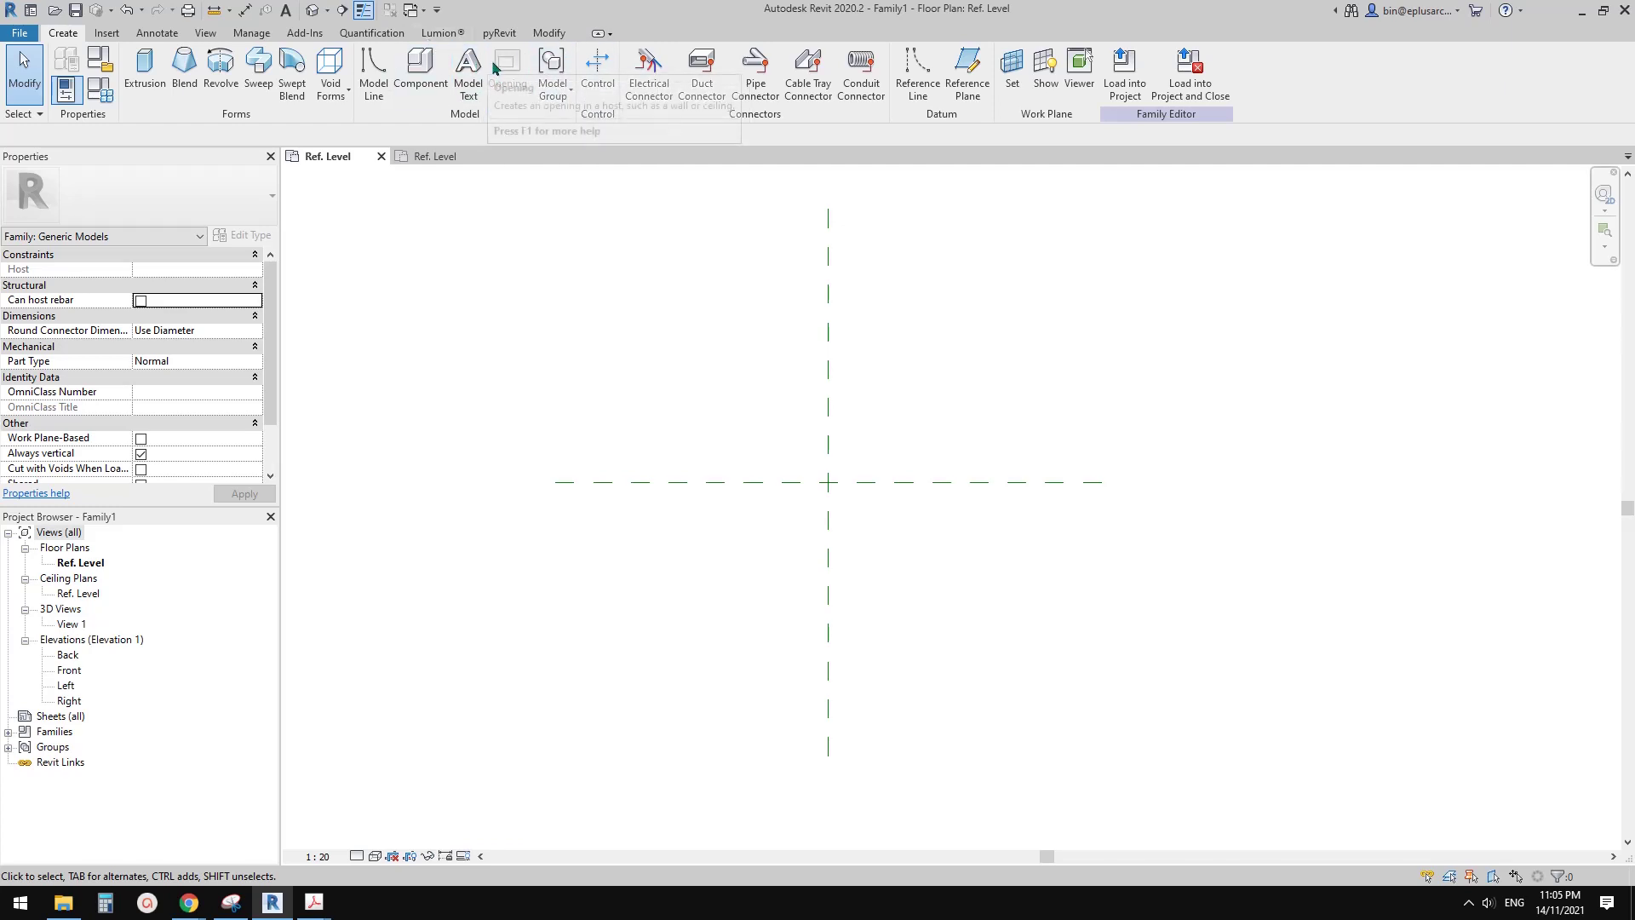
pyautogui.moveTo(261, 34)
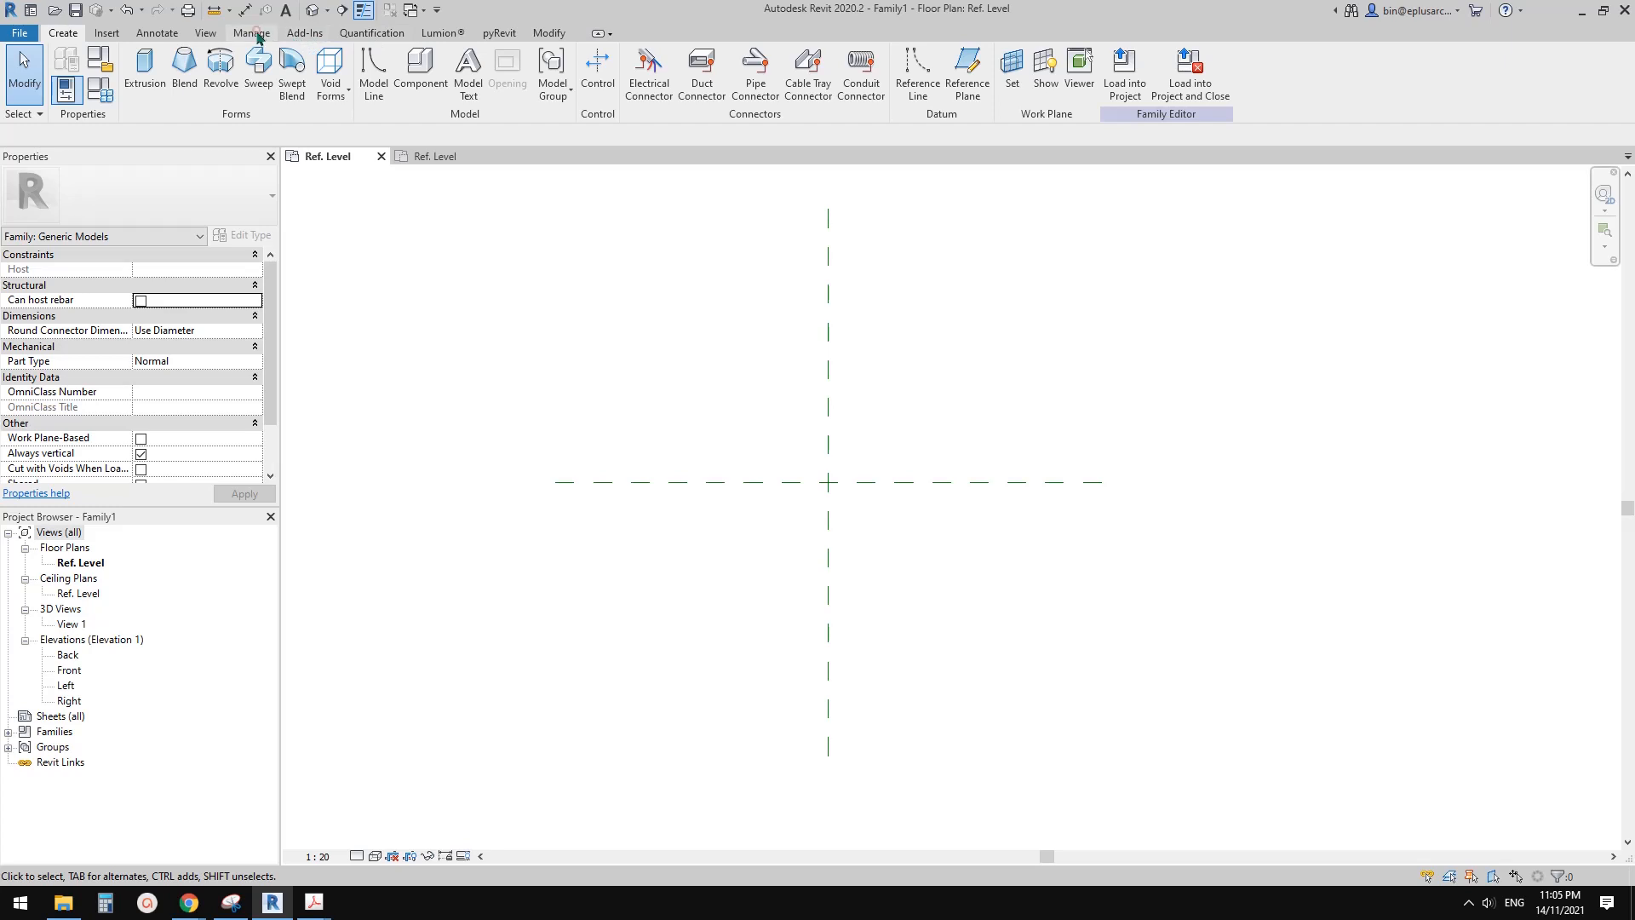
# Activate Family2's Ref. Level view and check its parameter list holds only Default Elevation.
pyautogui.click(250, 32)
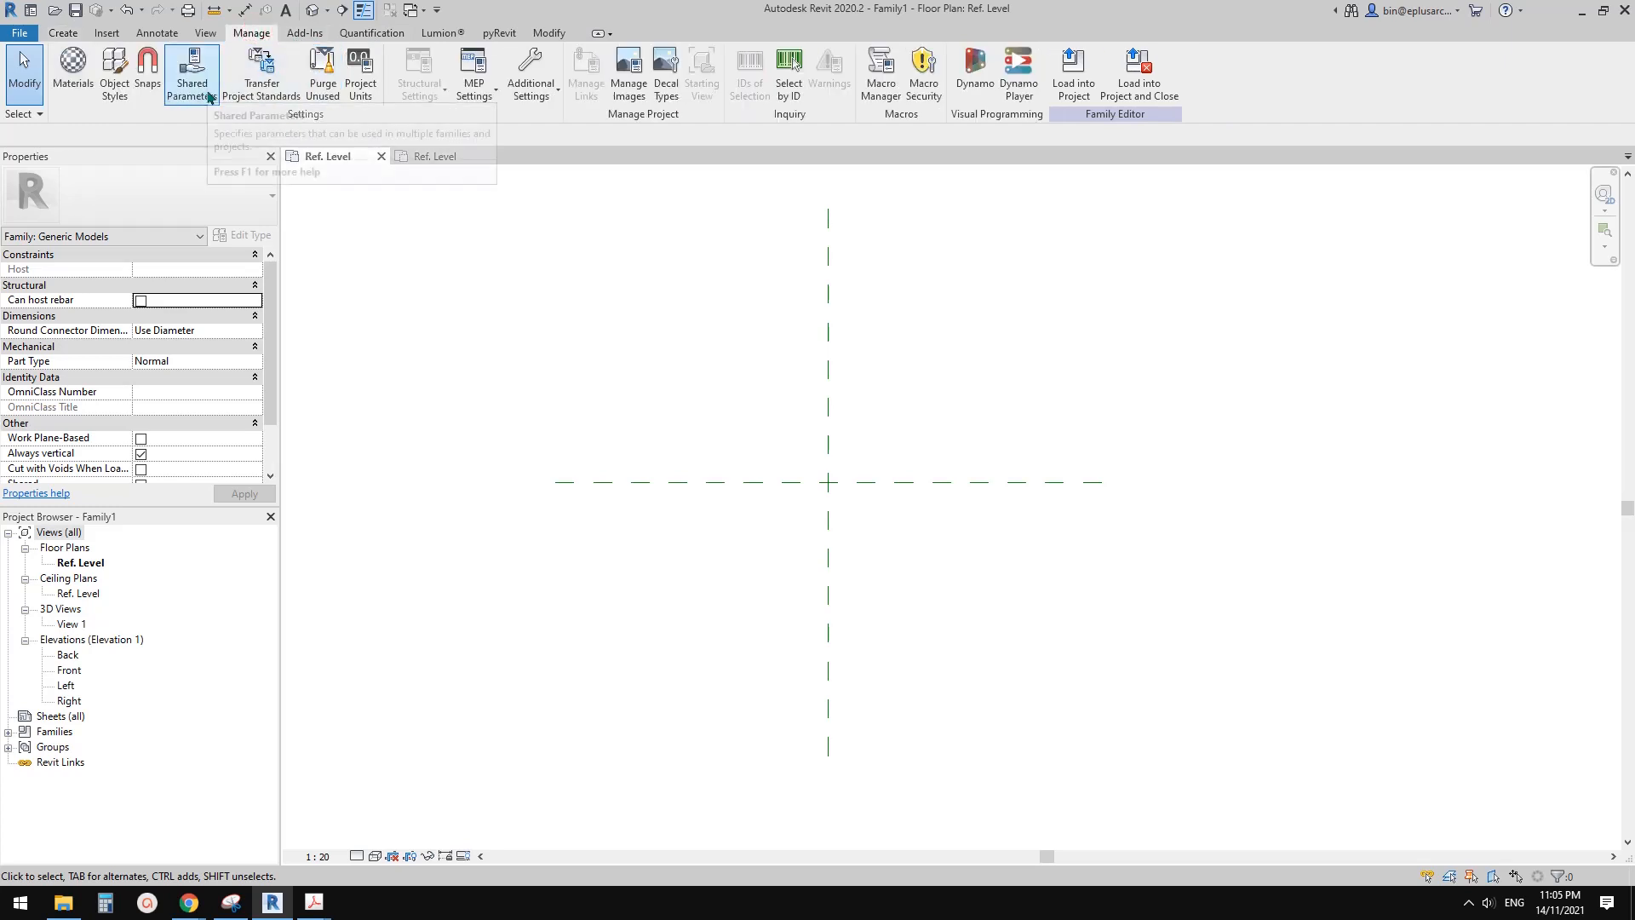
pyautogui.moveTo(246, 53)
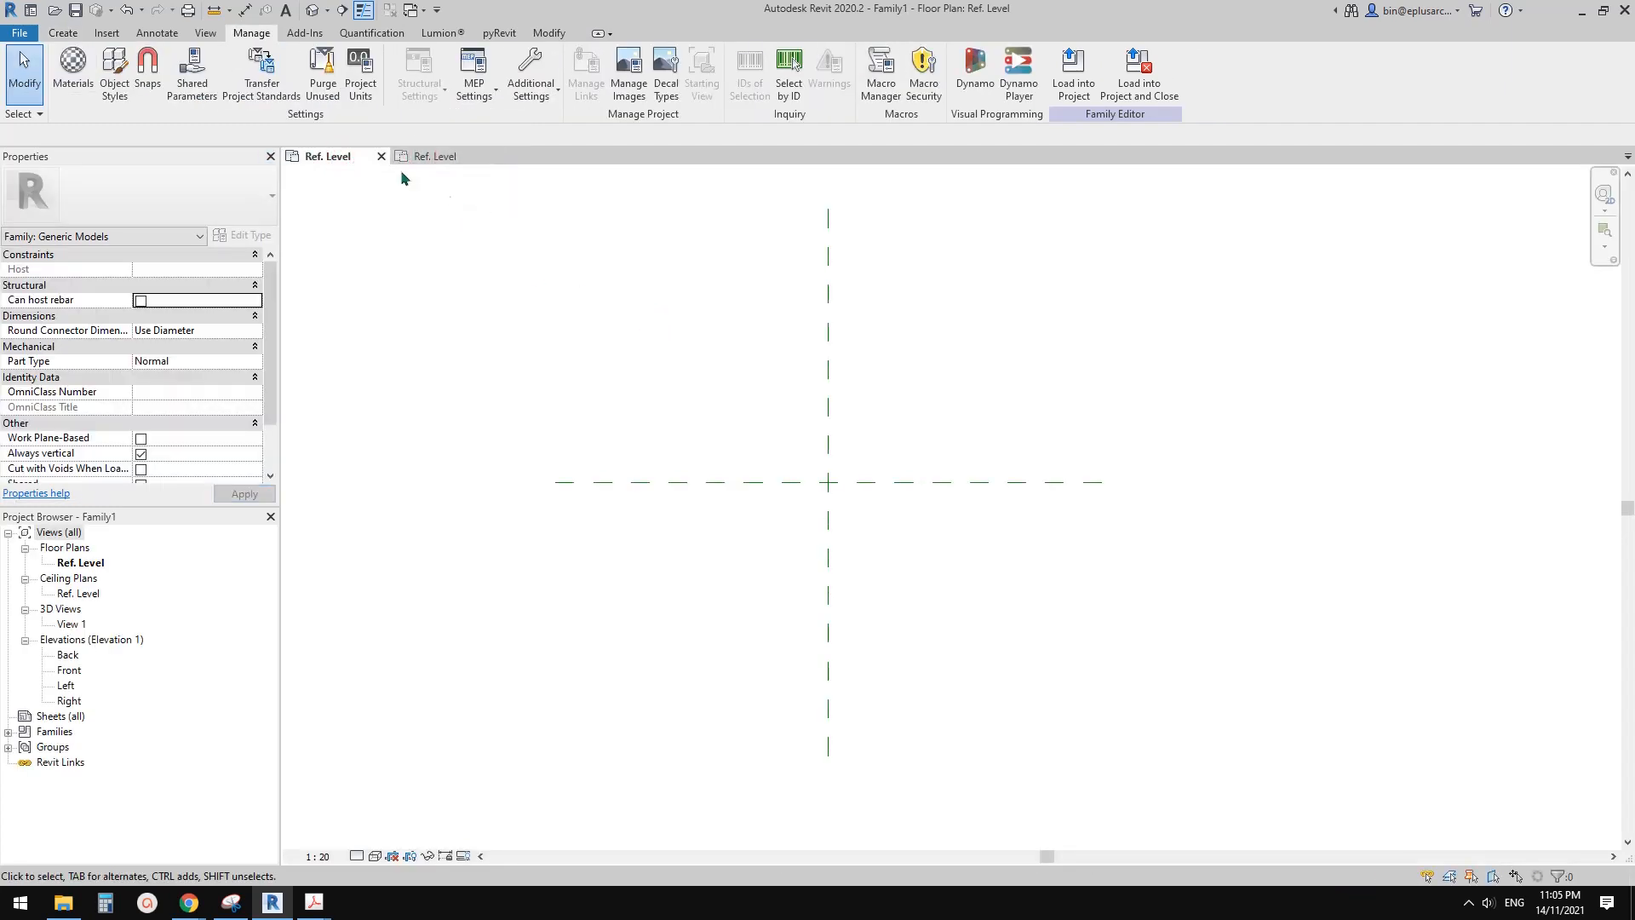
pyautogui.click(434, 155)
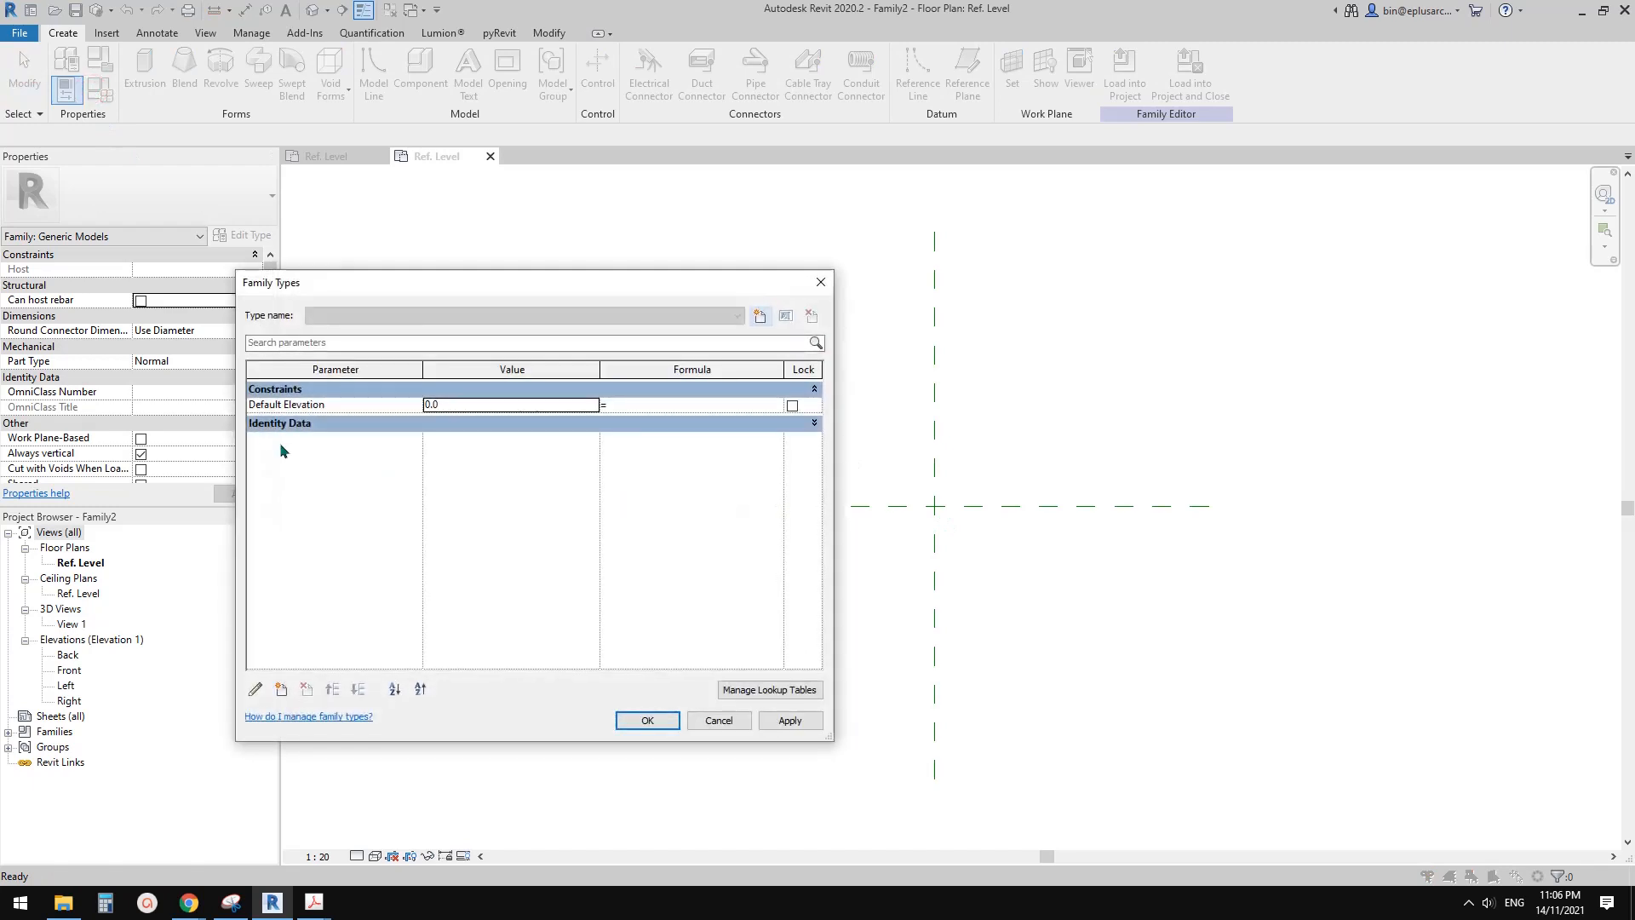
pyautogui.click(647, 720)
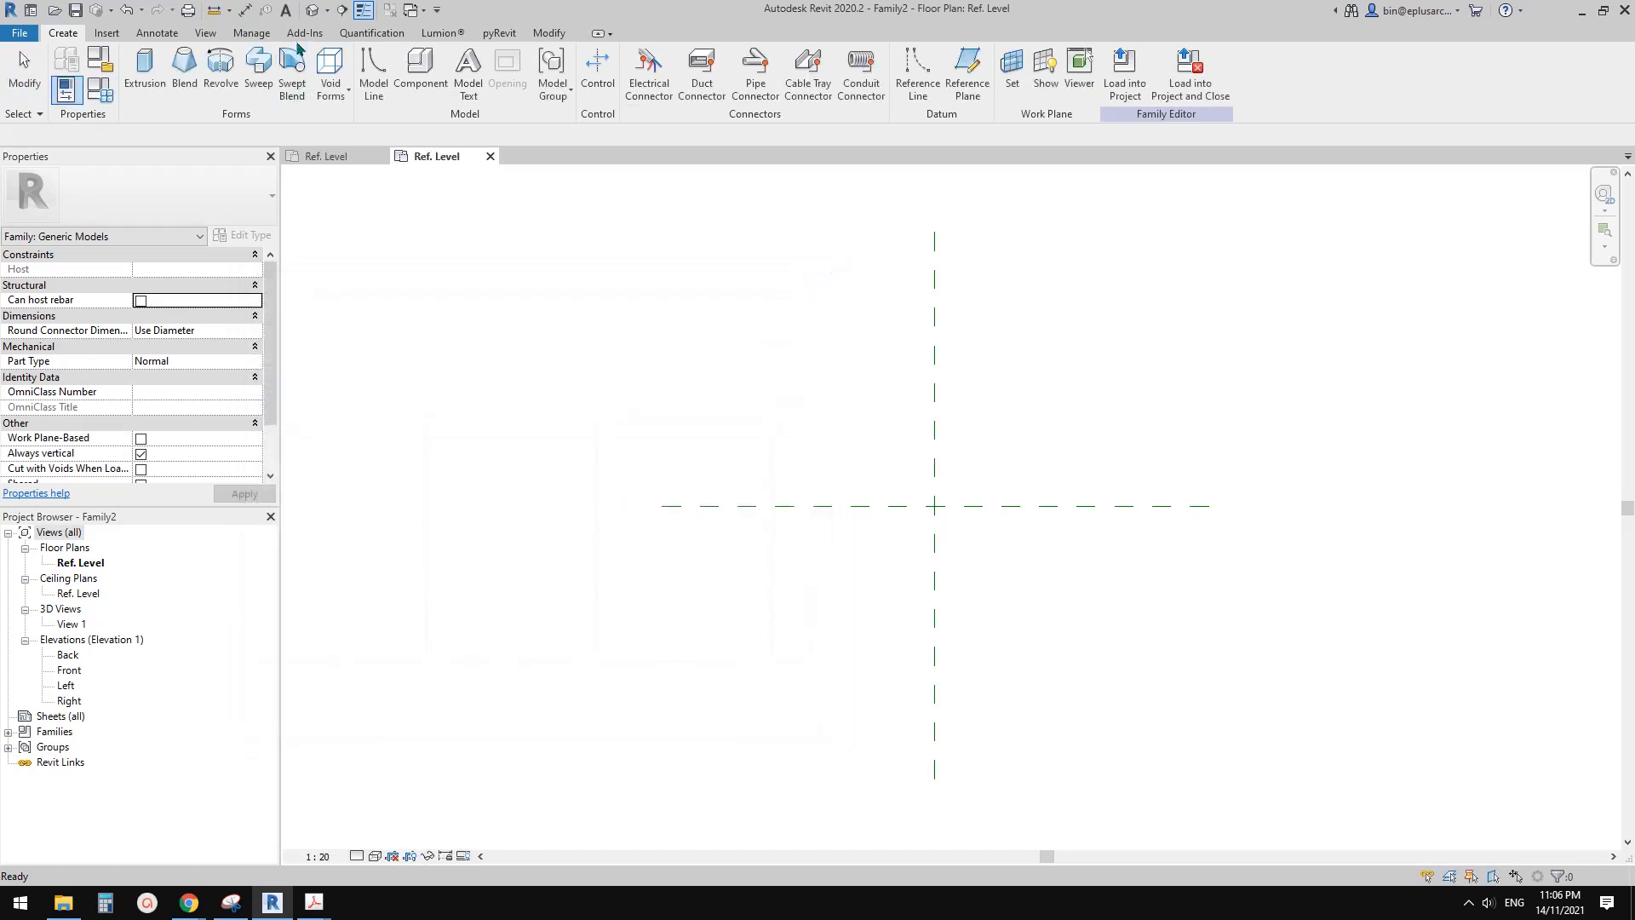
pyautogui.click(252, 32)
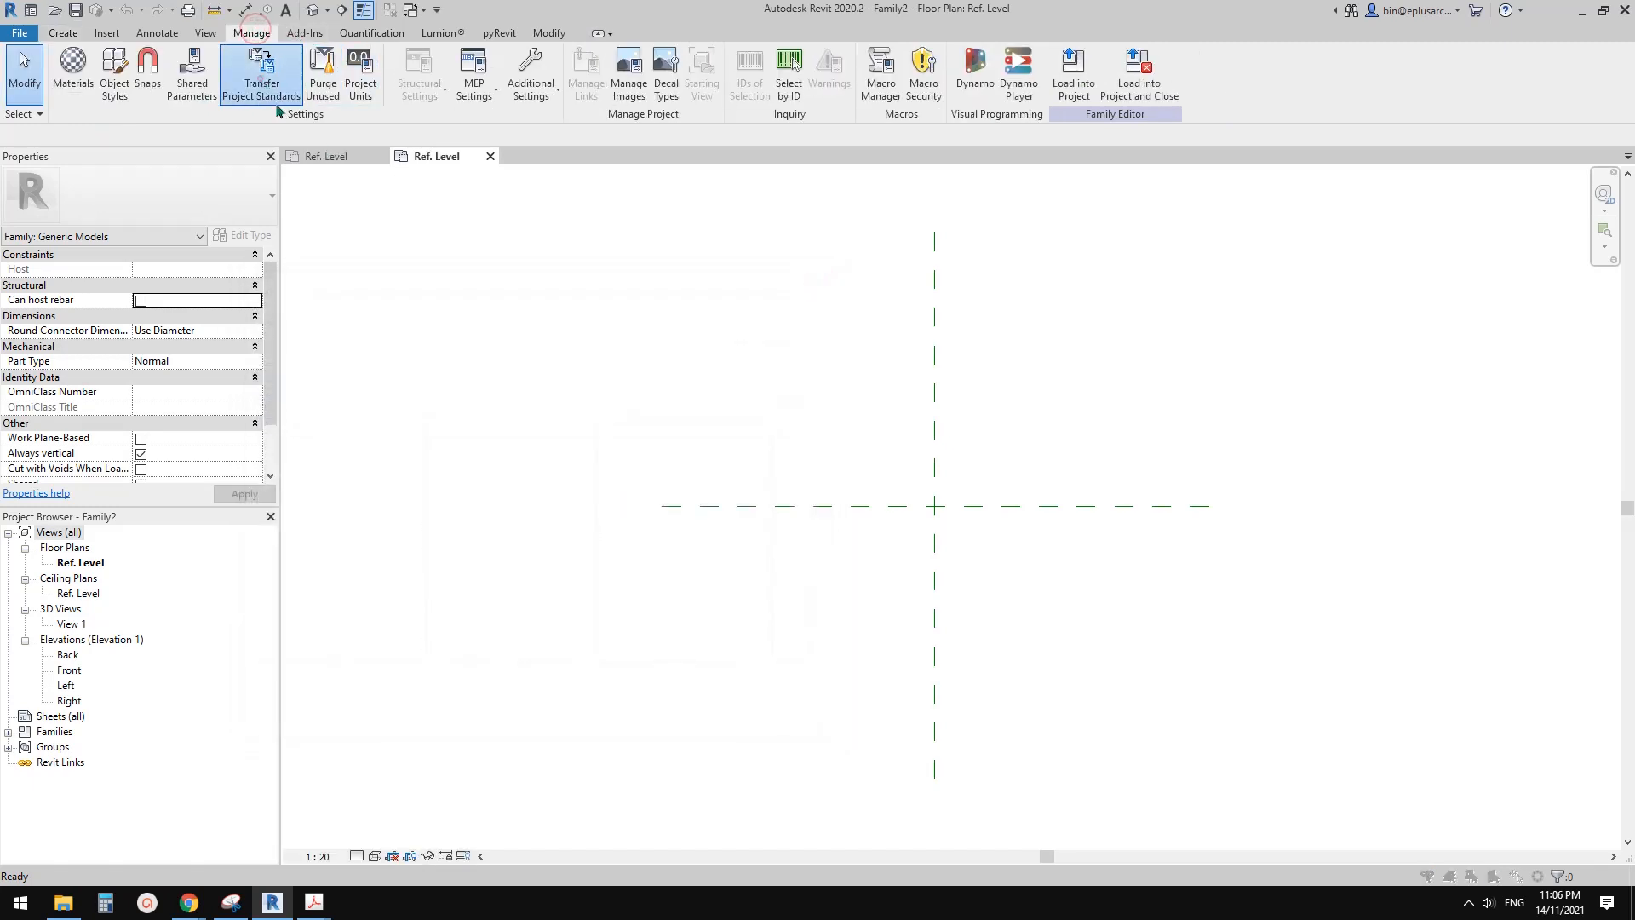
pyautogui.click(262, 67)
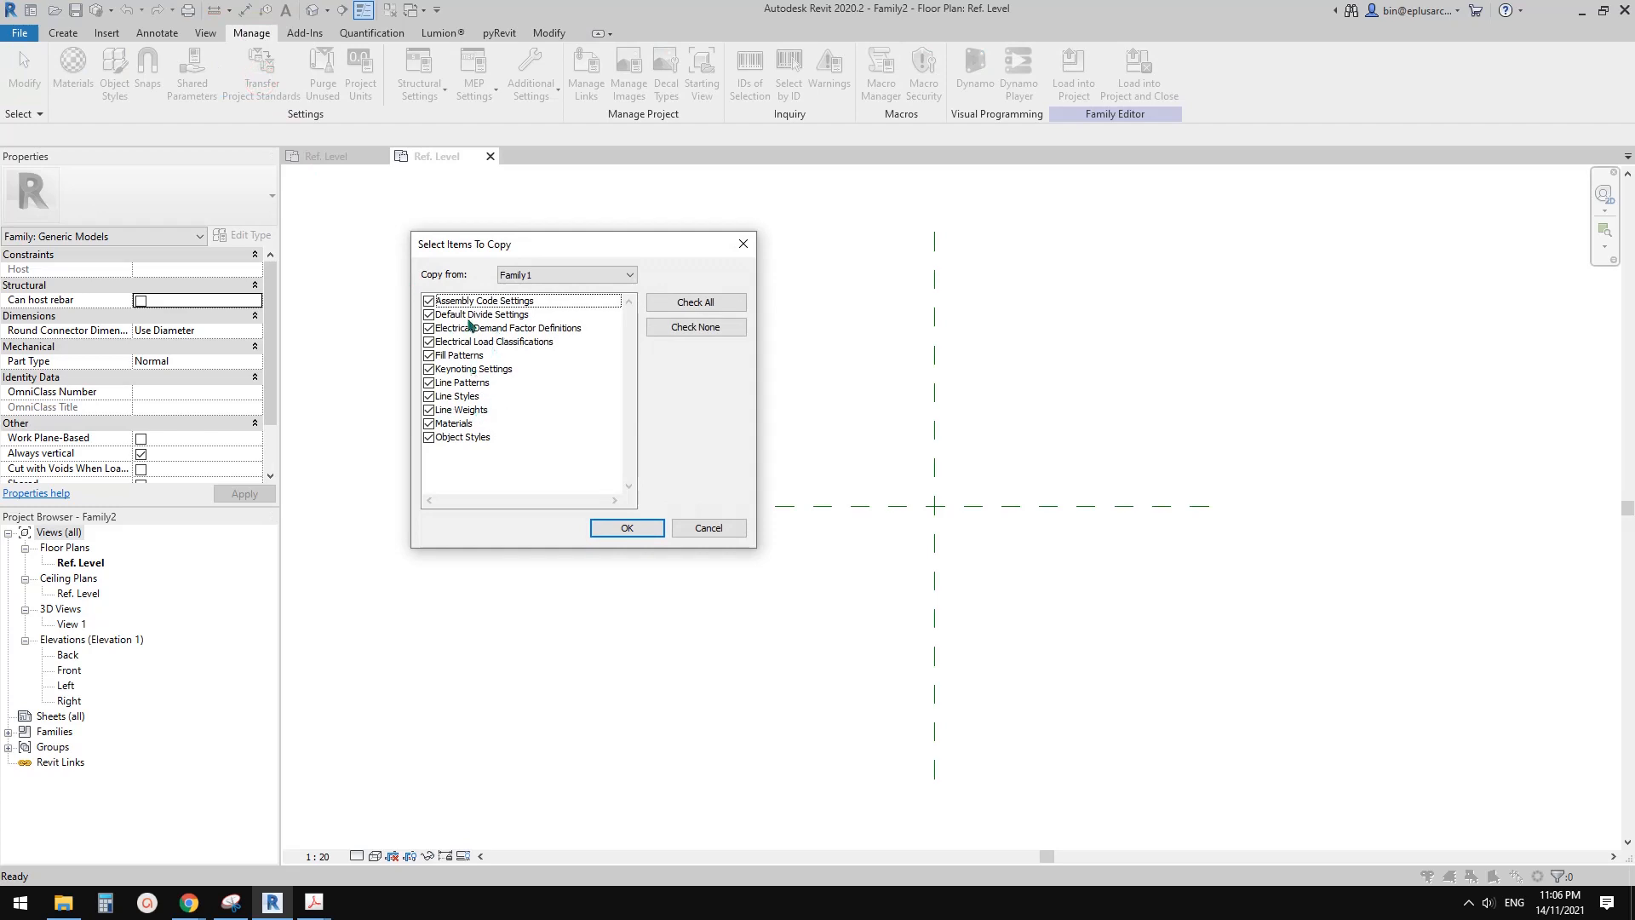
pyautogui.moveTo(505, 385)
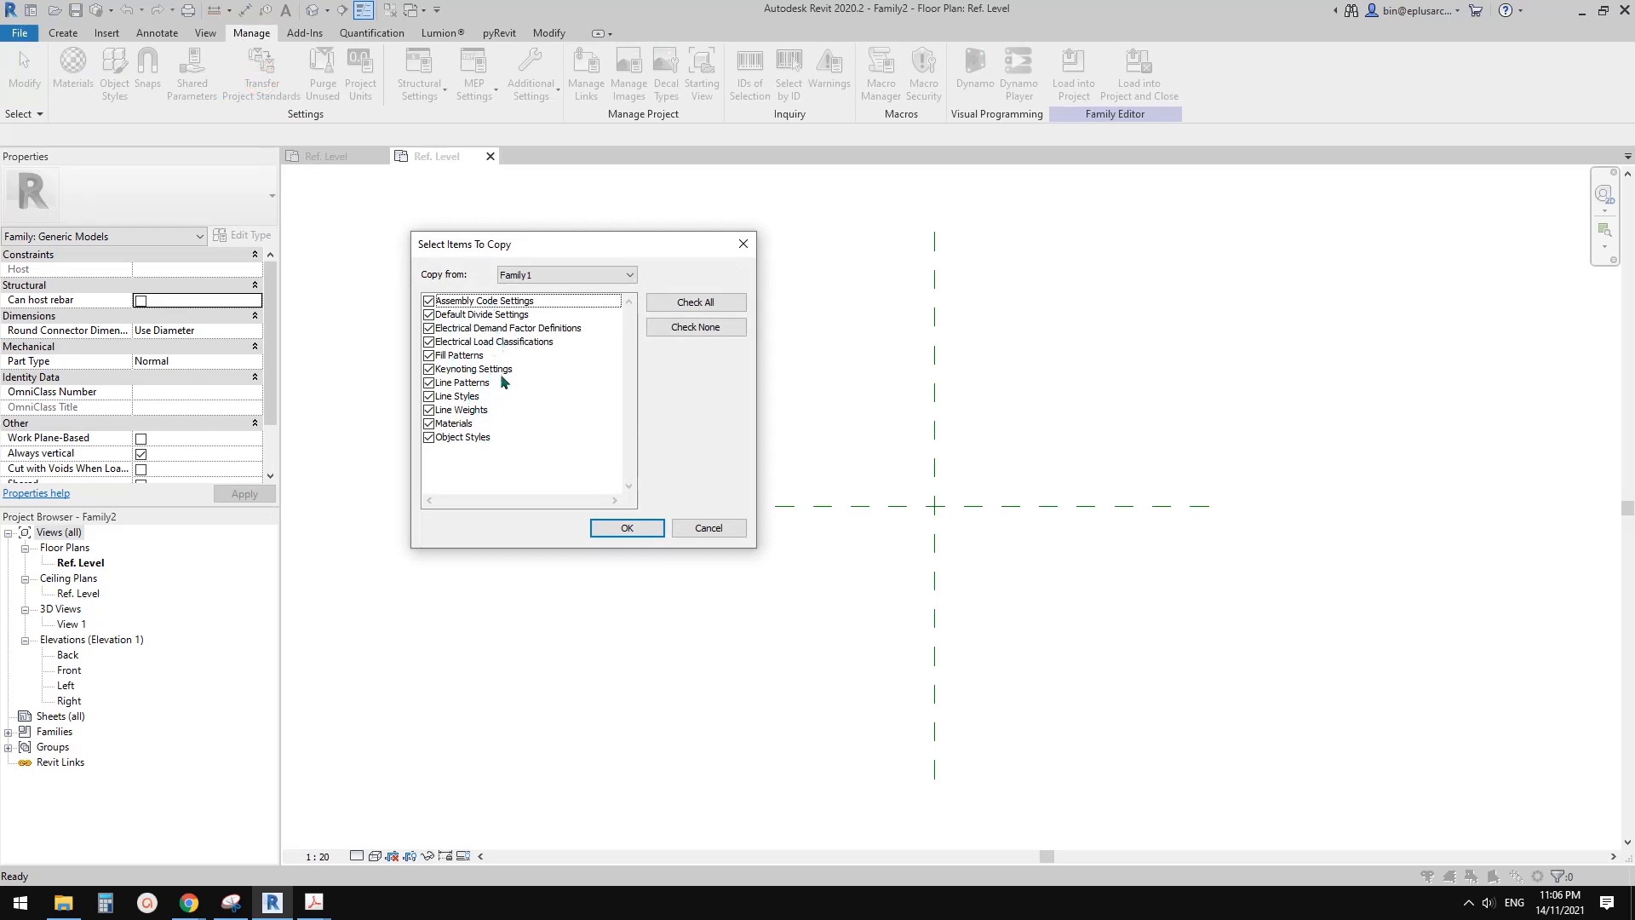
pyautogui.click(627, 528)
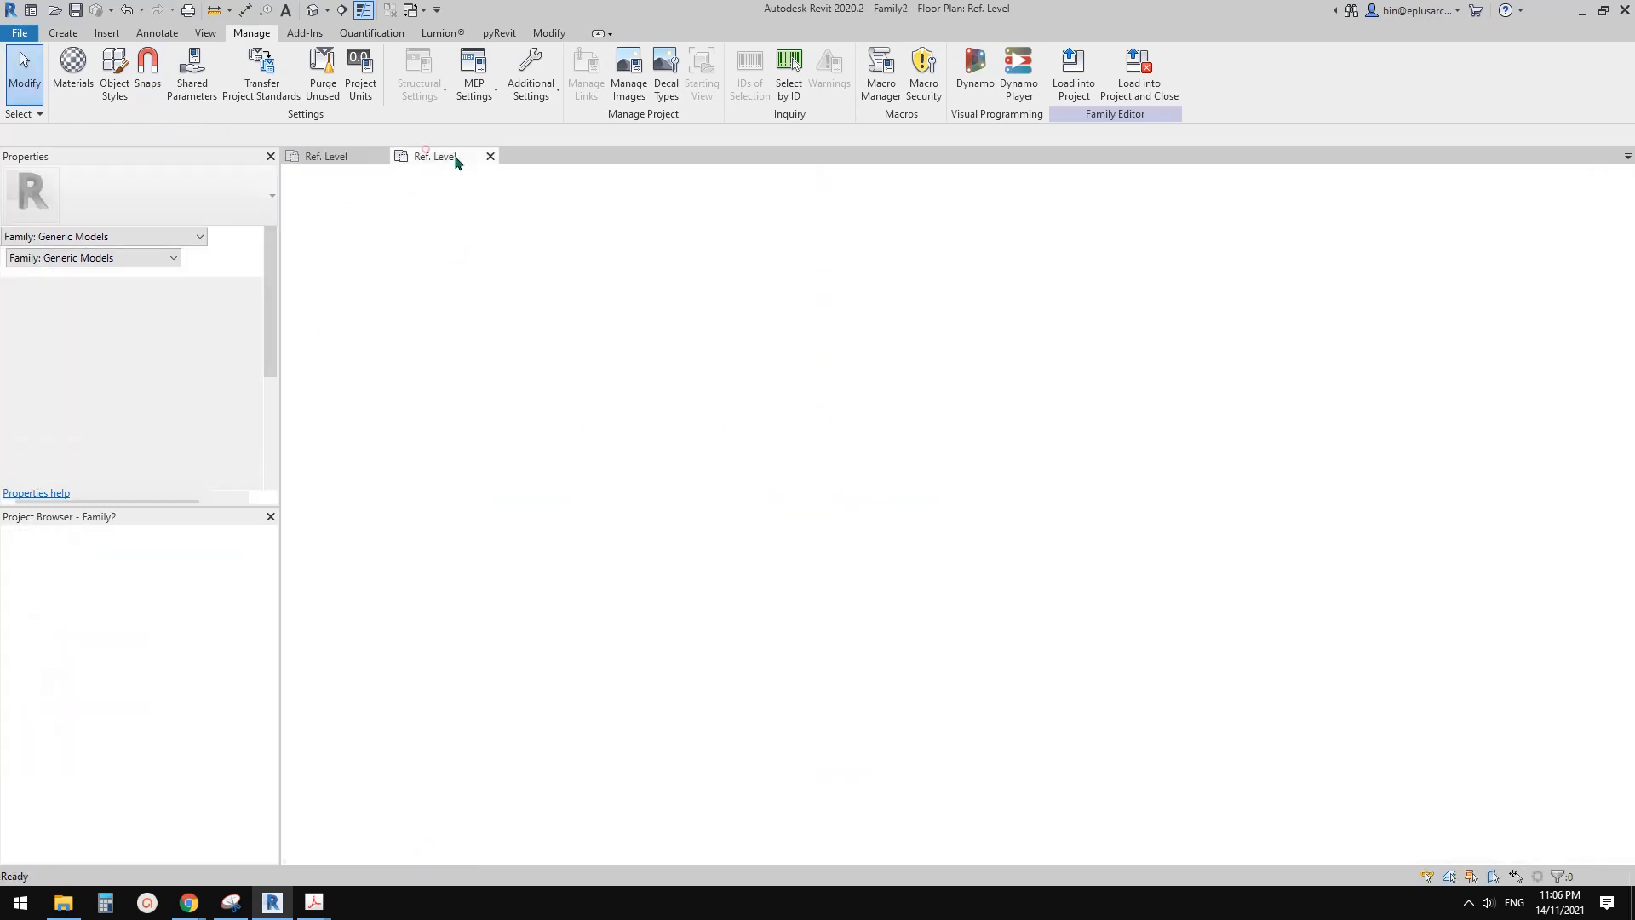
# Return to Family1's Ref. Level view with the Create tools showing.
pyautogui.click(325, 155)
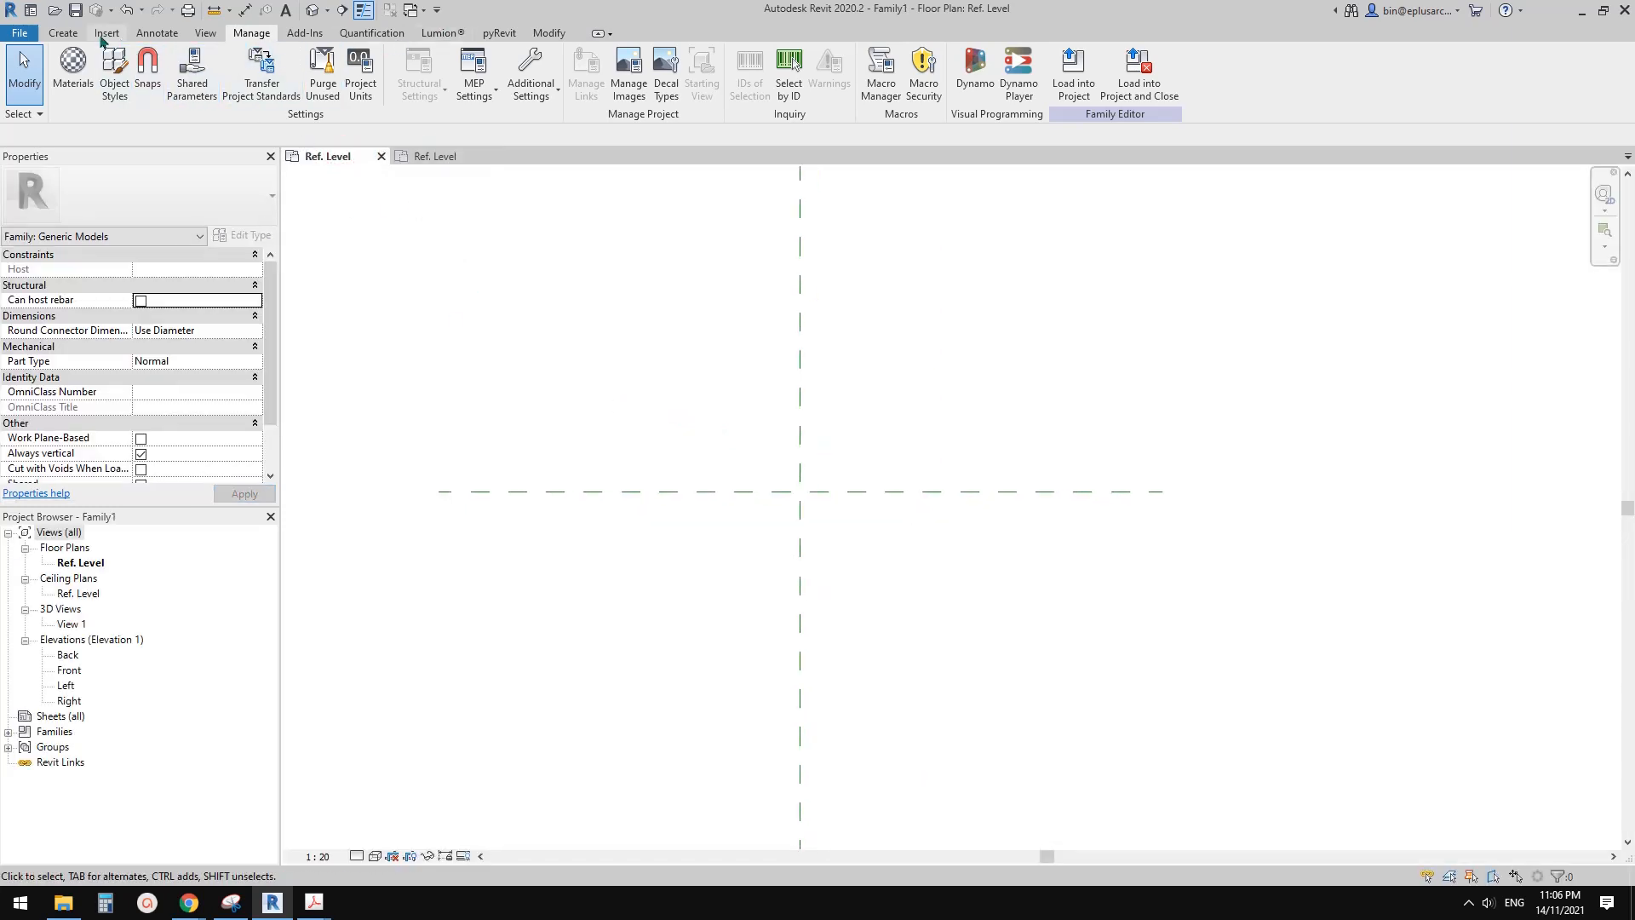
pyautogui.click(53, 32)
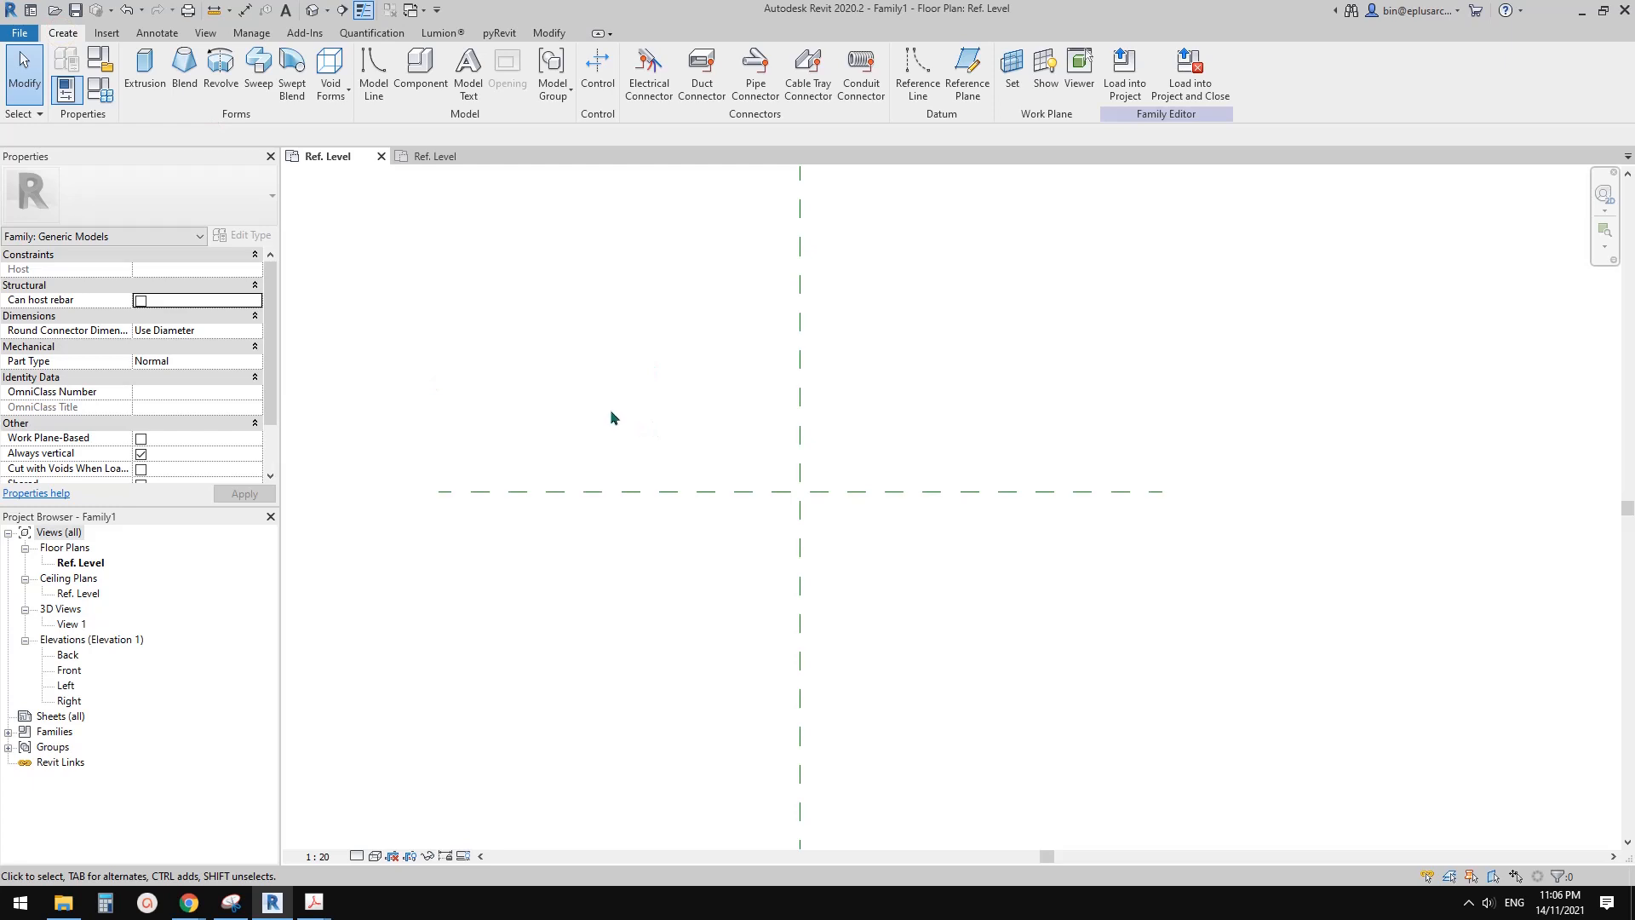
pyautogui.moveTo(511, 341)
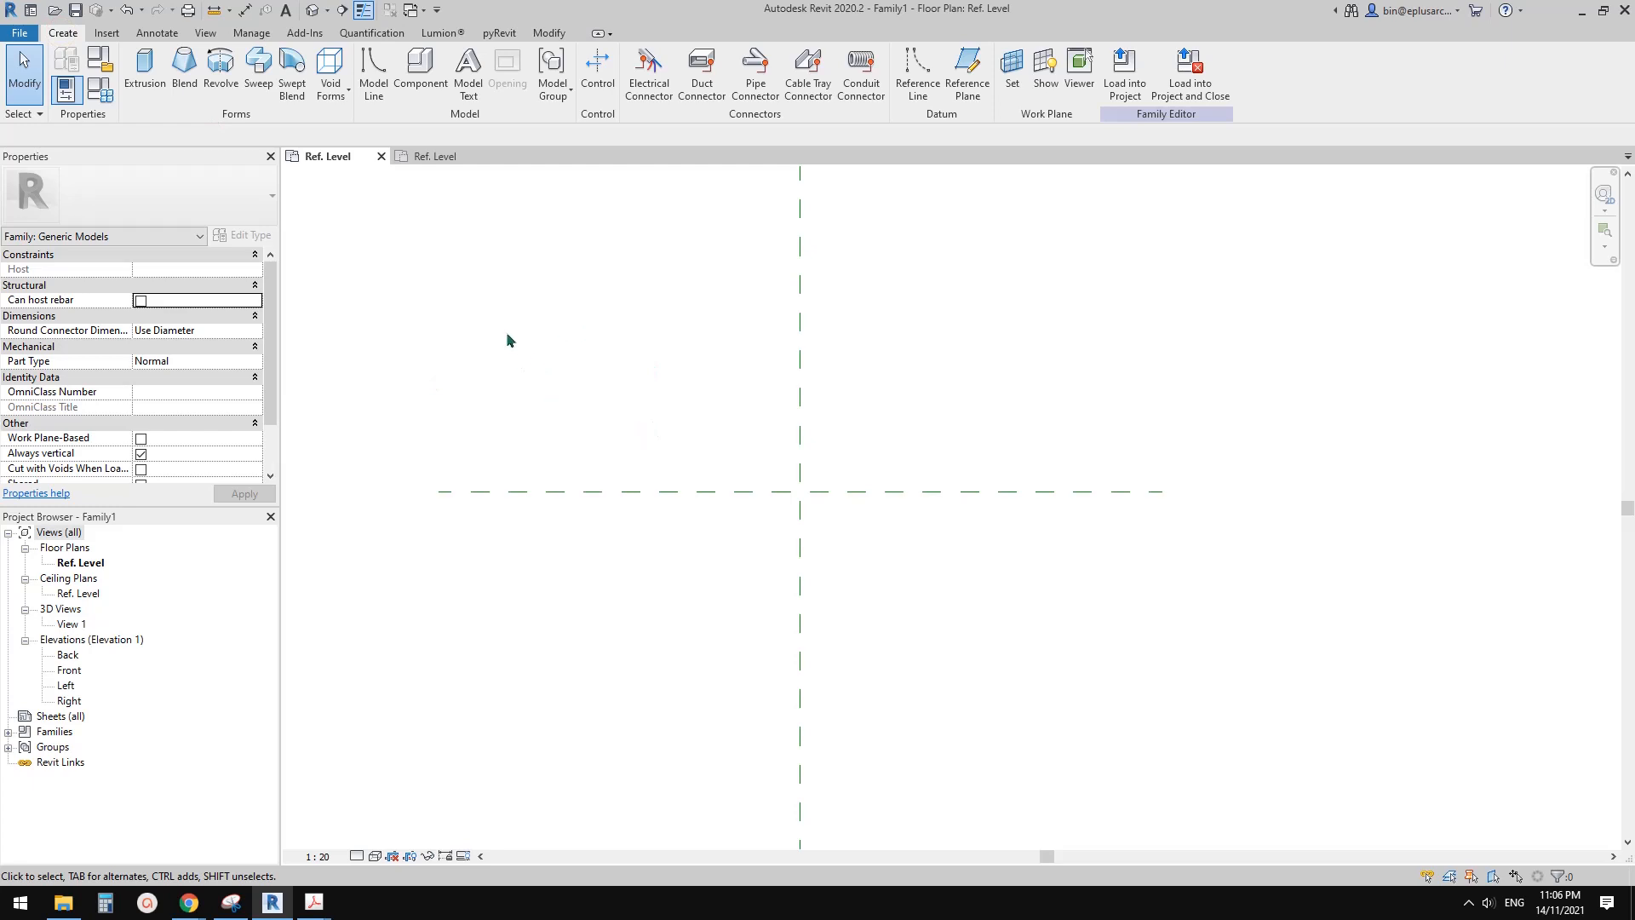
pyautogui.moveTo(930, 443)
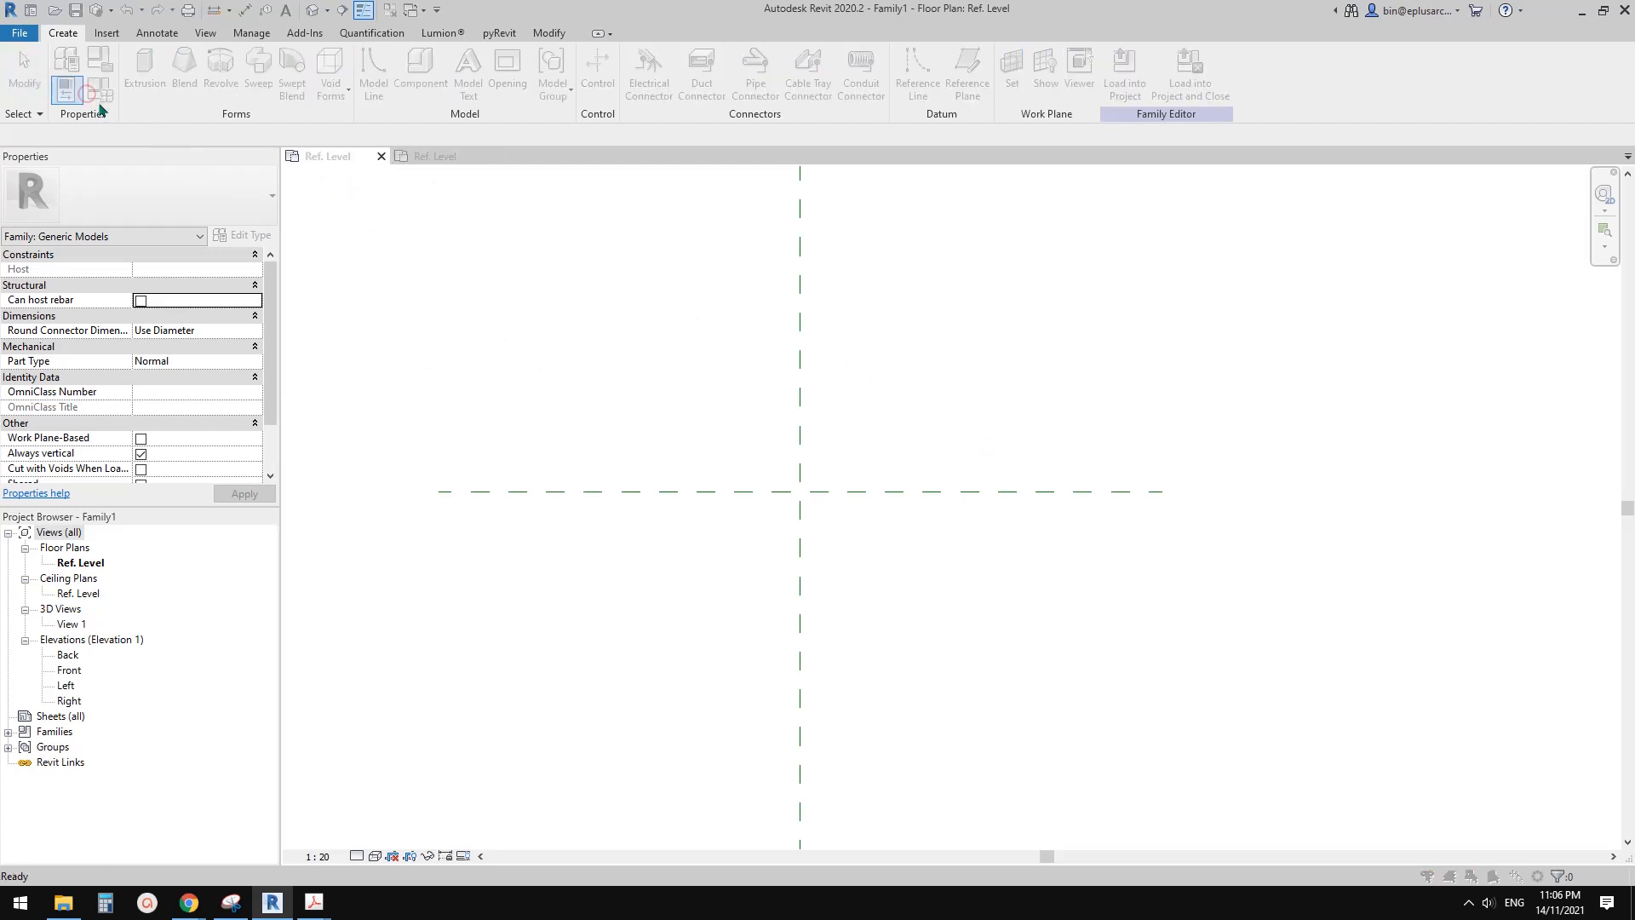
pyautogui.click(56, 88)
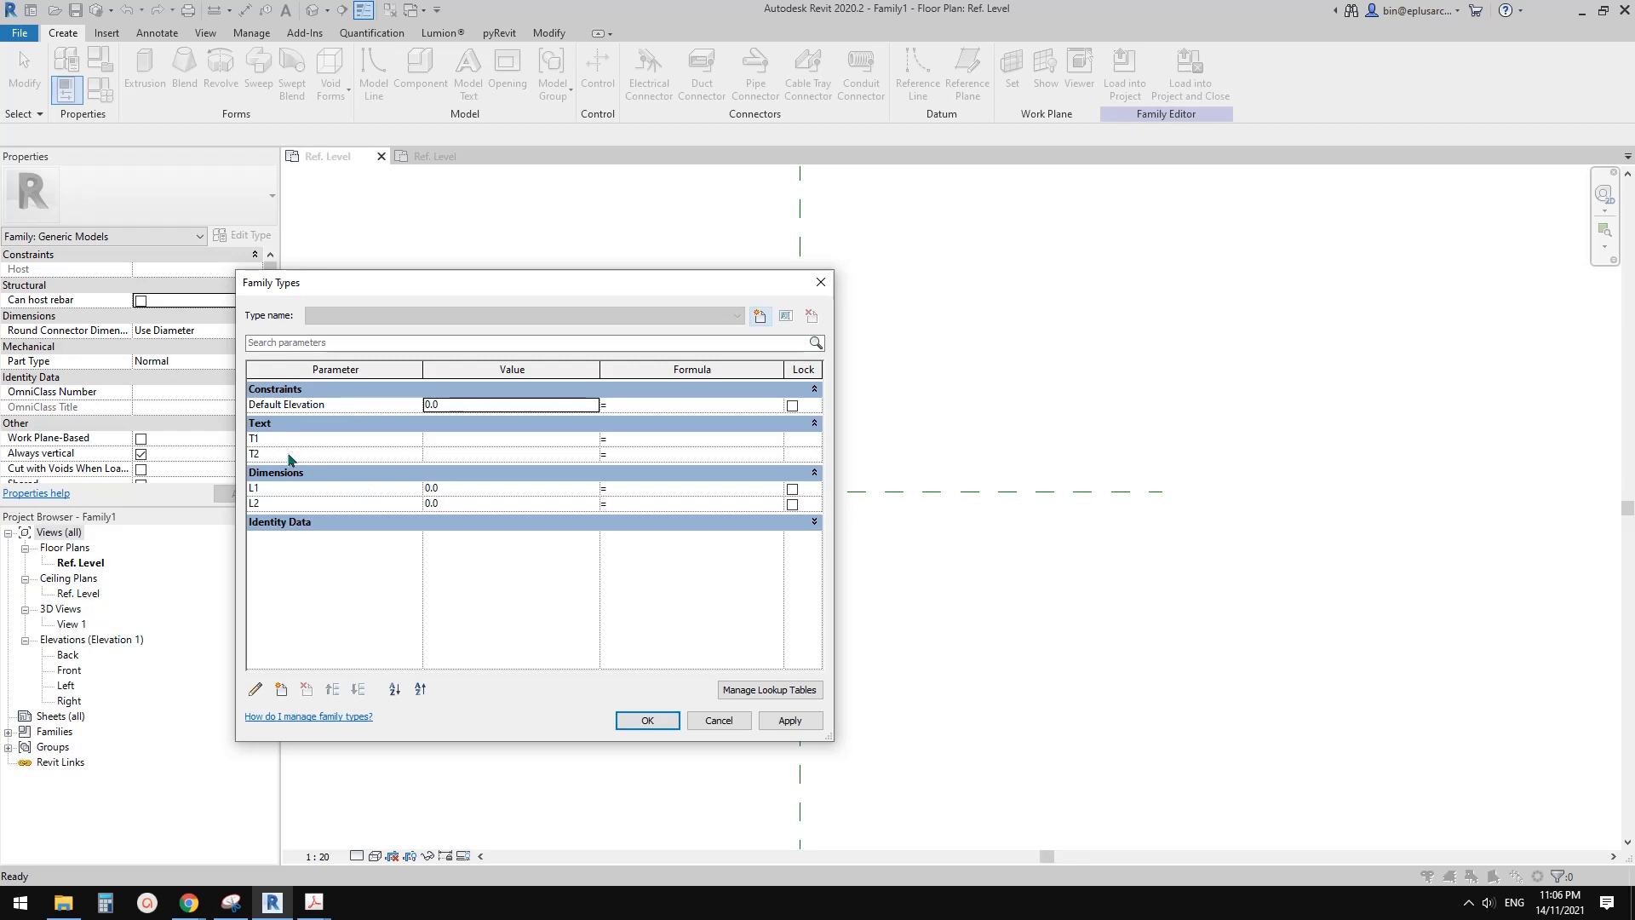
pyautogui.moveTo(368, 487)
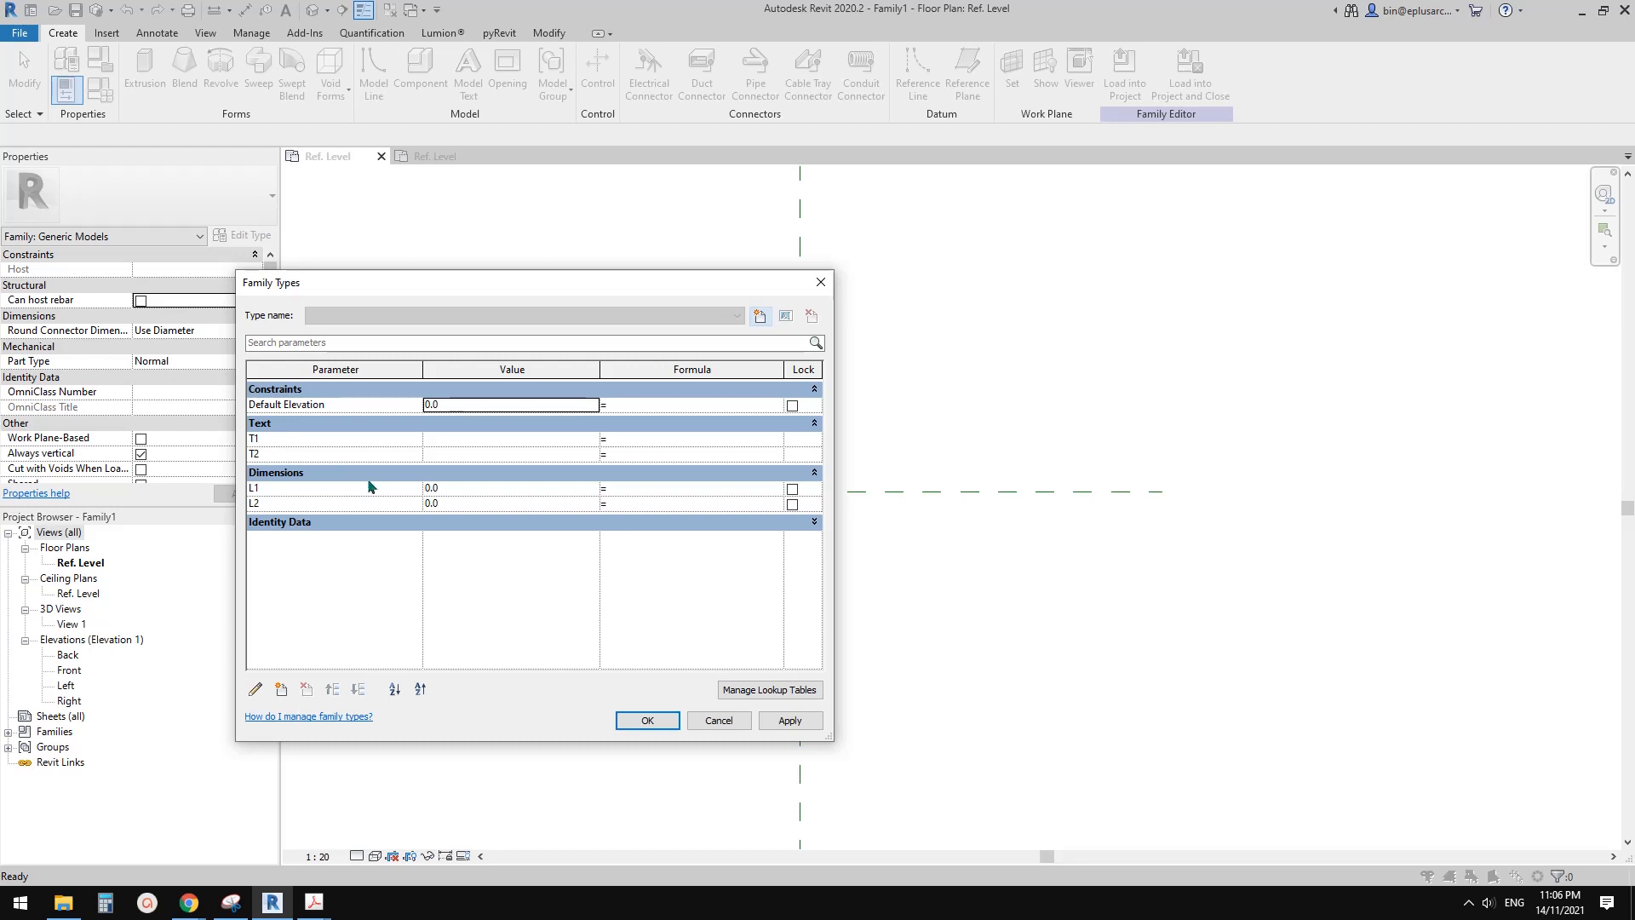
pyautogui.moveTo(288, 490)
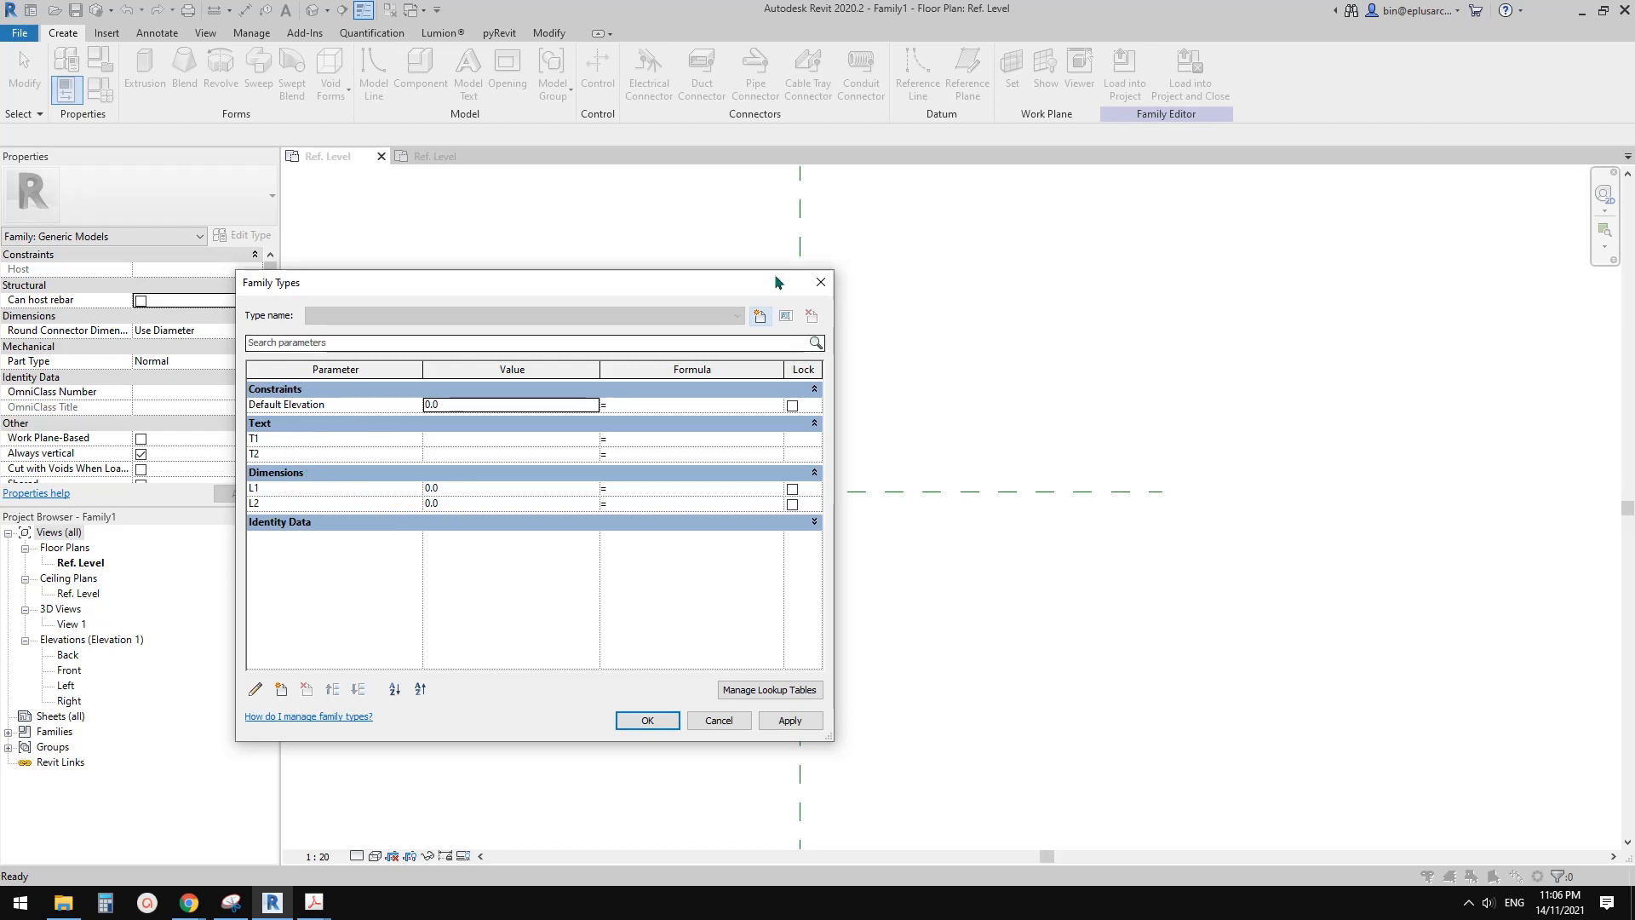
pyautogui.click(647, 719)
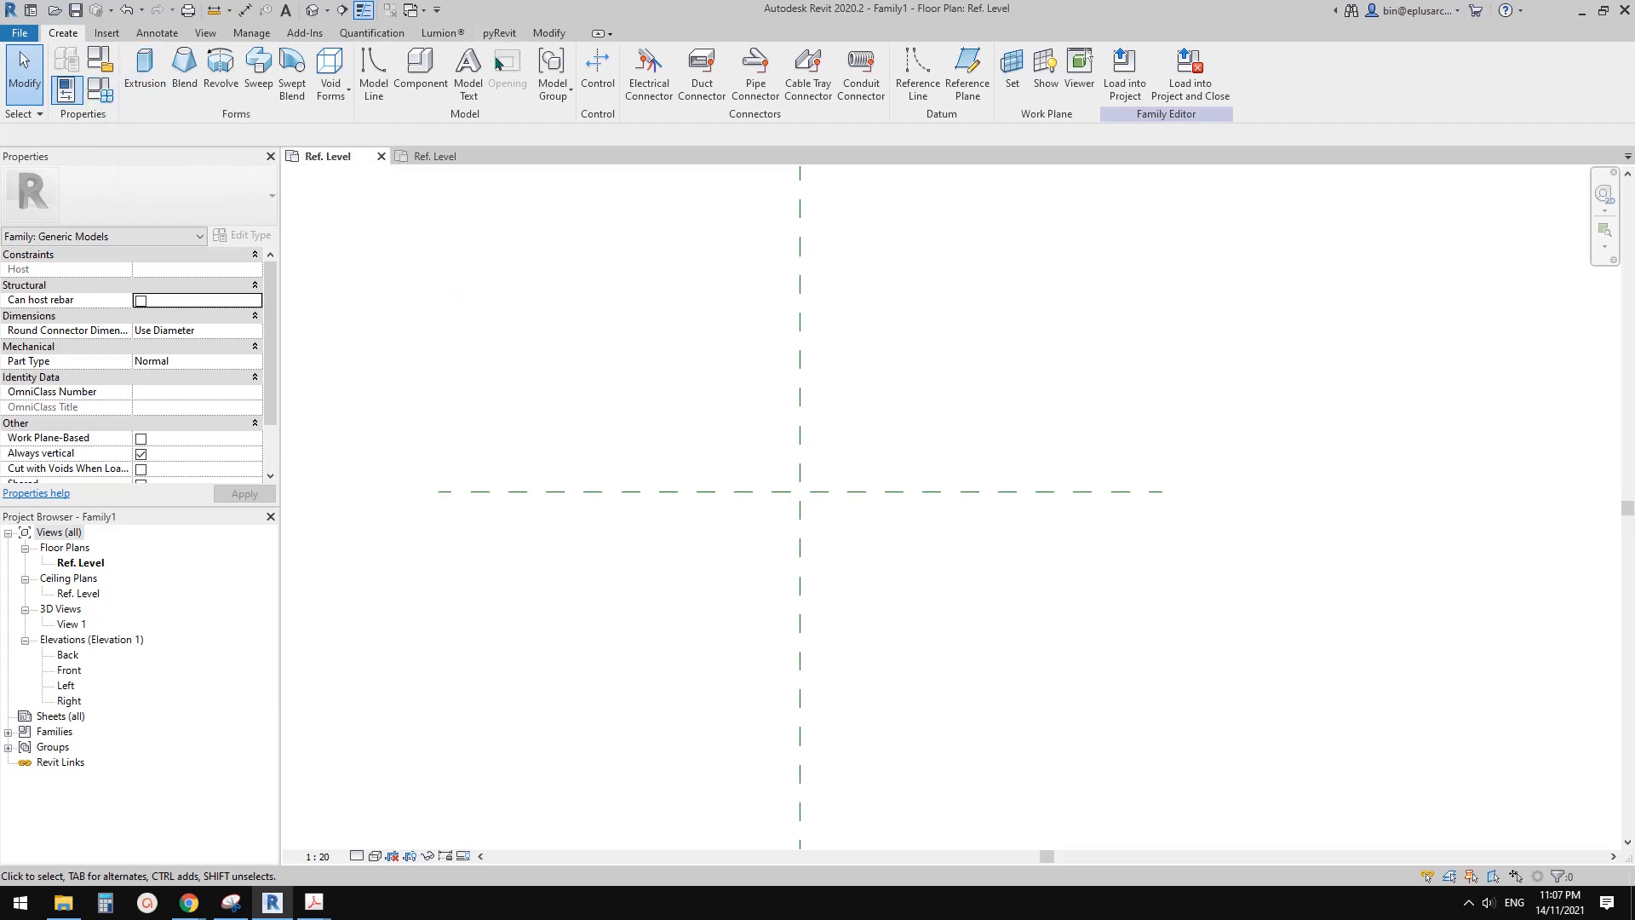
# Place a default 'Model Text' element in Family1's plan without linking it to a parameter.
pyautogui.click(467, 69)
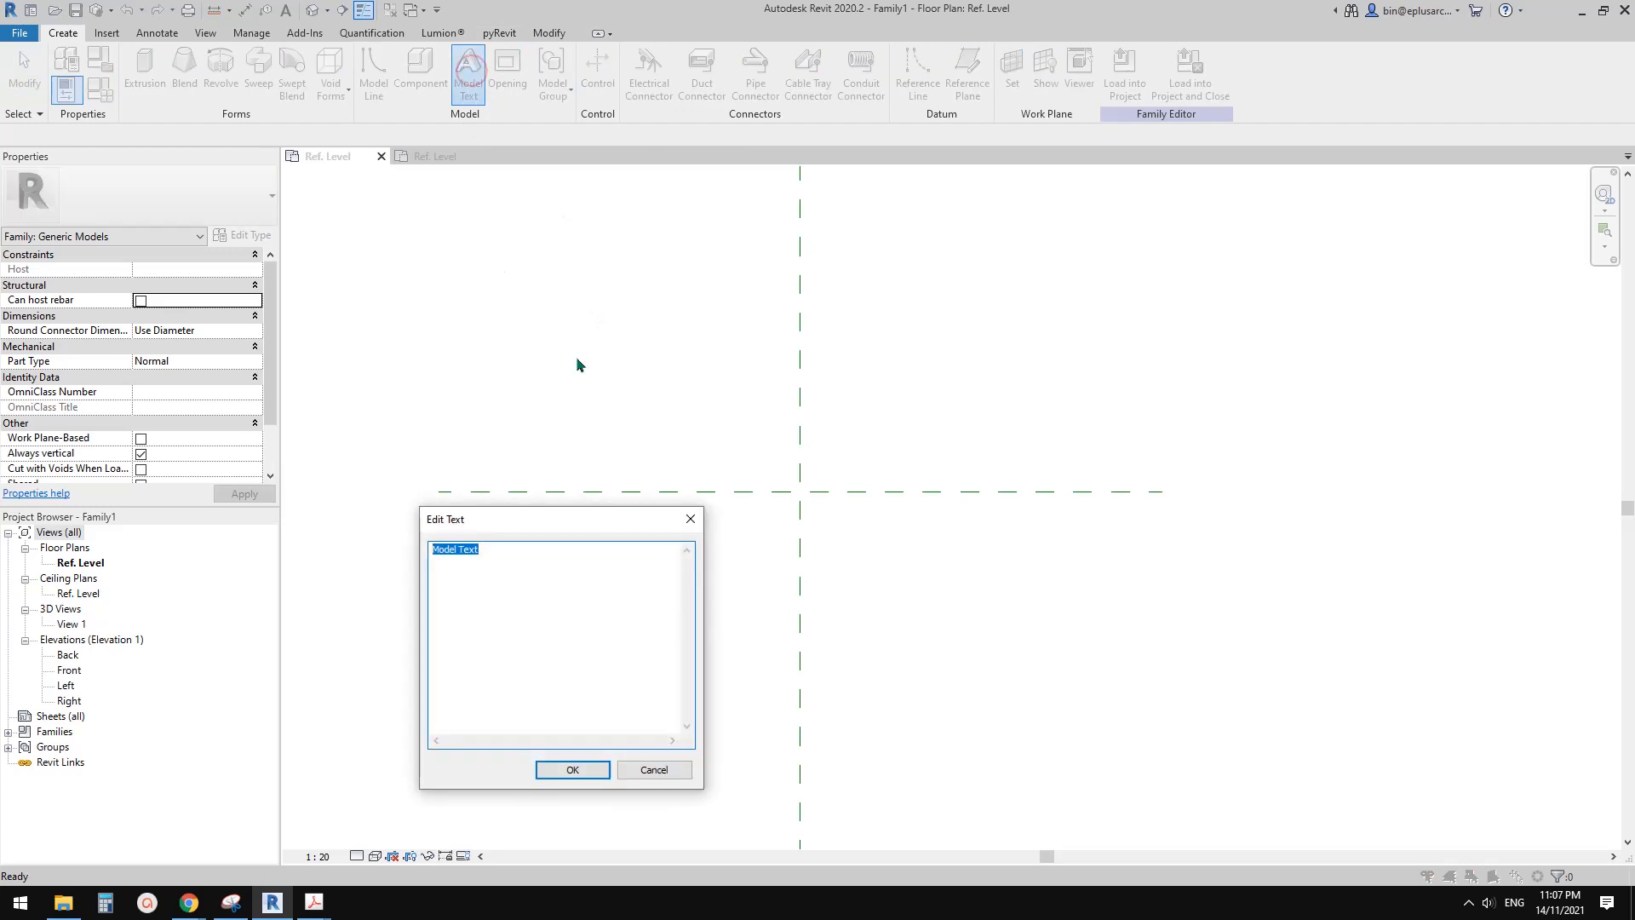
pyautogui.click(572, 770)
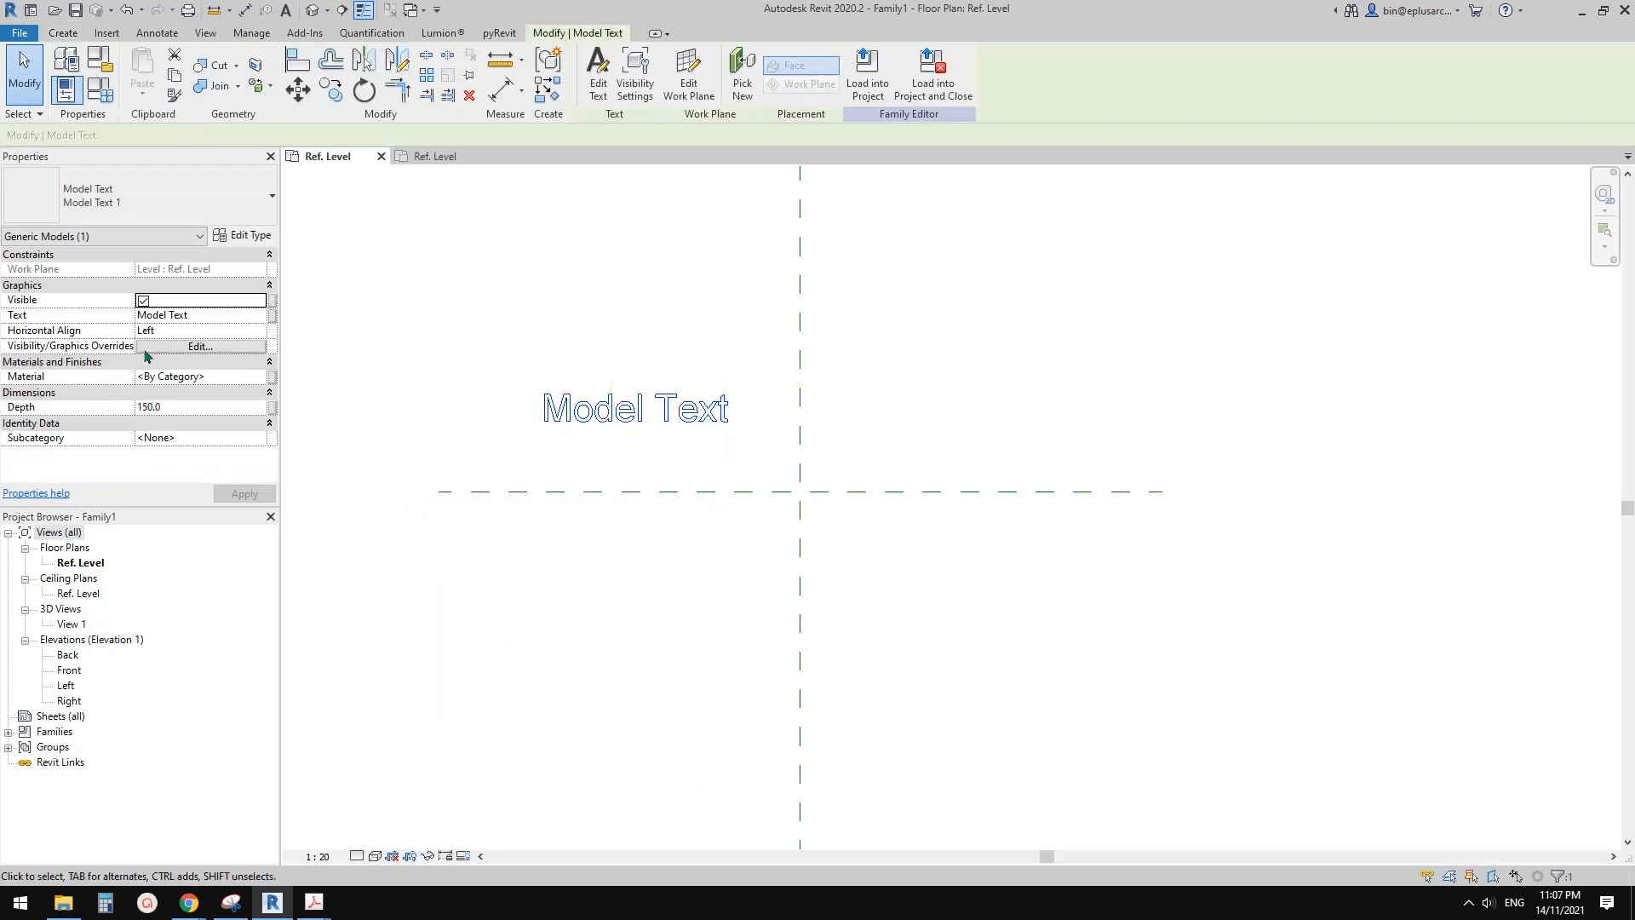
pyautogui.moveTo(17, 322)
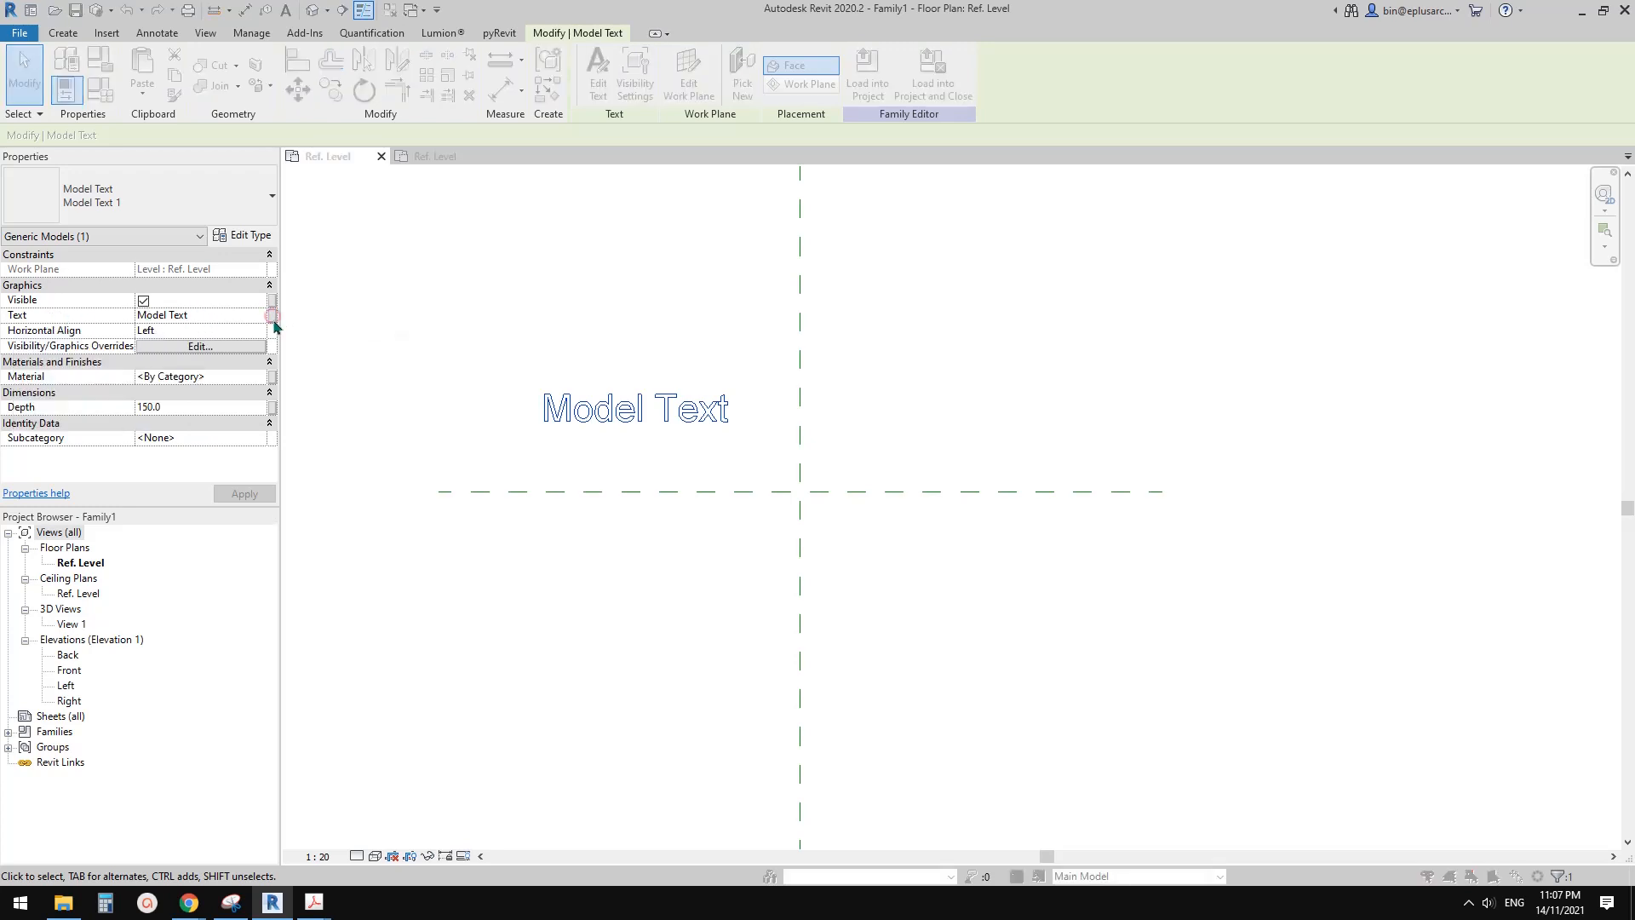
pyautogui.click(271, 314)
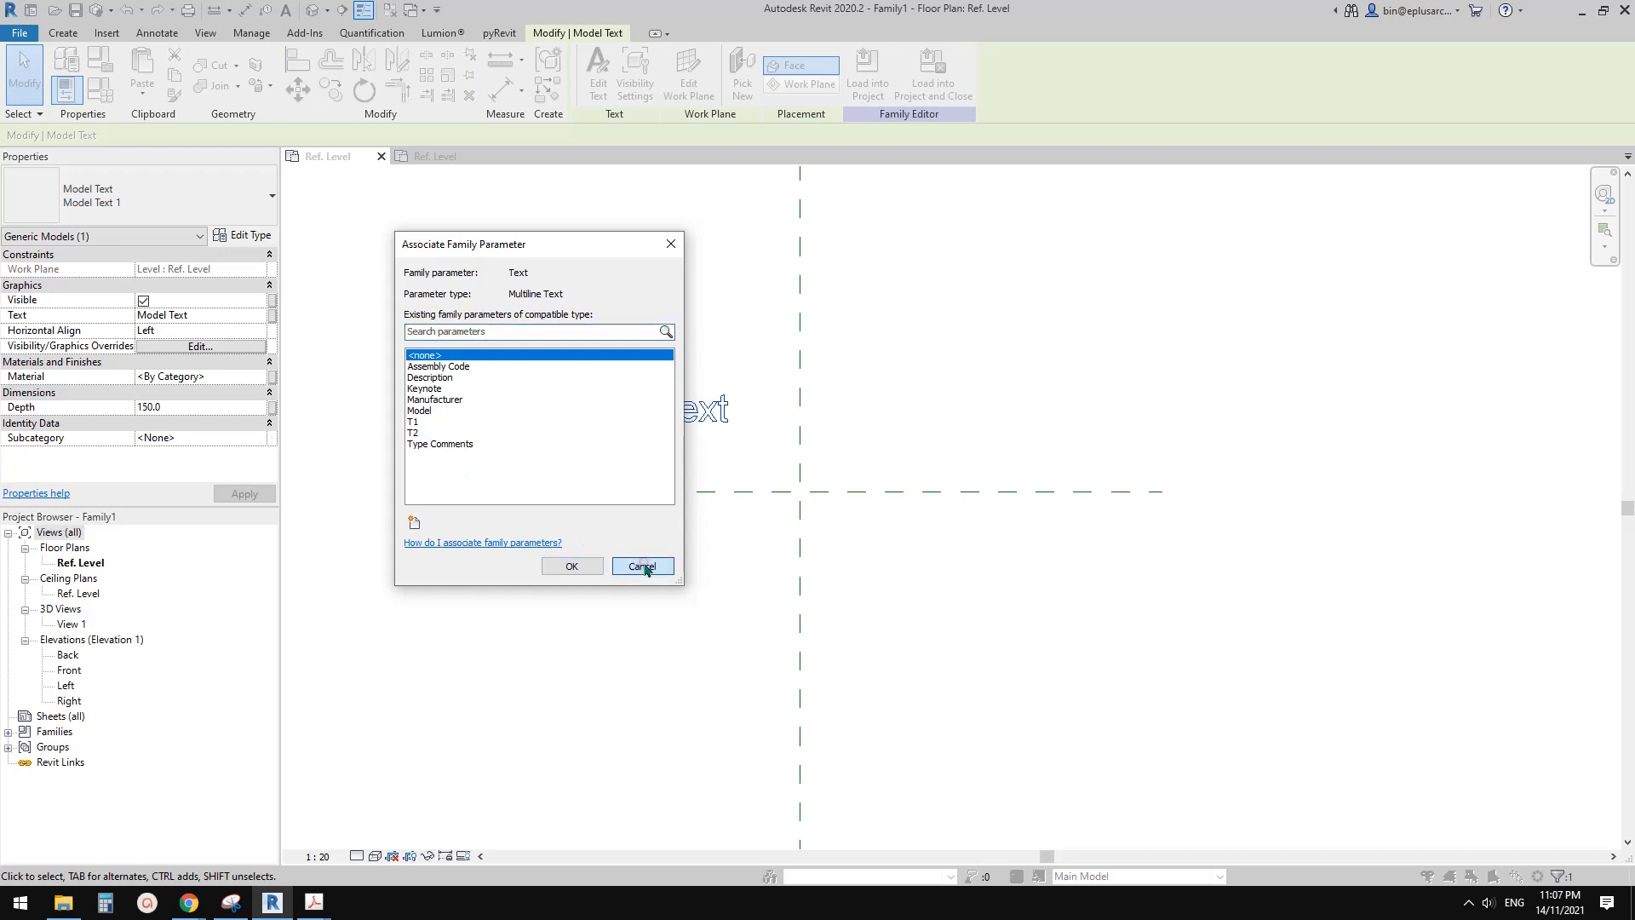
pyautogui.click(643, 566)
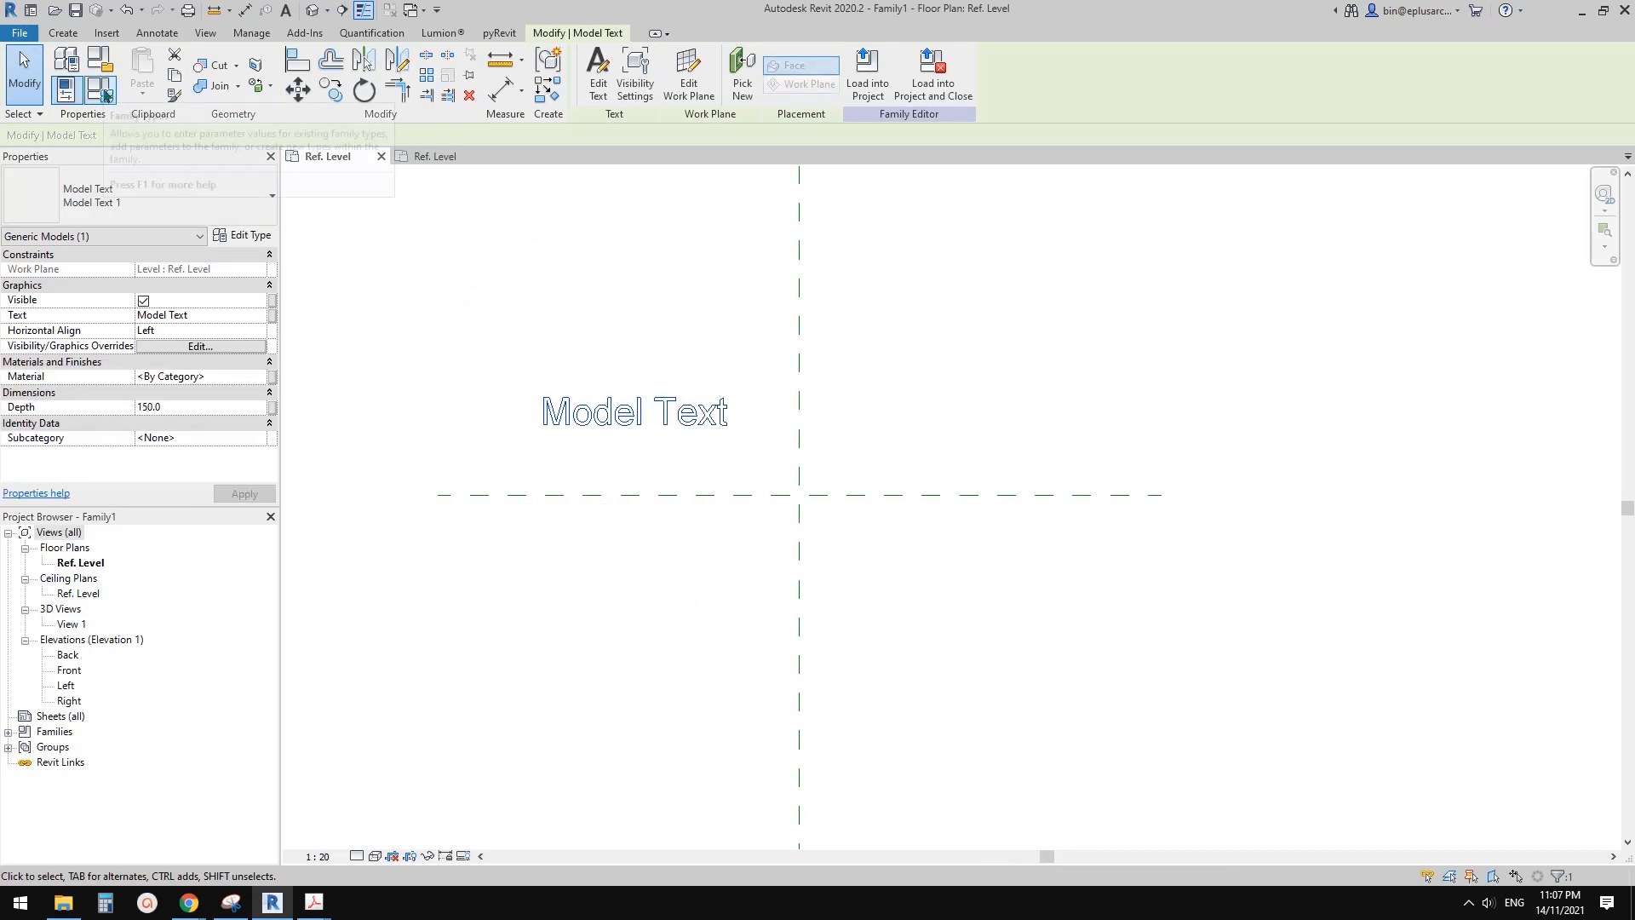
# Set Family1's type values: T1 13213, T2 AFDADSF, L1 100, L2 200.
pyautogui.click(65, 85)
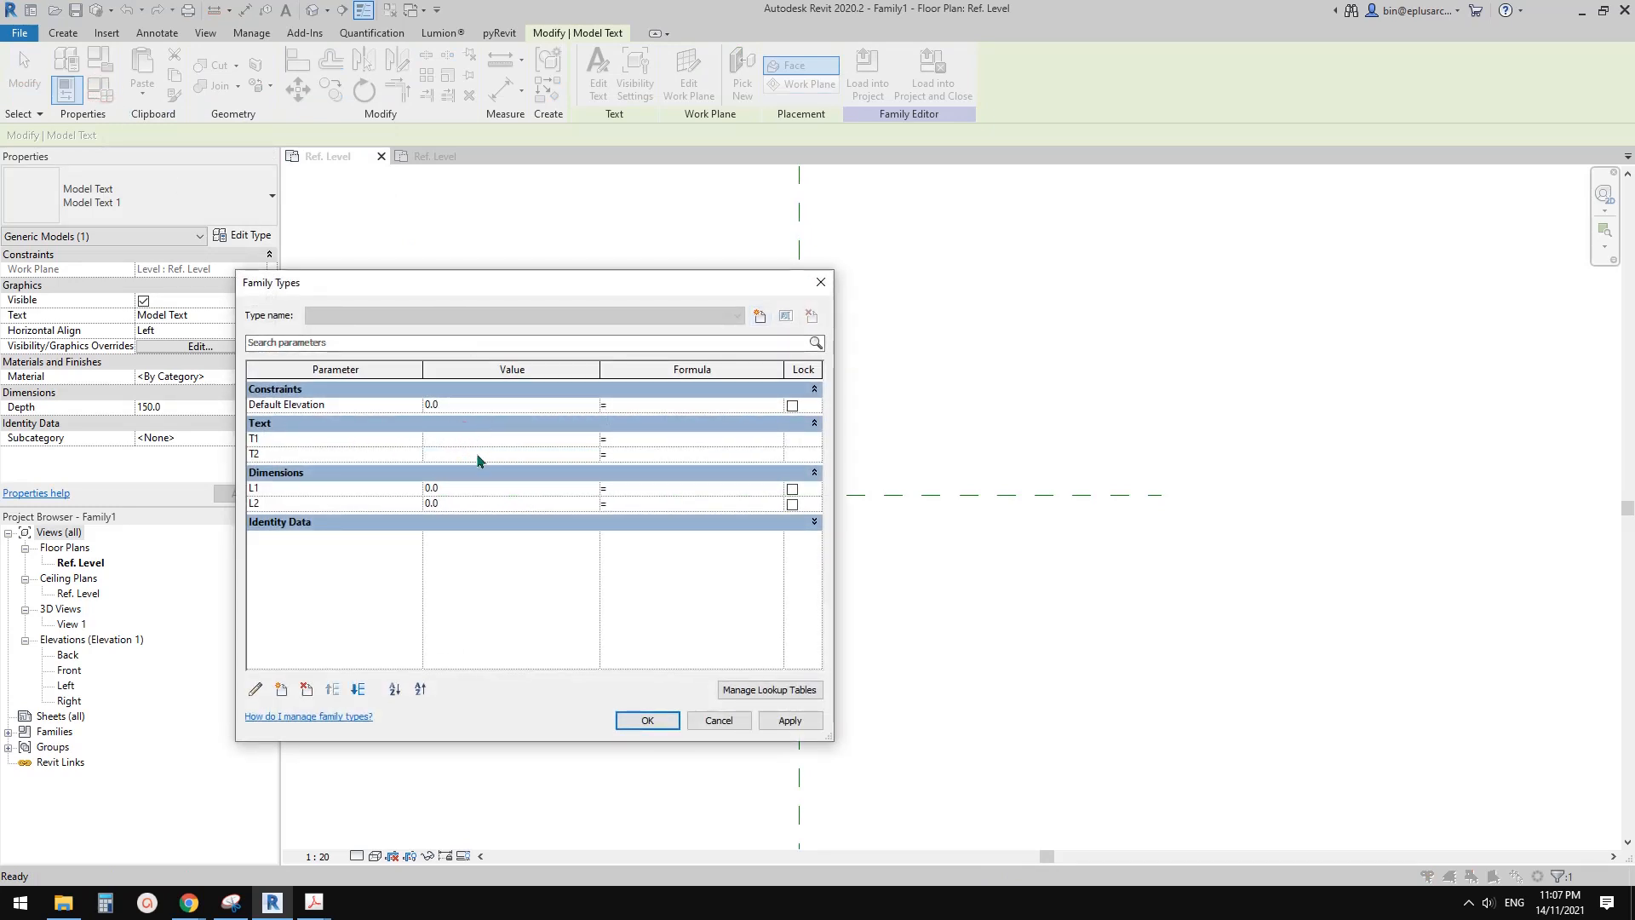
pyautogui.write('13213')
pyautogui.write('AFDADSF')
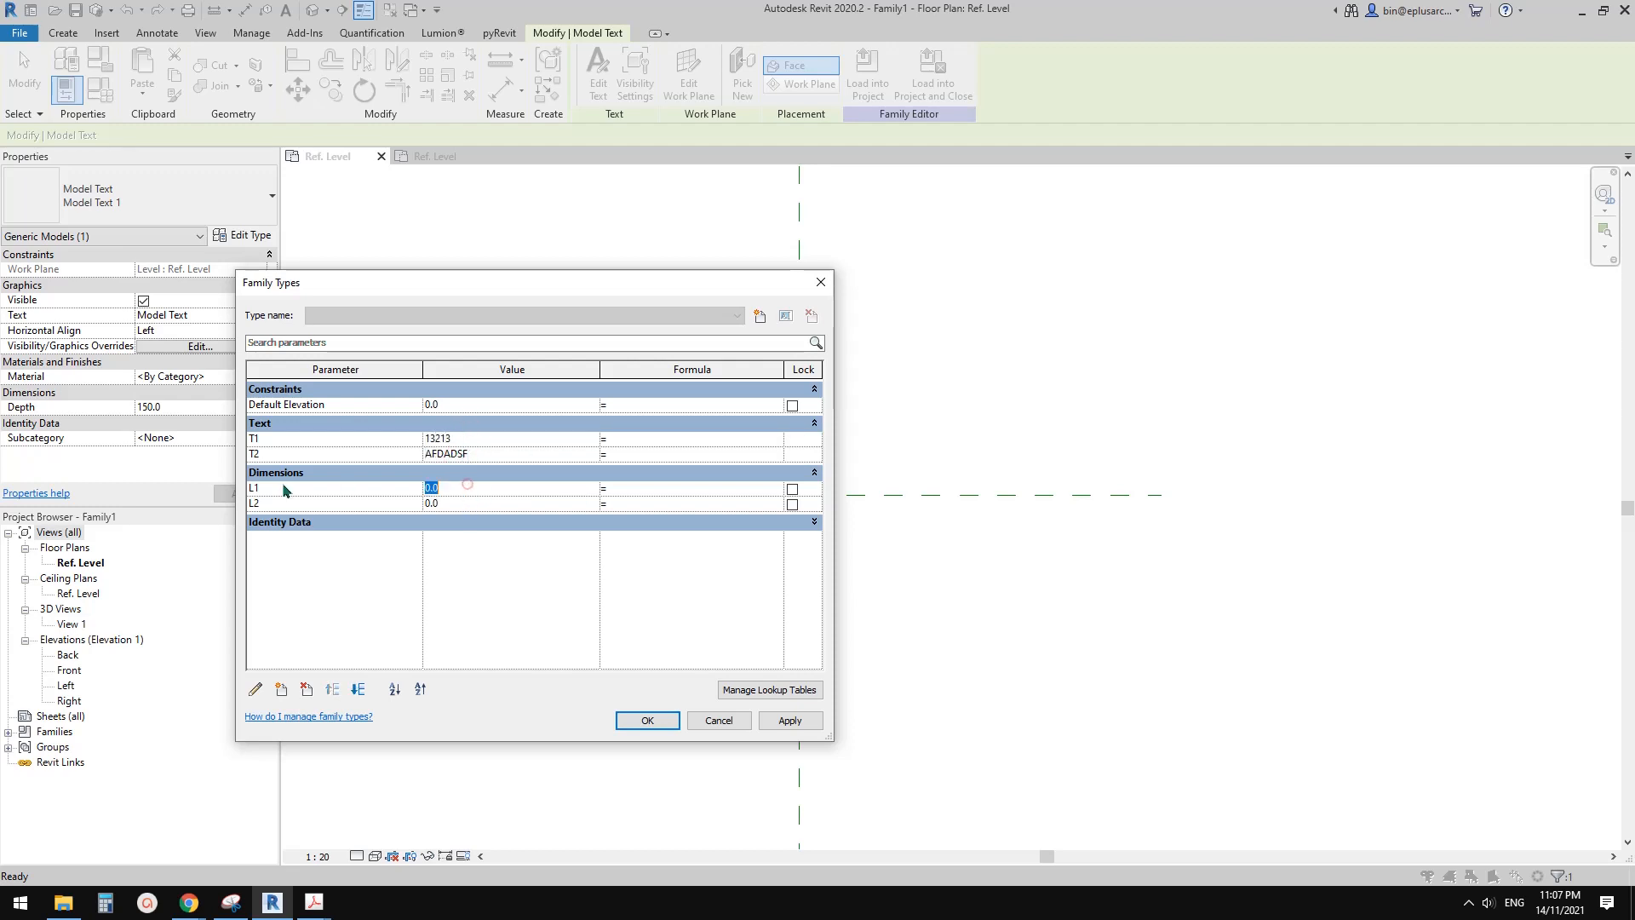
pyautogui.moveTo(449, 484)
pyautogui.write('200')
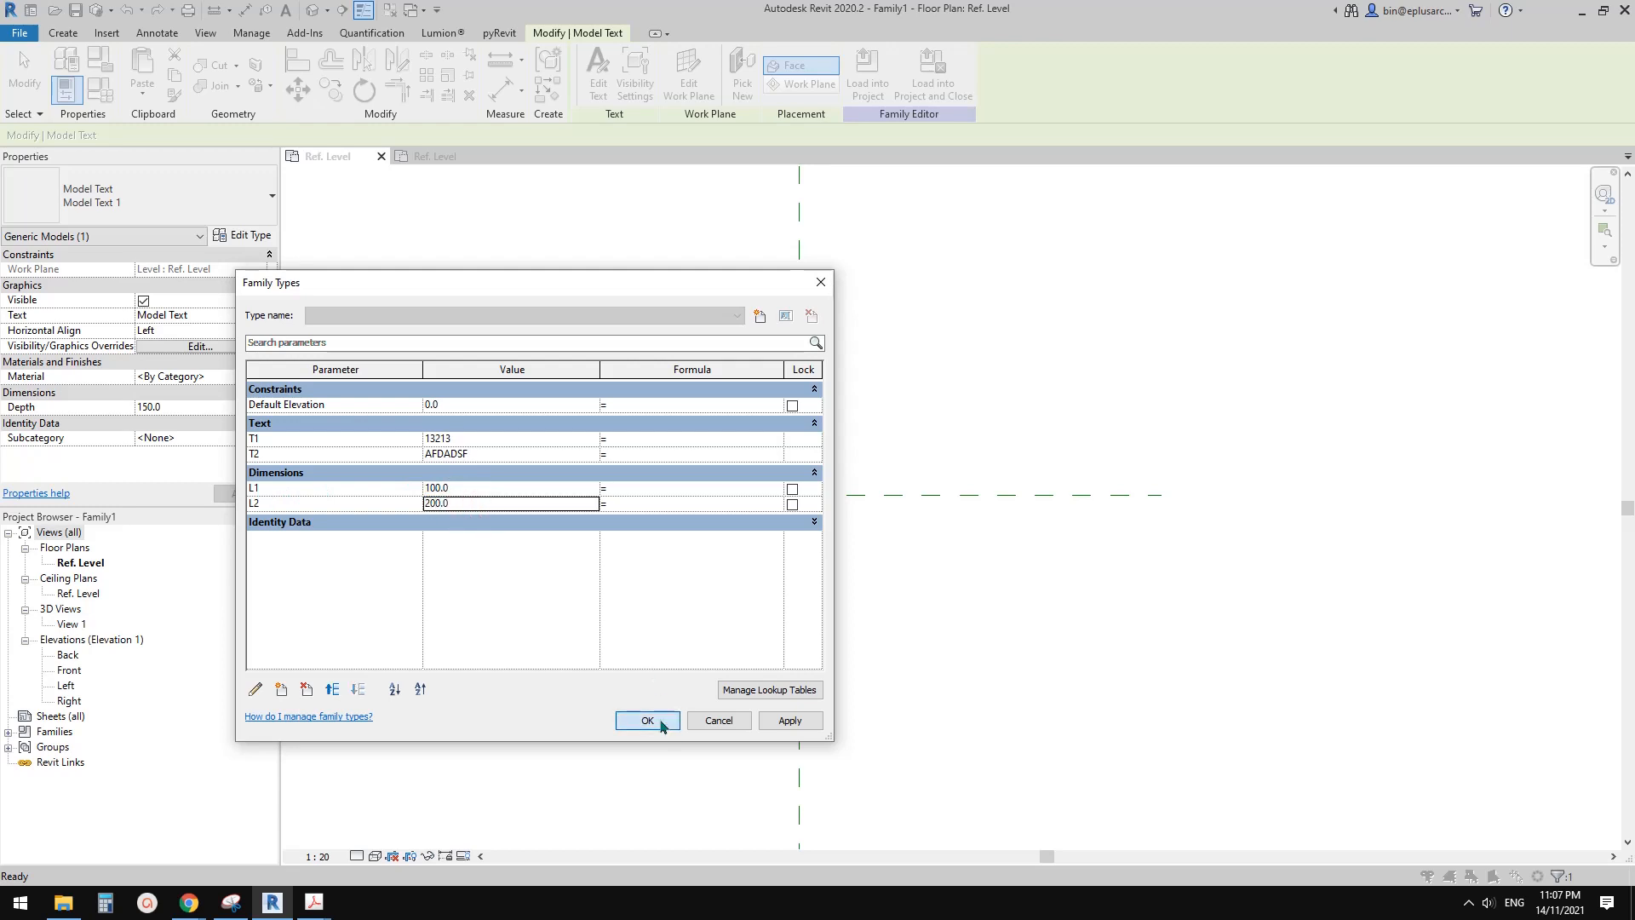
pyautogui.click(647, 720)
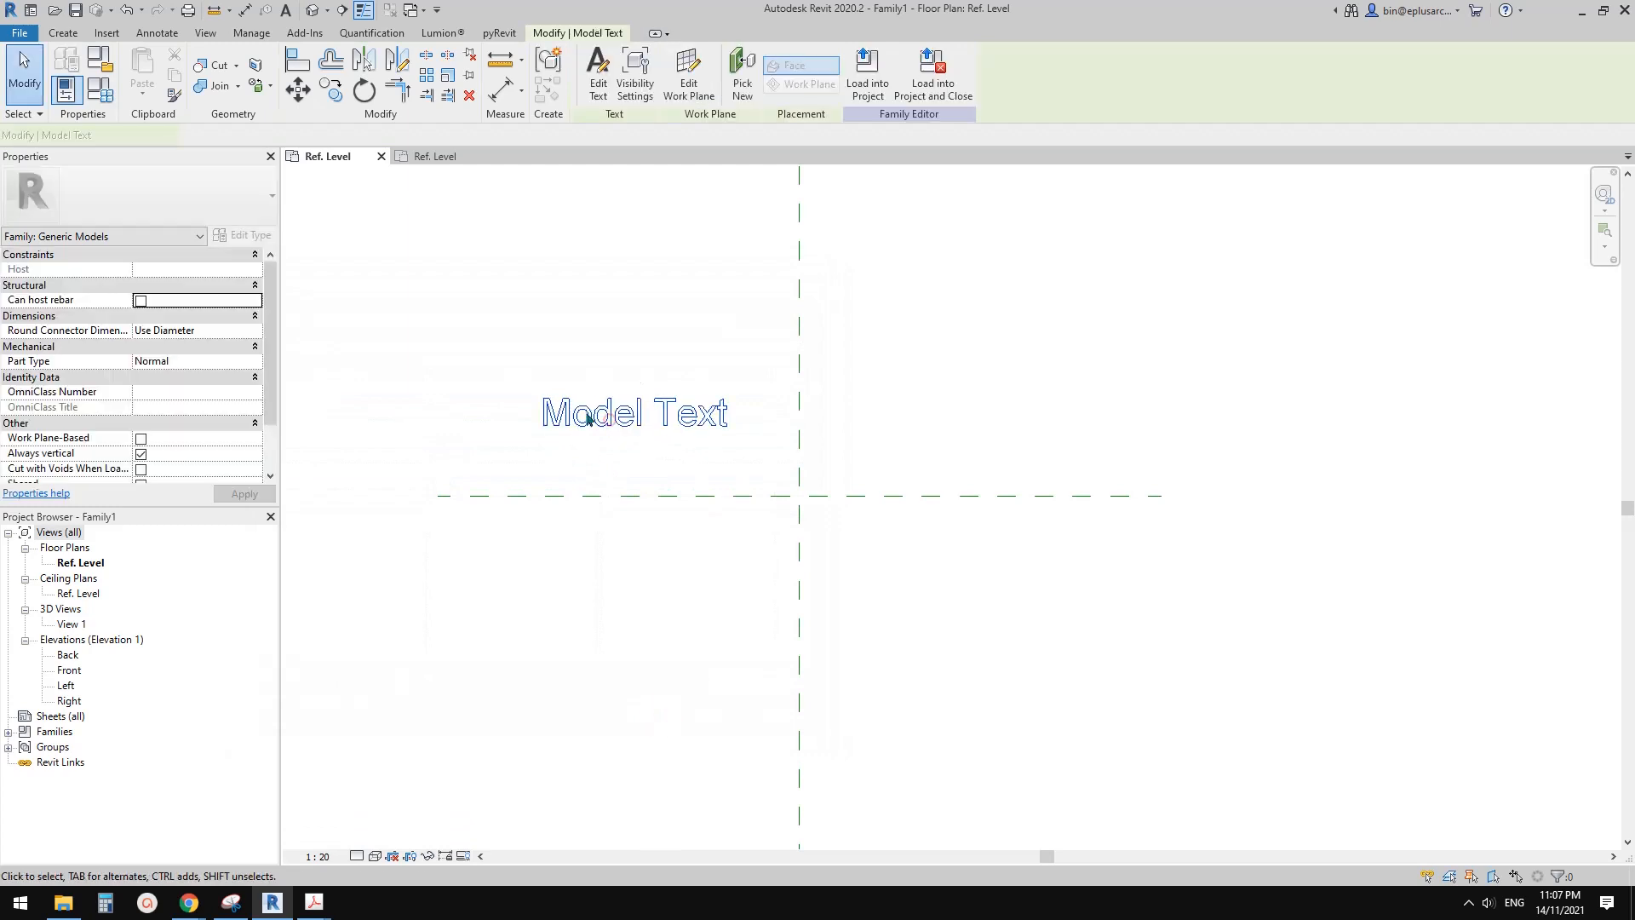
# Link the Model Text's Text value to the T1 parameter so it reads 13213.
pyautogui.click(590, 412)
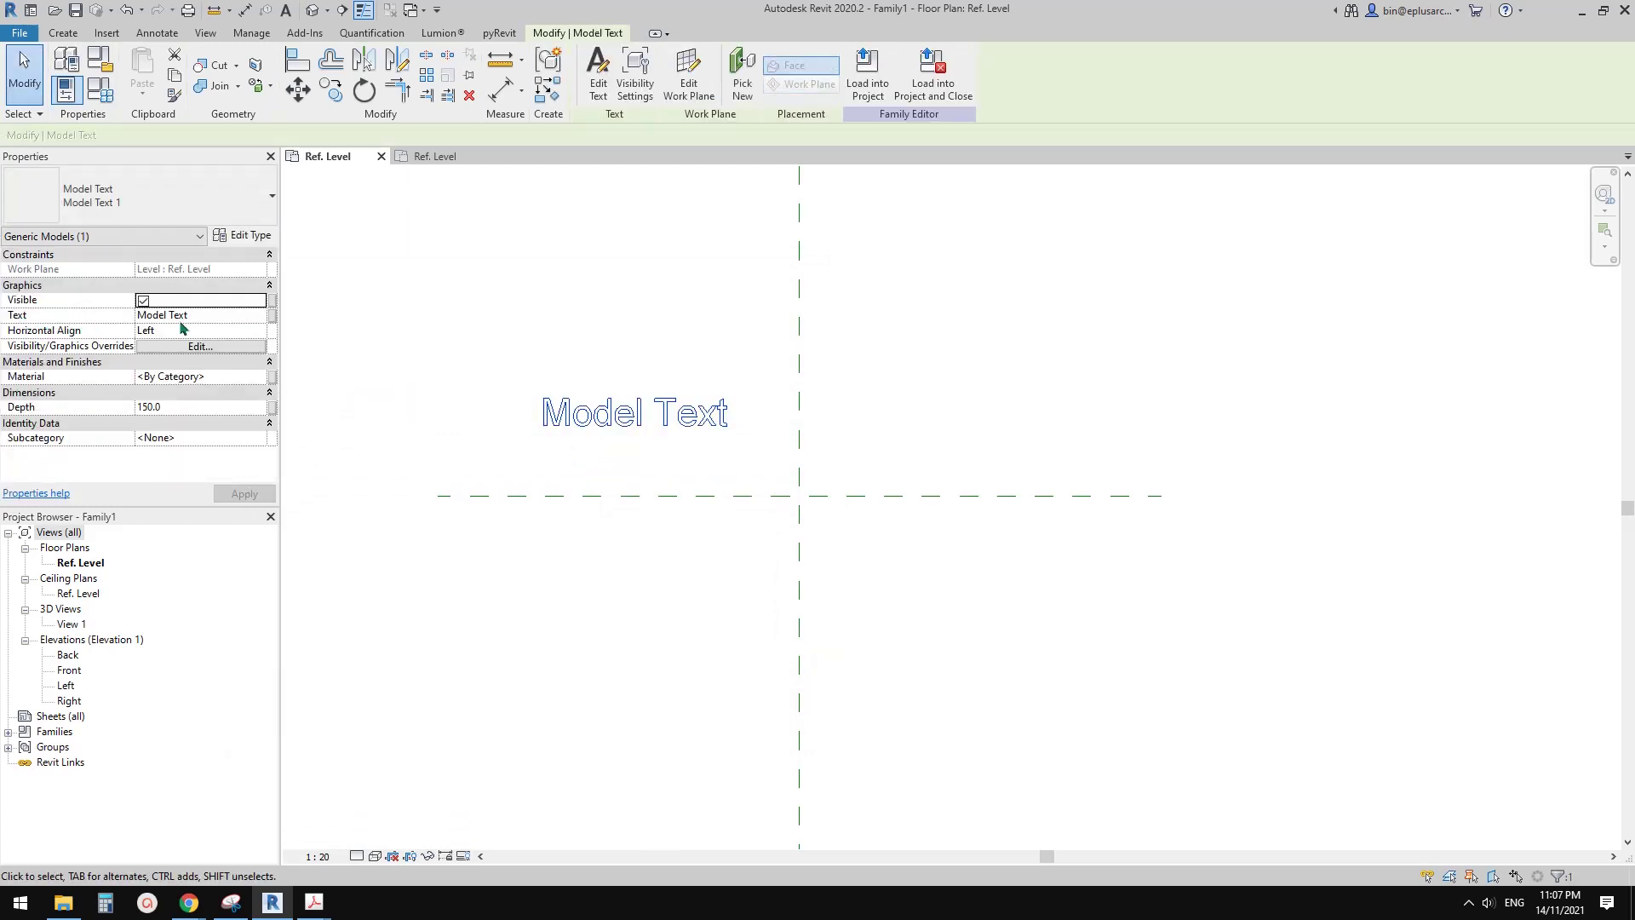
pyautogui.click(265, 315)
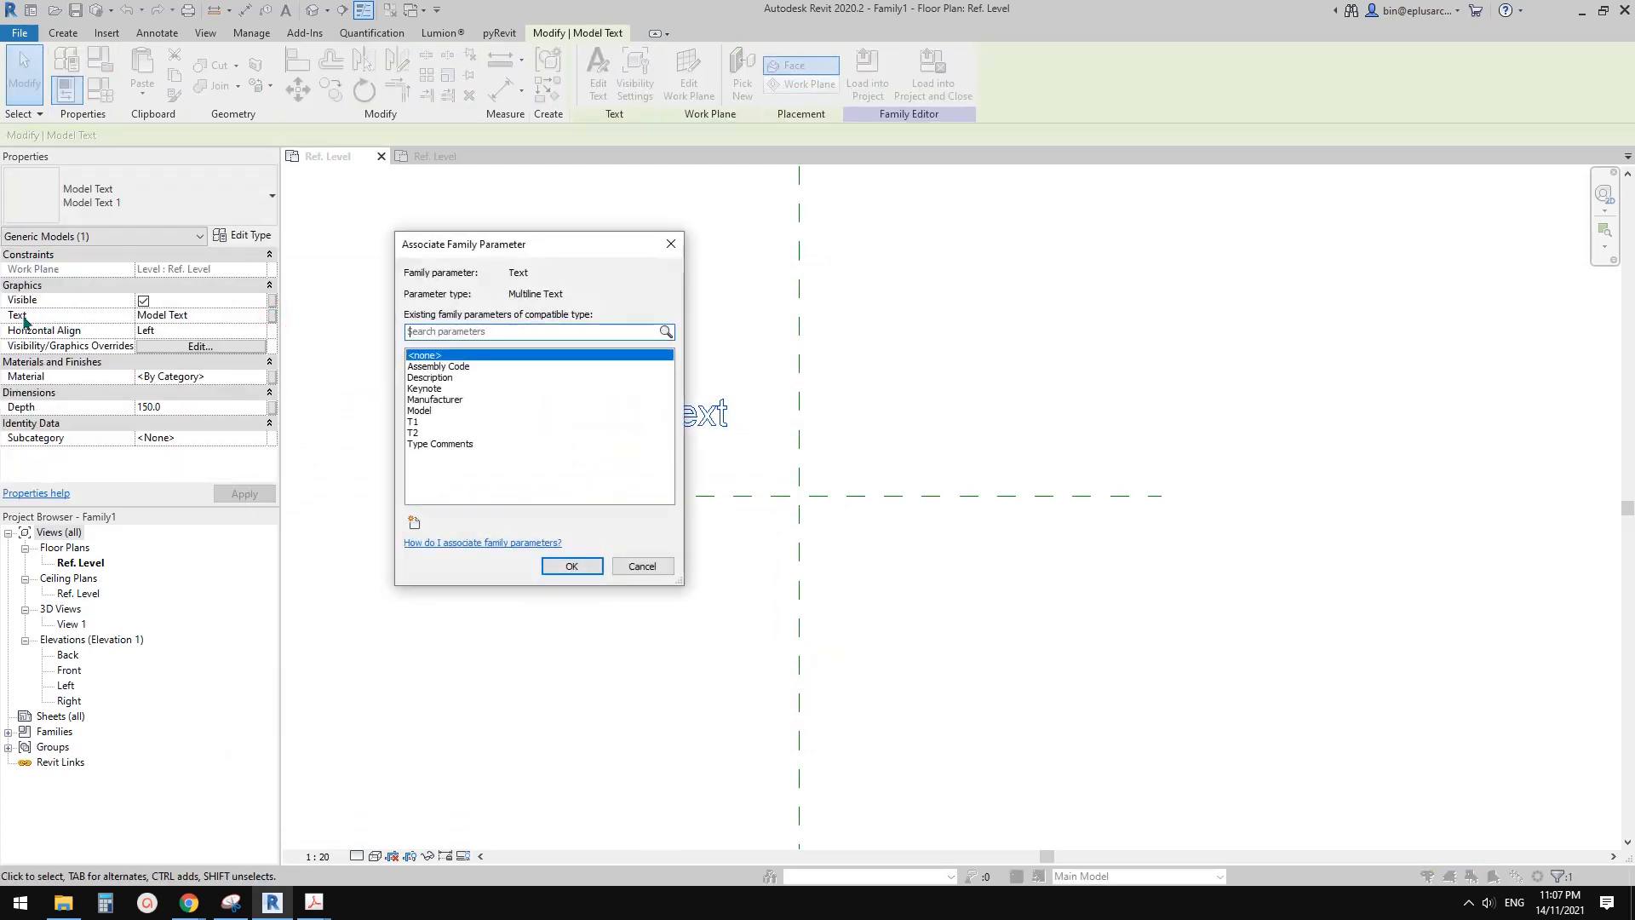
pyautogui.click(414, 422)
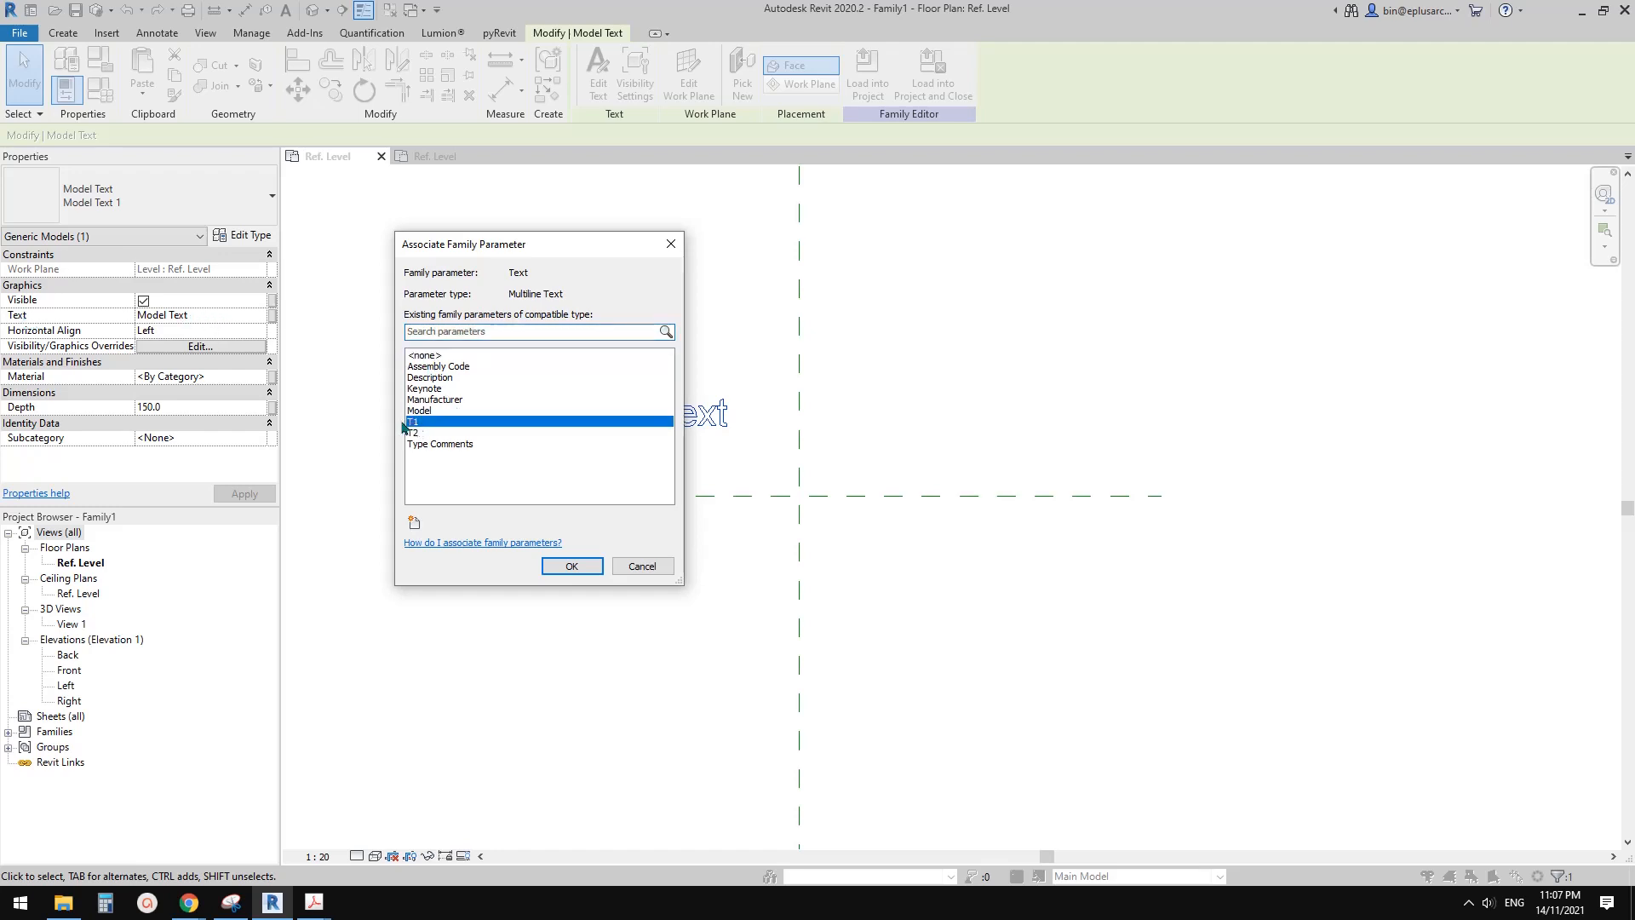
pyautogui.click(572, 565)
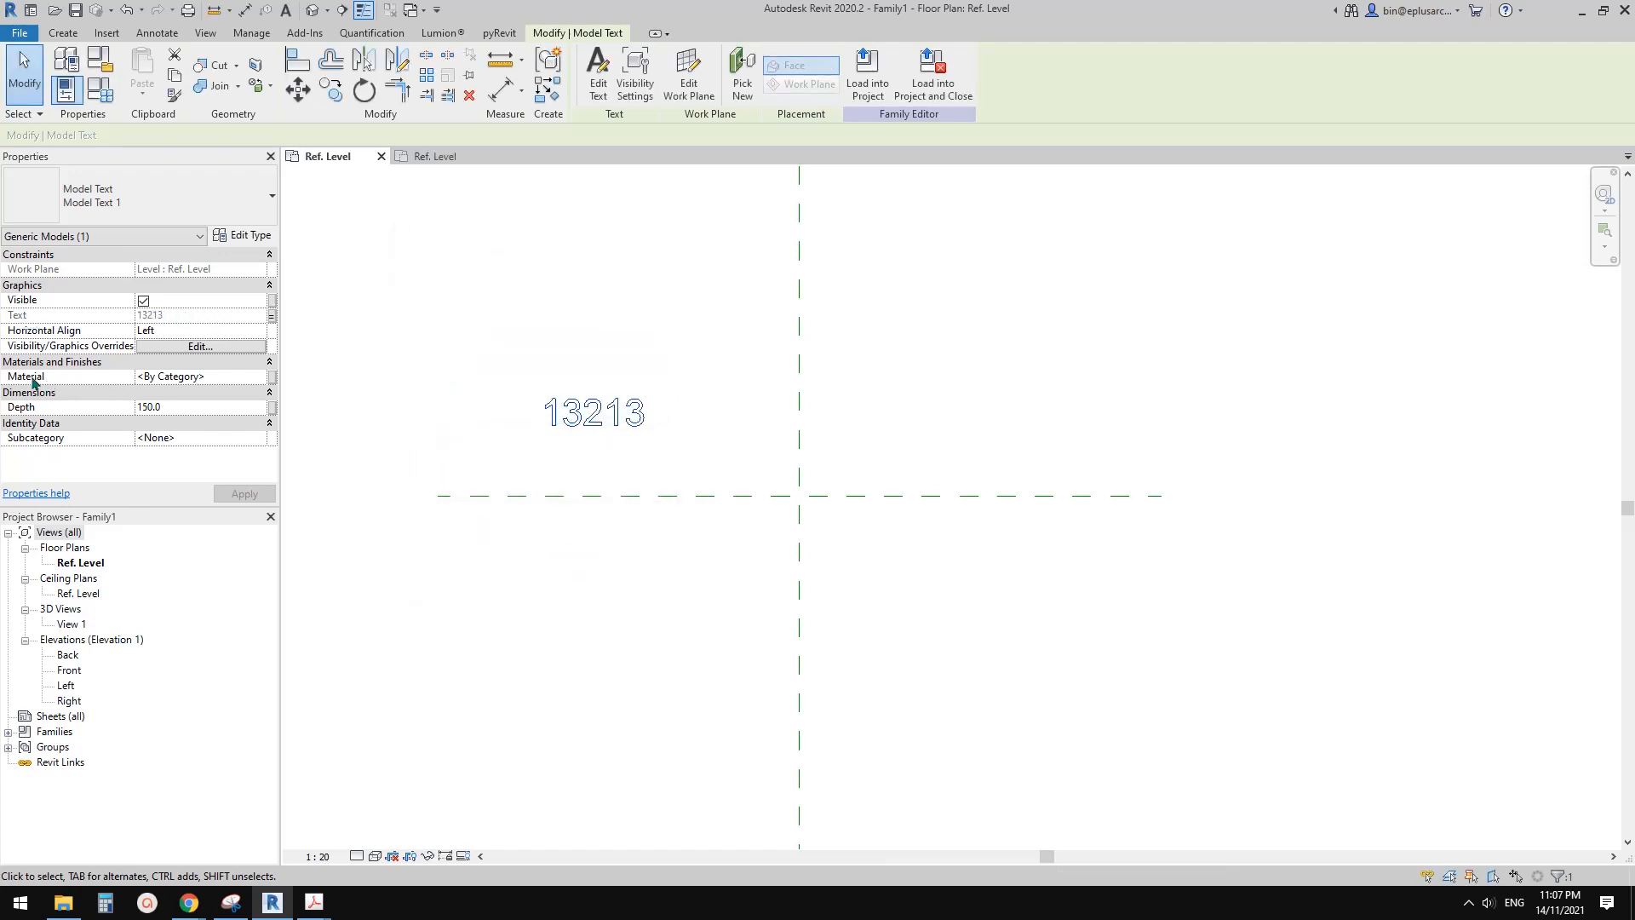
pyautogui.moveTo(70, 413)
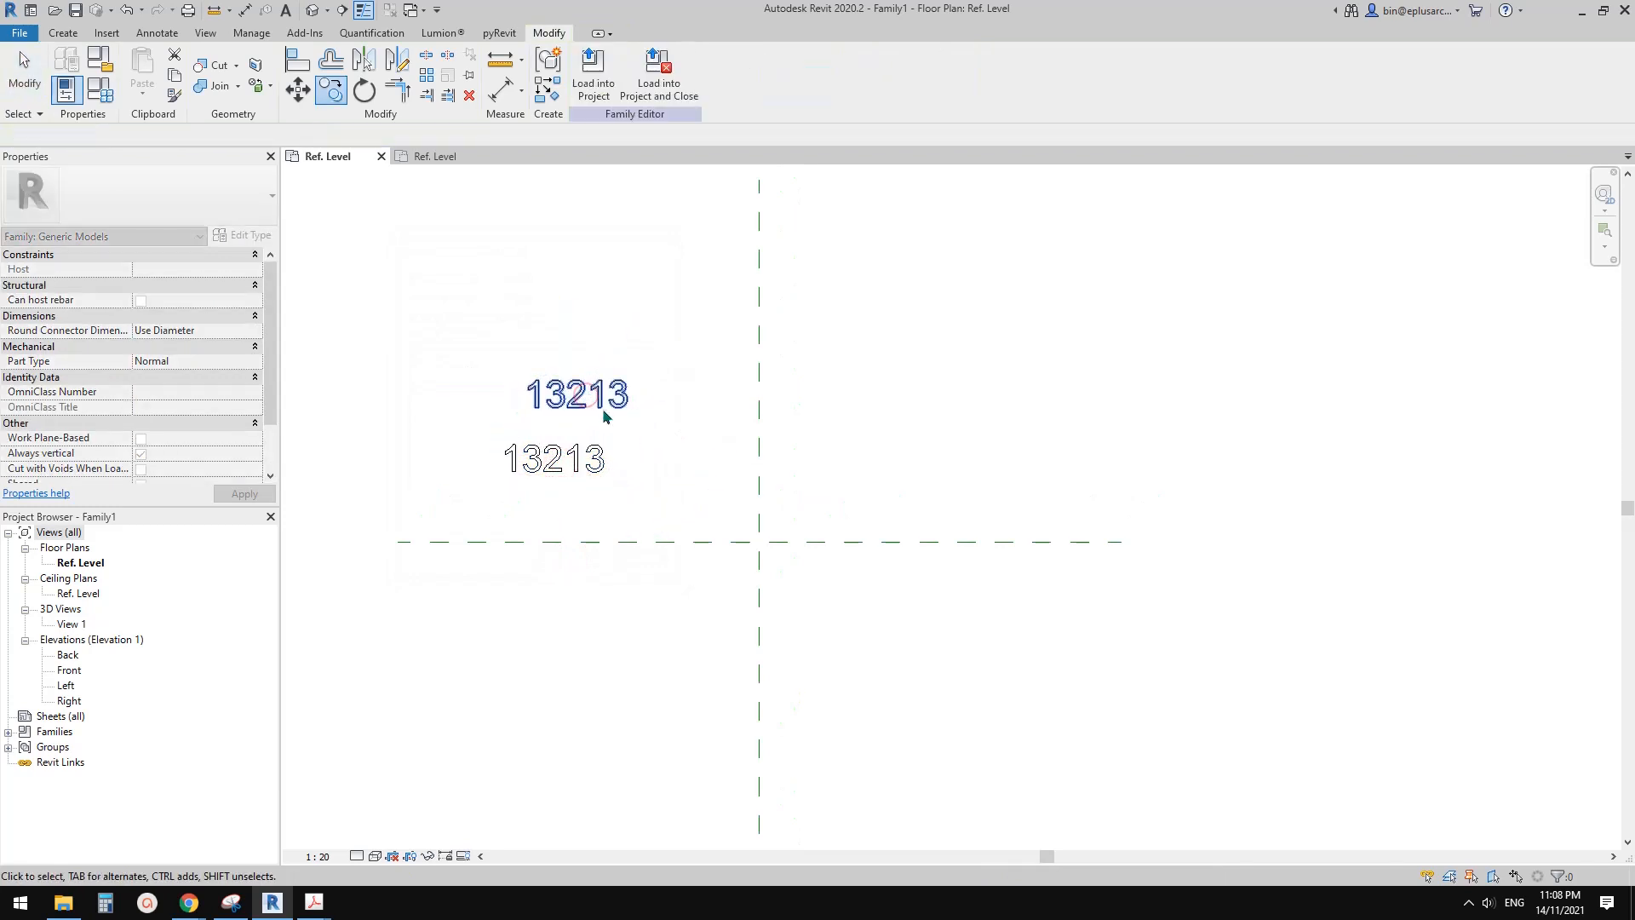
# Link the upper model text's Text to T2 and its Depth to L2.
pyautogui.click(576, 395)
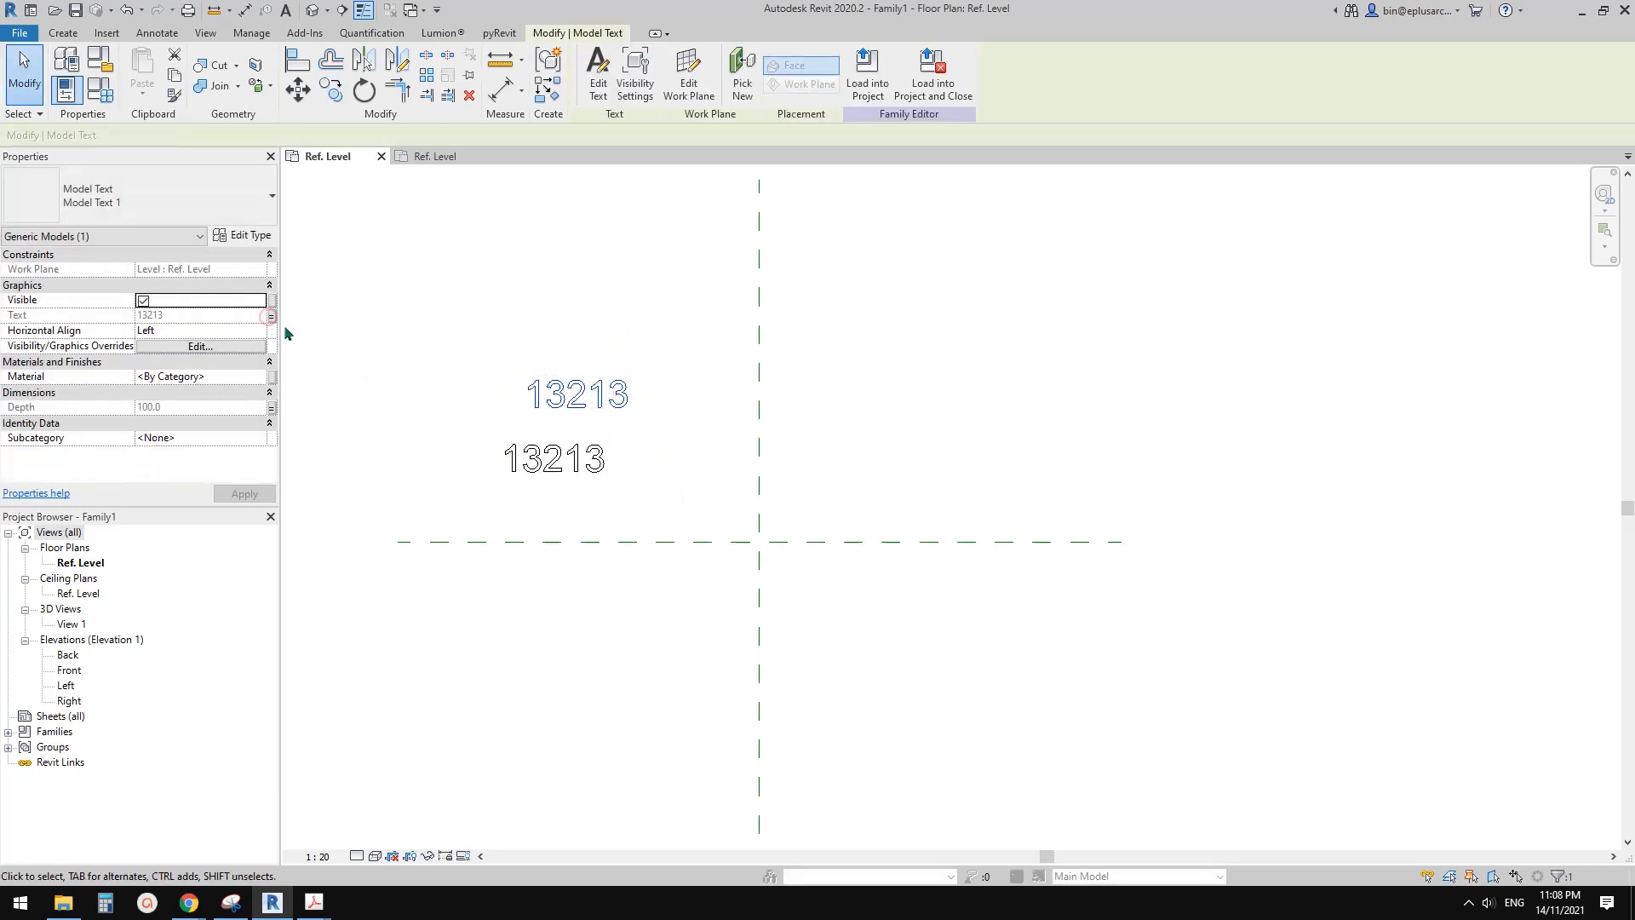
pyautogui.click(271, 315)
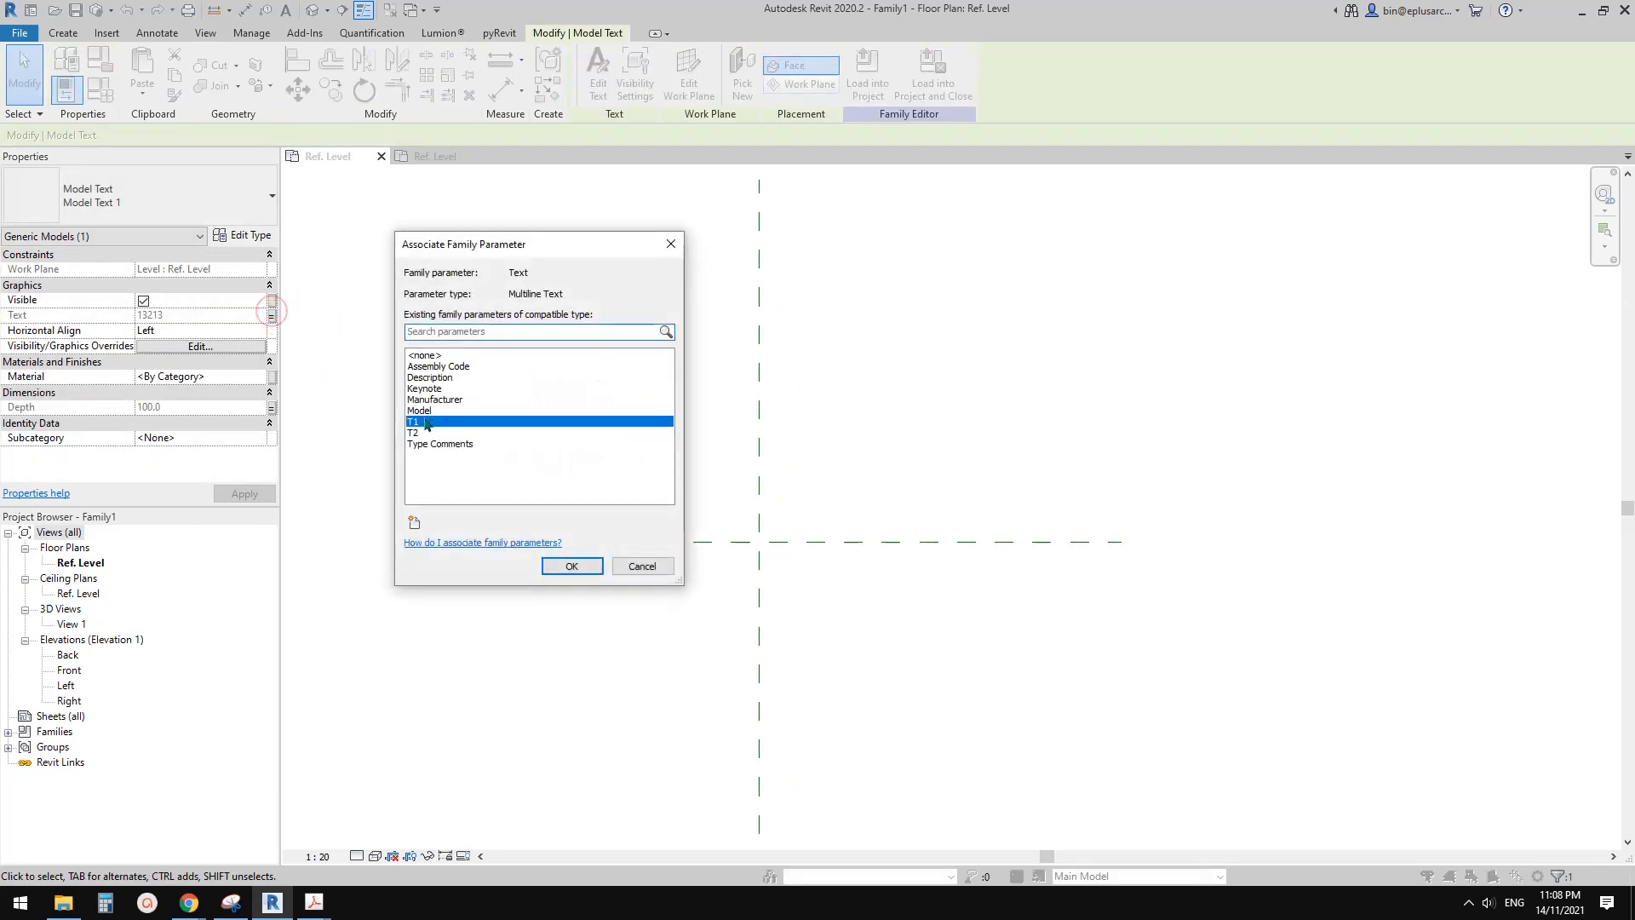
pyautogui.click(573, 565)
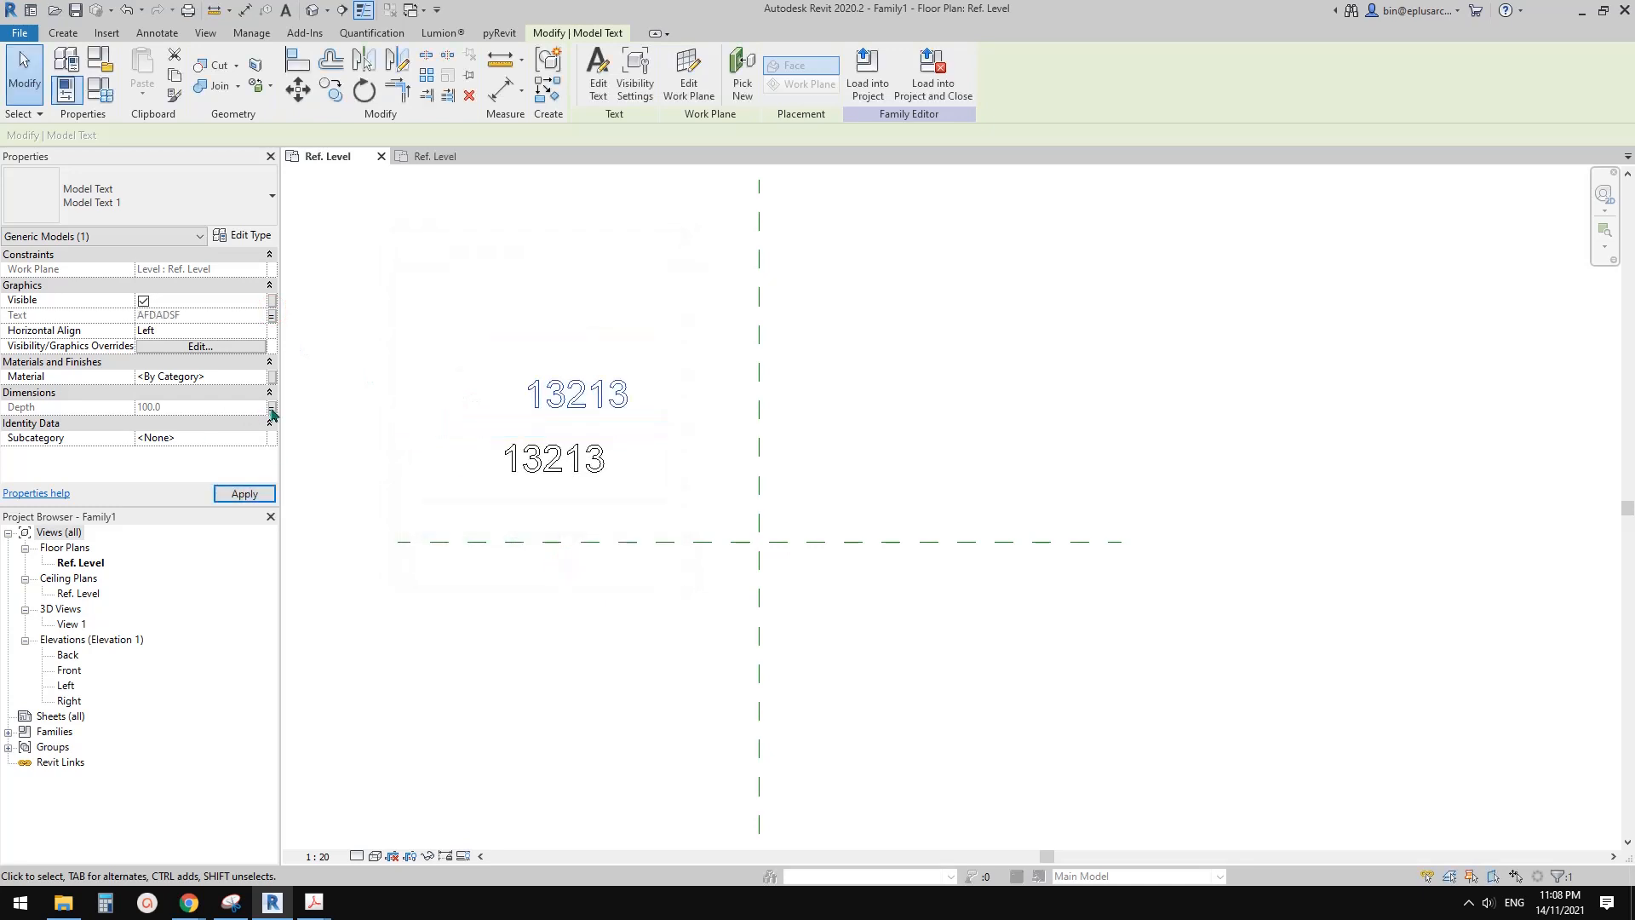
pyautogui.click(271, 407)
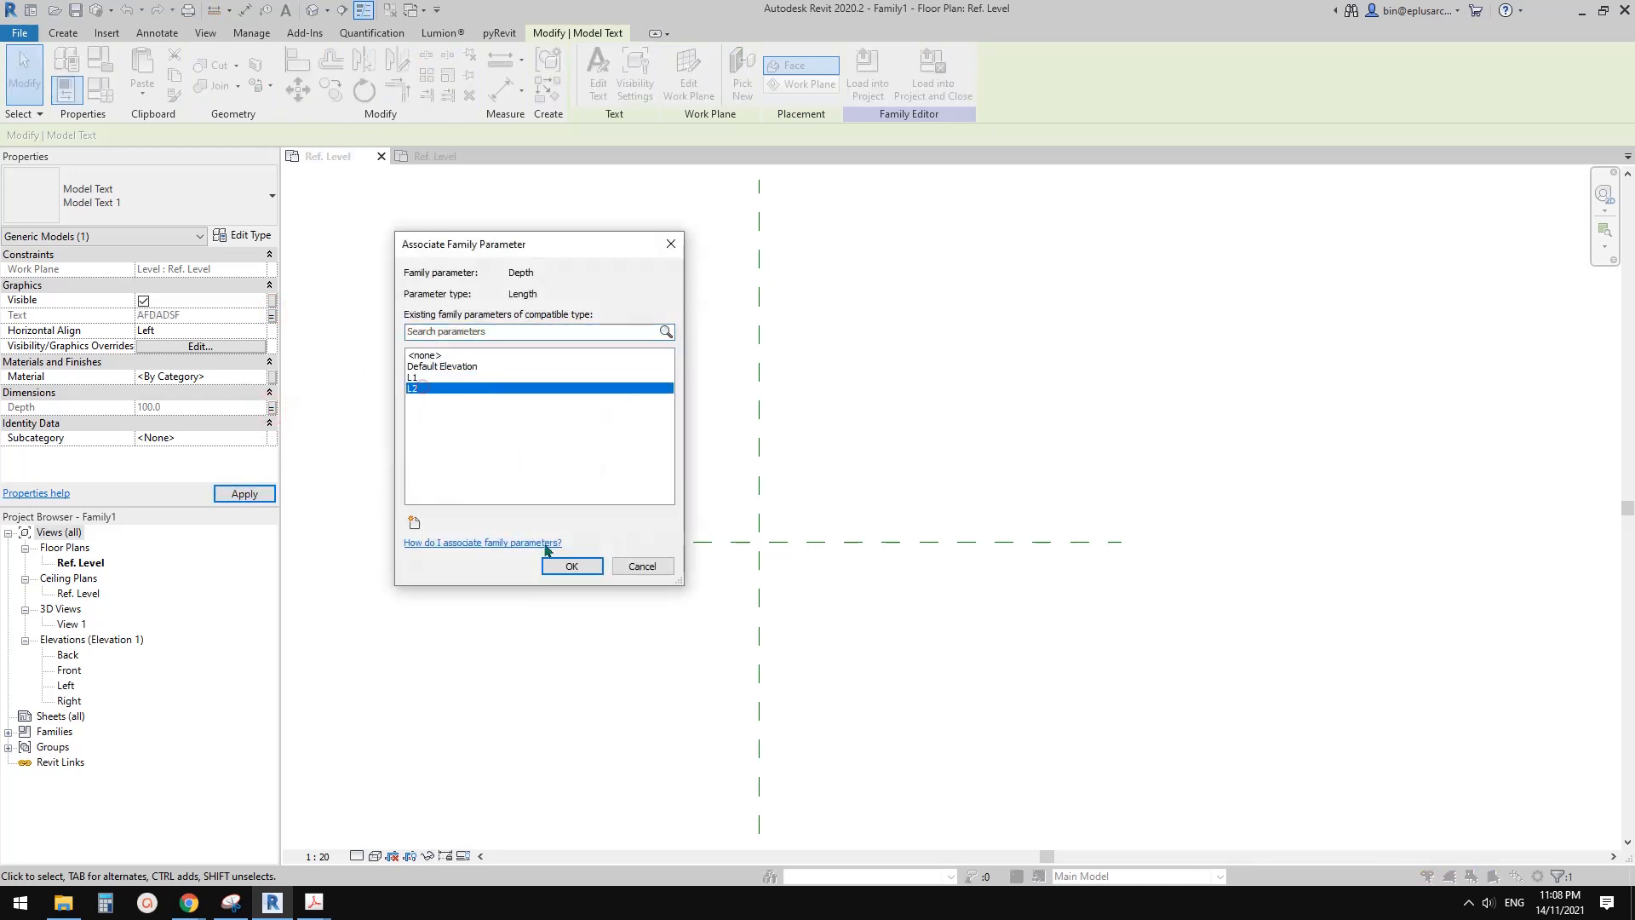
pyautogui.click(573, 566)
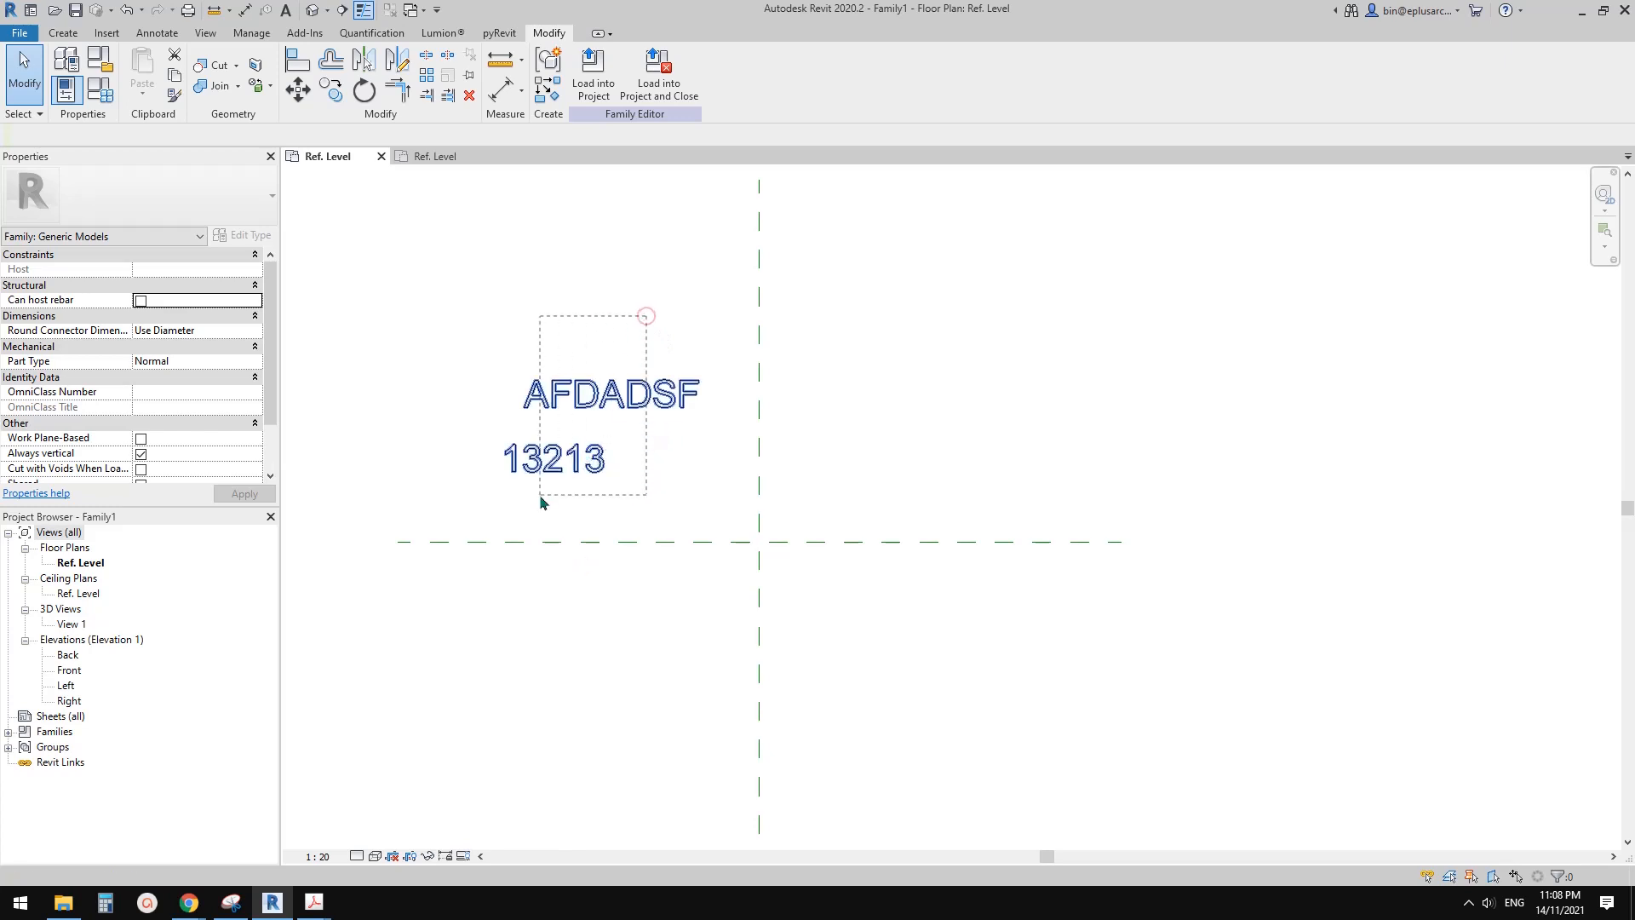
pyautogui.click(610, 399)
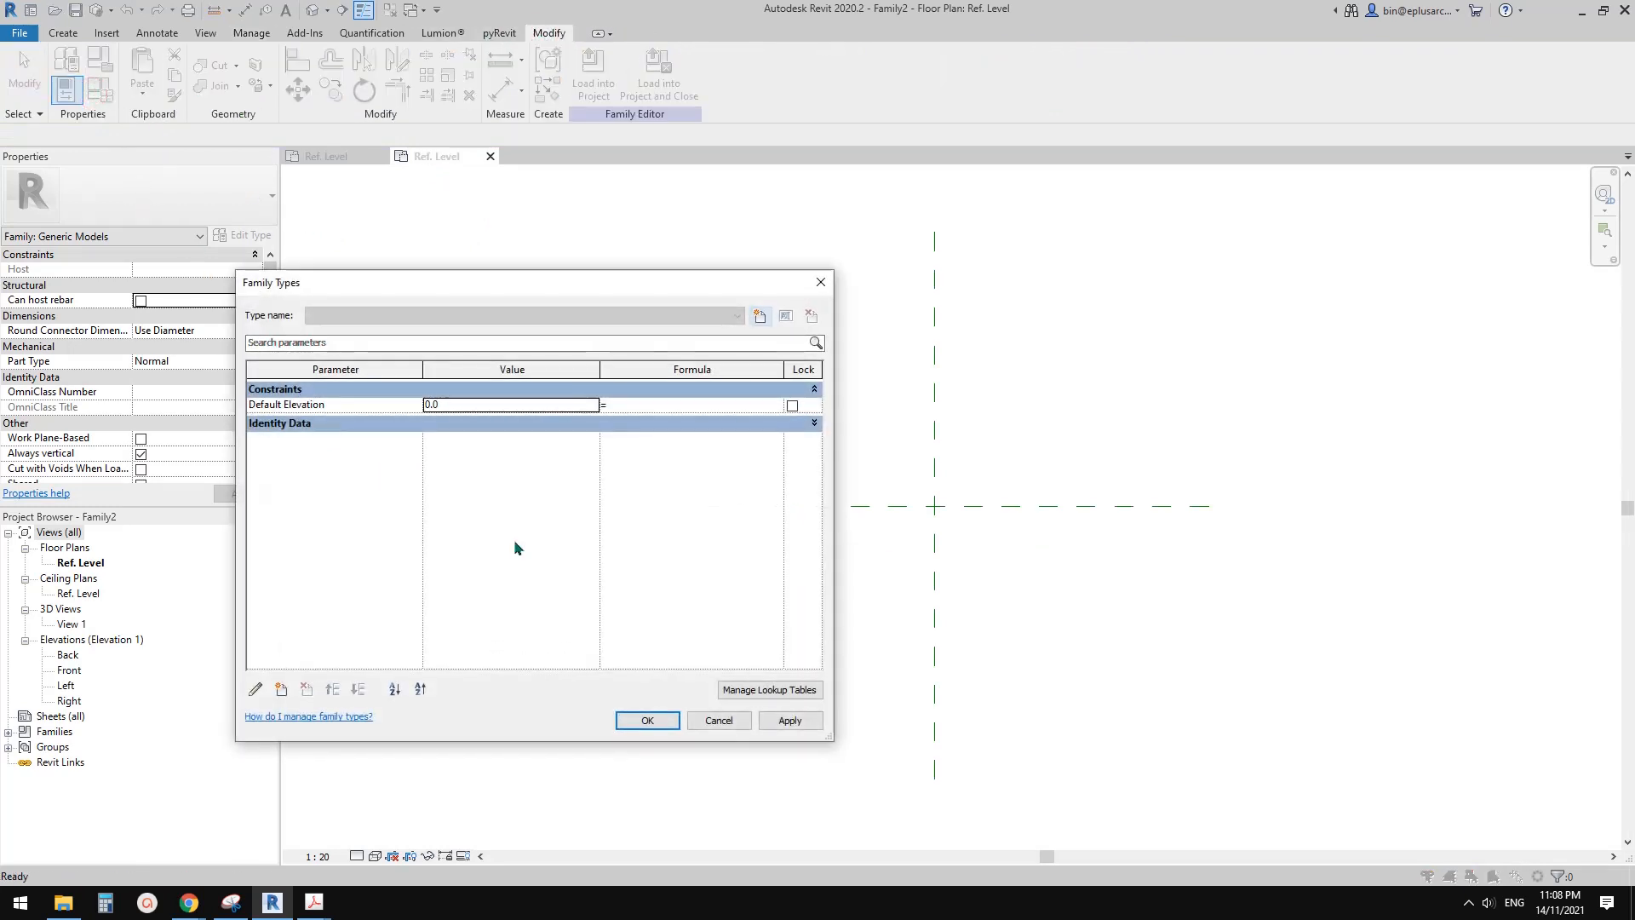
# Review Family2's T1 (13213), T2 (AFDADSF), L1 (100), L2 (200) and close the Family Types list.
pyautogui.click(647, 721)
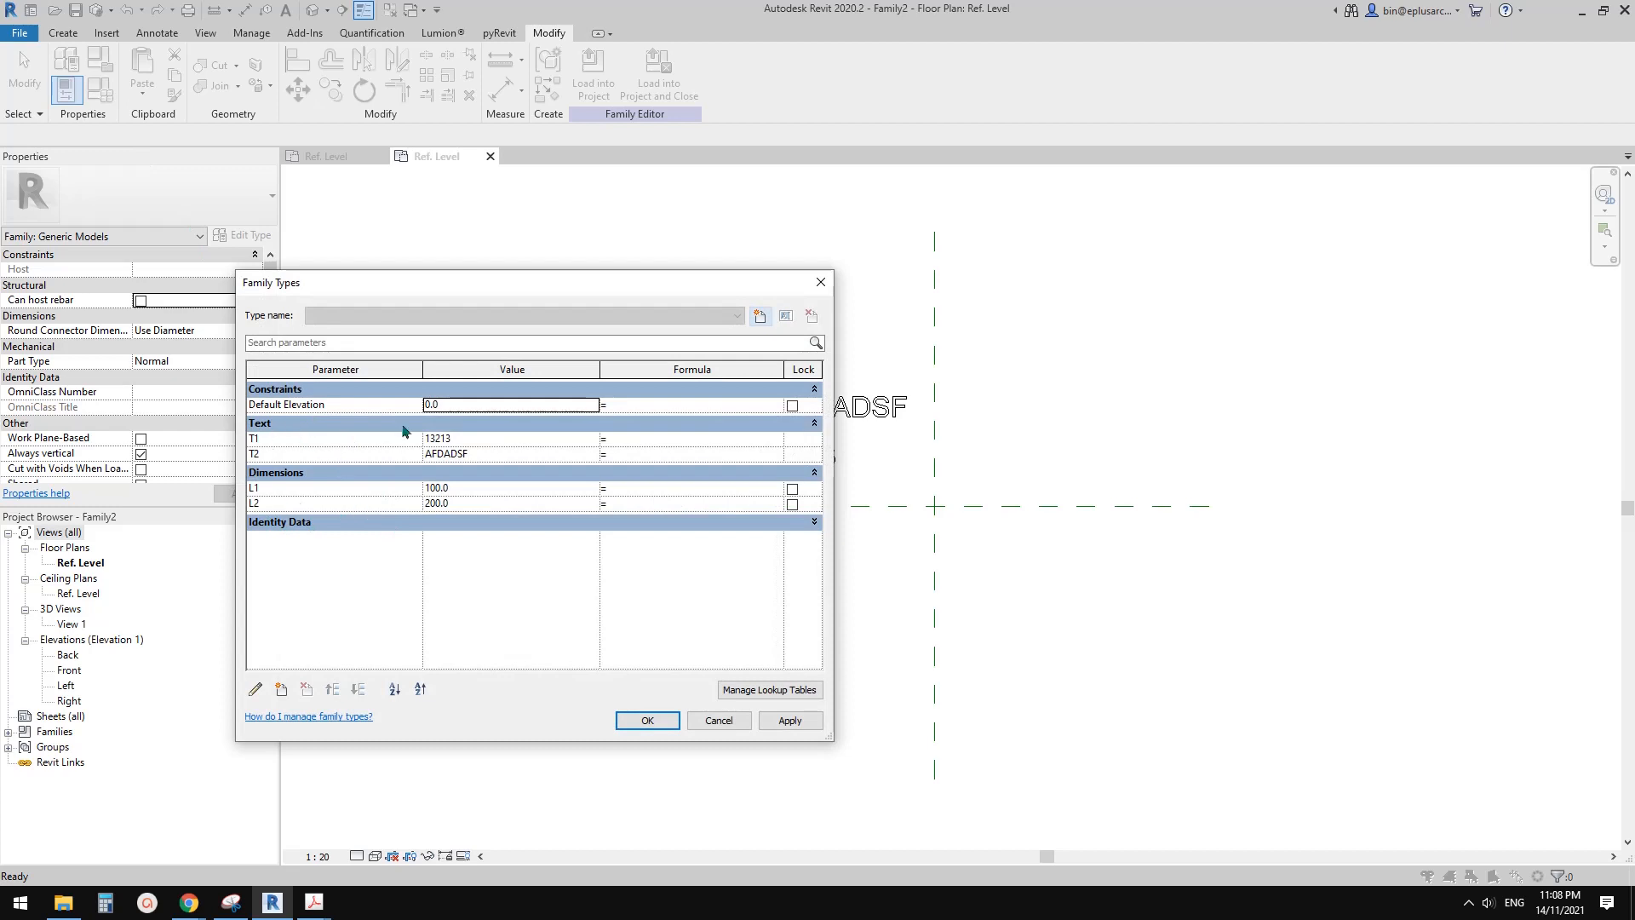
pyautogui.moveTo(759, 597)
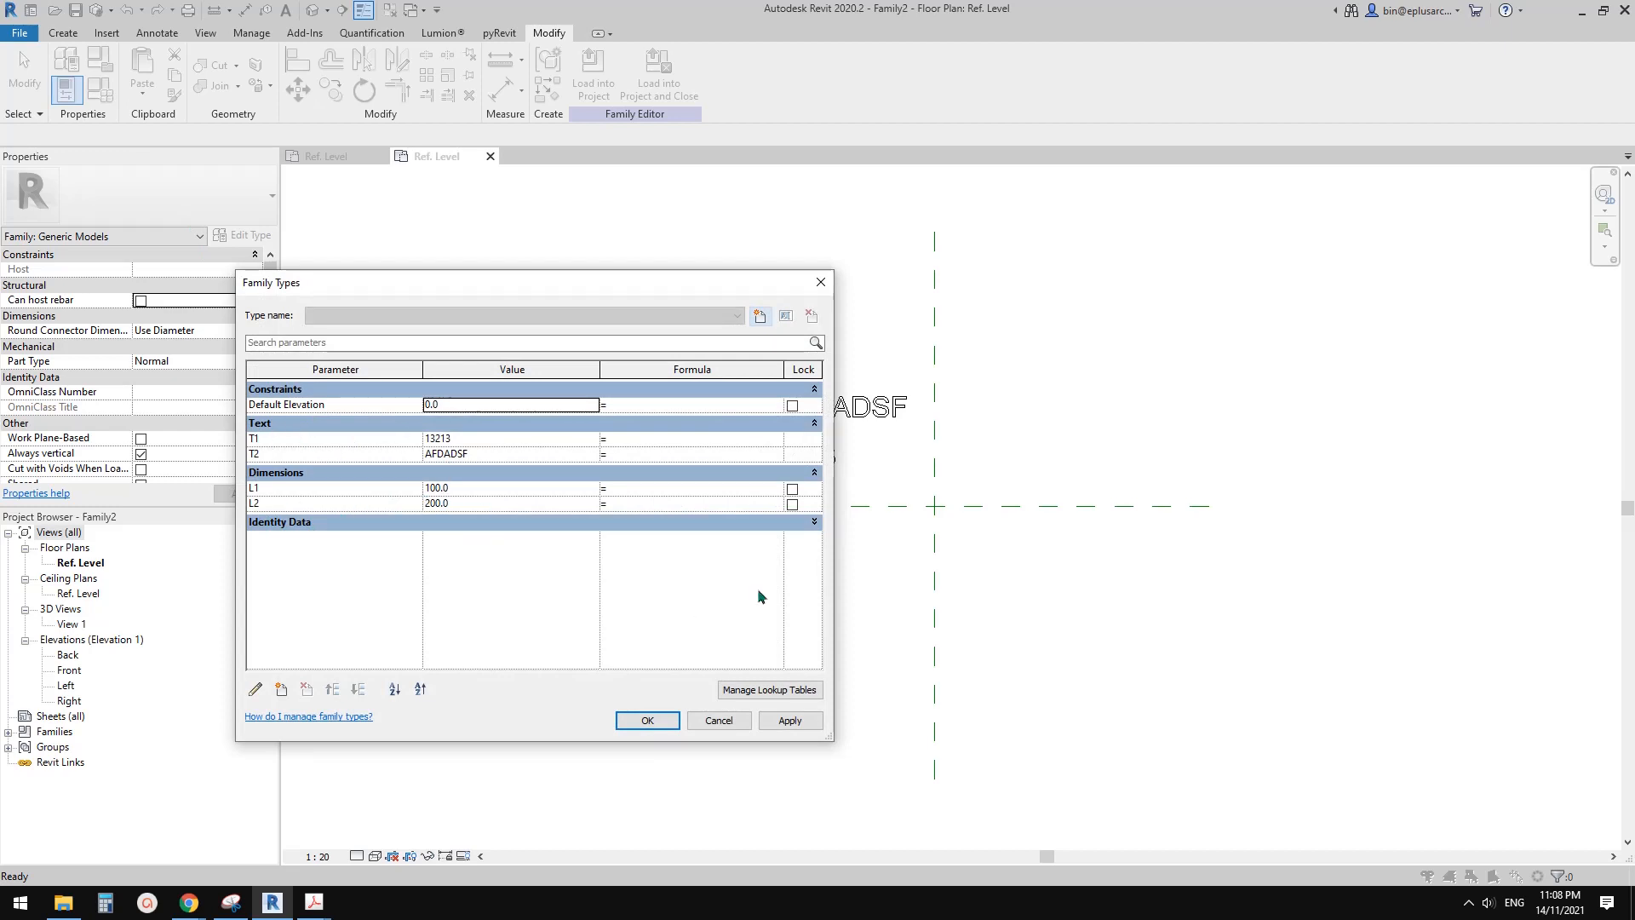
pyautogui.click(648, 720)
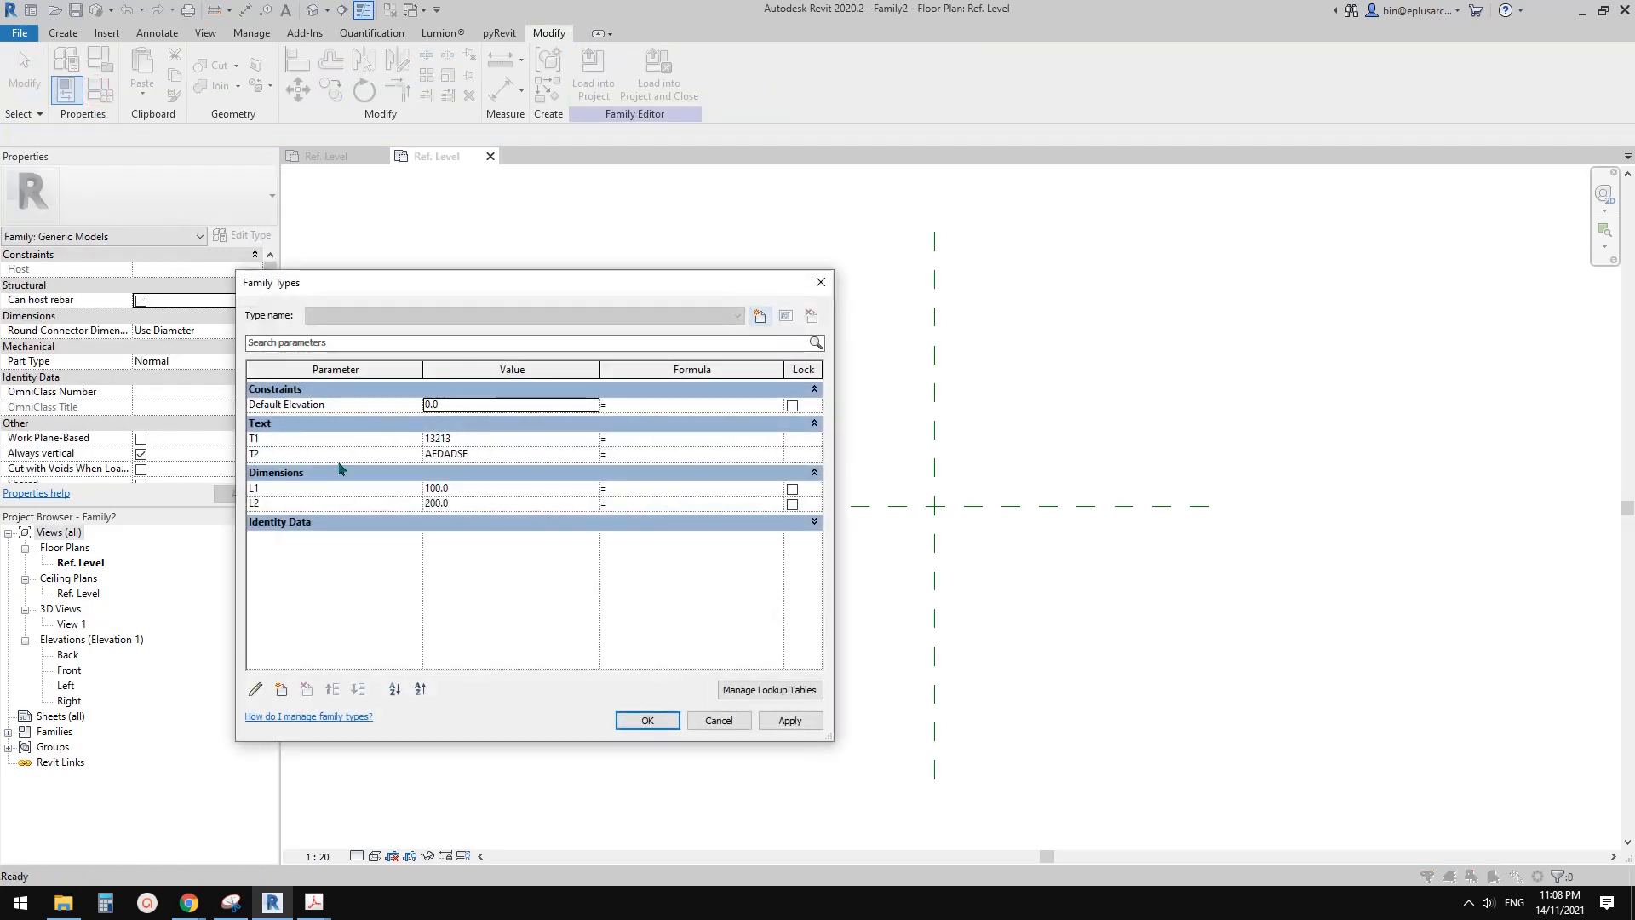
pyautogui.moveTo(819, 282)
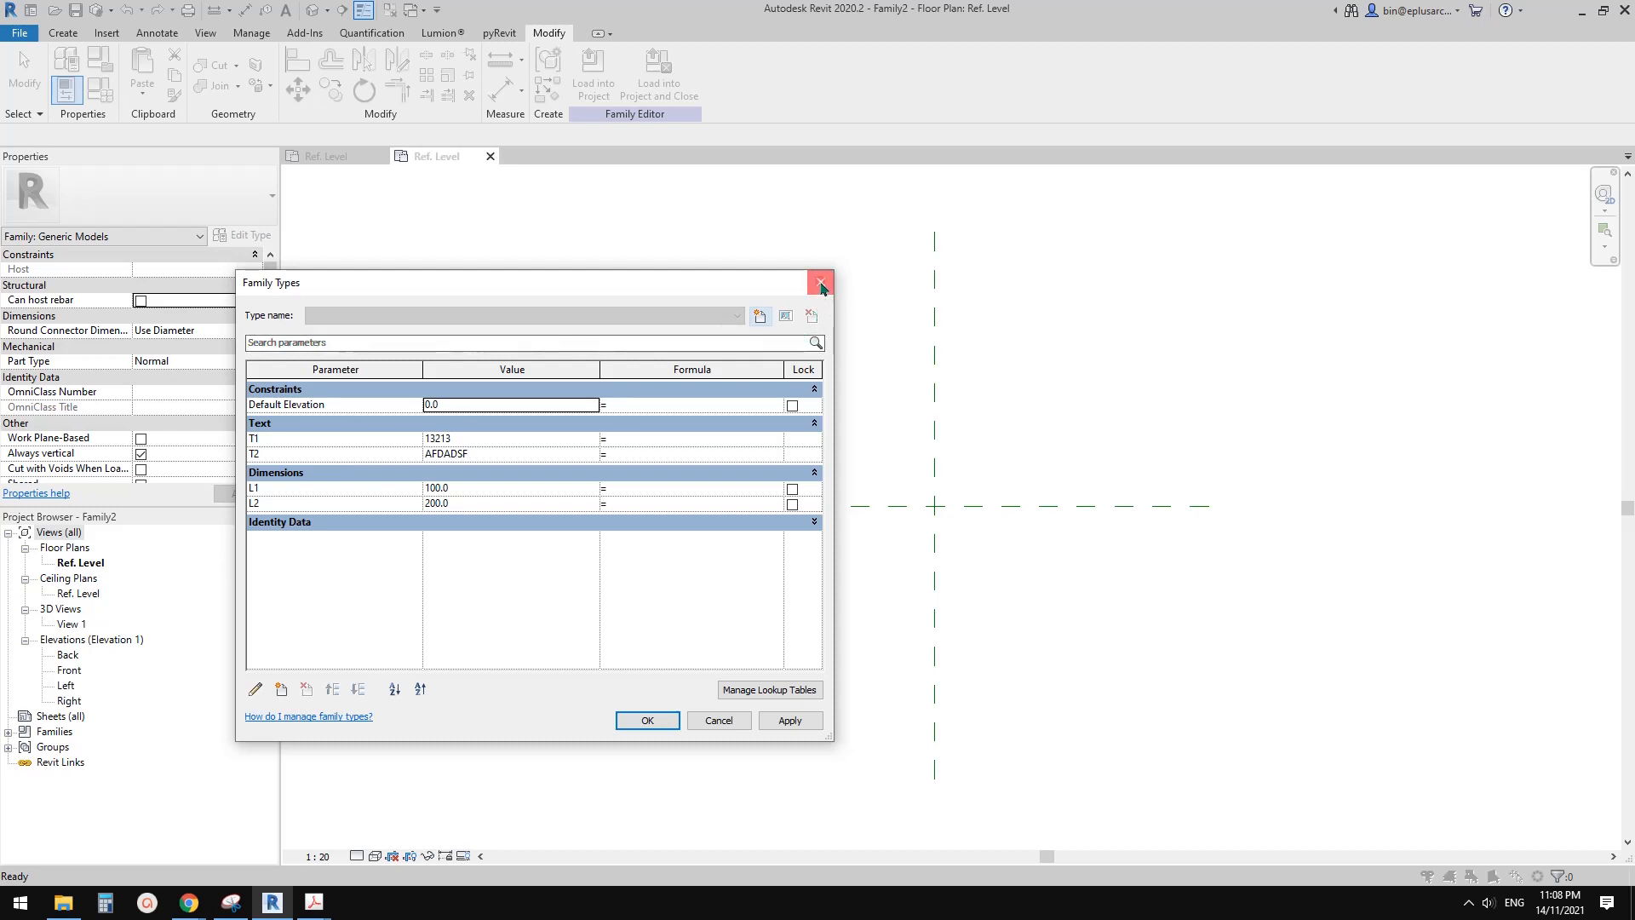
pyautogui.click(820, 283)
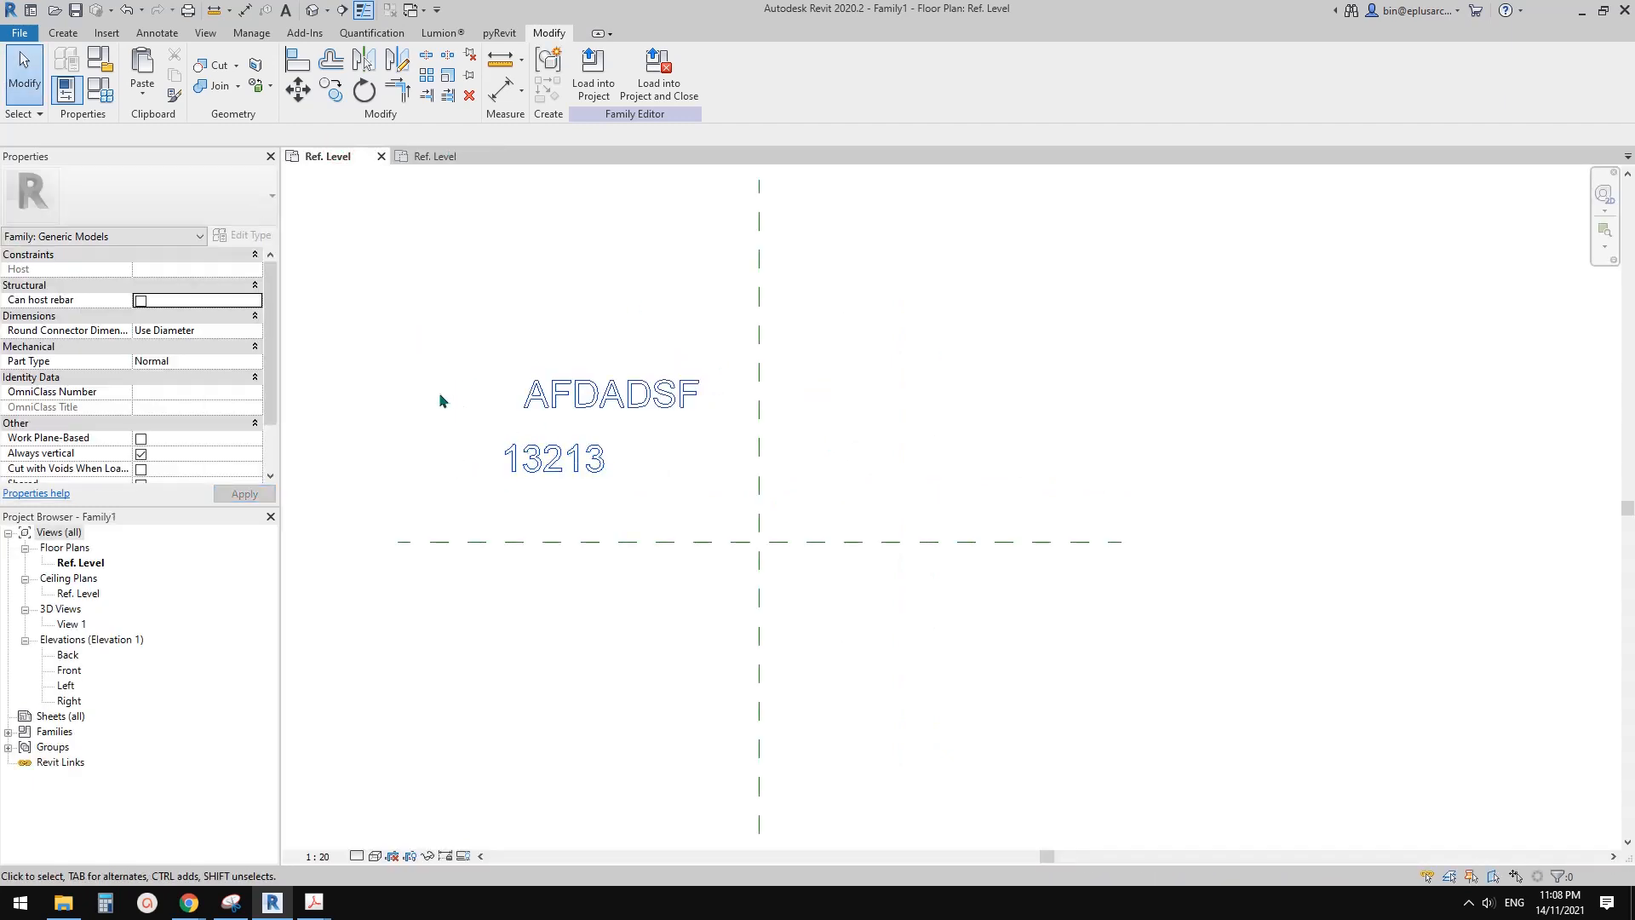
pyautogui.moveTo(250, 32)
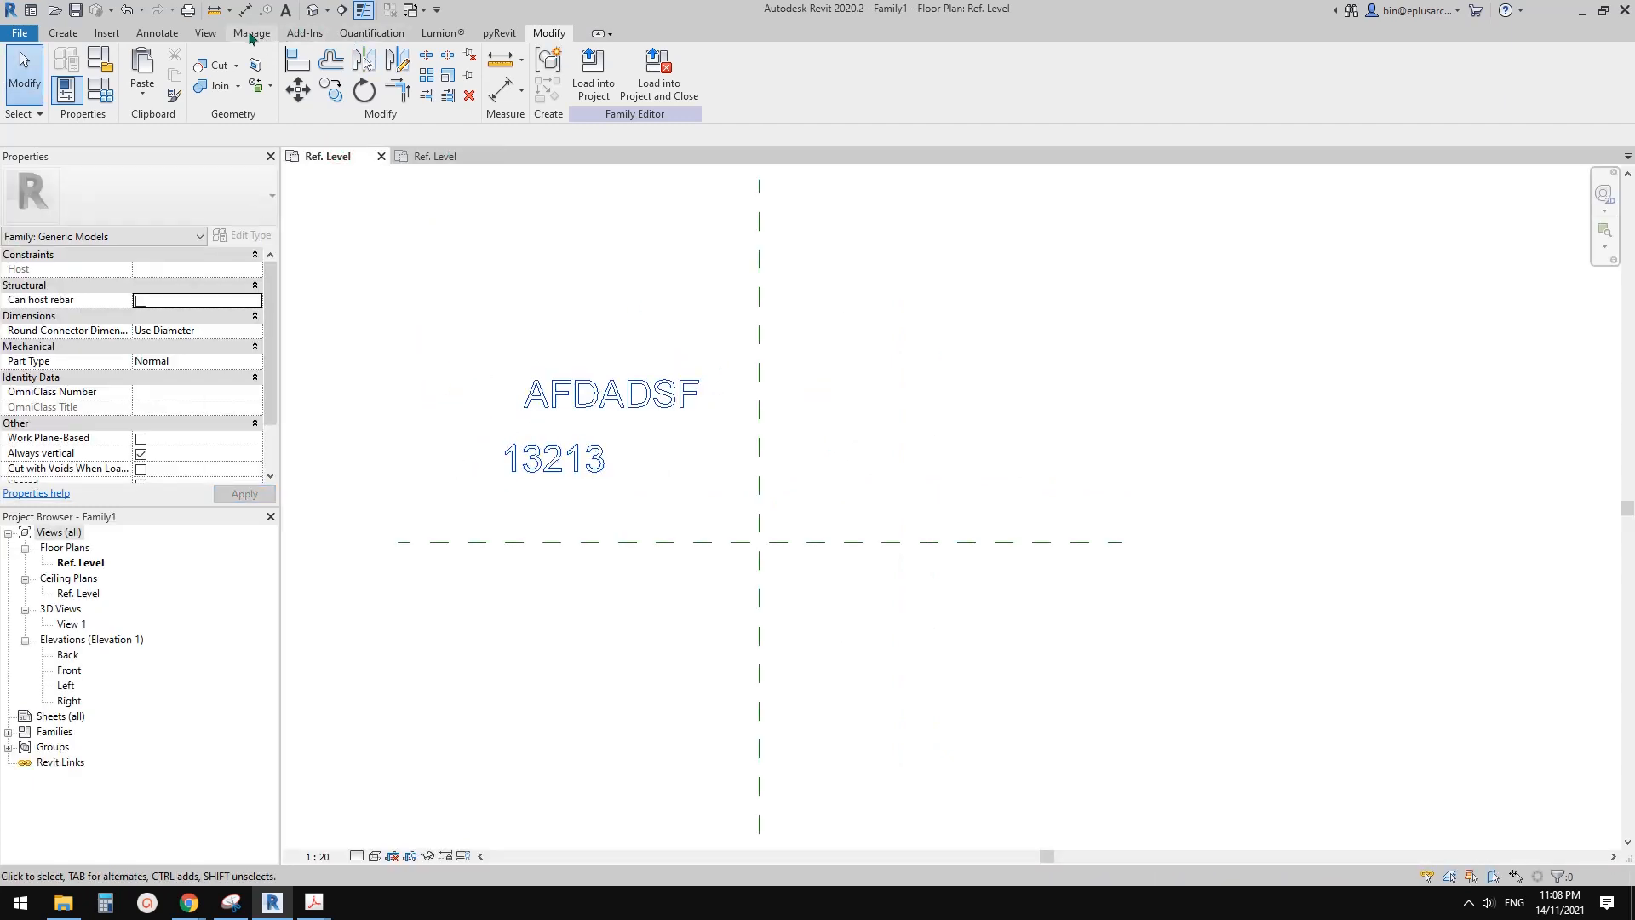
# Return to Family1's view and show the Manage project tools.
pyautogui.click(250, 32)
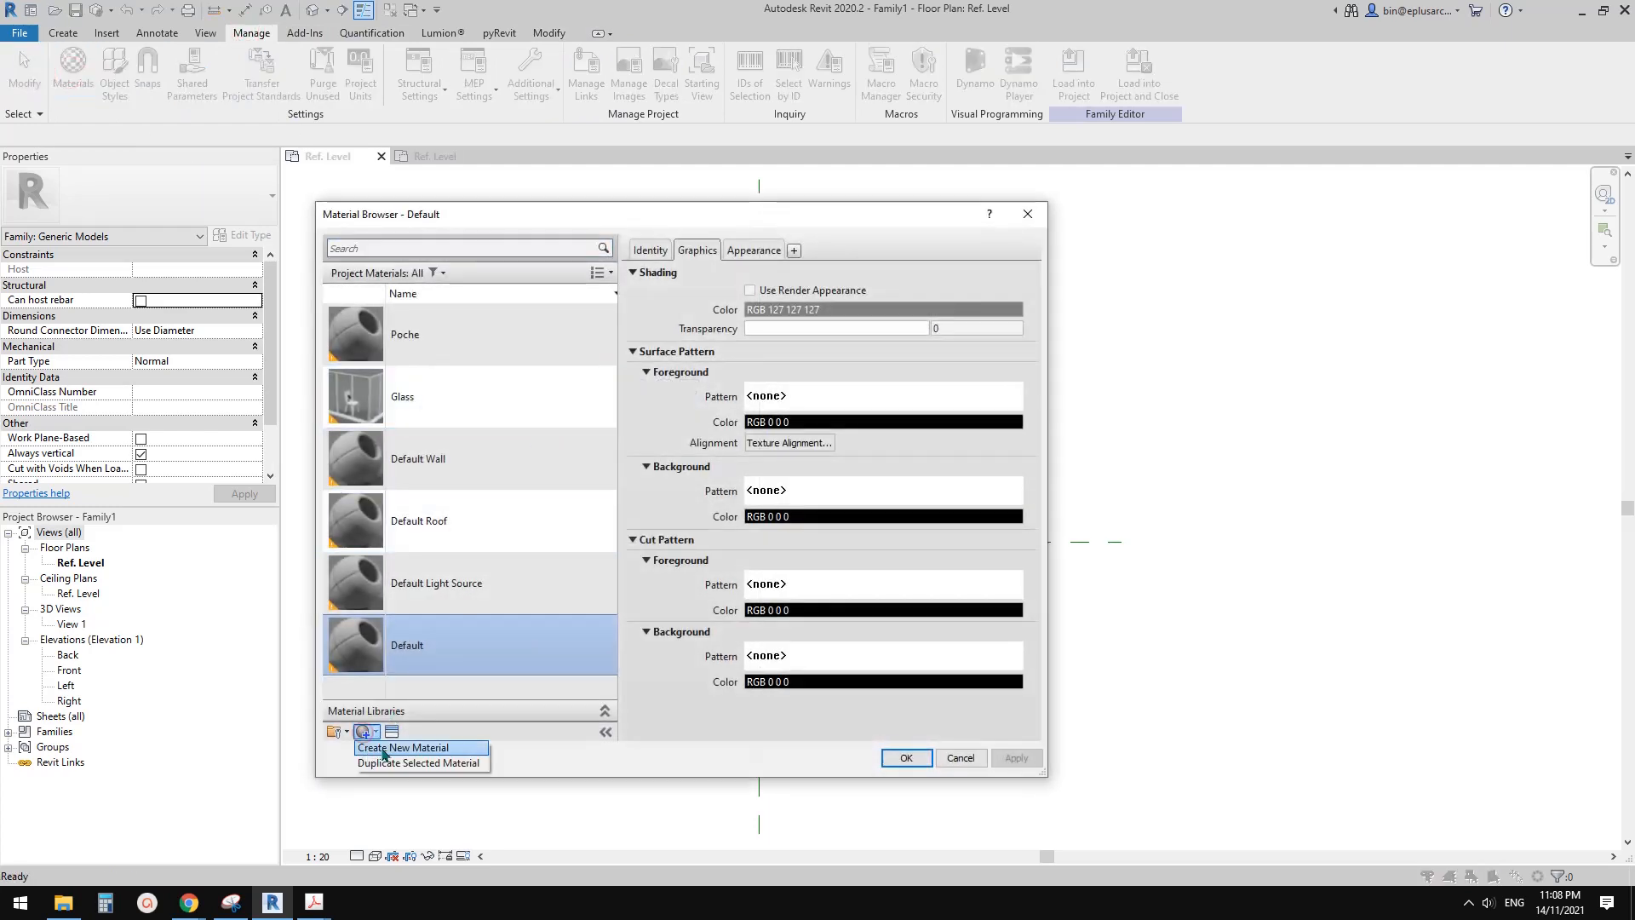
# Create a new material named M1 in Family1's Material Browser.
pyautogui.click(402, 747)
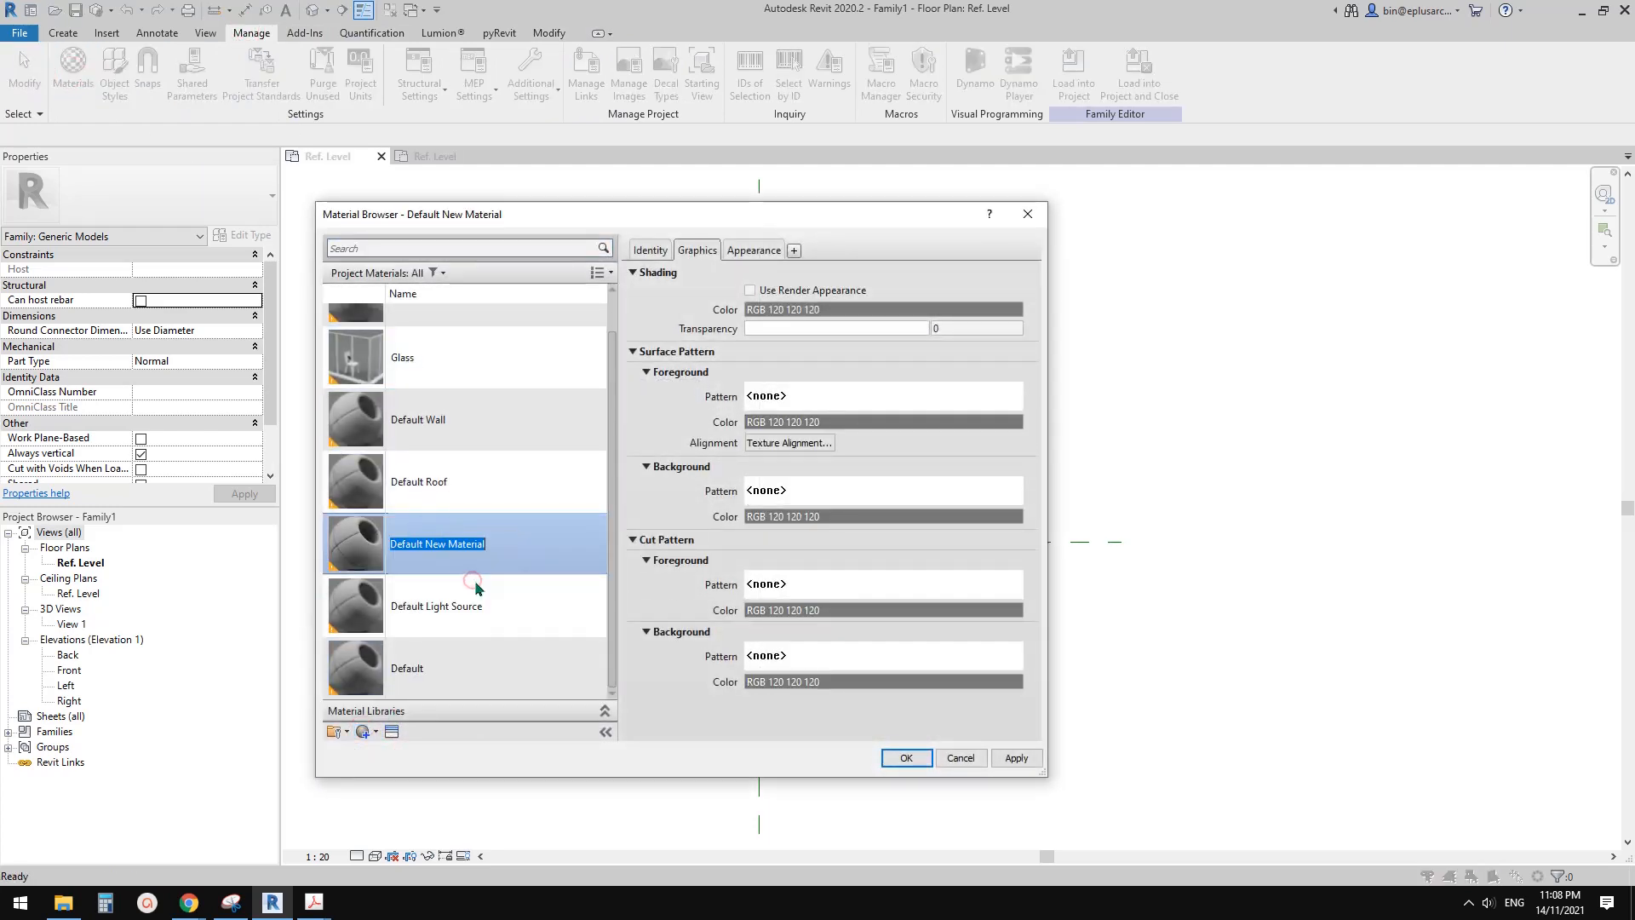
pyautogui.write('M')
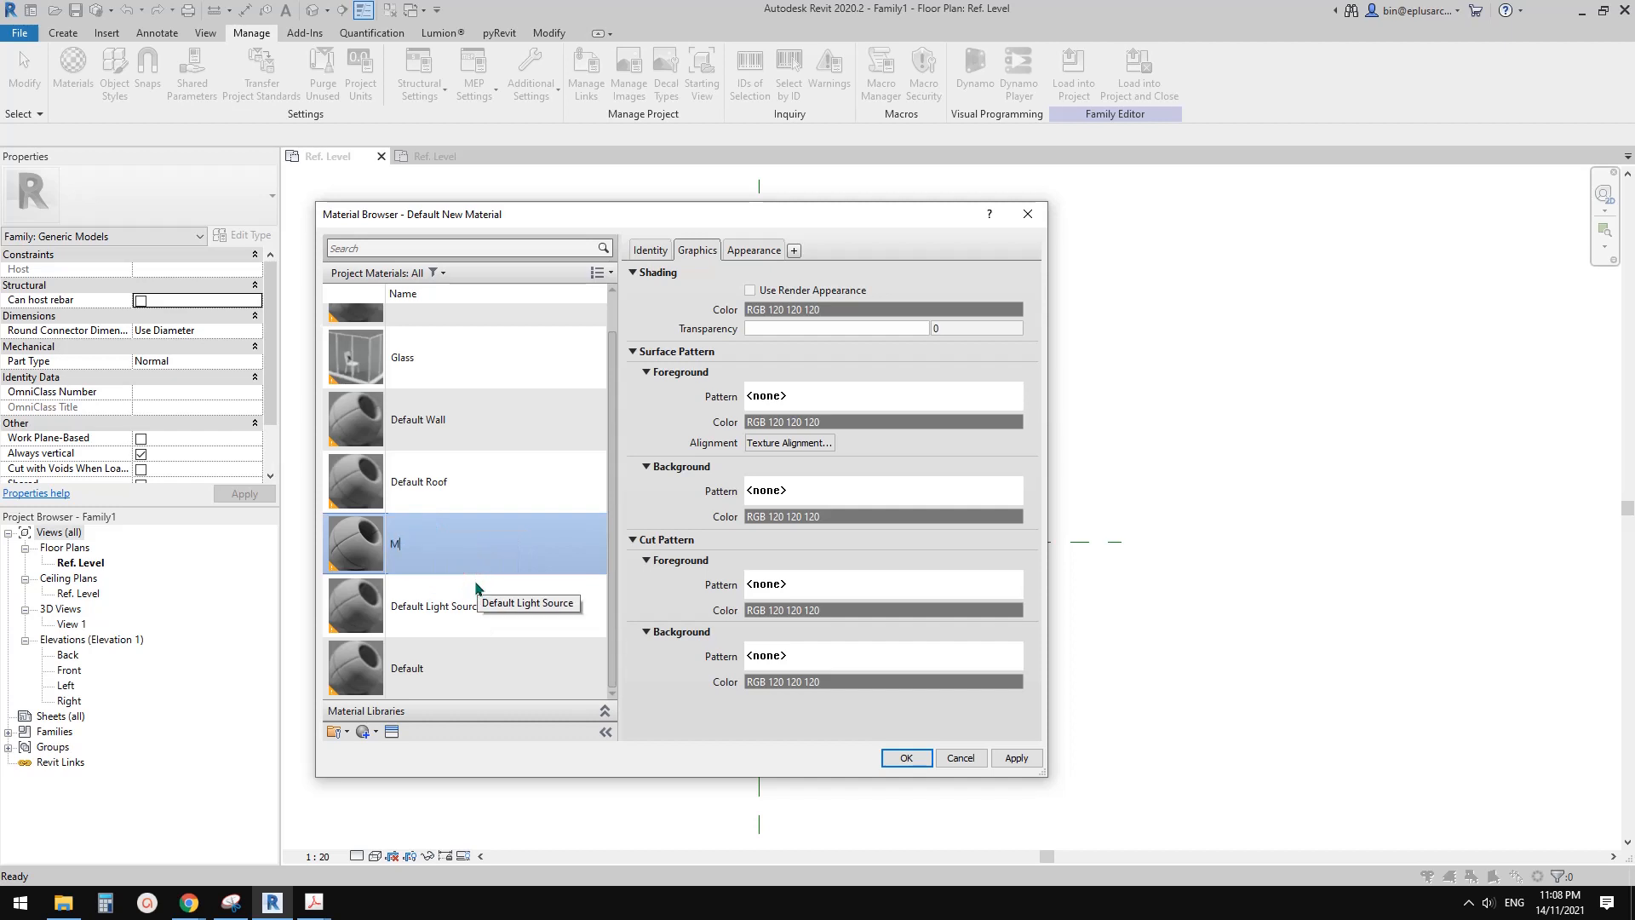
pyautogui.write('1')
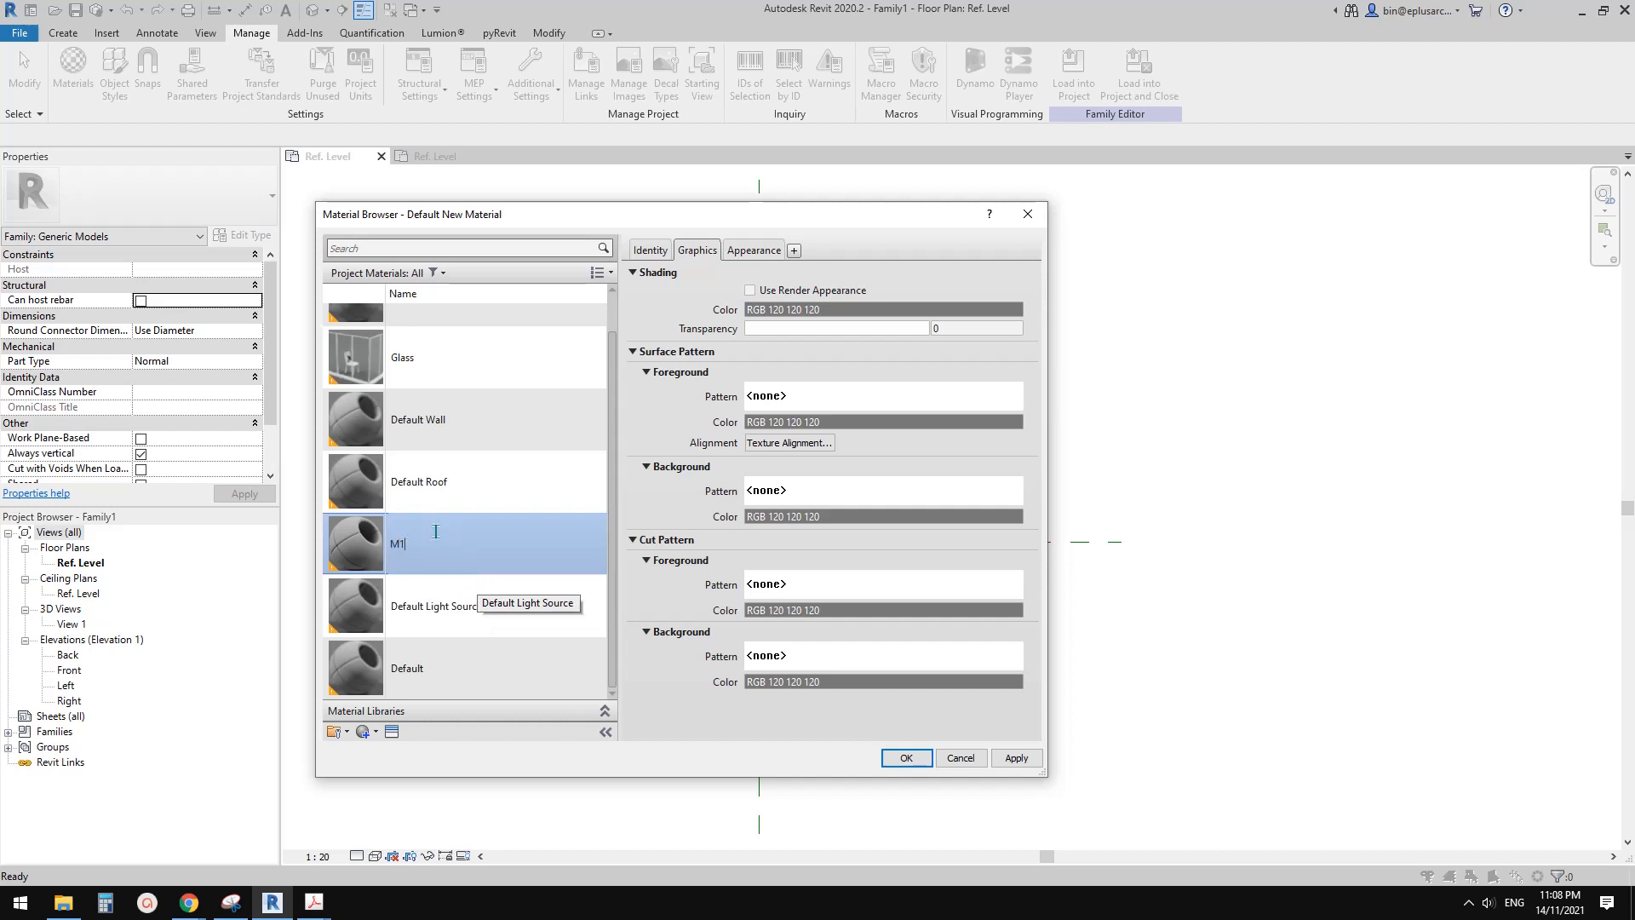
pyautogui.click(906, 758)
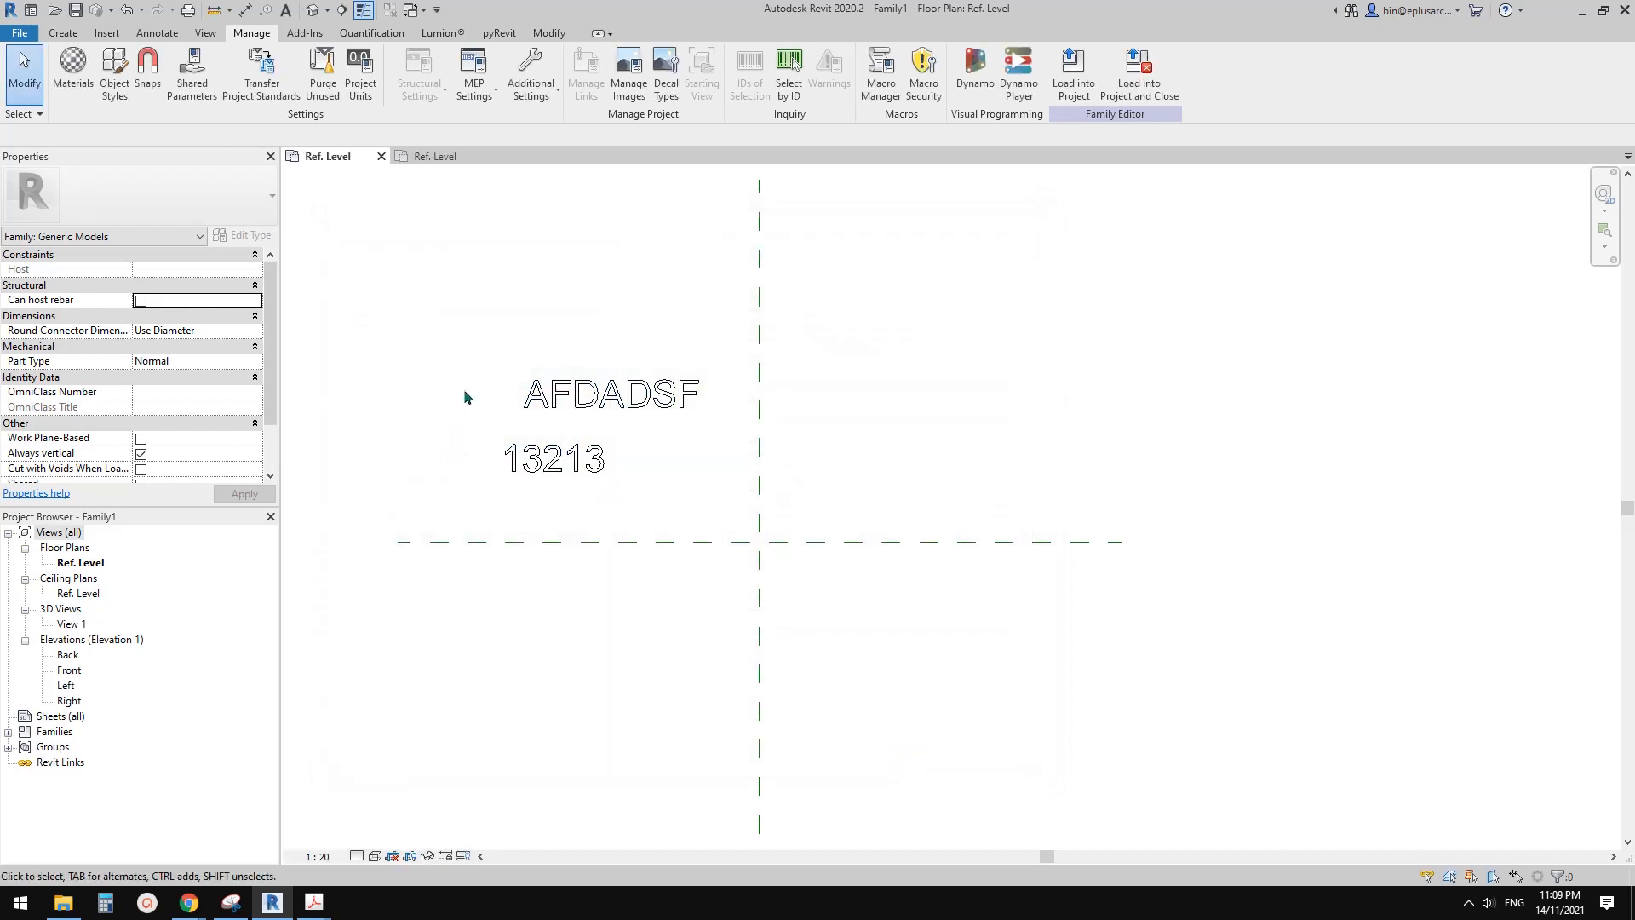
# Assign material M1 to the AFDADSF model text and clear the selection.
pyautogui.click(603, 405)
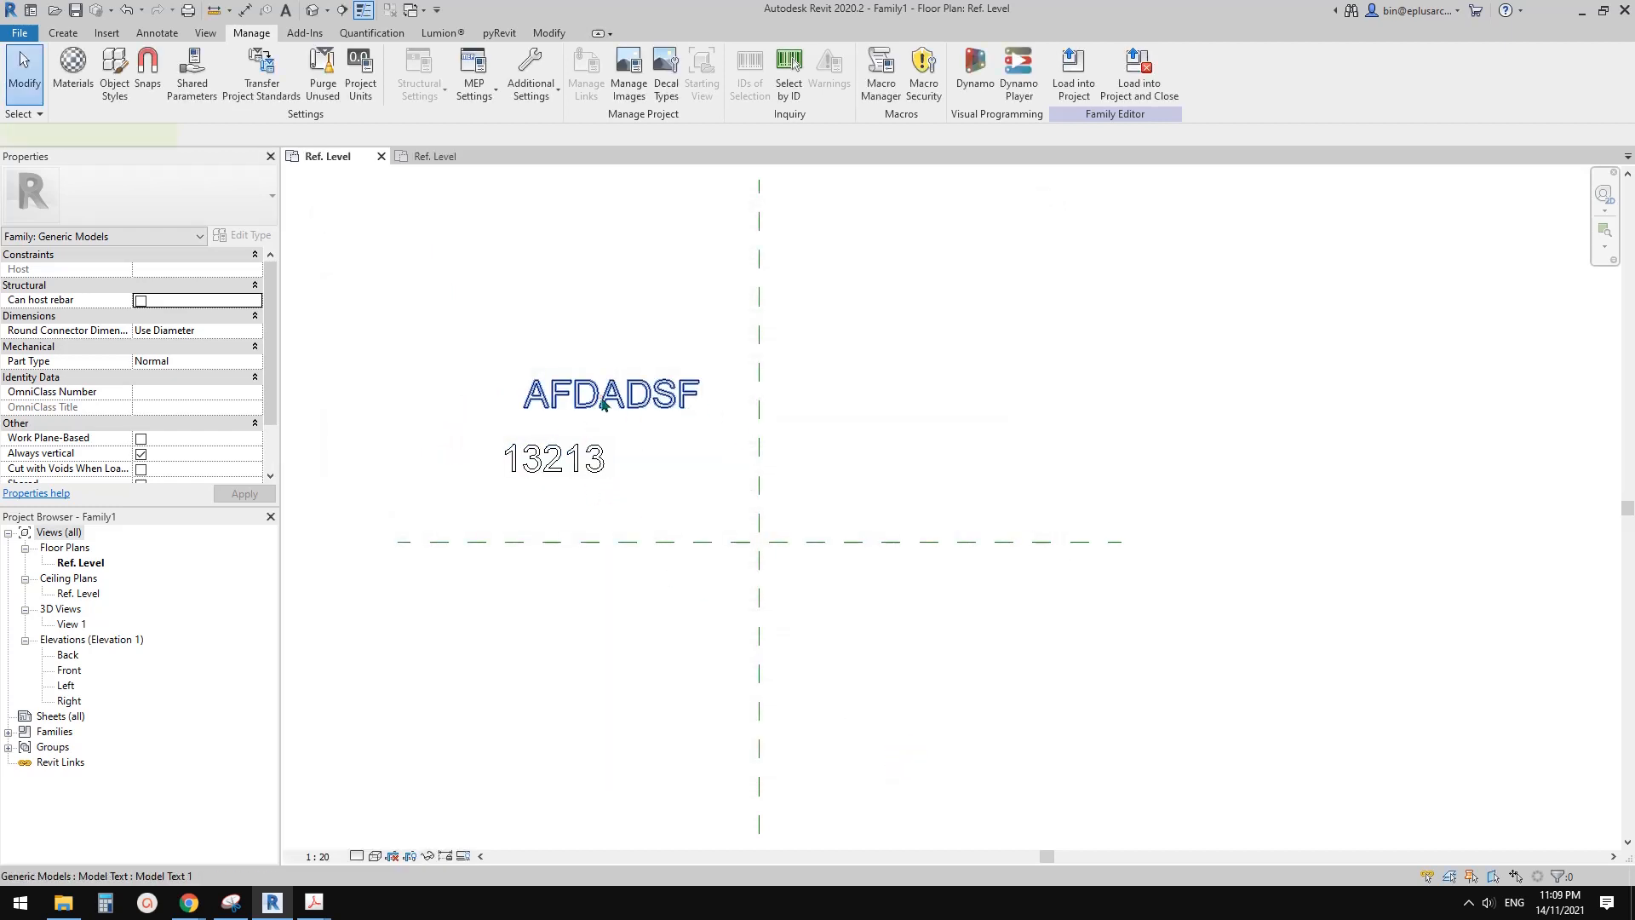
pyautogui.click(606, 396)
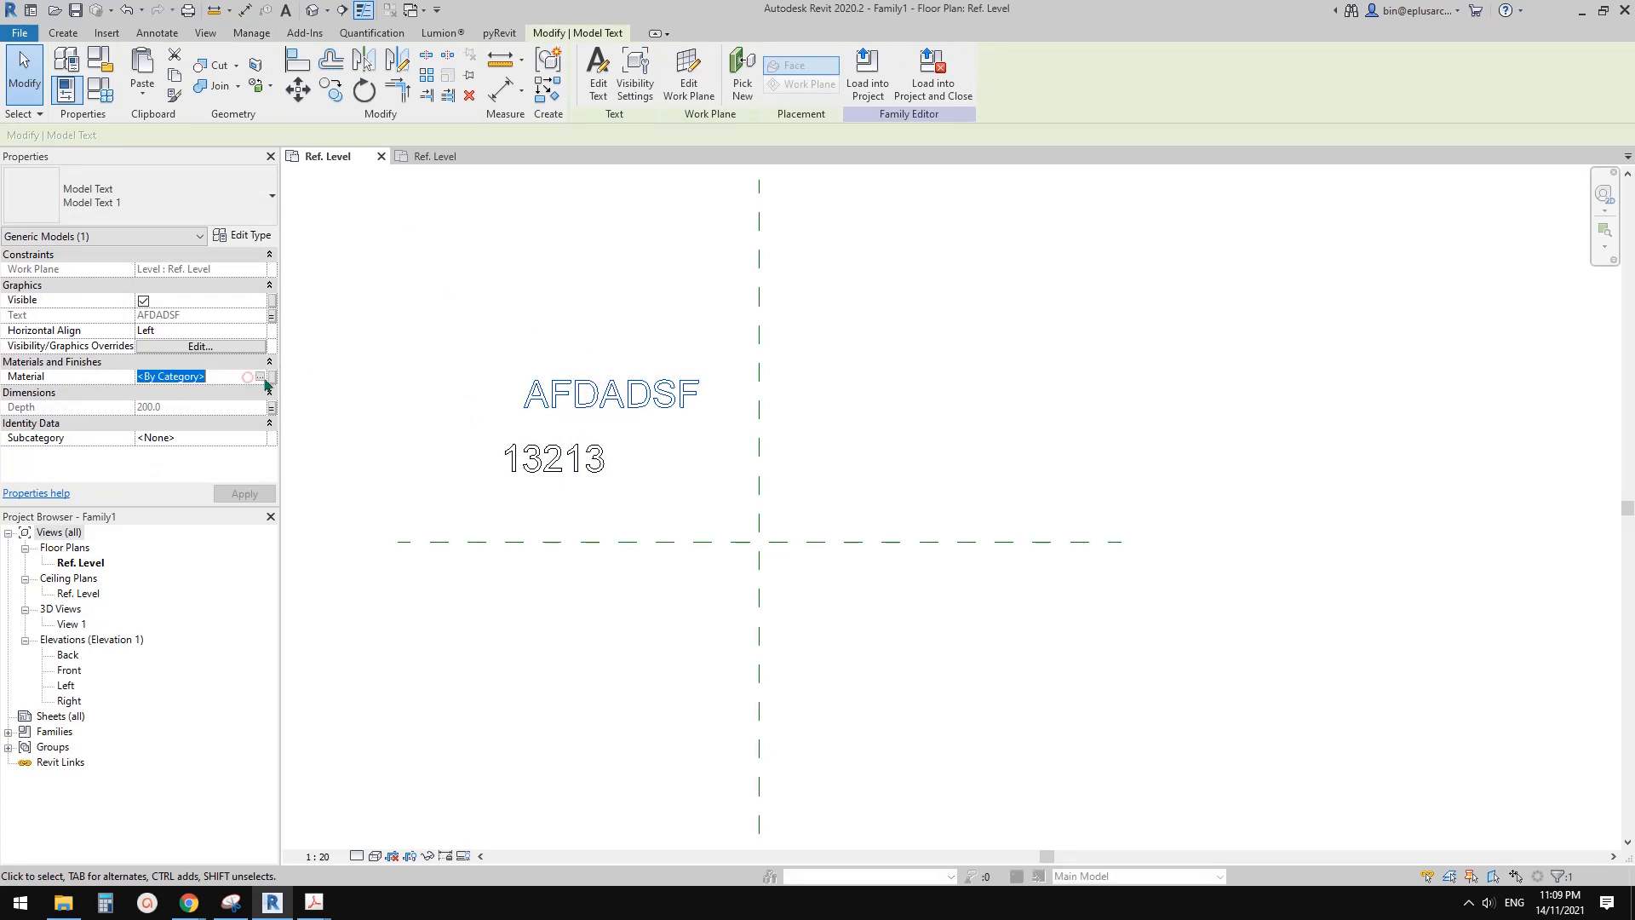
pyautogui.click(254, 376)
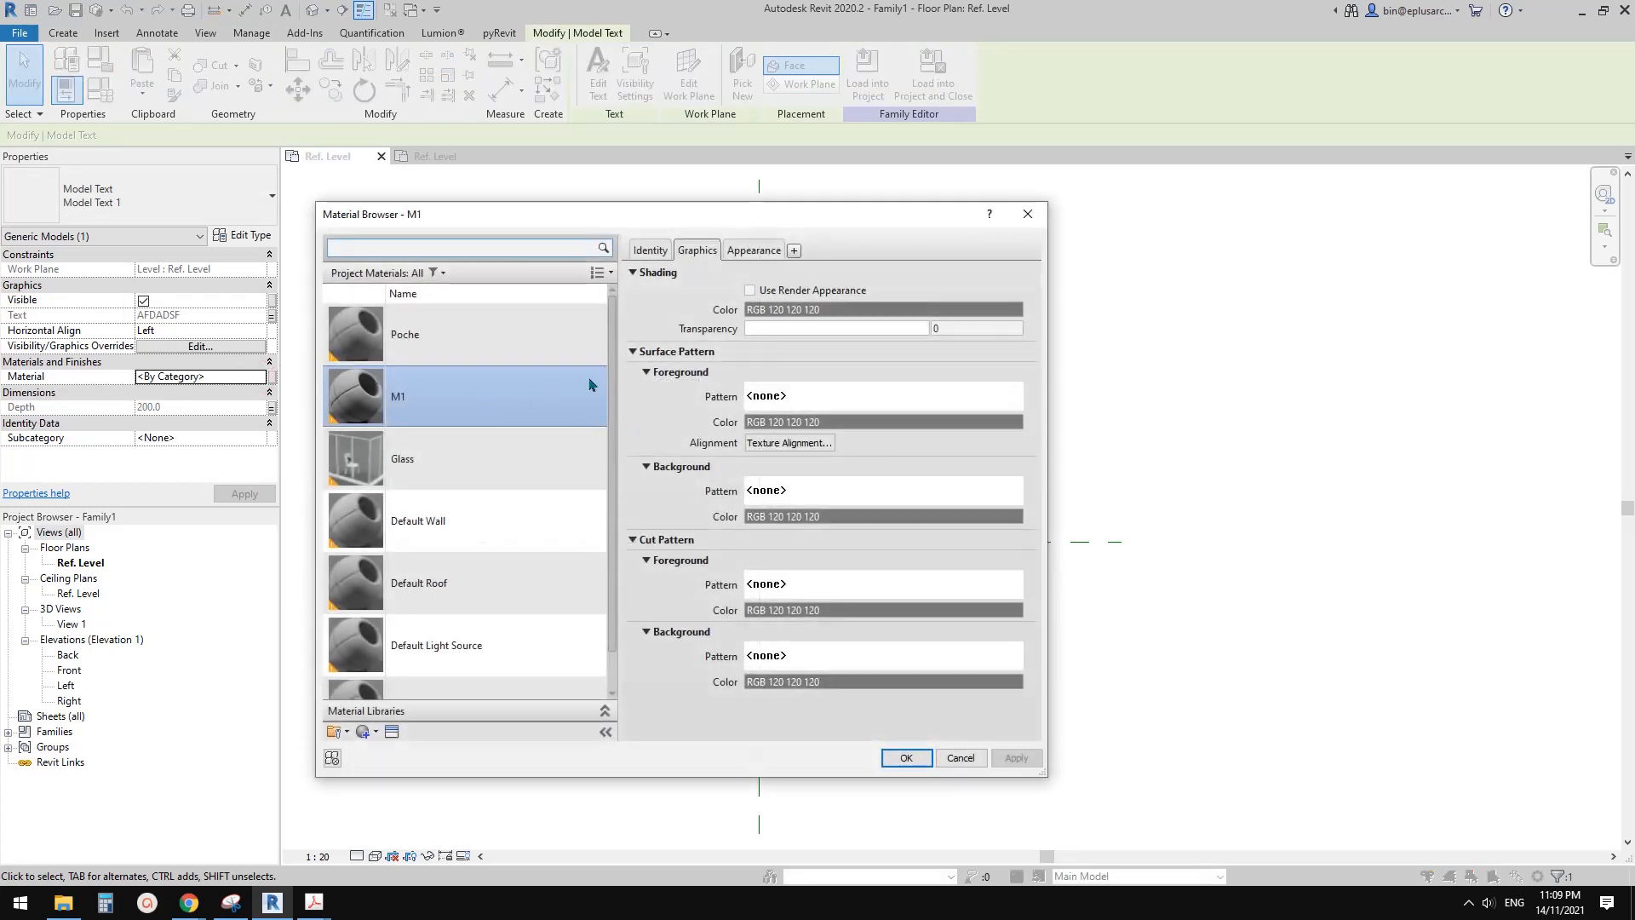
pyautogui.click(906, 758)
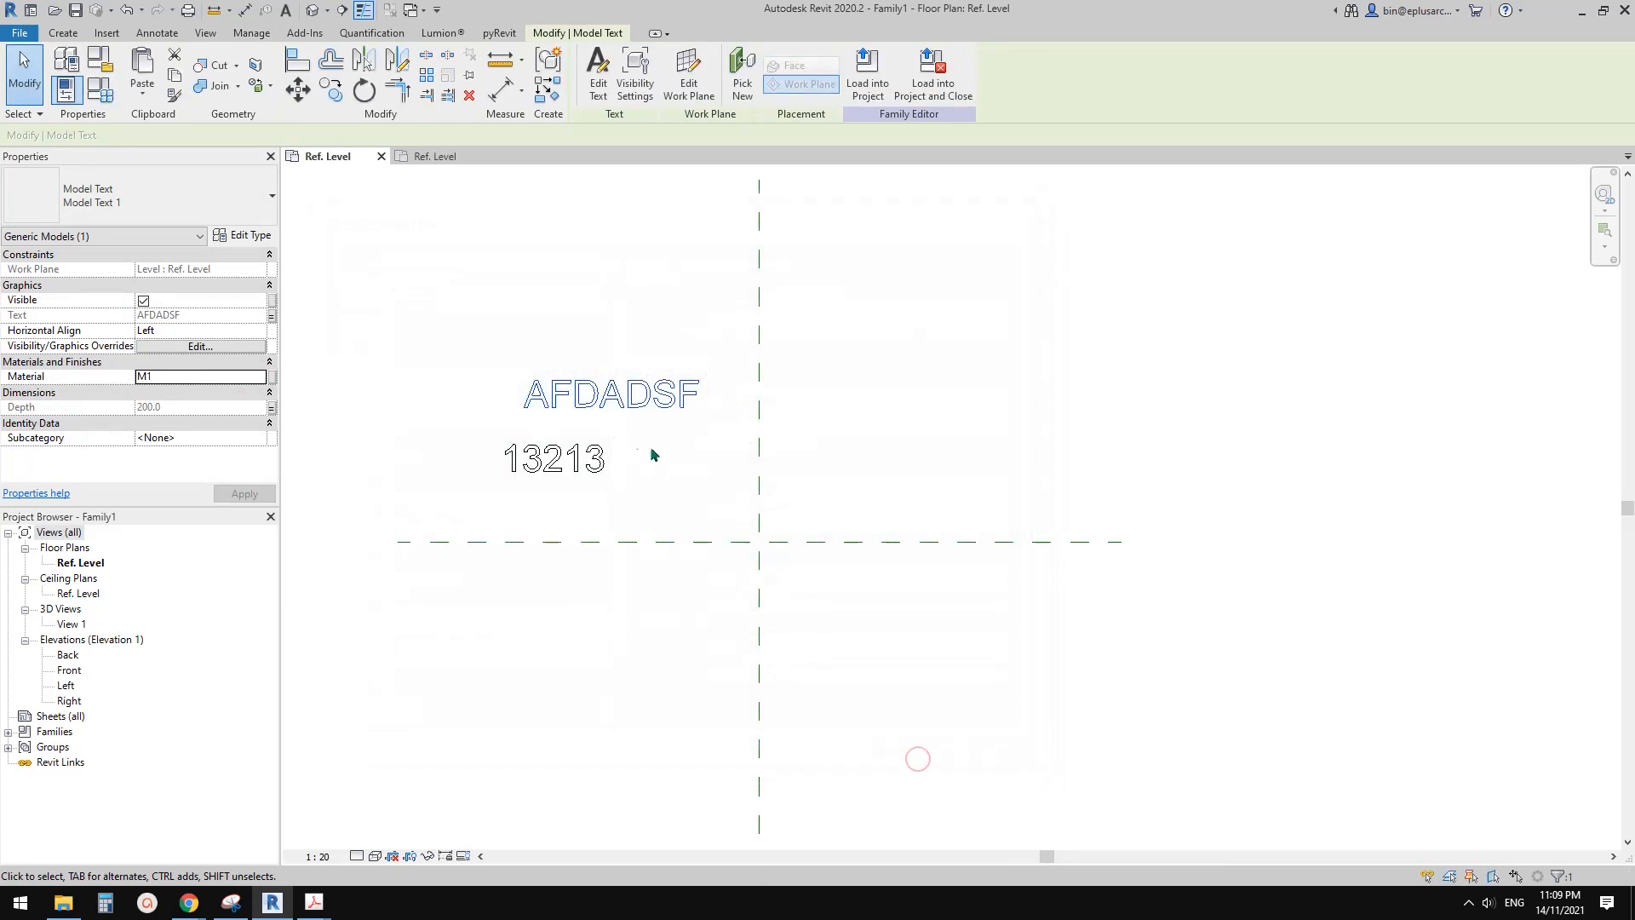
pyautogui.click(609, 395)
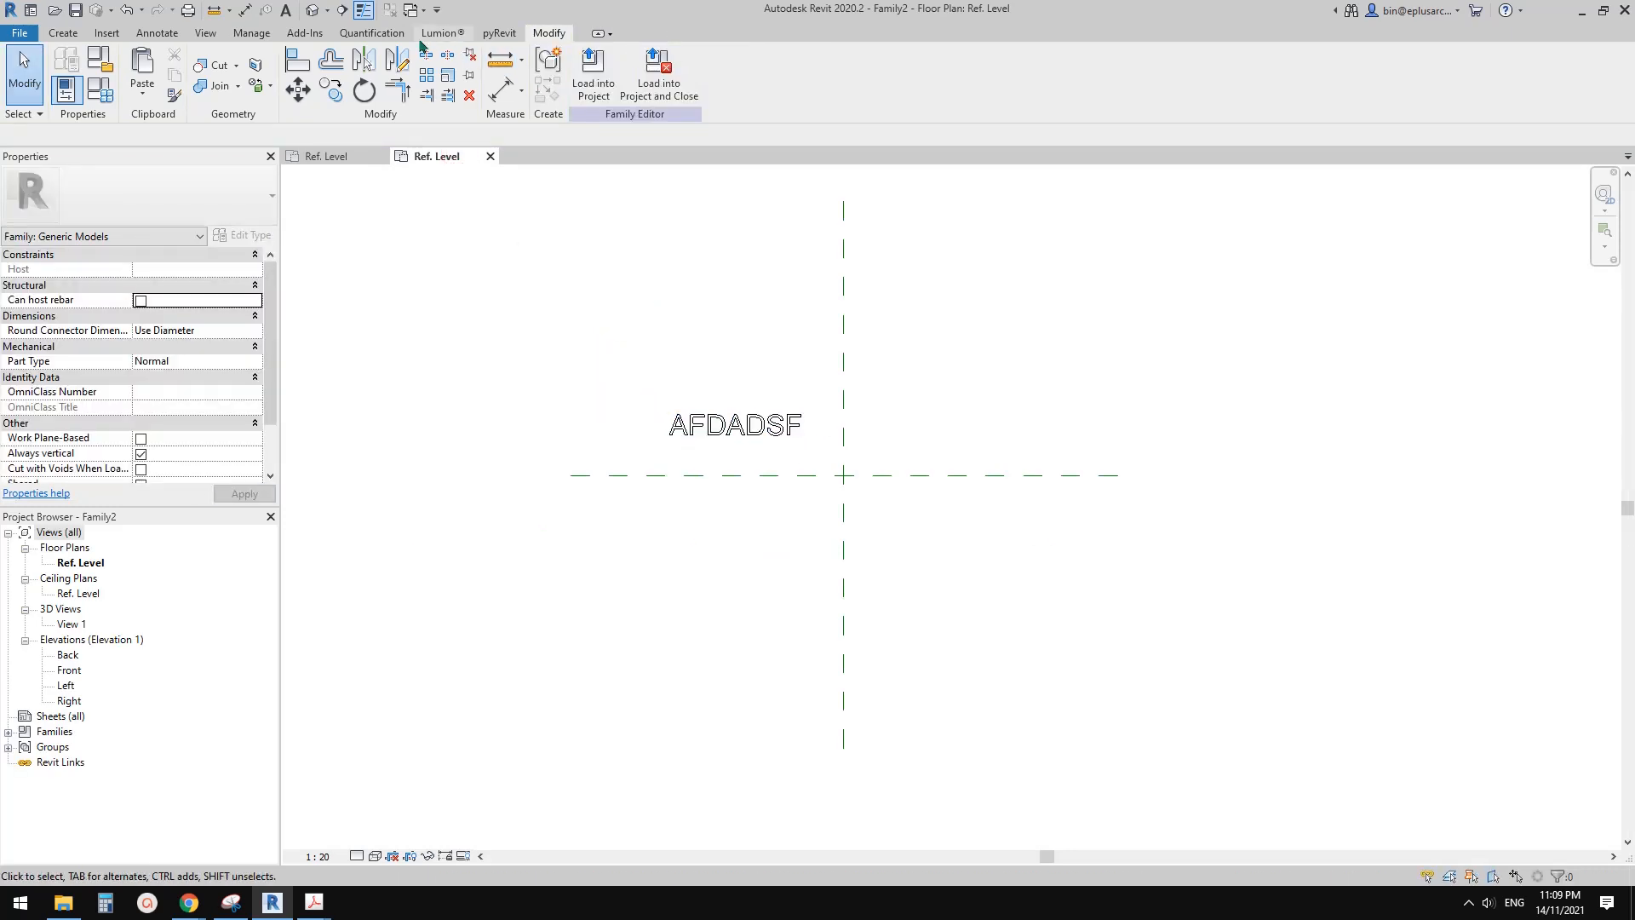
# Check that material M1 is available in Family2's materials list.
pyautogui.click(248, 32)
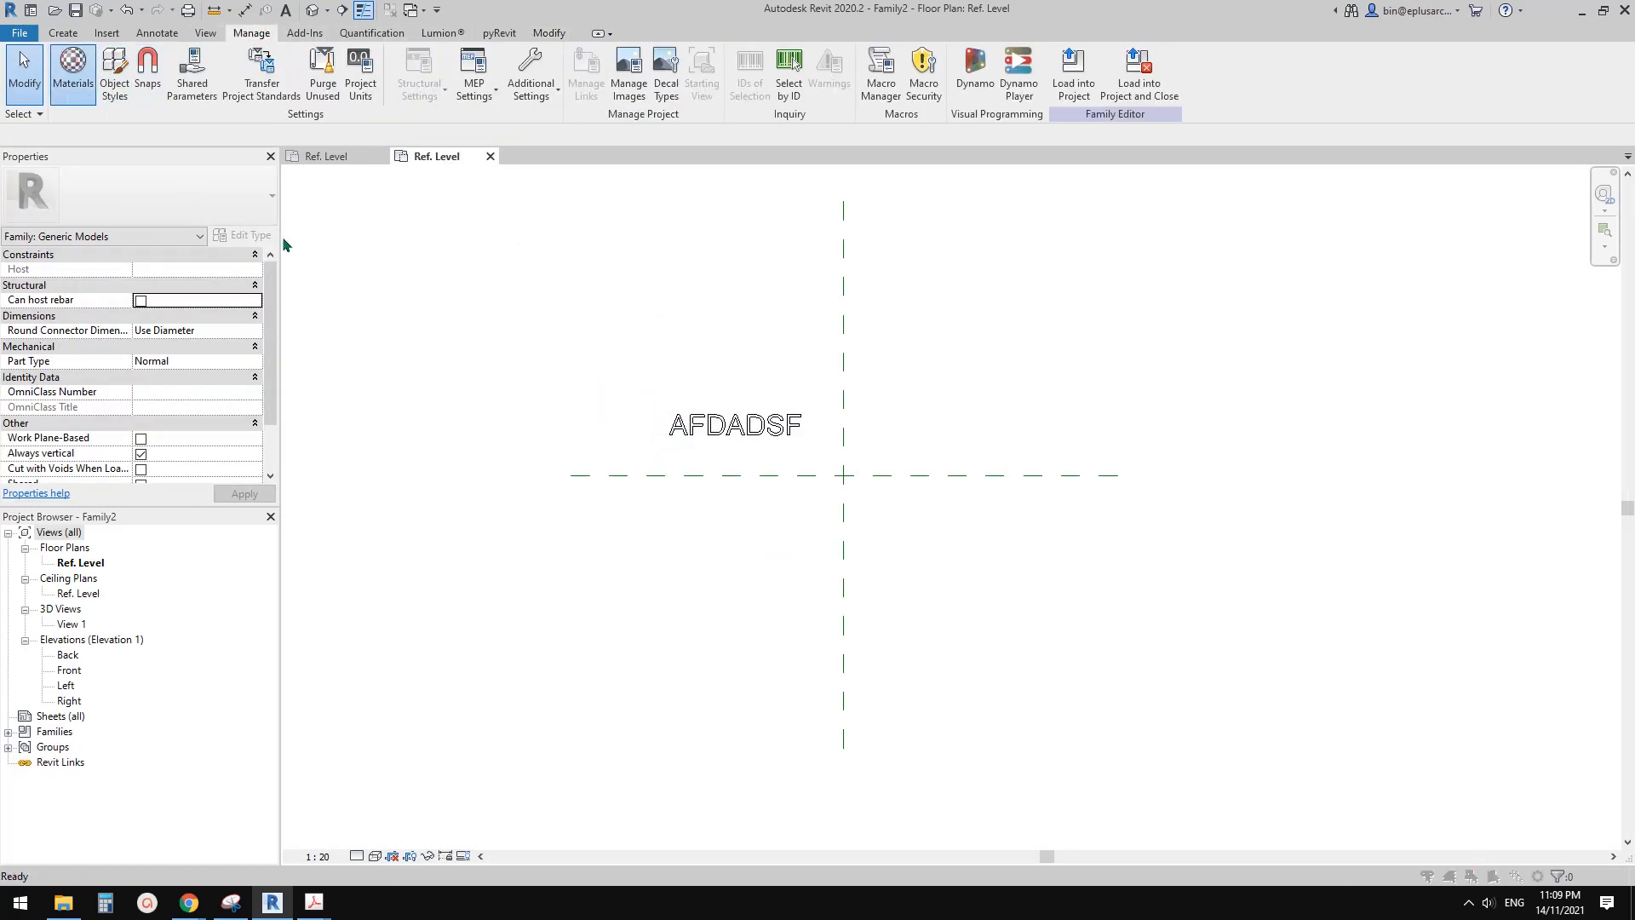
pyautogui.click(53, 68)
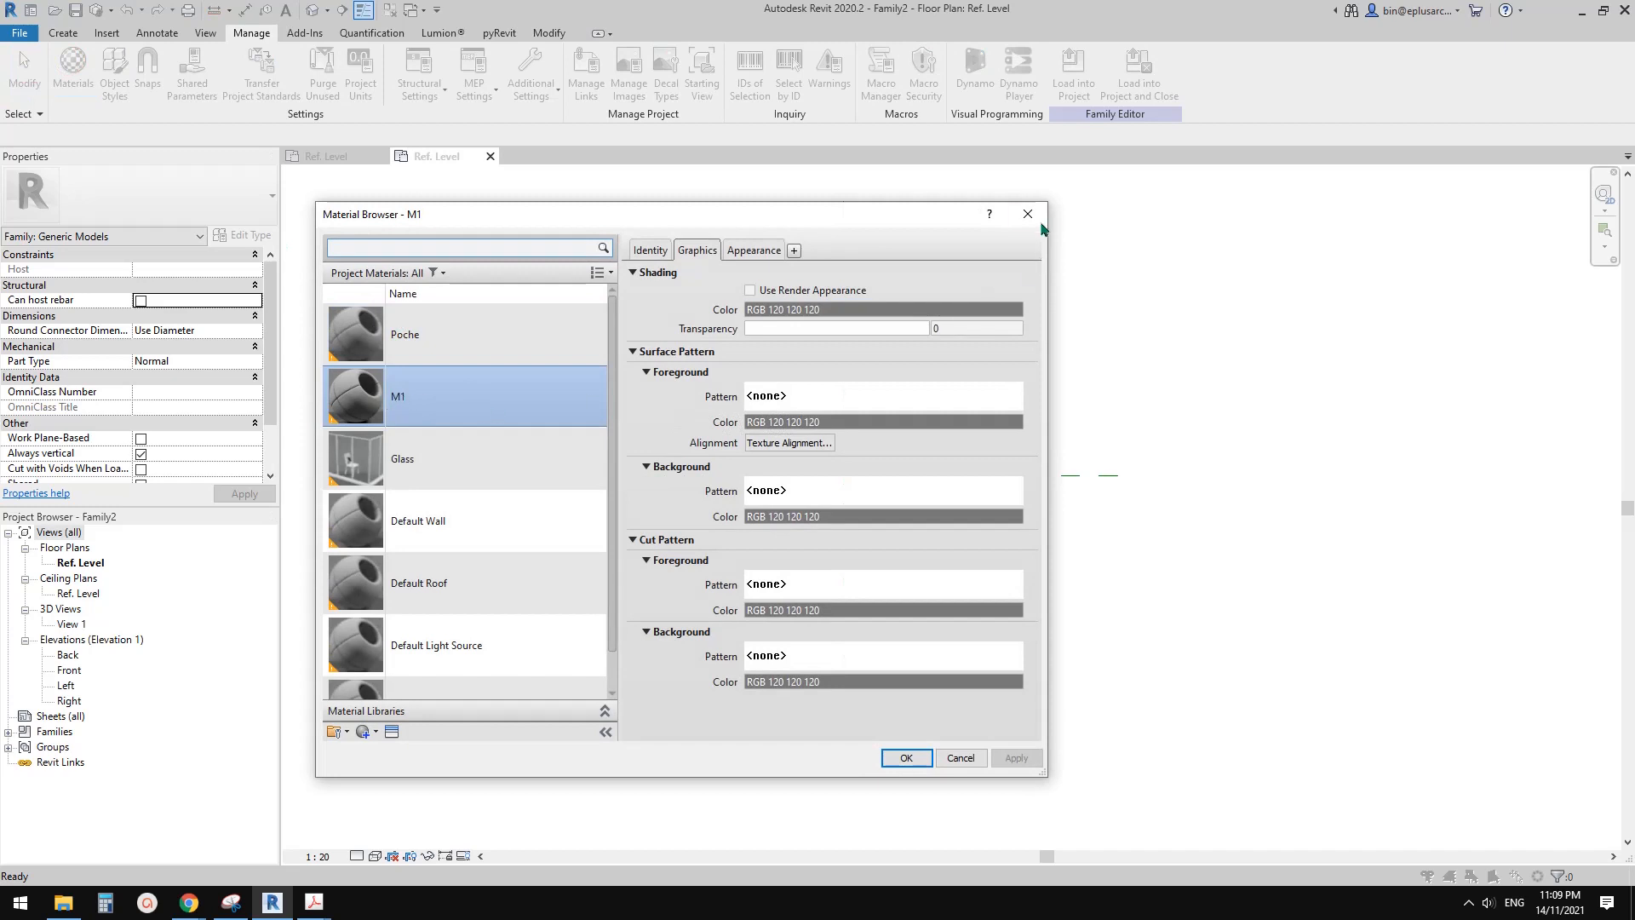
pyautogui.click(906, 757)
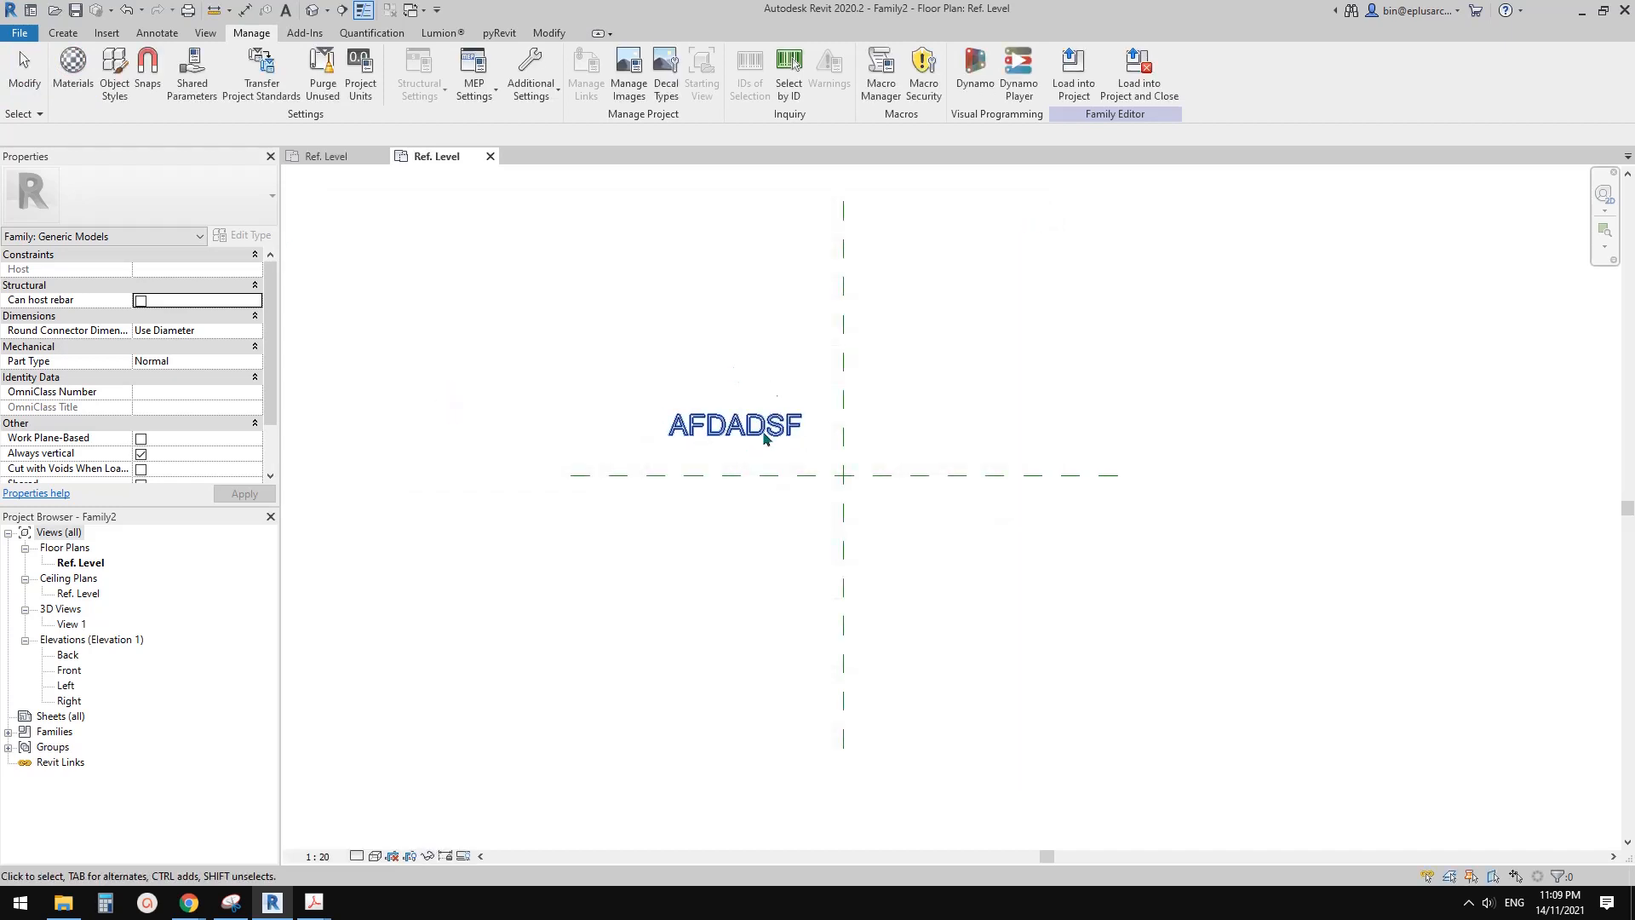
# Select the AFDADSF text, switch to Family2's plan and show its Family Types list.
pyautogui.click(748, 429)
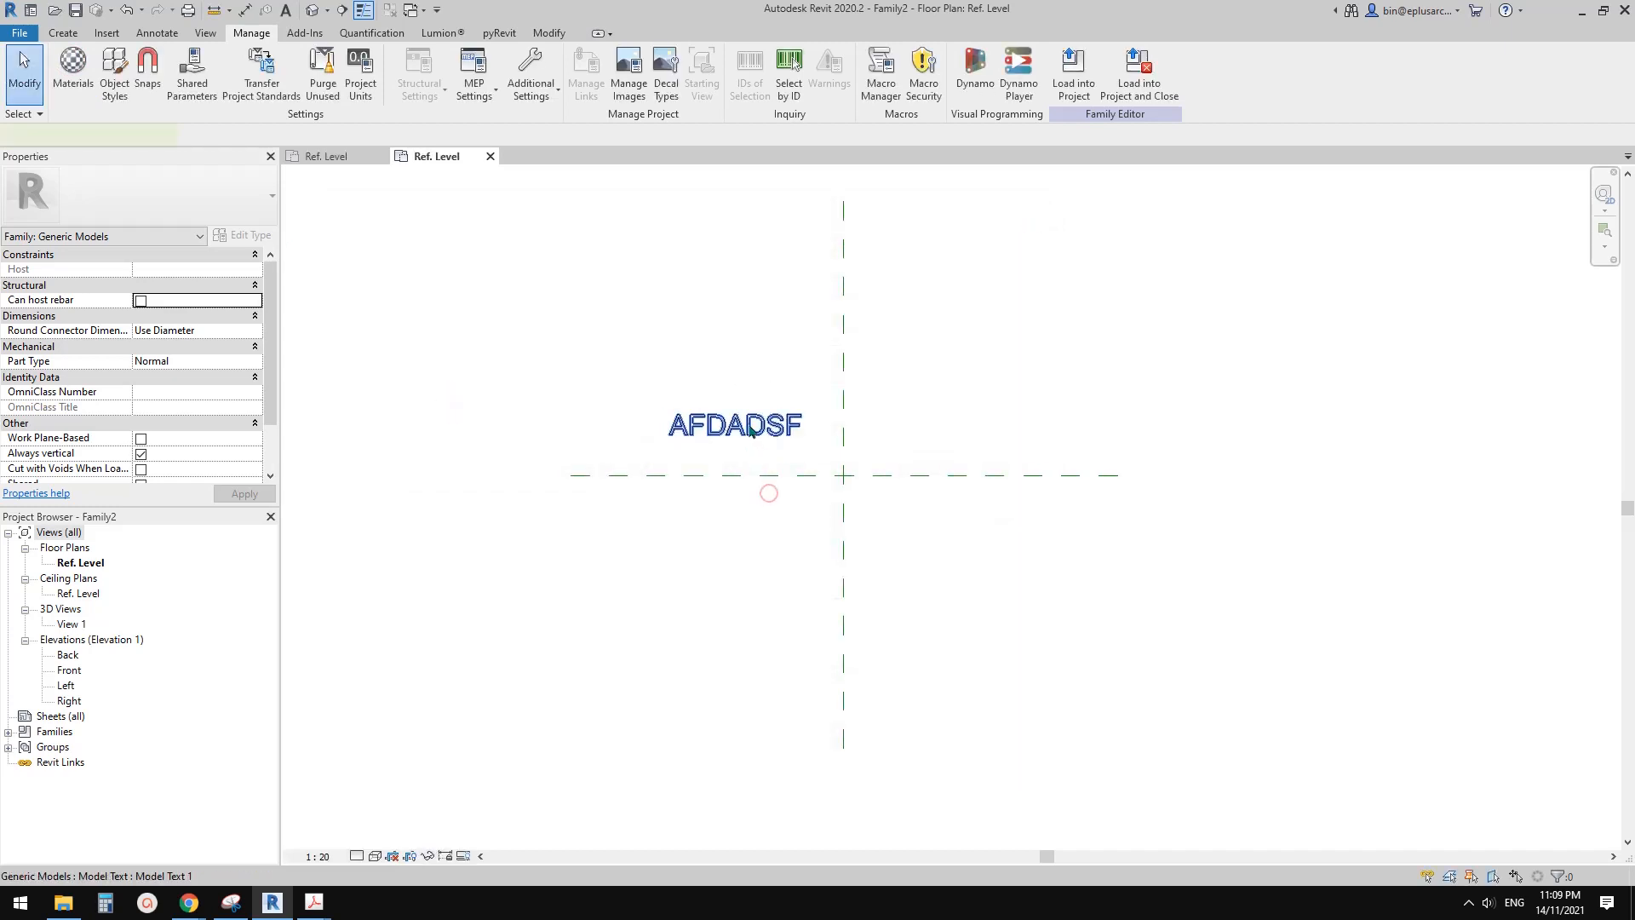
pyautogui.click(751, 426)
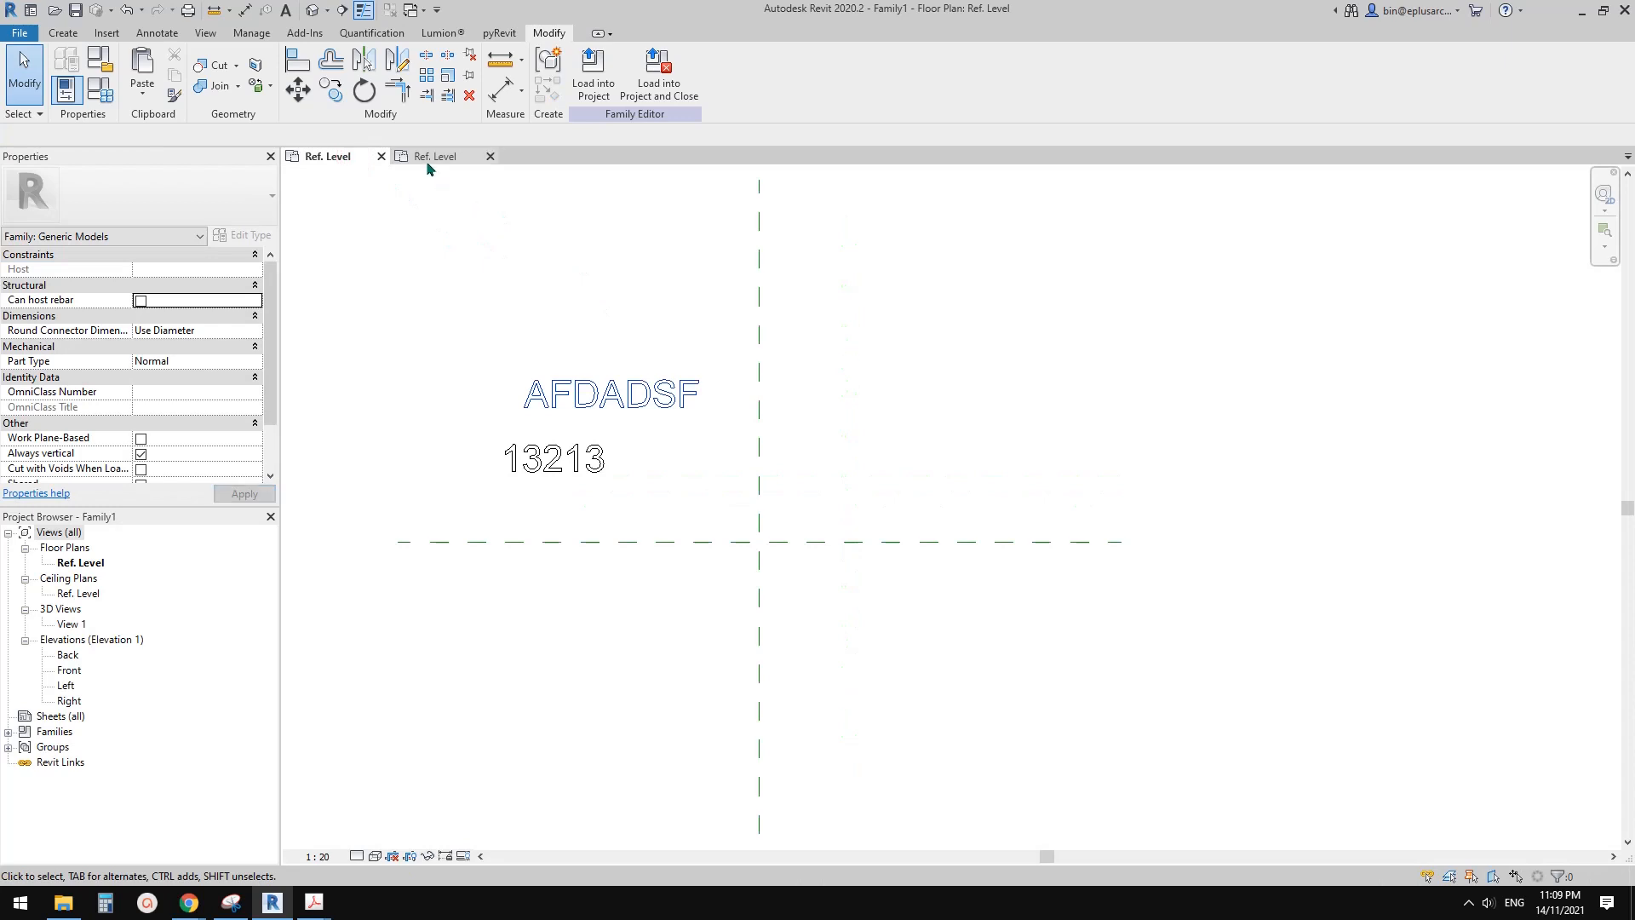
pyautogui.moveTo(433, 163)
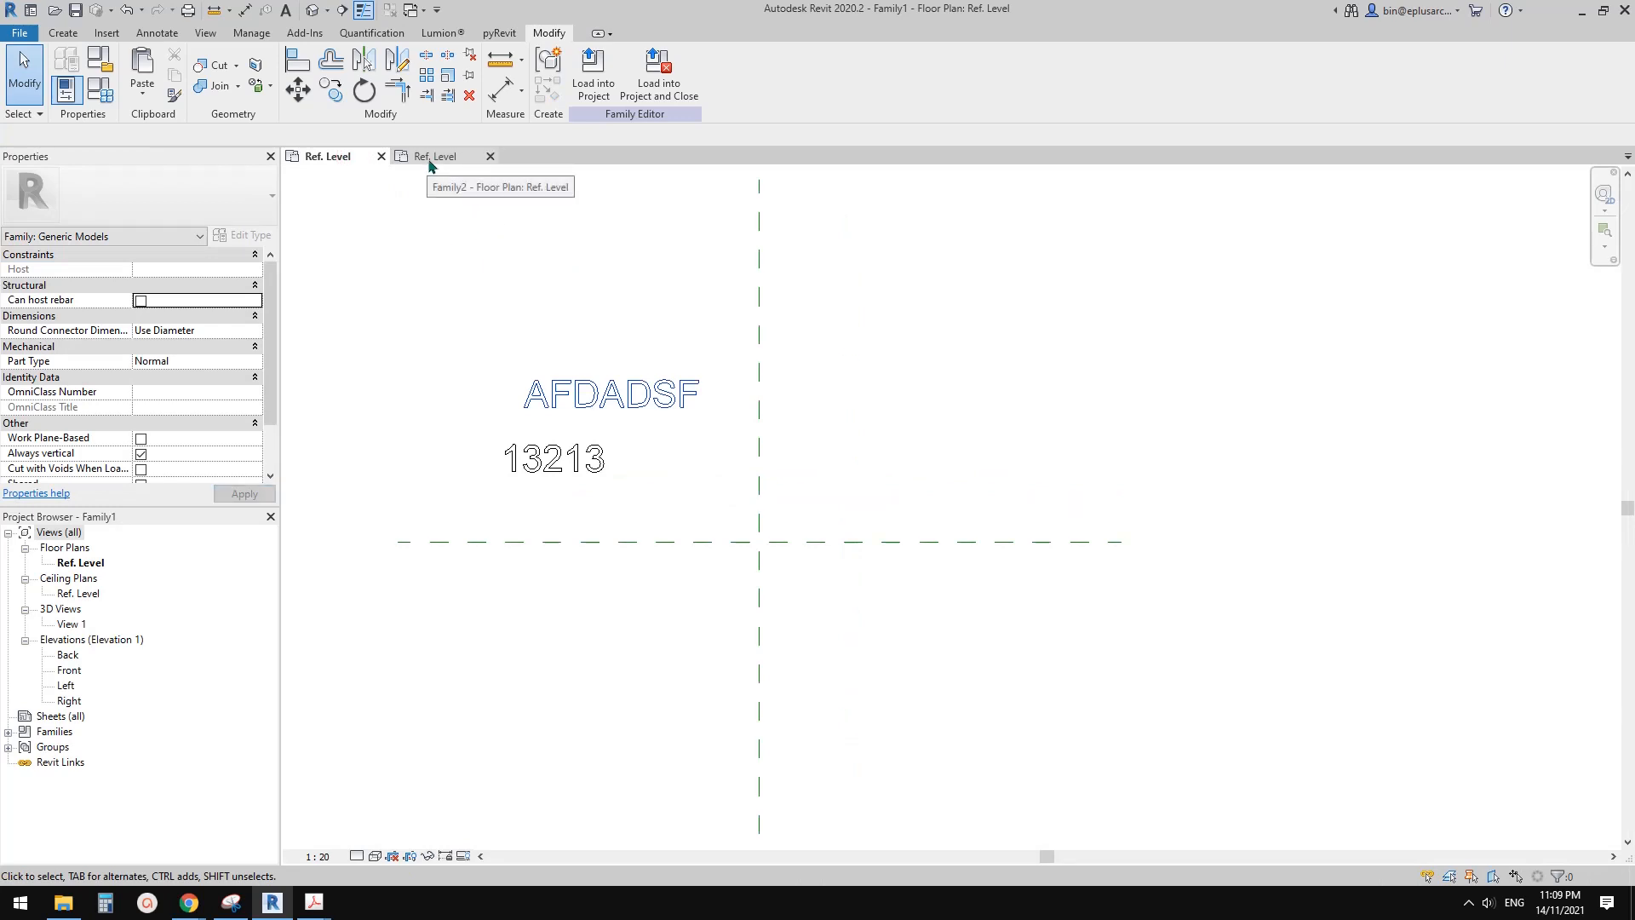
pyautogui.click(434, 155)
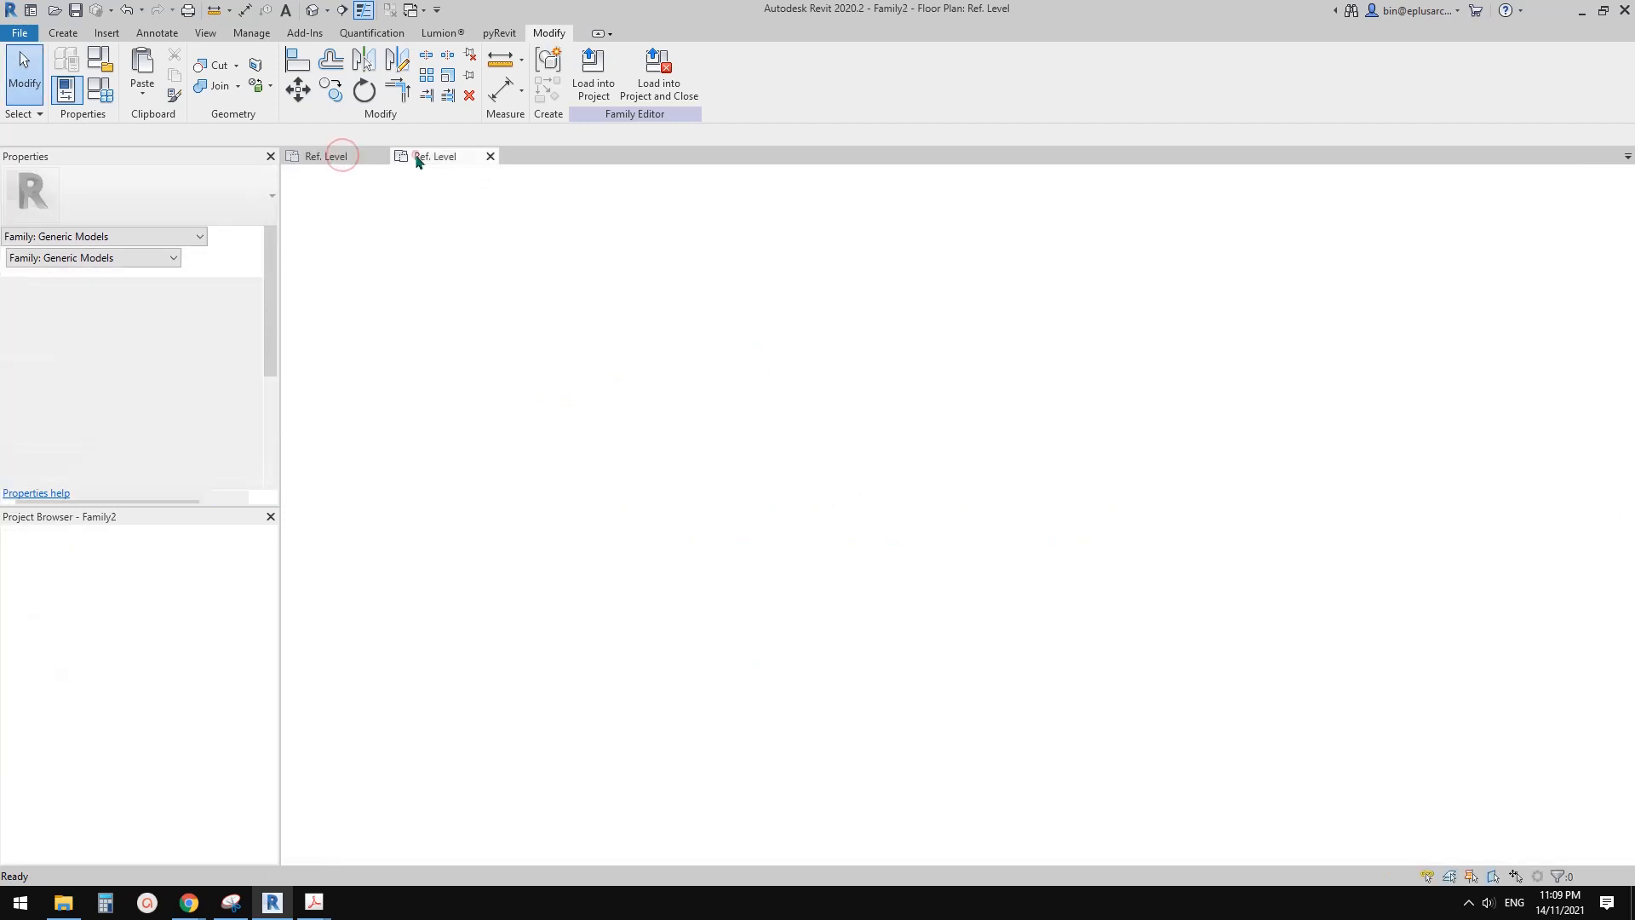
pyautogui.click(434, 155)
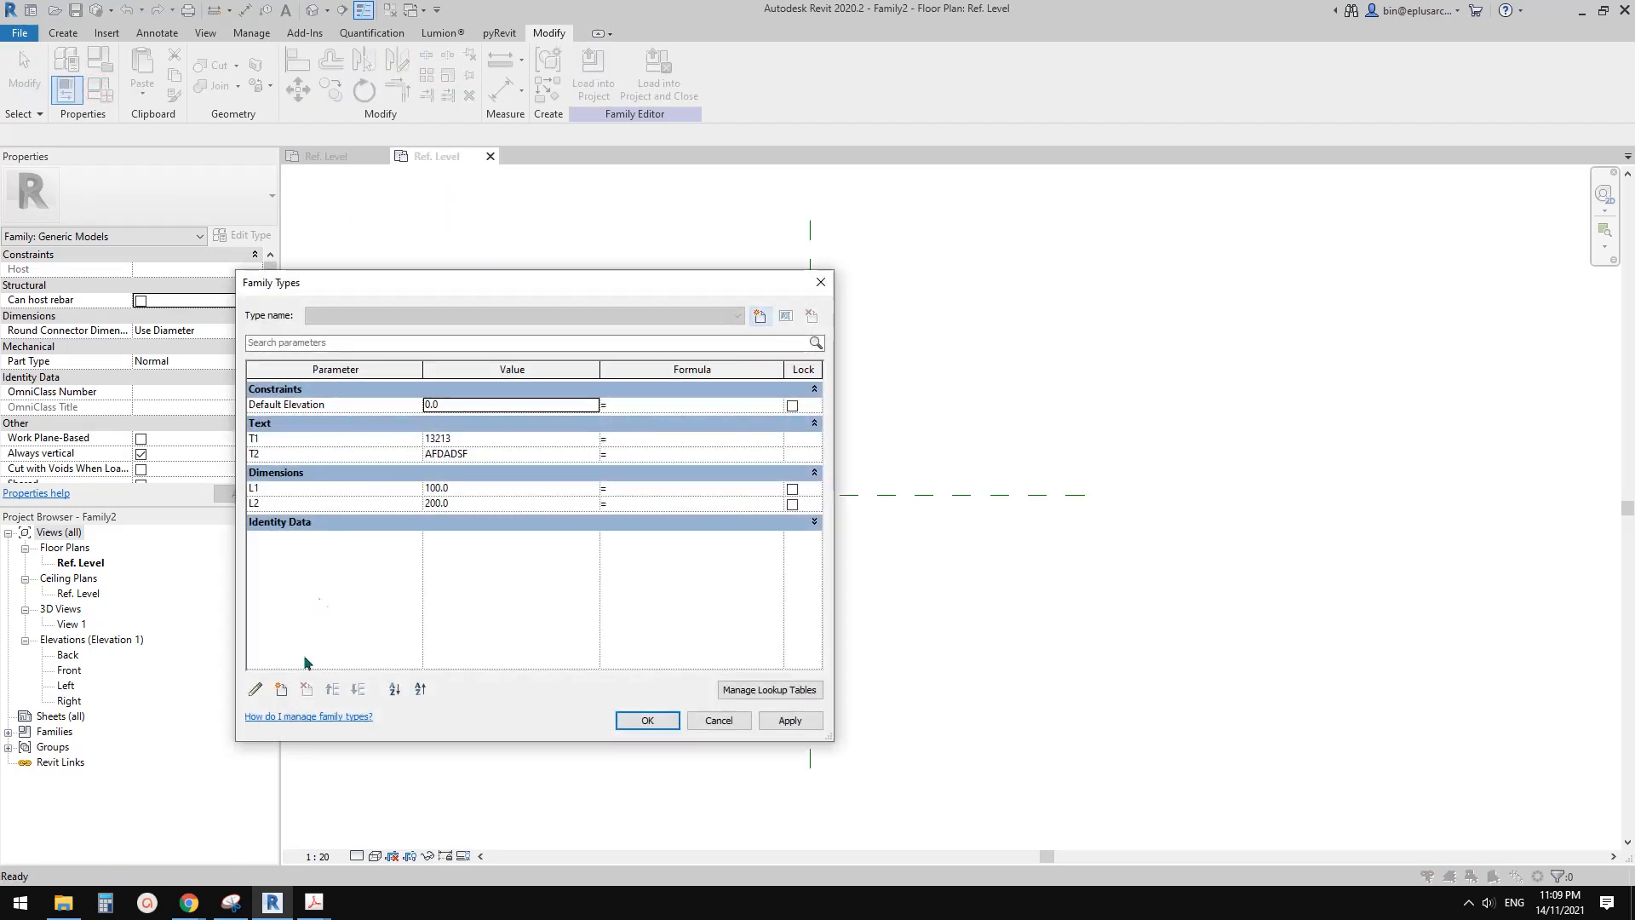
# Add a new Material-type parameter named M1 to Family2.
pyautogui.click(256, 689)
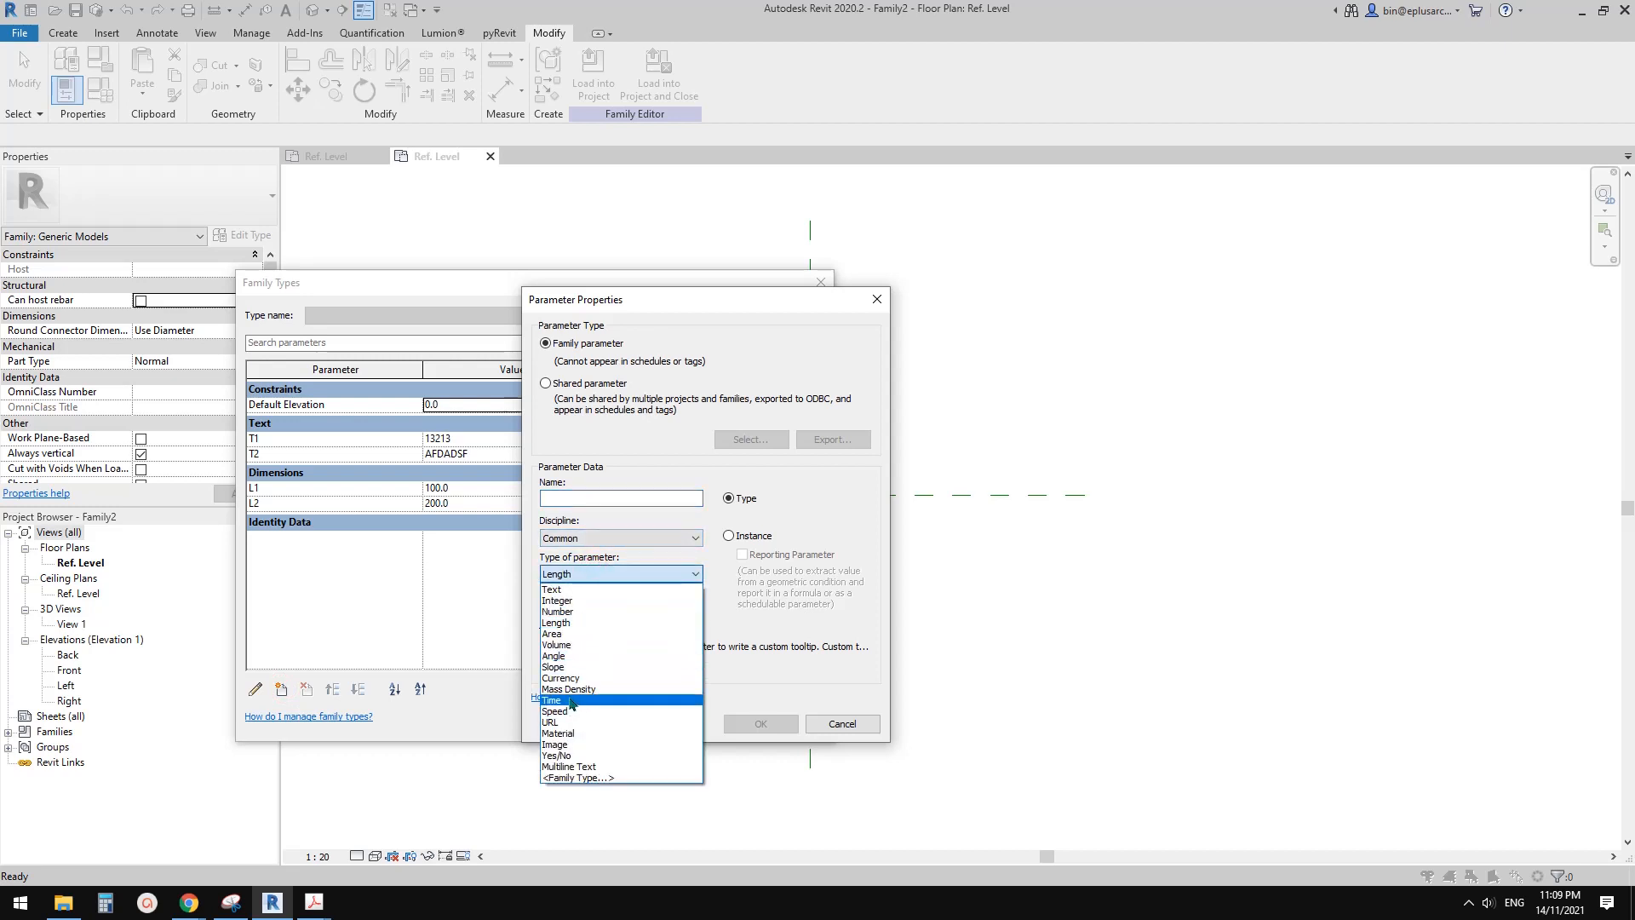
pyautogui.click(558, 732)
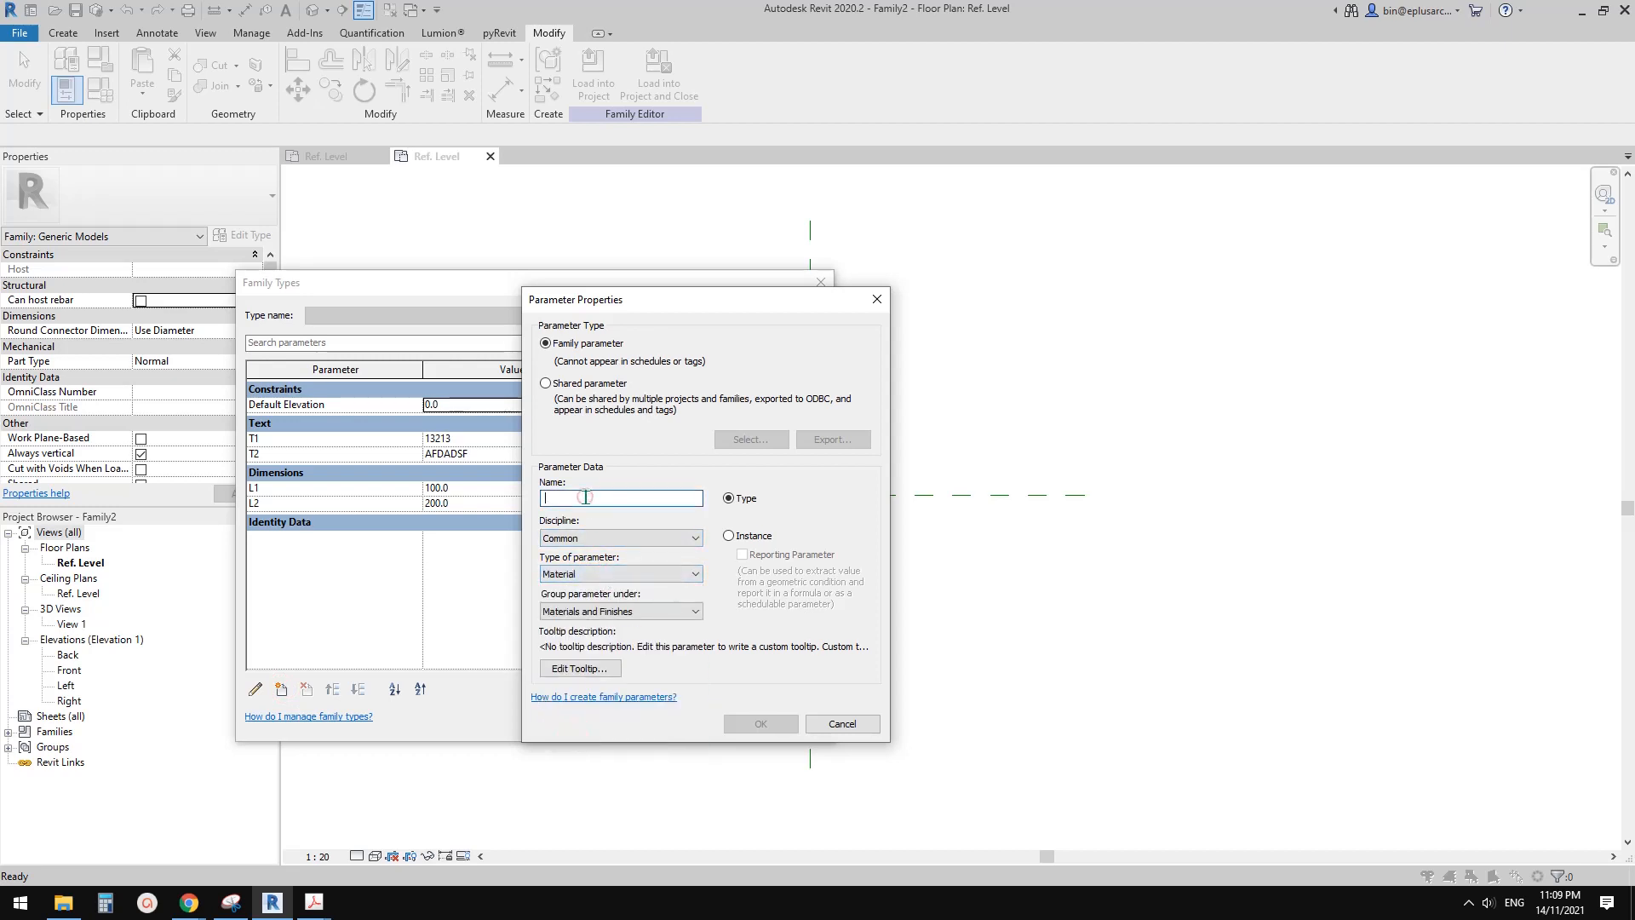
pyautogui.write('M')
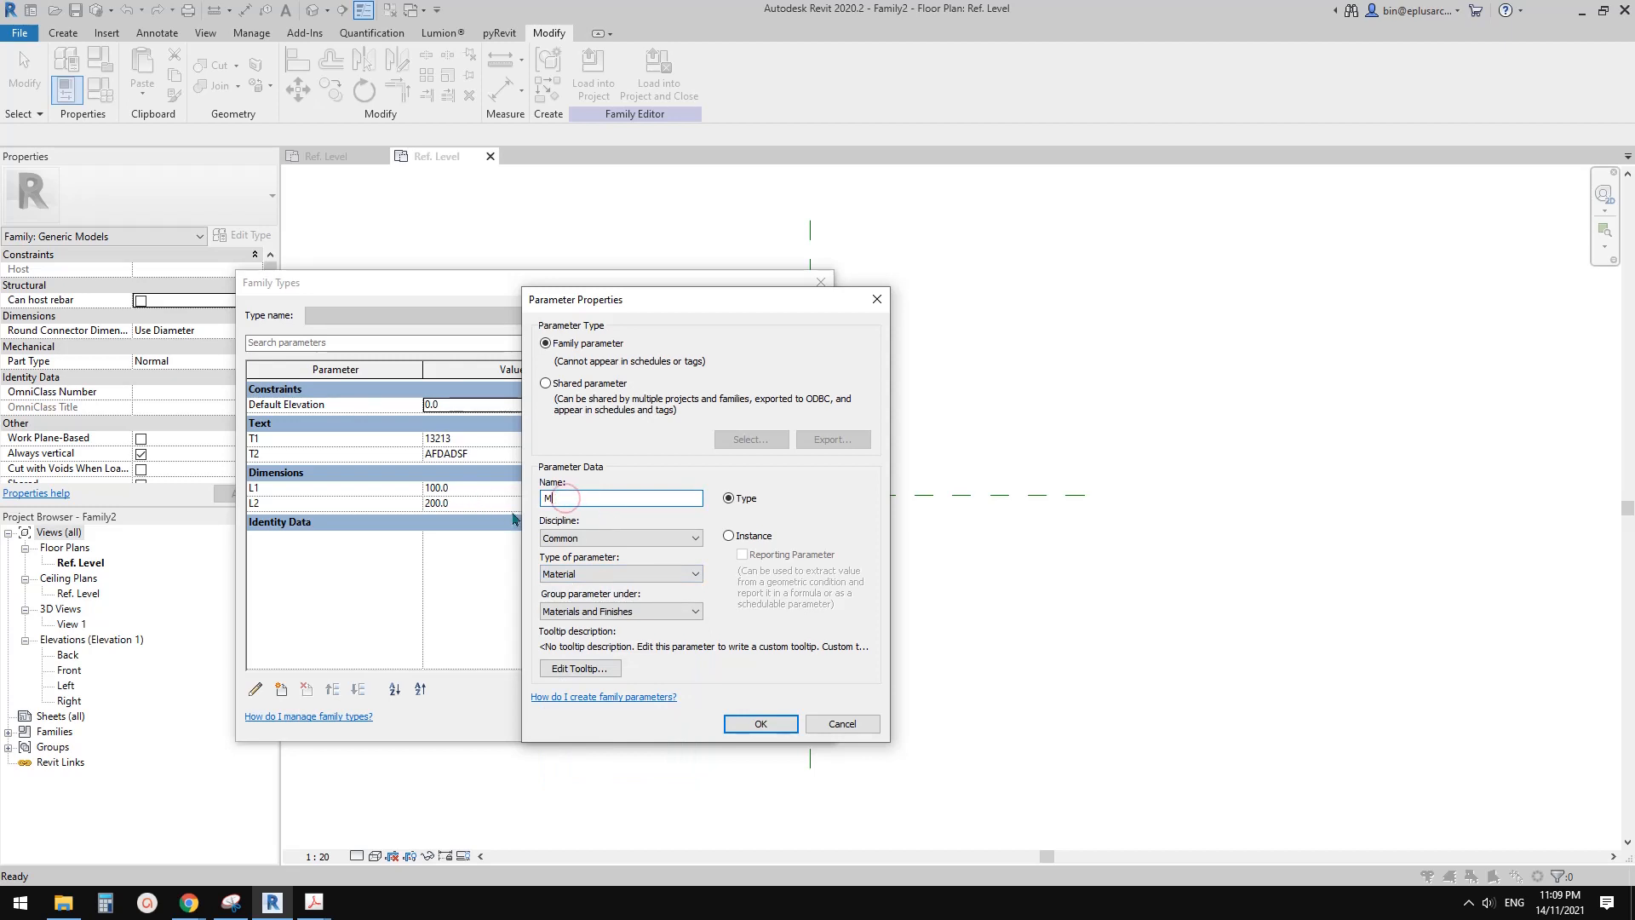
pyautogui.write('1')
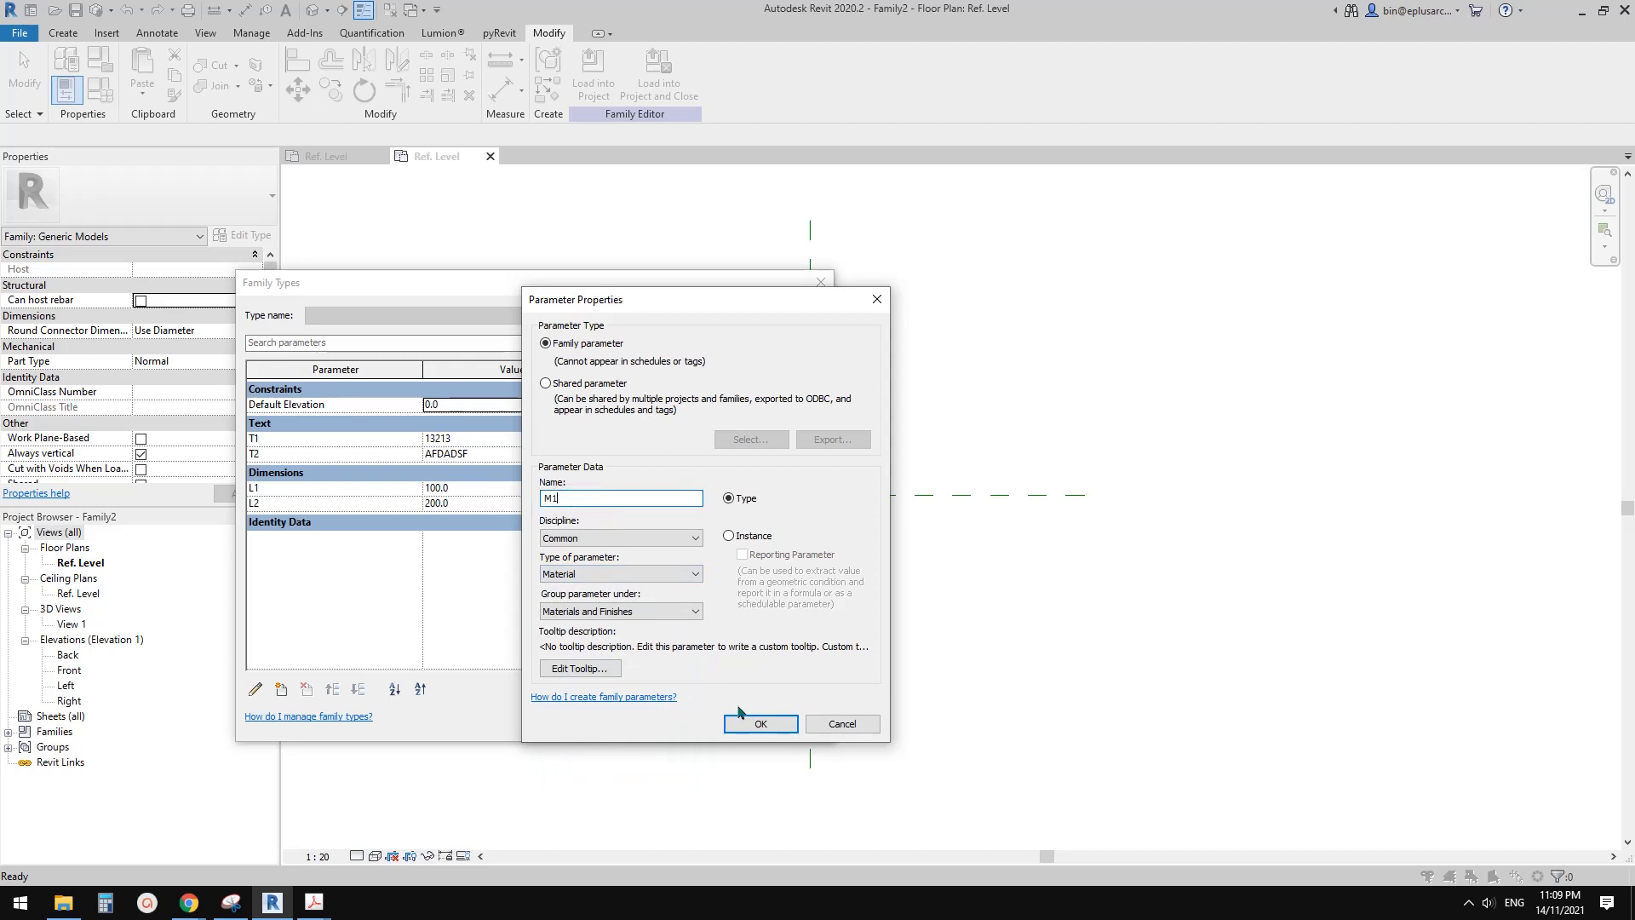
pyautogui.click(760, 723)
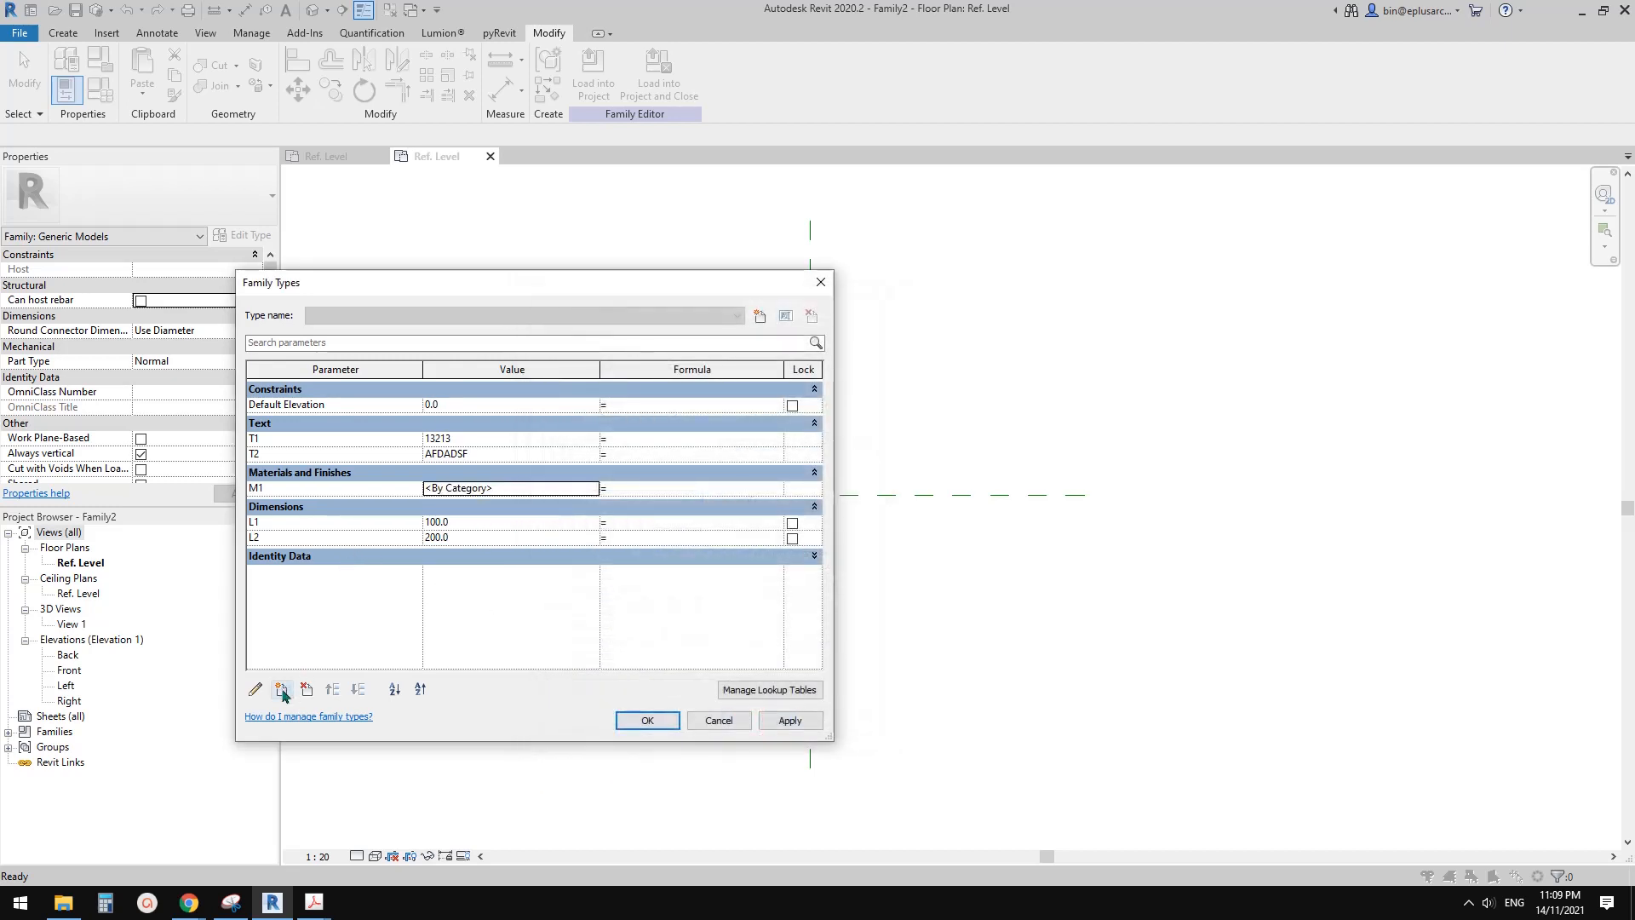
# Add a new Yes/No parameter named V1 to Family2.
pyautogui.click(279, 688)
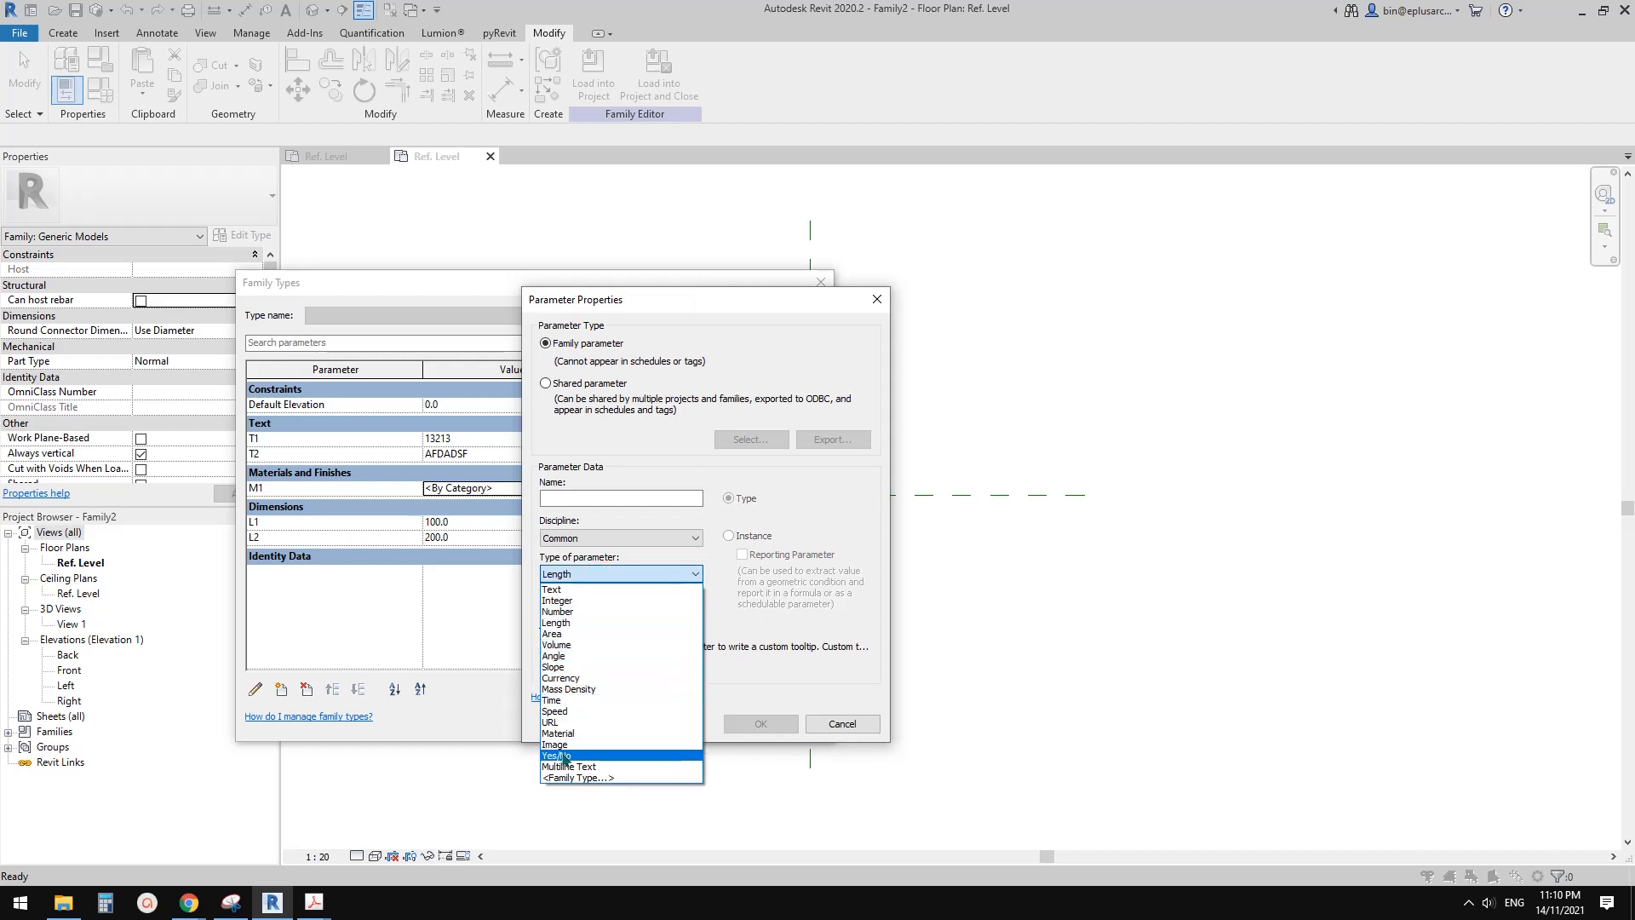
pyautogui.click(555, 756)
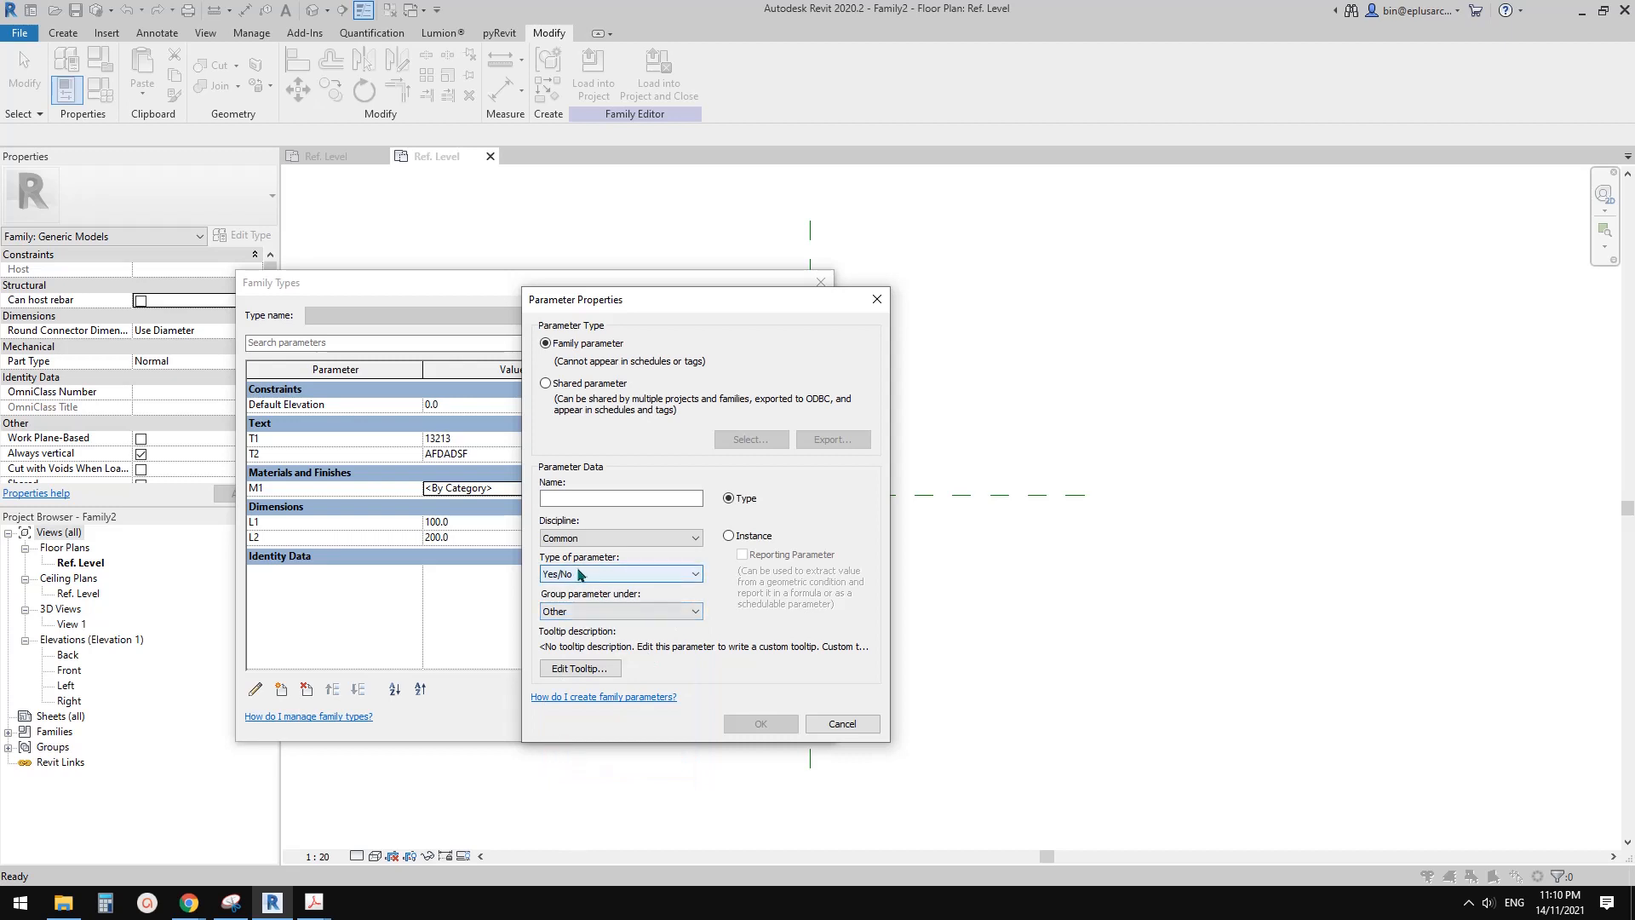
pyautogui.write('v')
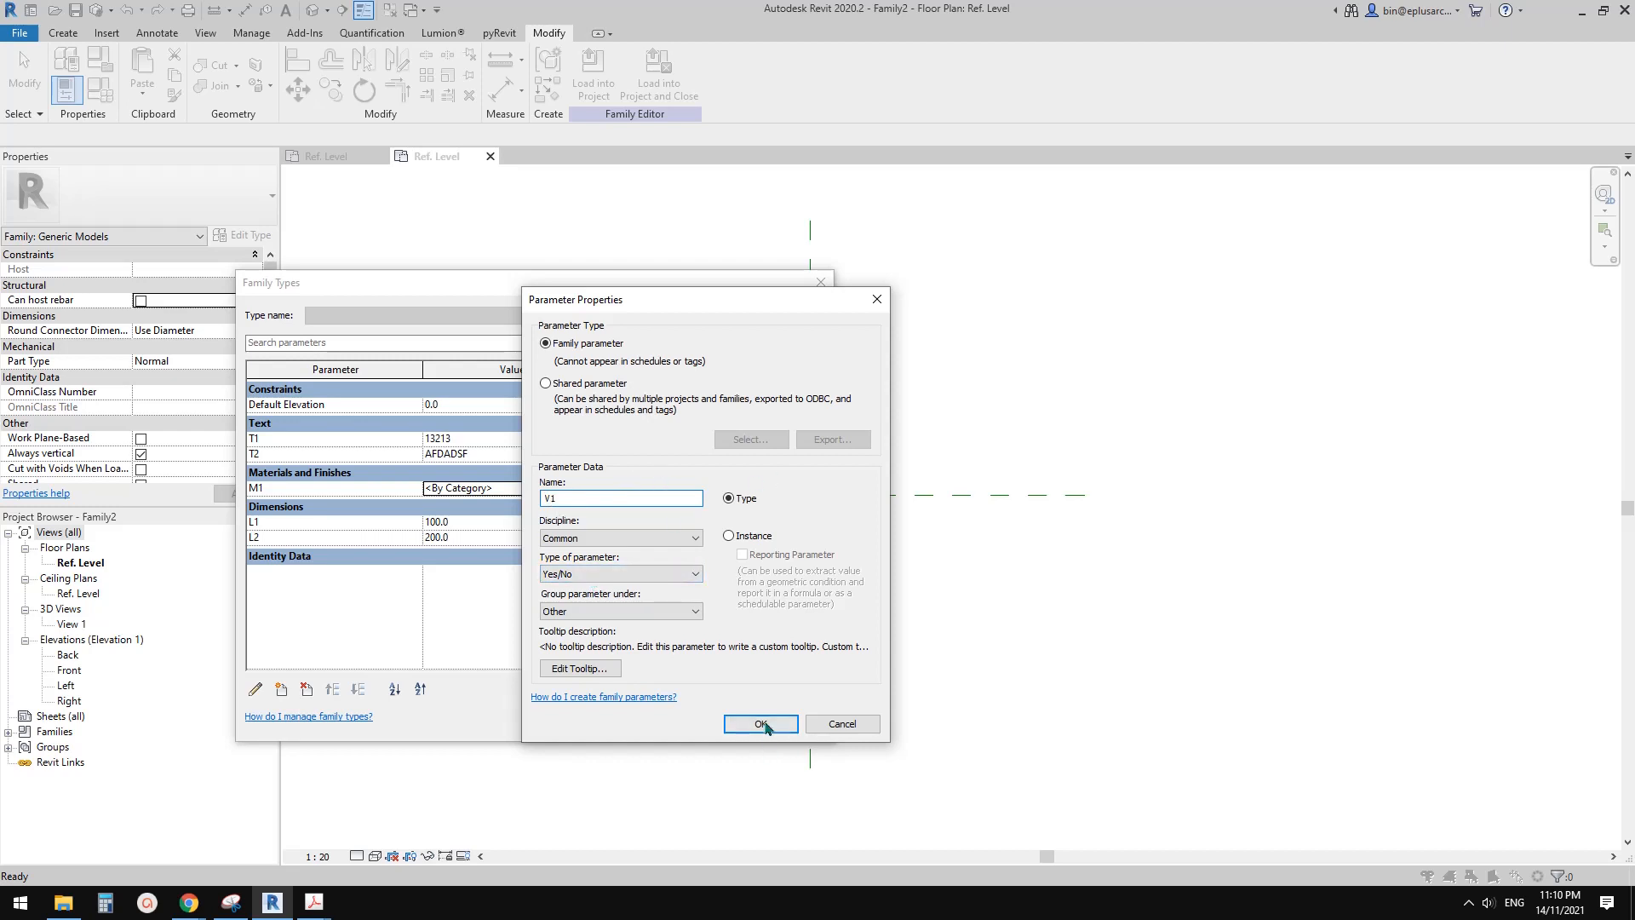
pyautogui.click(760, 724)
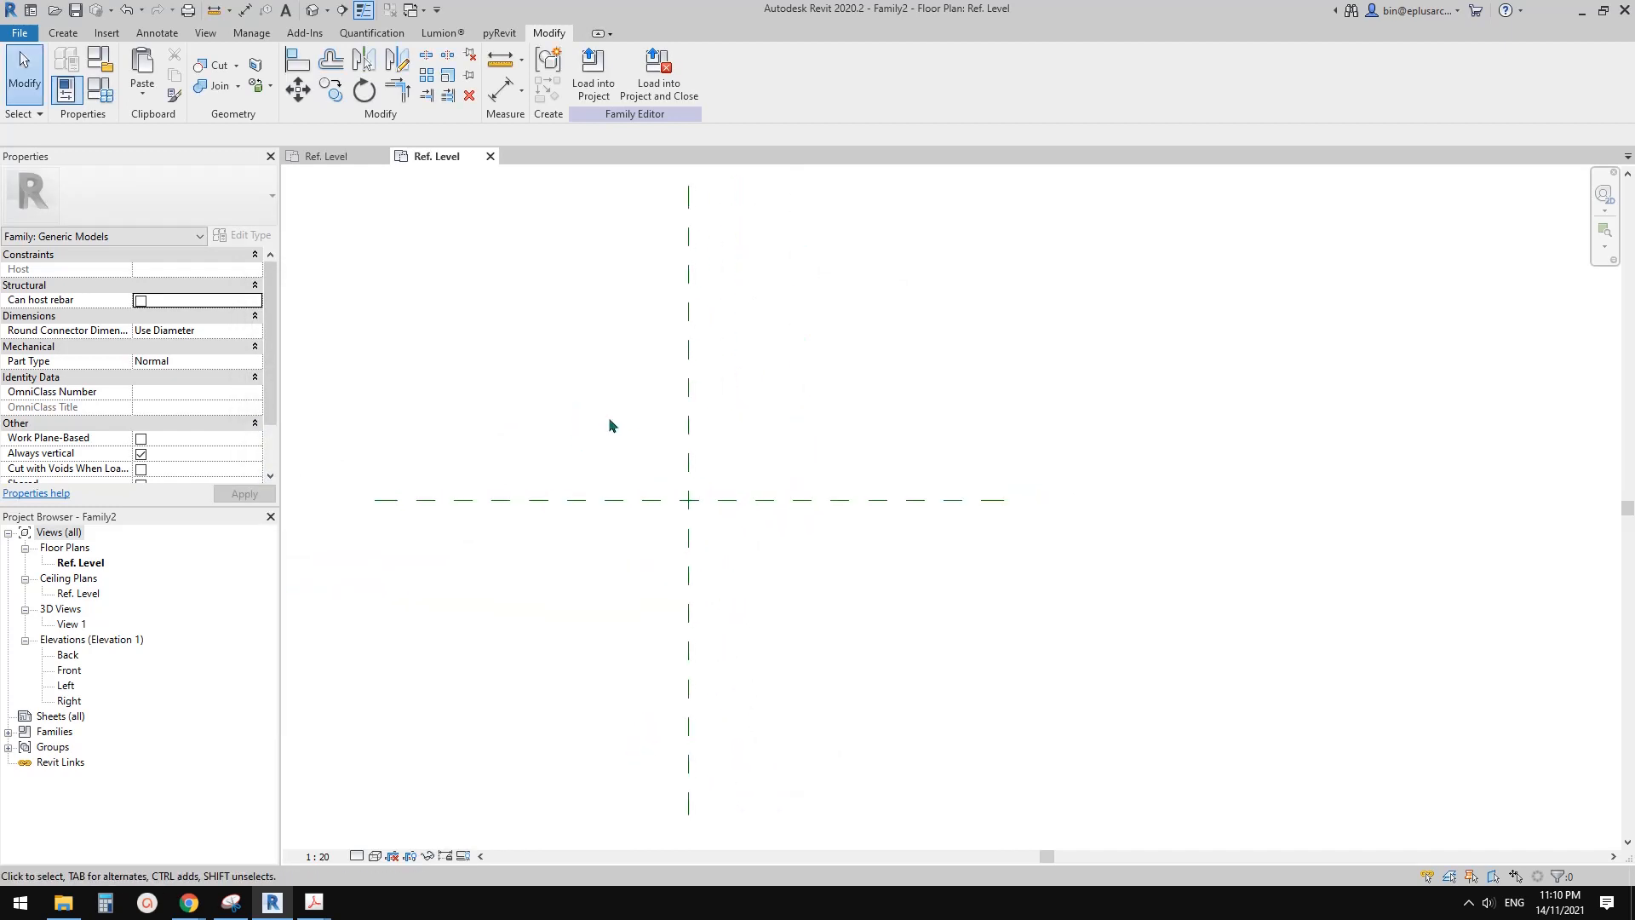
pyautogui.moveTo(696, 473)
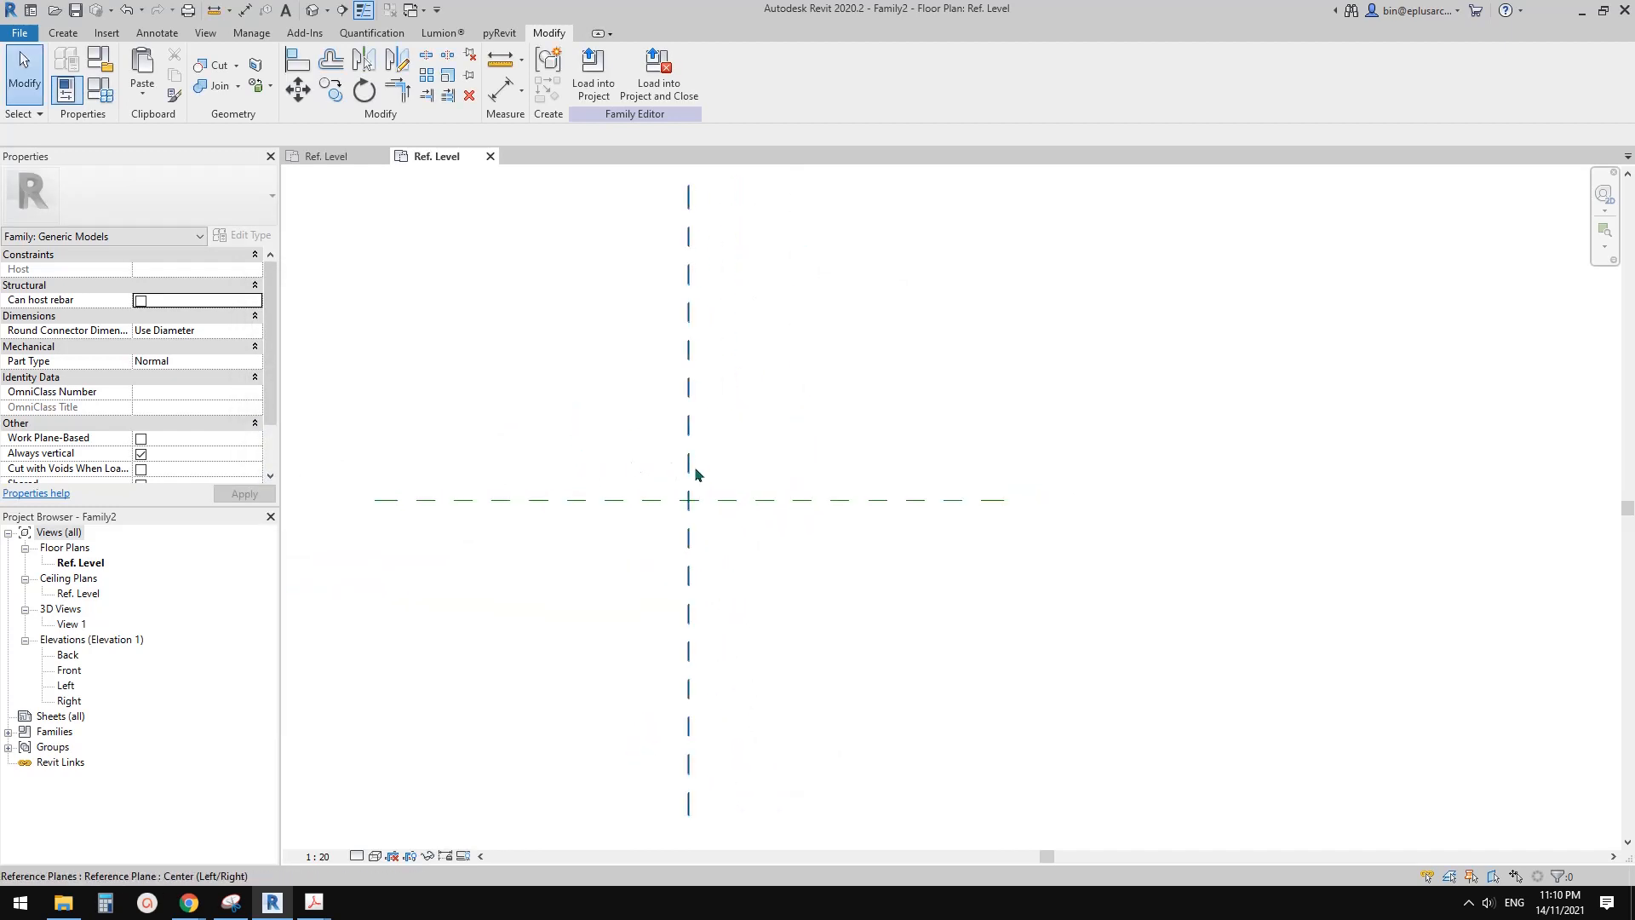
# Create a small rectangular solid extrusion in Family2.
pyautogui.click(65, 32)
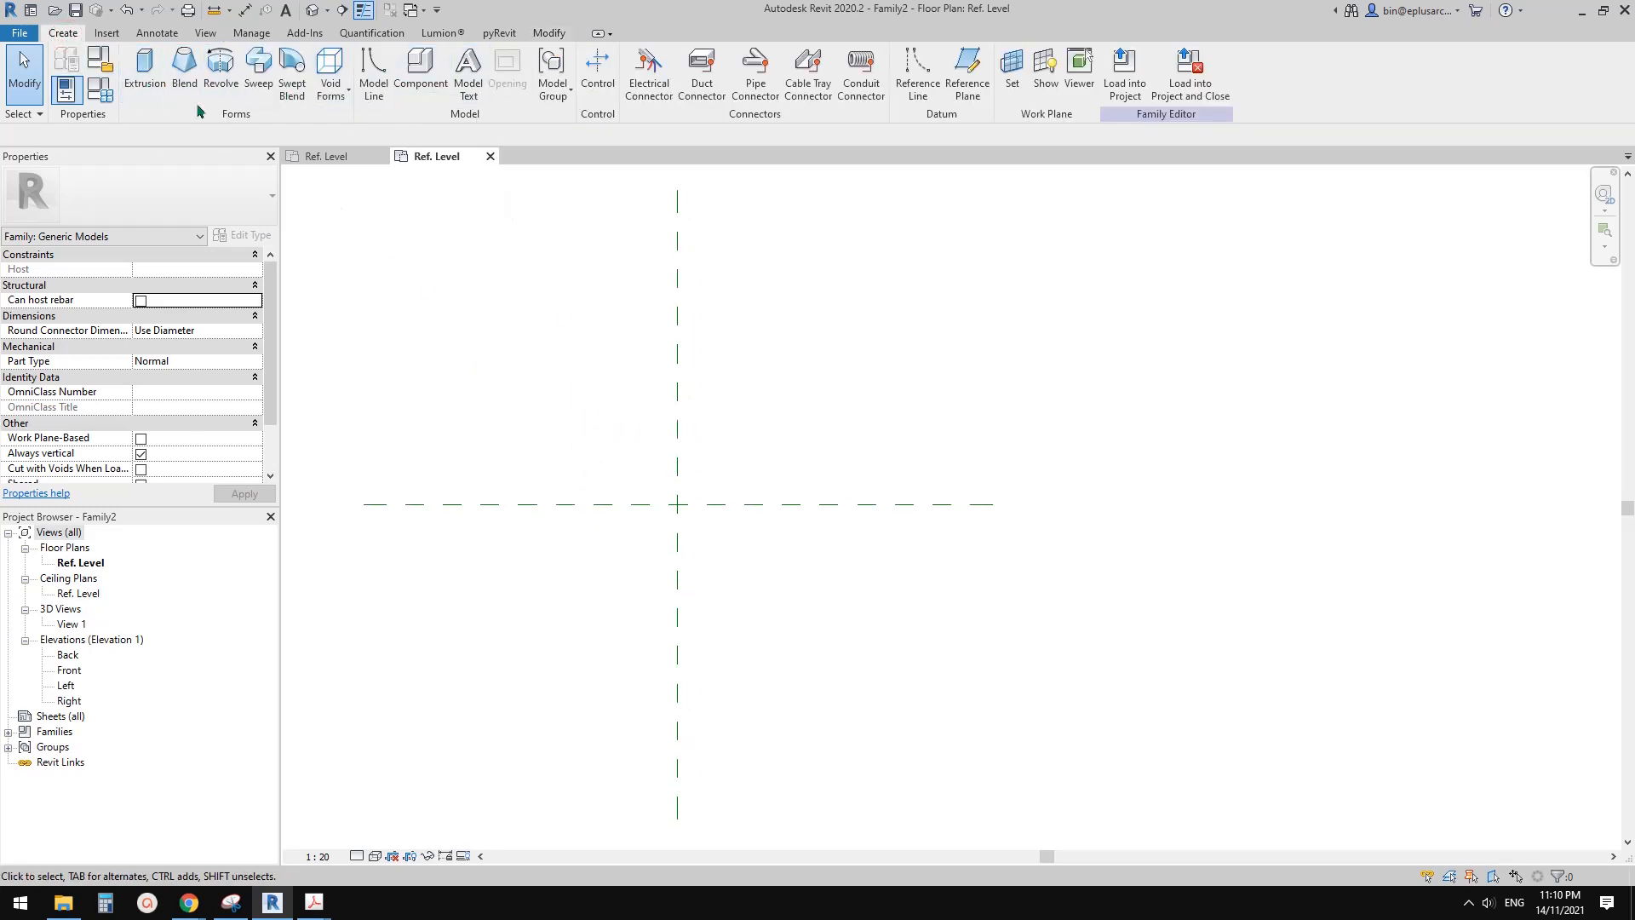
pyautogui.click(143, 65)
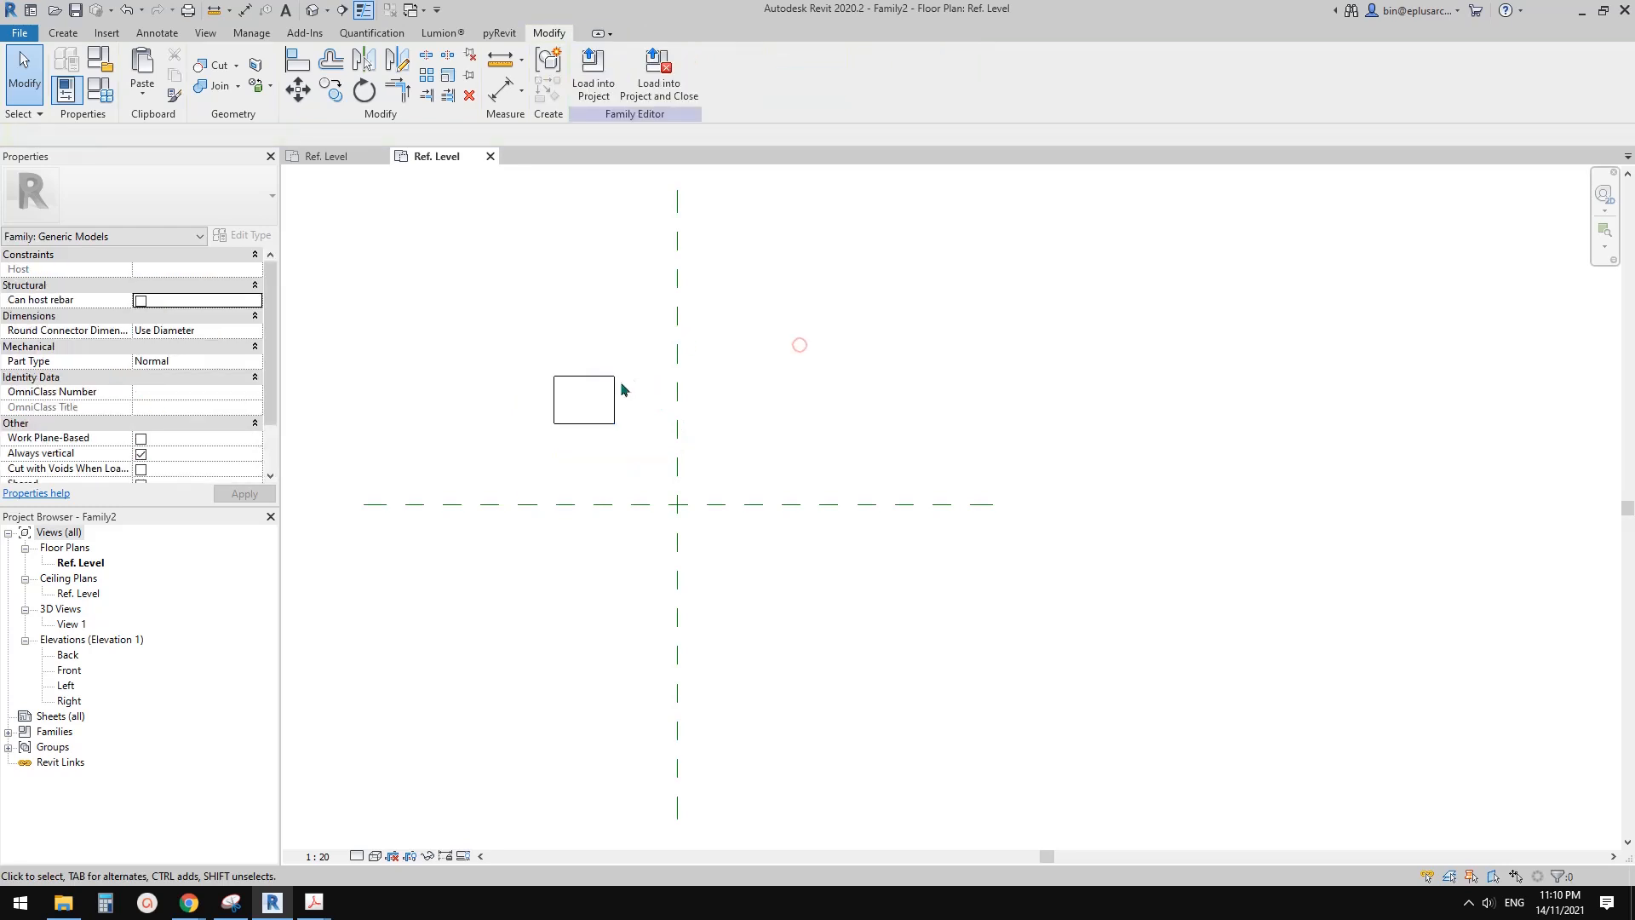
pyautogui.click(583, 398)
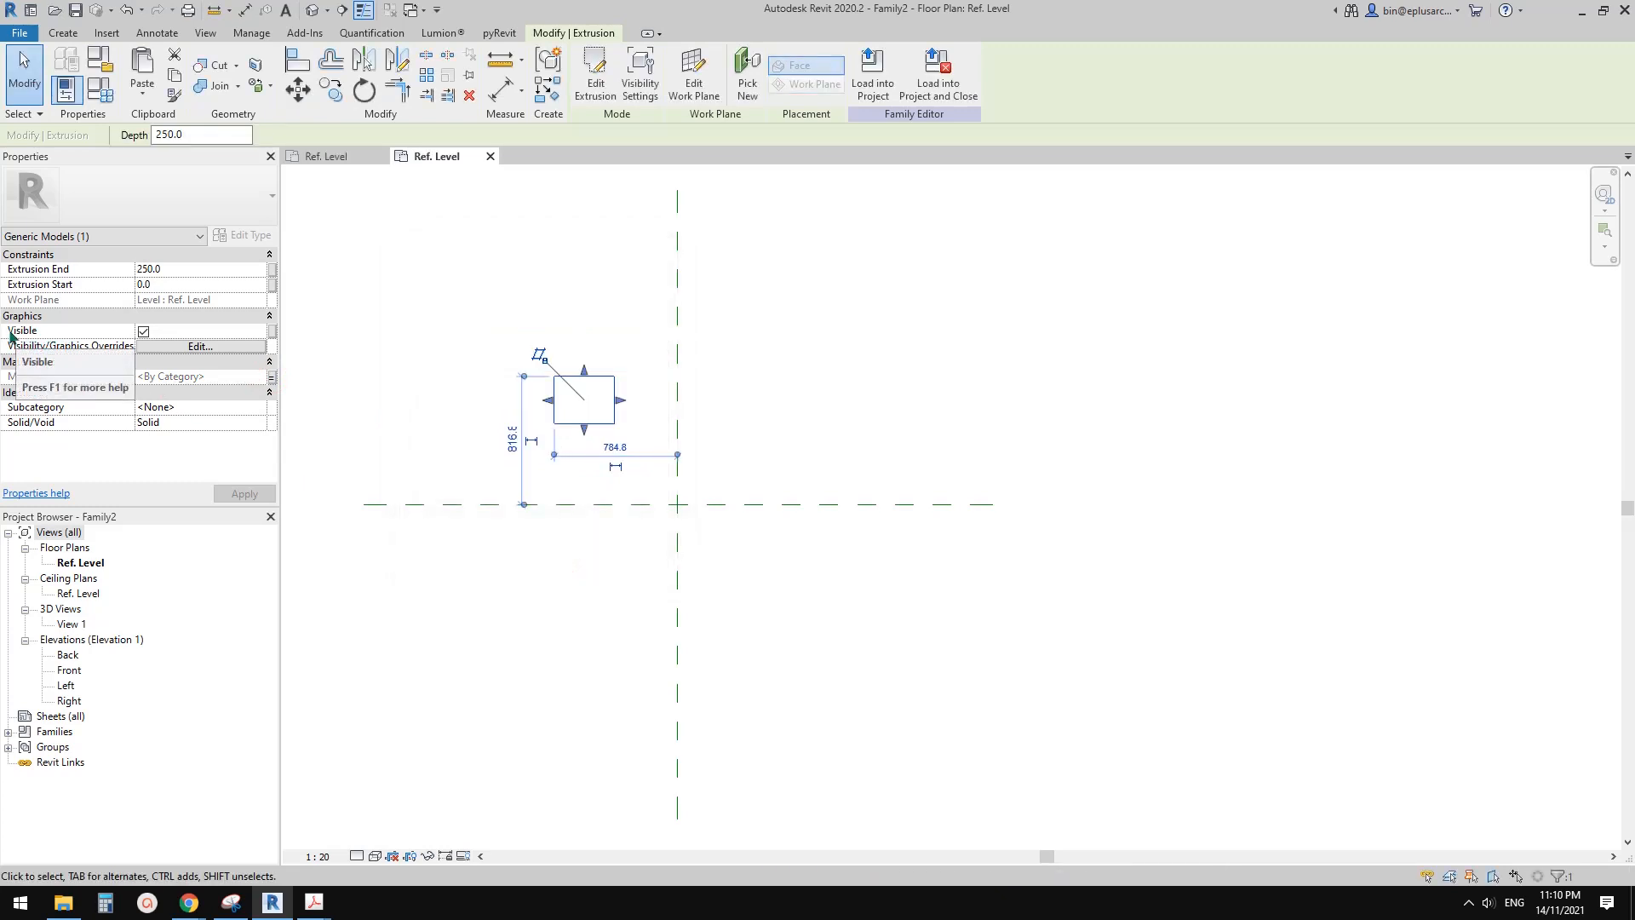
# Tie the extrusion's Visible property to the V1 parameter.
pyautogui.click(272, 330)
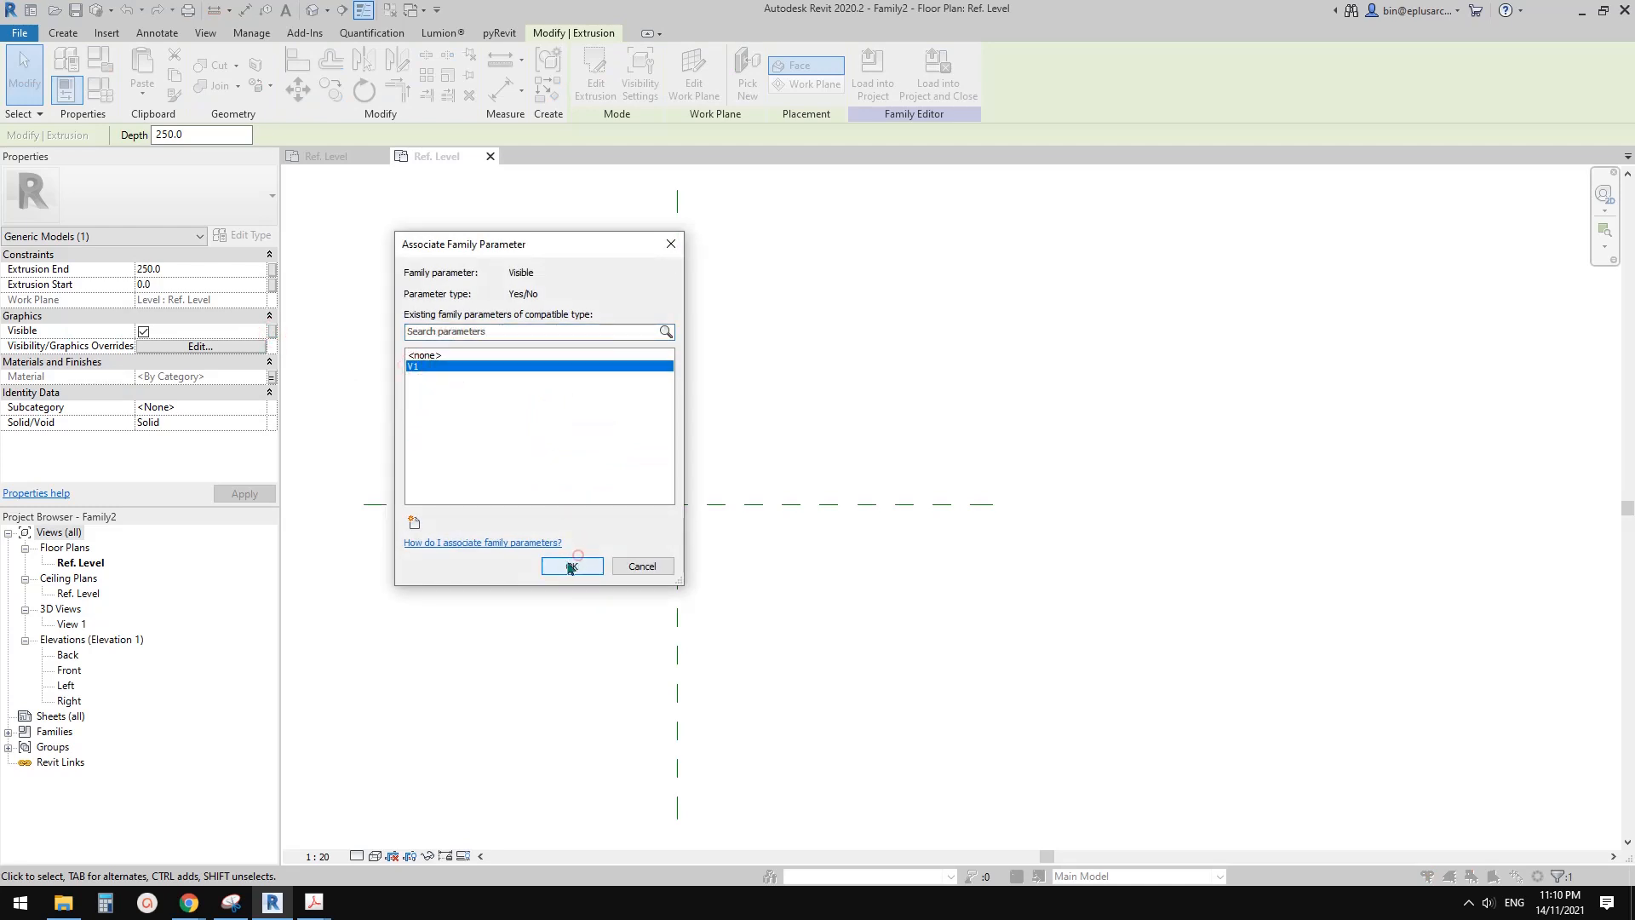
pyautogui.click(572, 568)
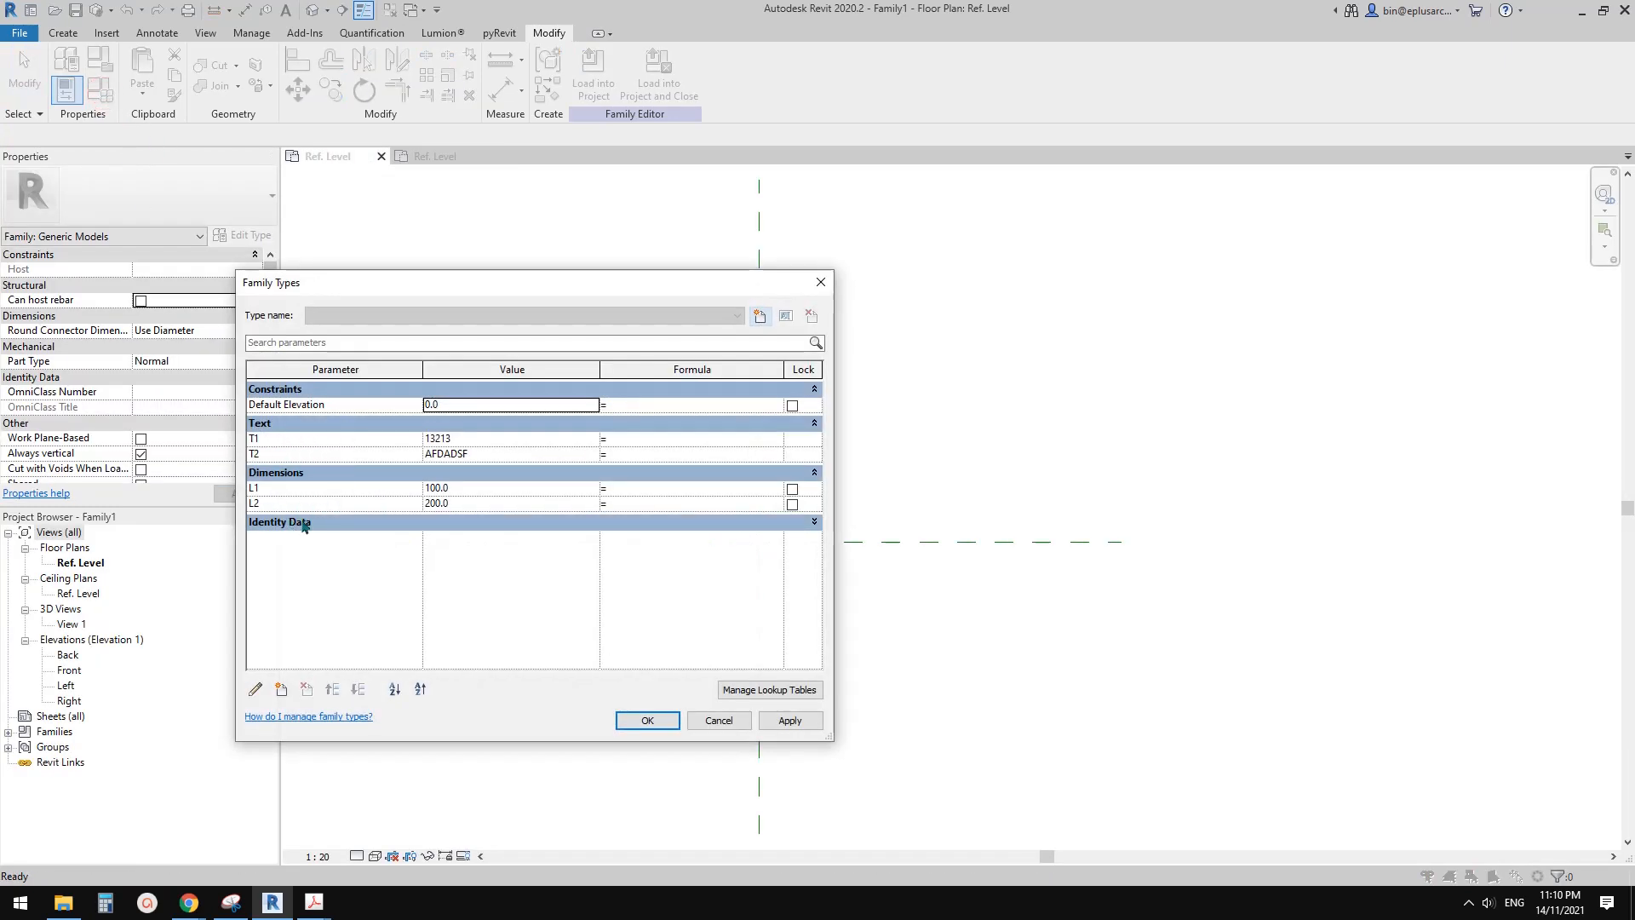
# Paste Family2's extrusion into Family1 and verify M1 and V1 now appear in Family1's parameters.
pyautogui.click(647, 721)
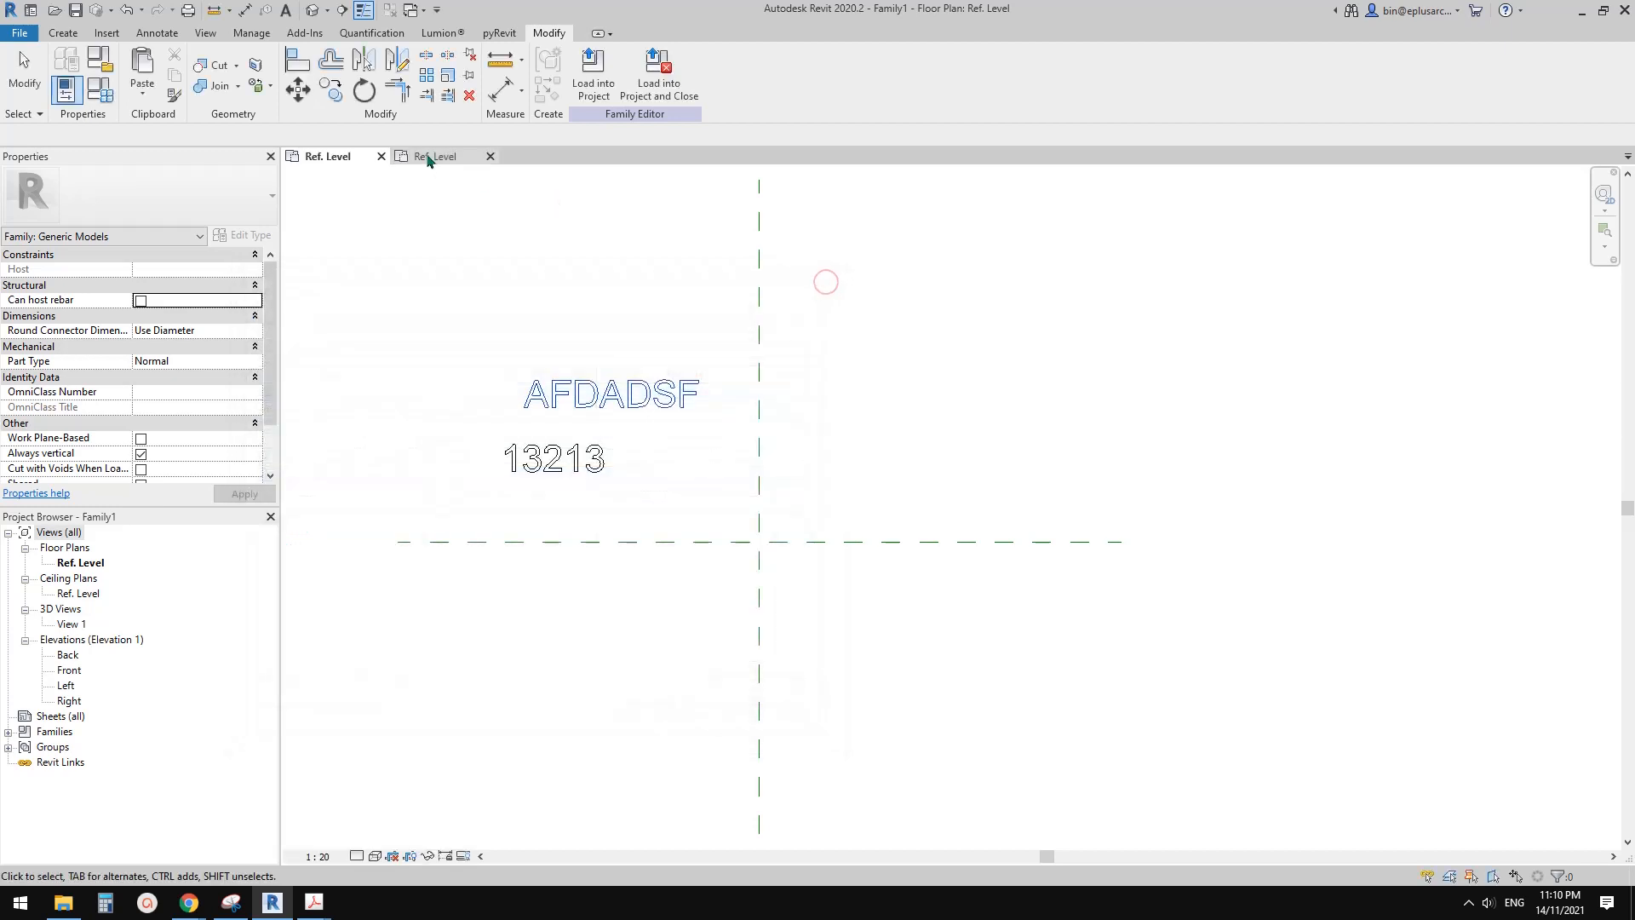
pyautogui.click(434, 155)
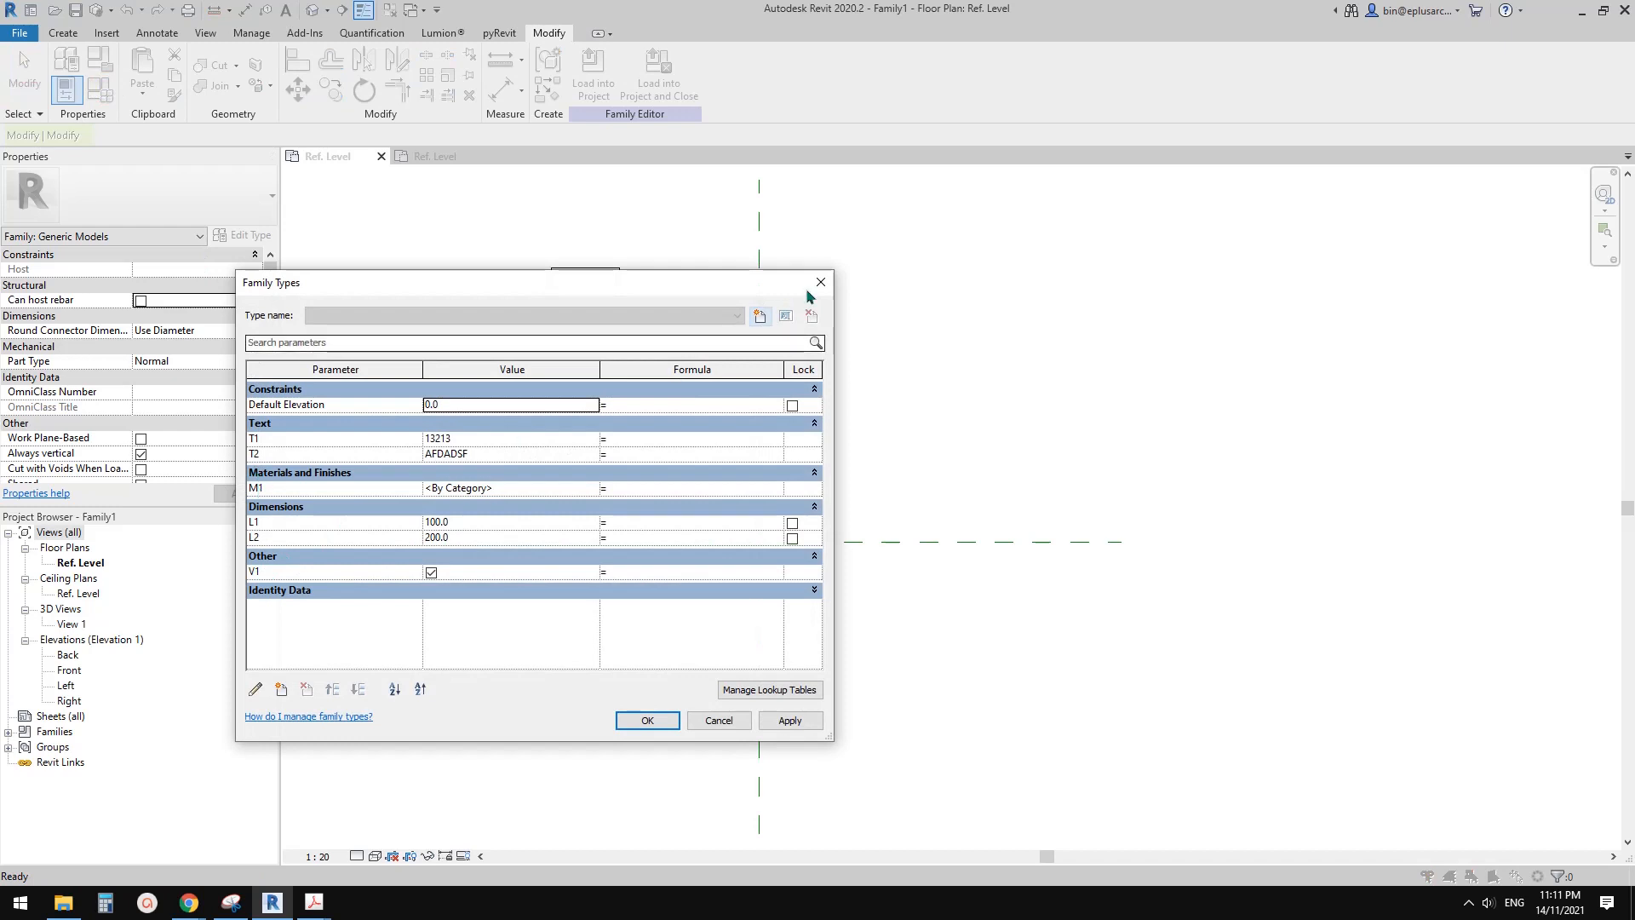
pyautogui.click(647, 721)
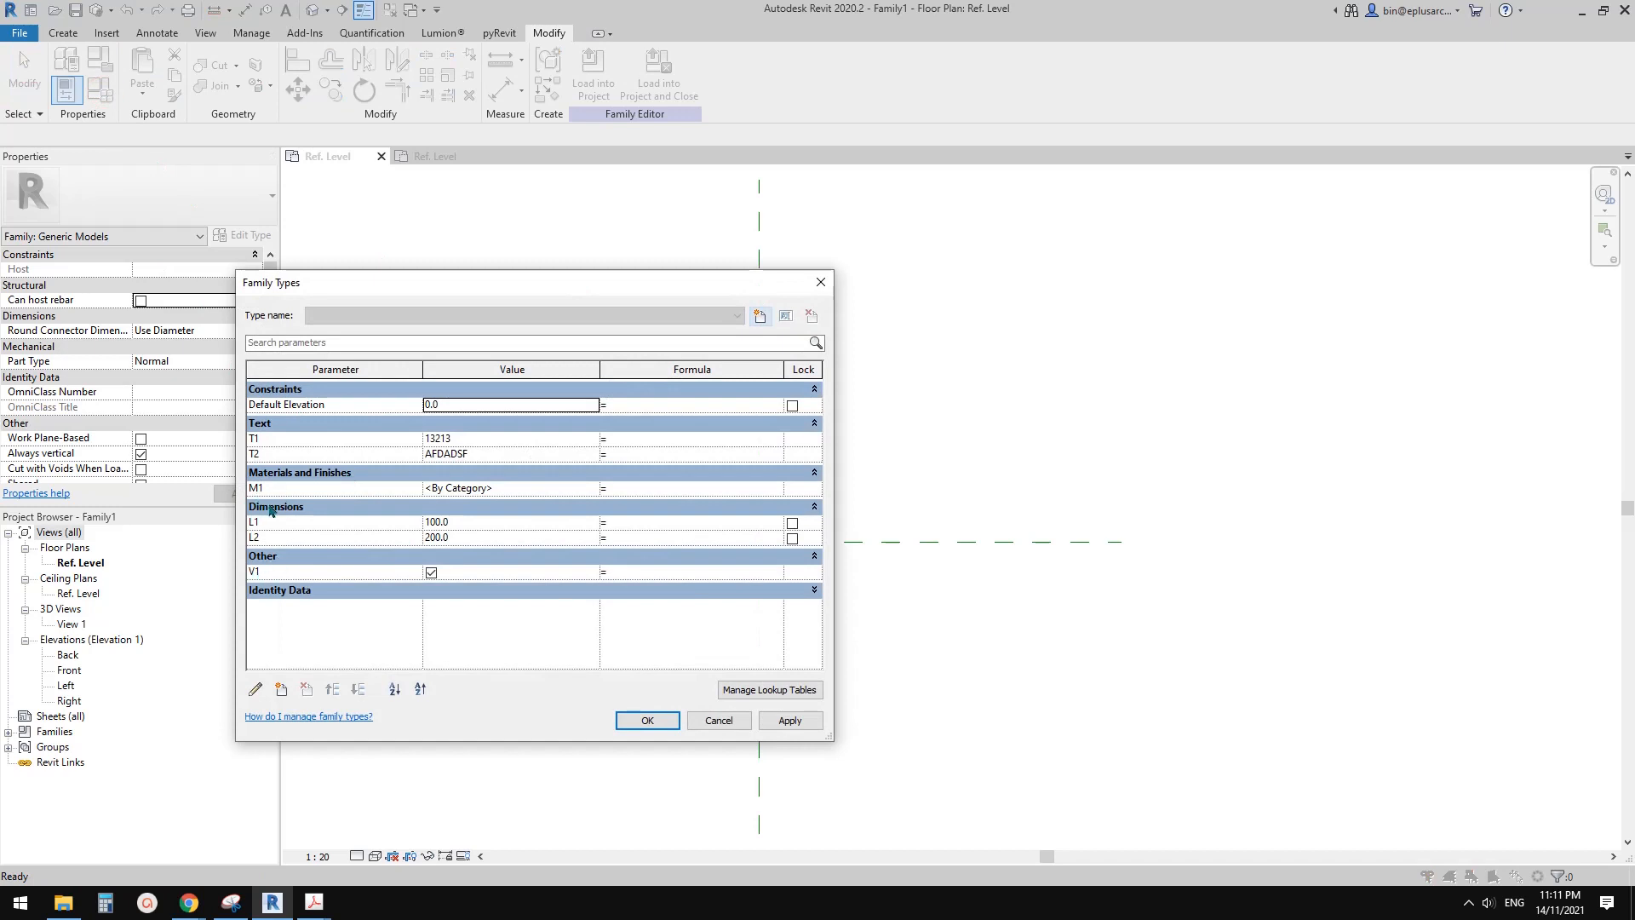
pyautogui.click(647, 720)
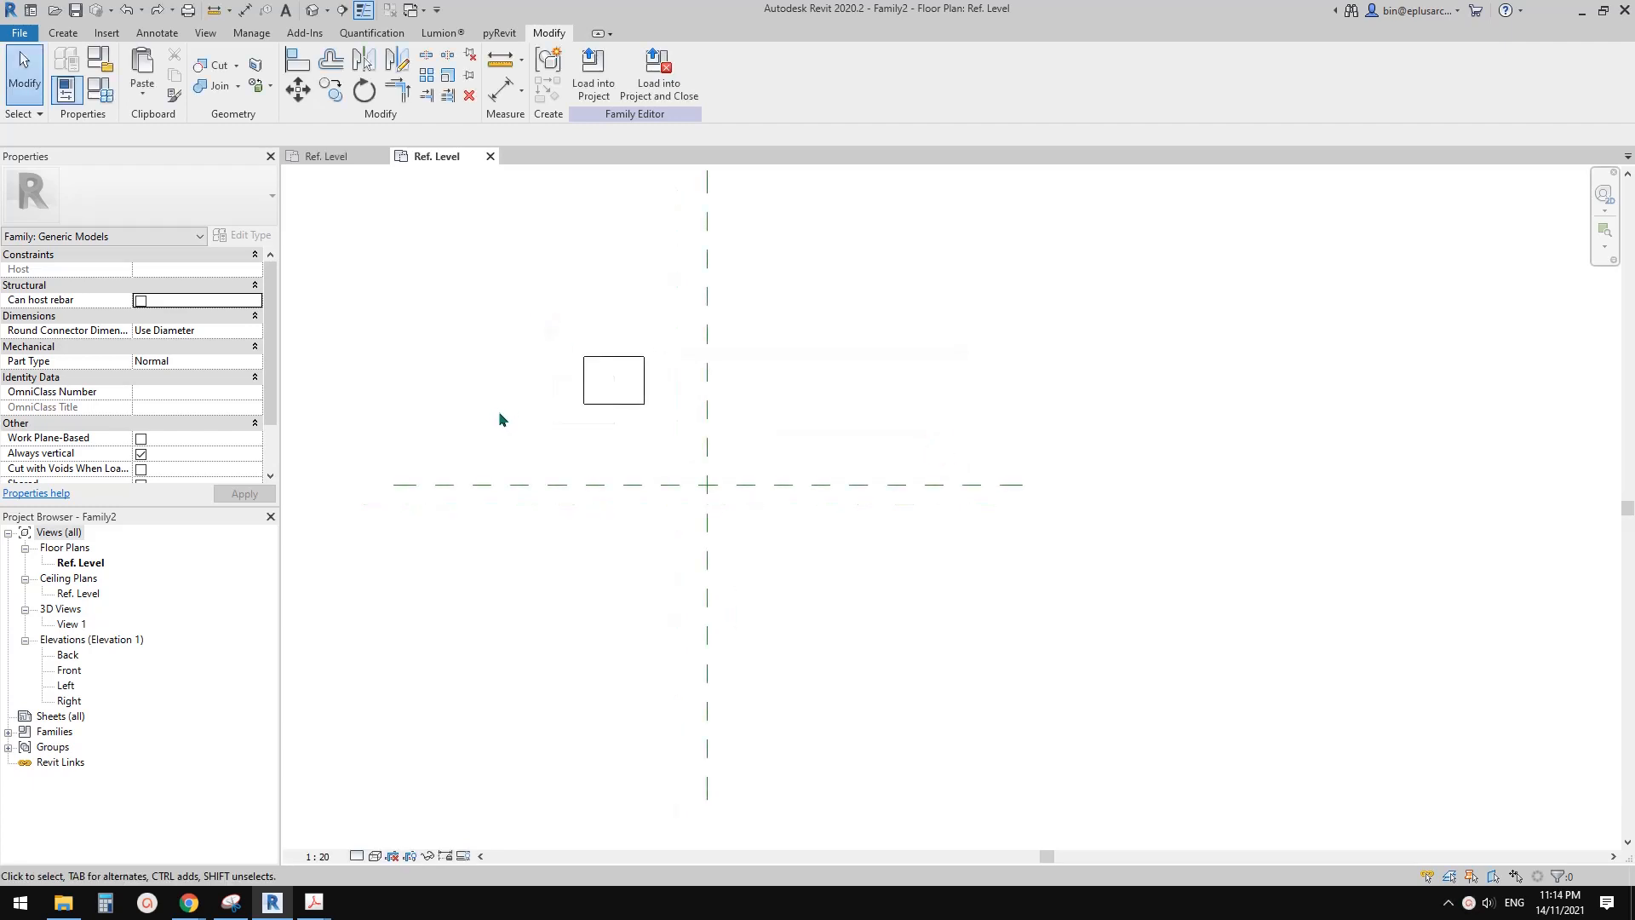
pyautogui.moveTo(559, 429)
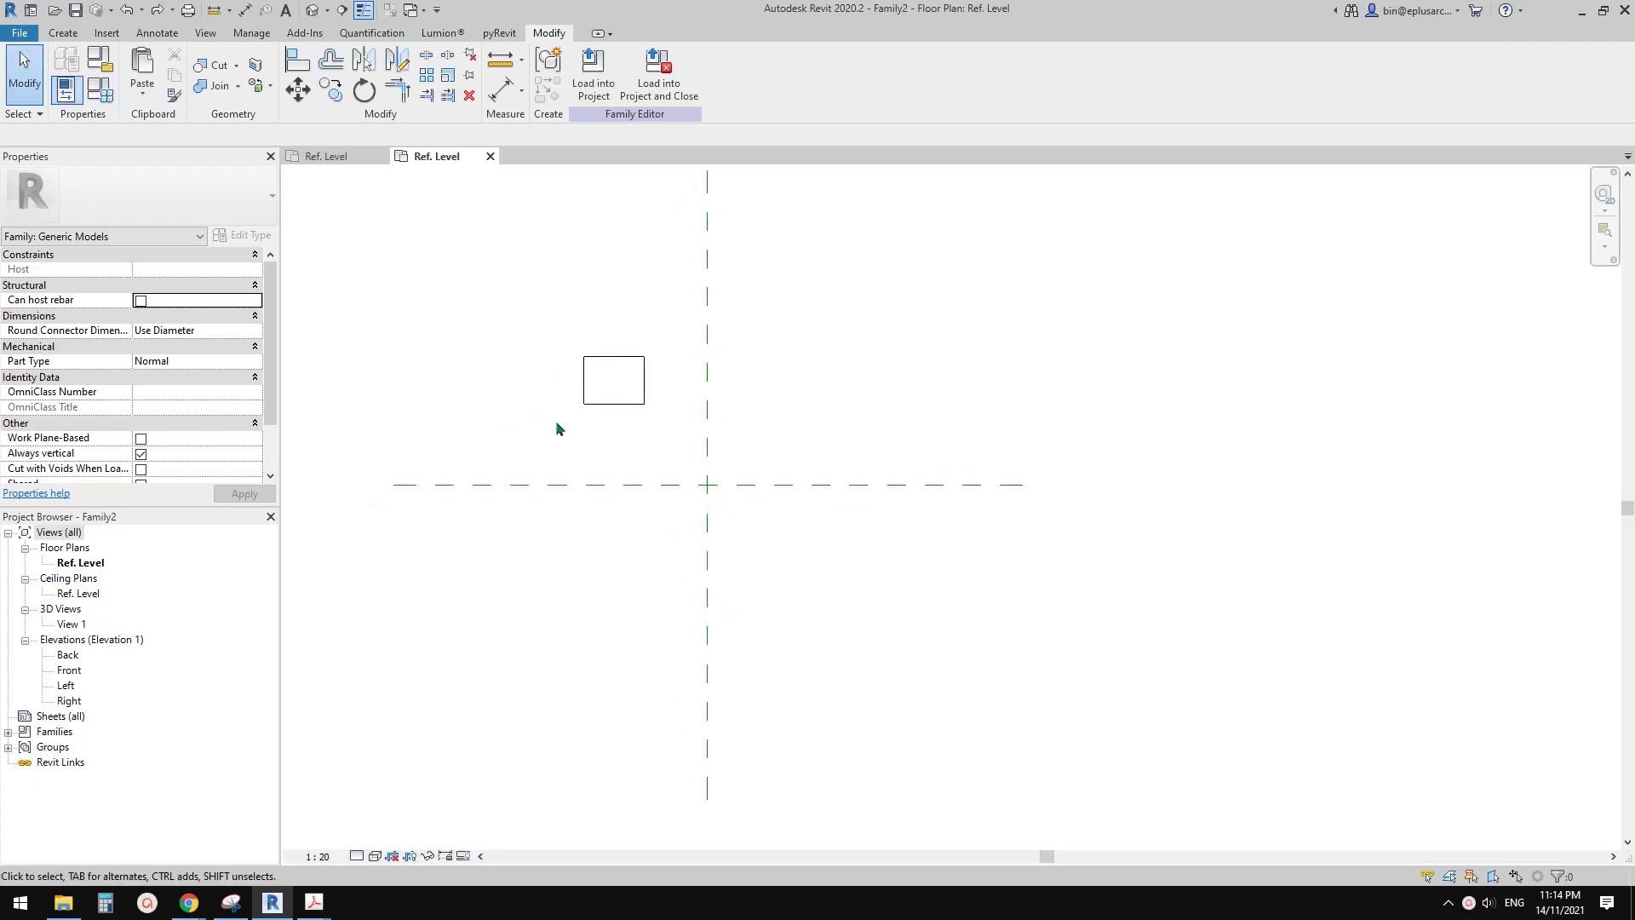
pyautogui.moveTo(707, 504)
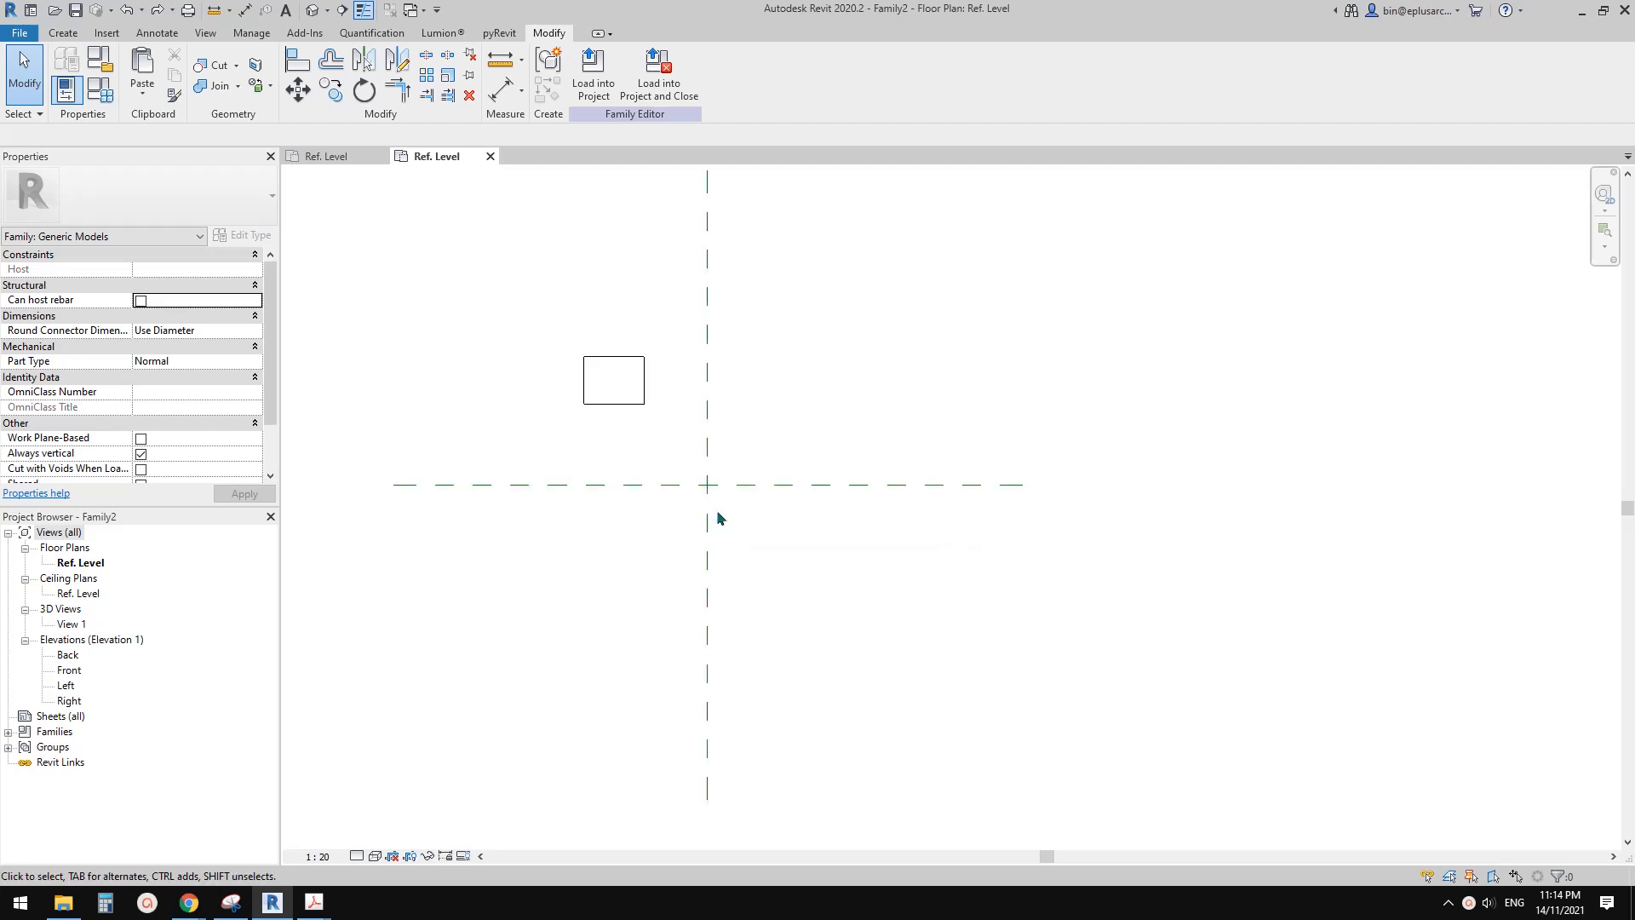
pyautogui.moveTo(739, 511)
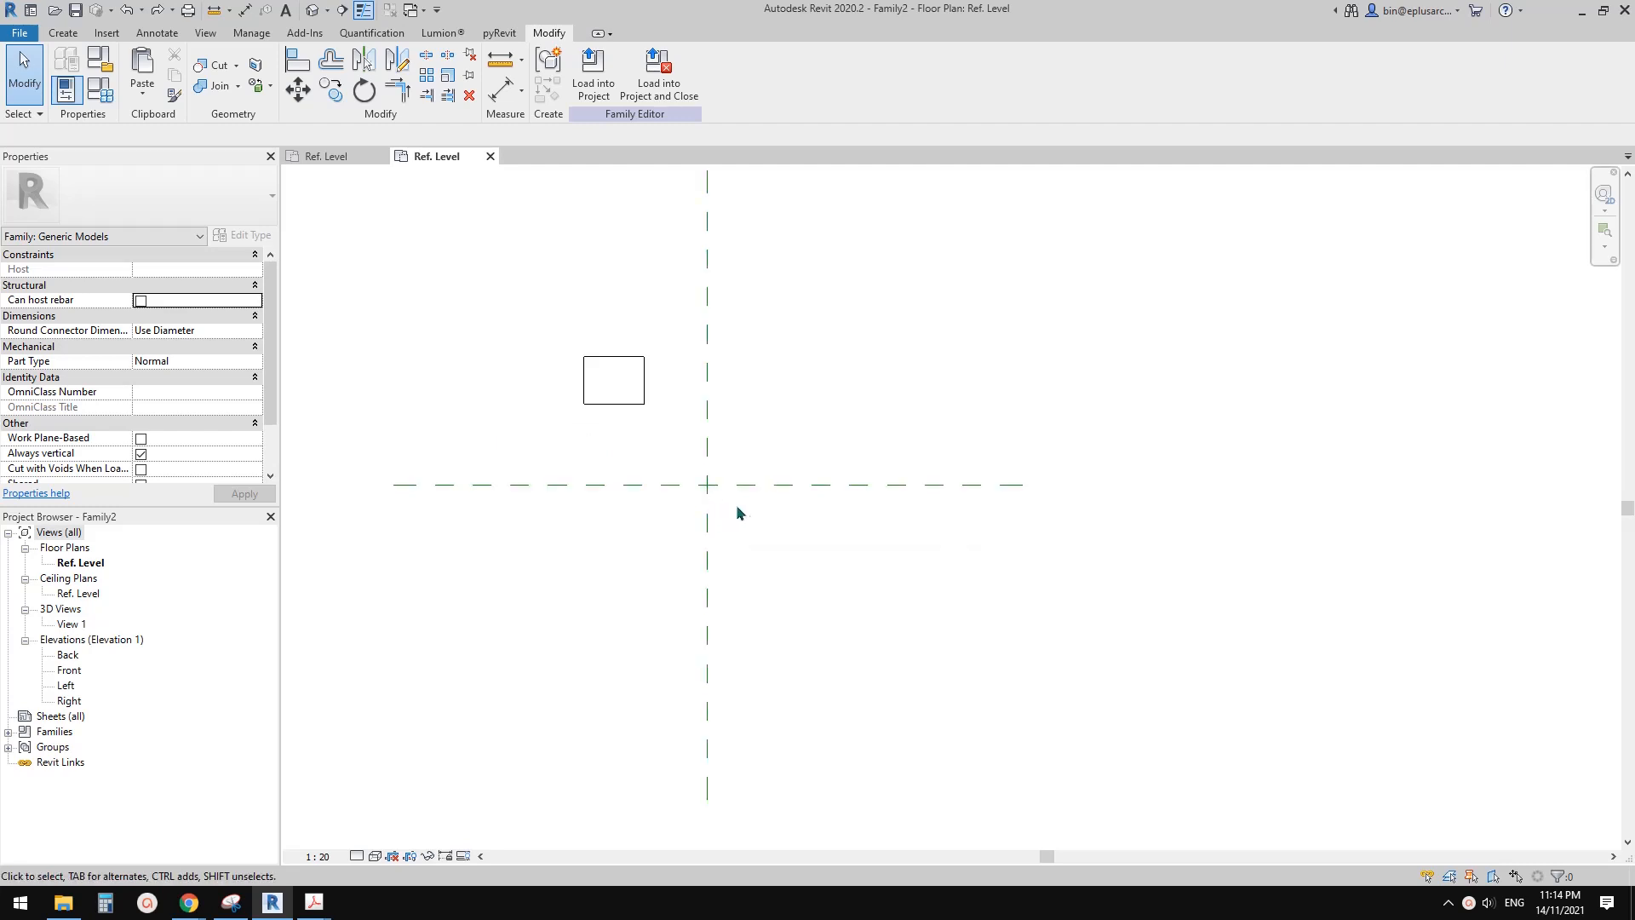
pyautogui.moveTo(826, 373)
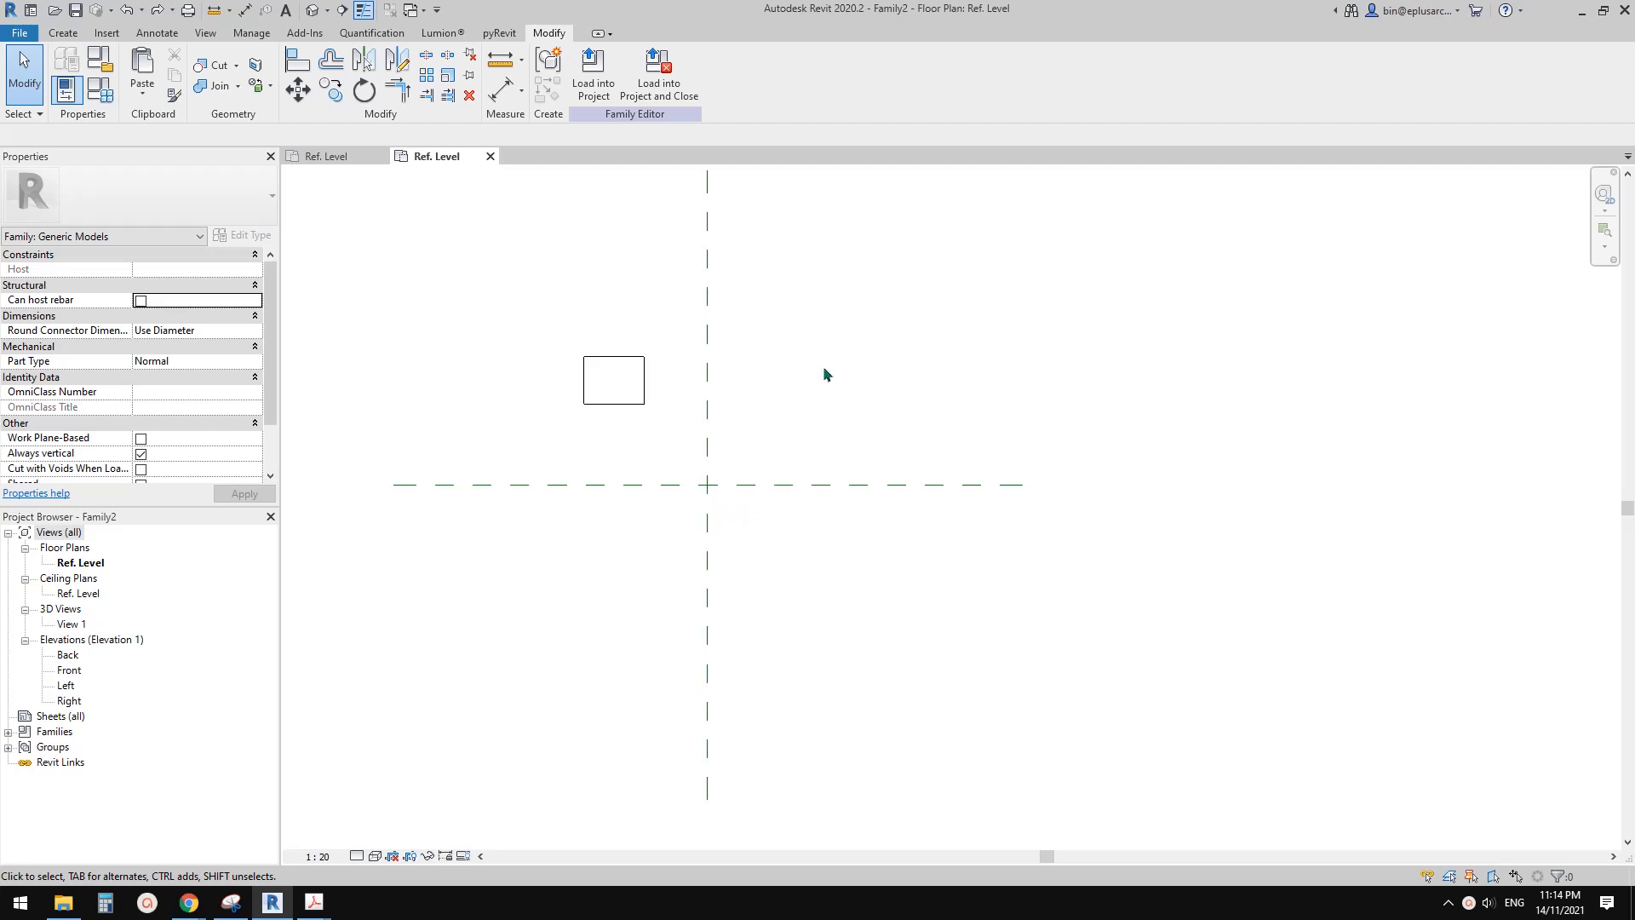